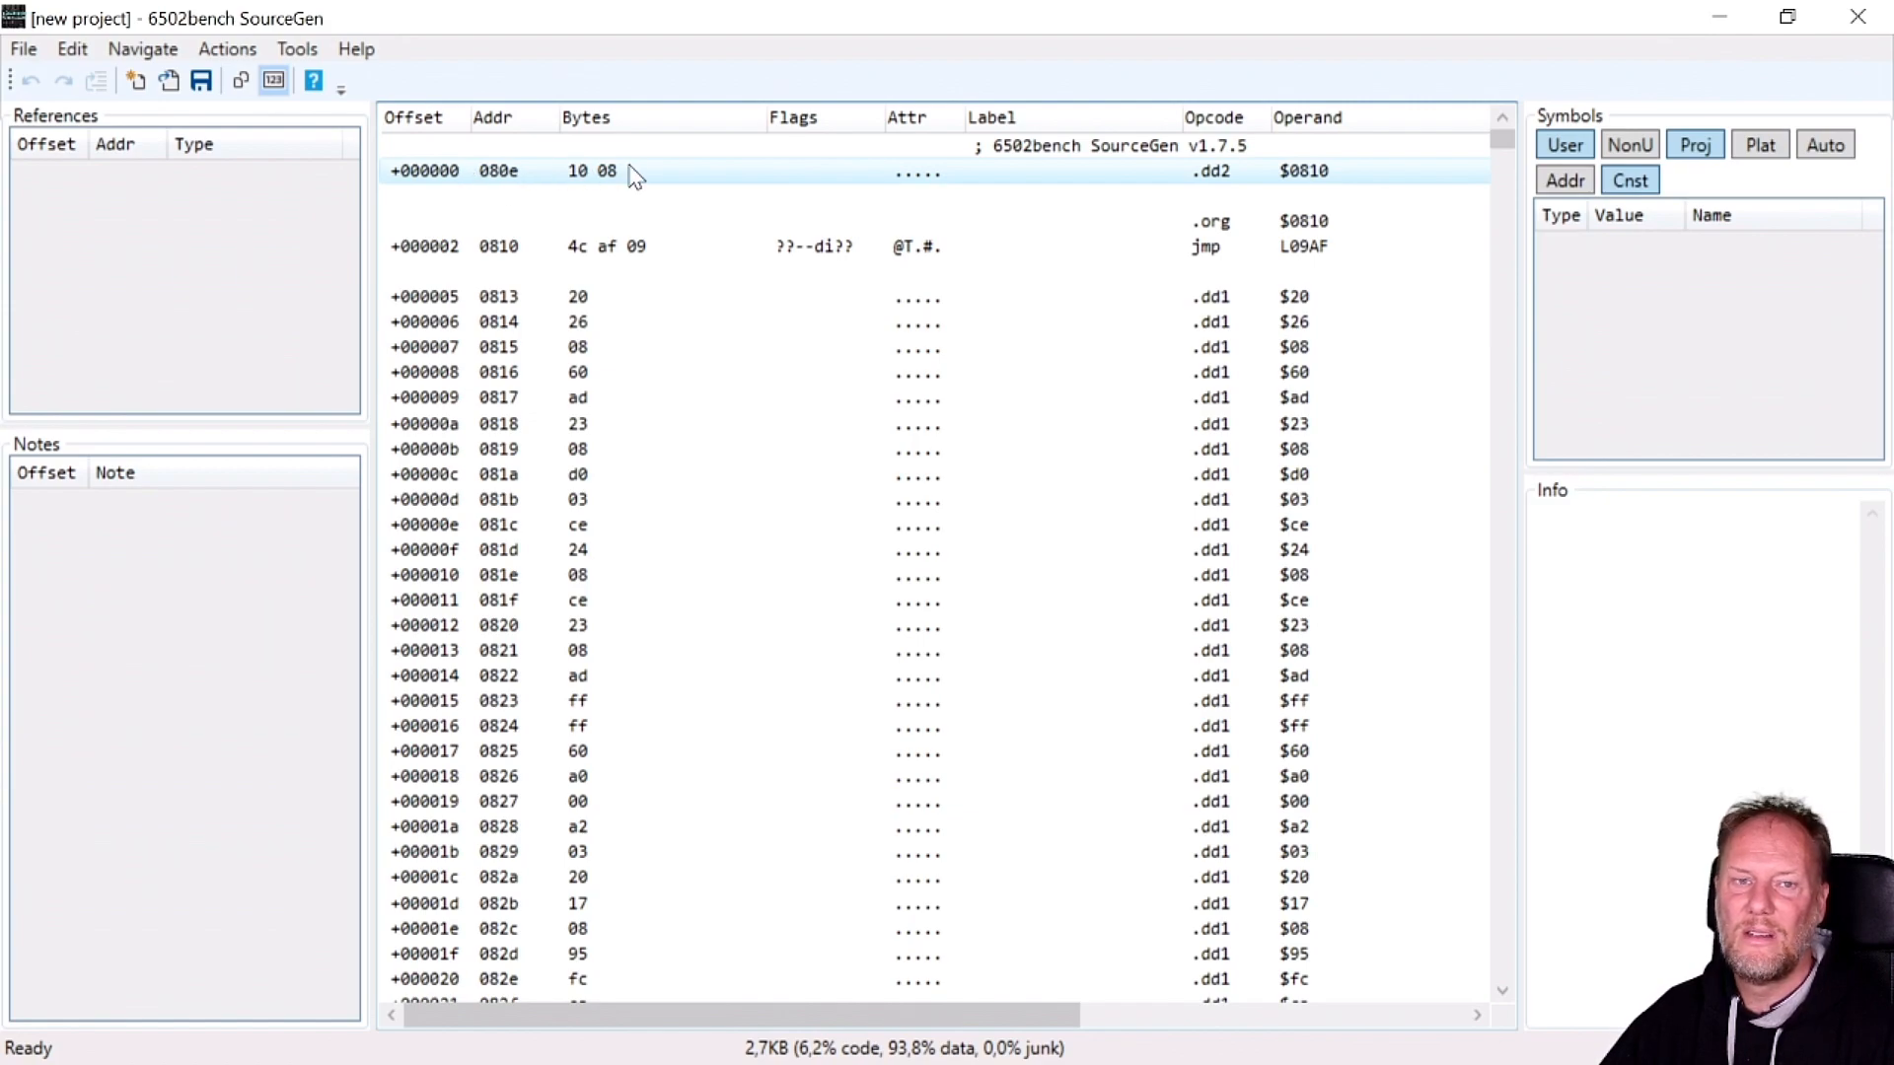
mouse_move(712, 183)
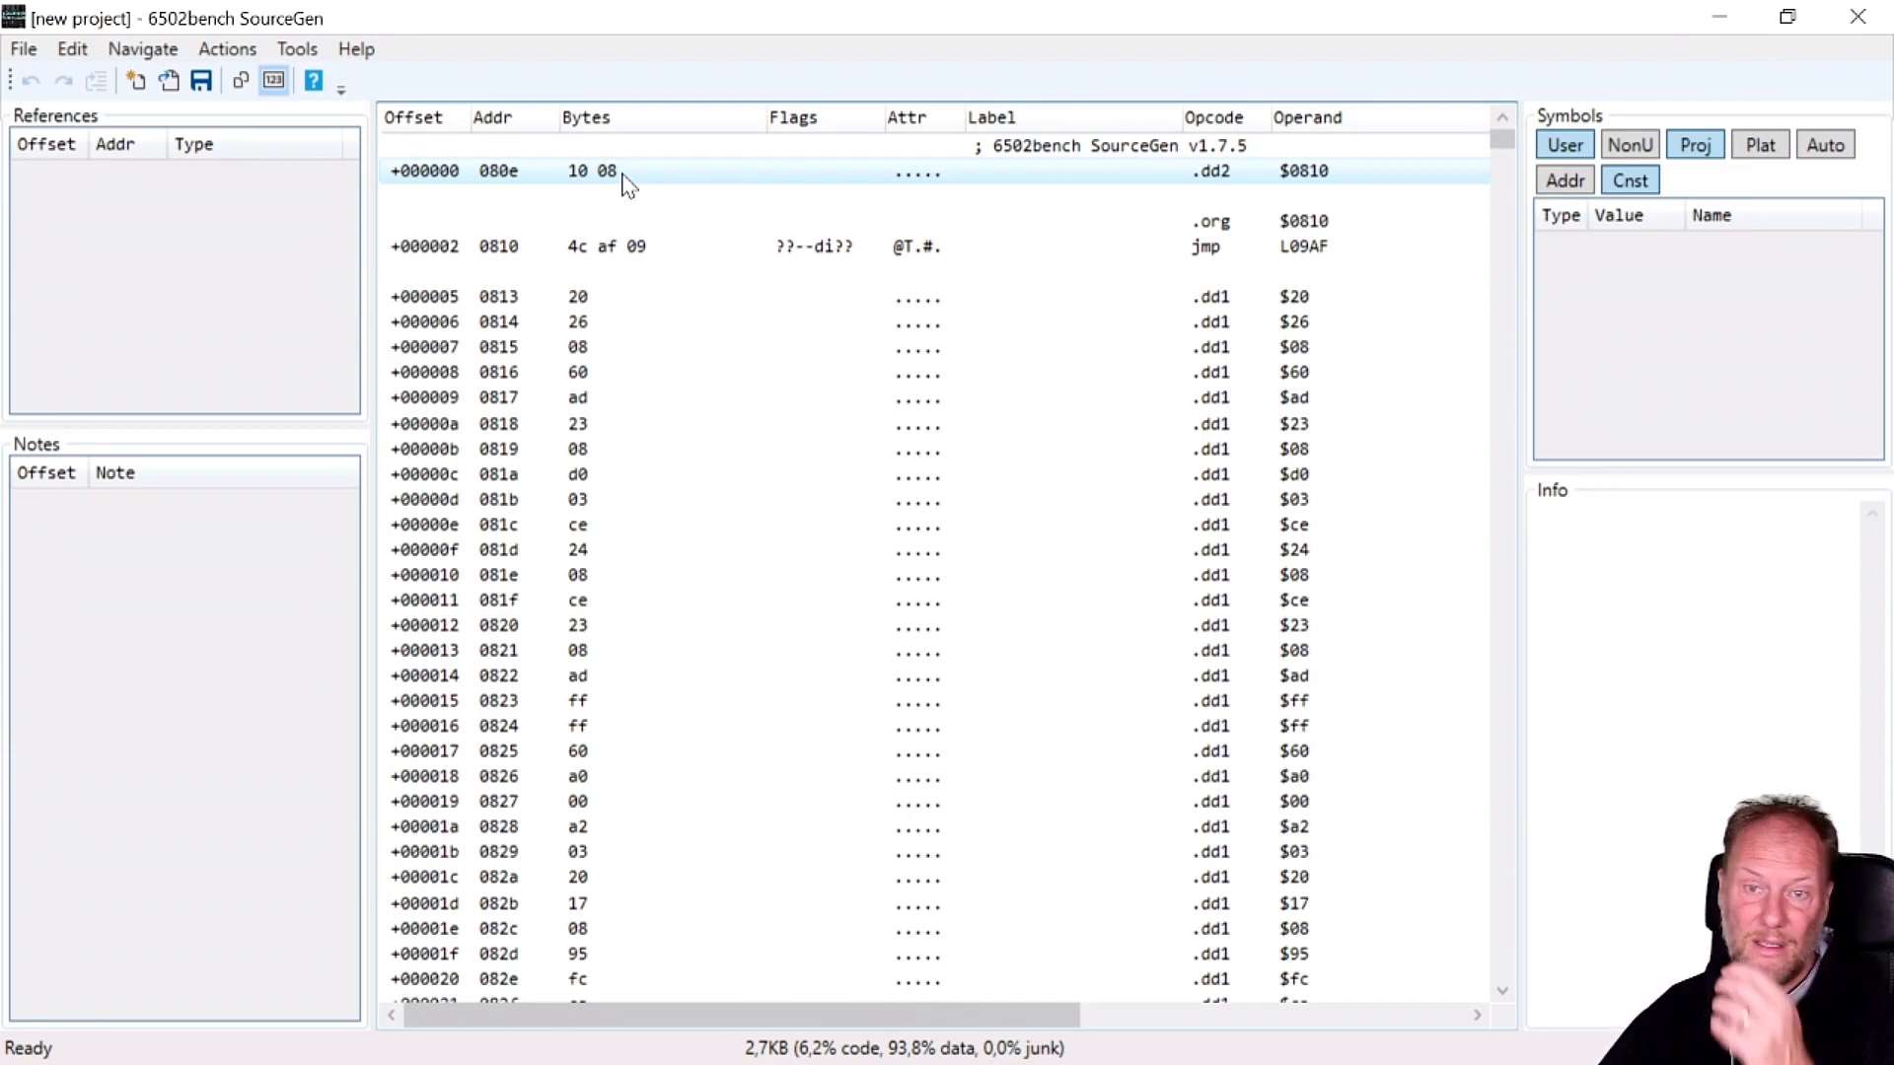
Inspect the load address and jmp L09AF line, then follow the jump to the code at L09AF.
left_click(815, 246)
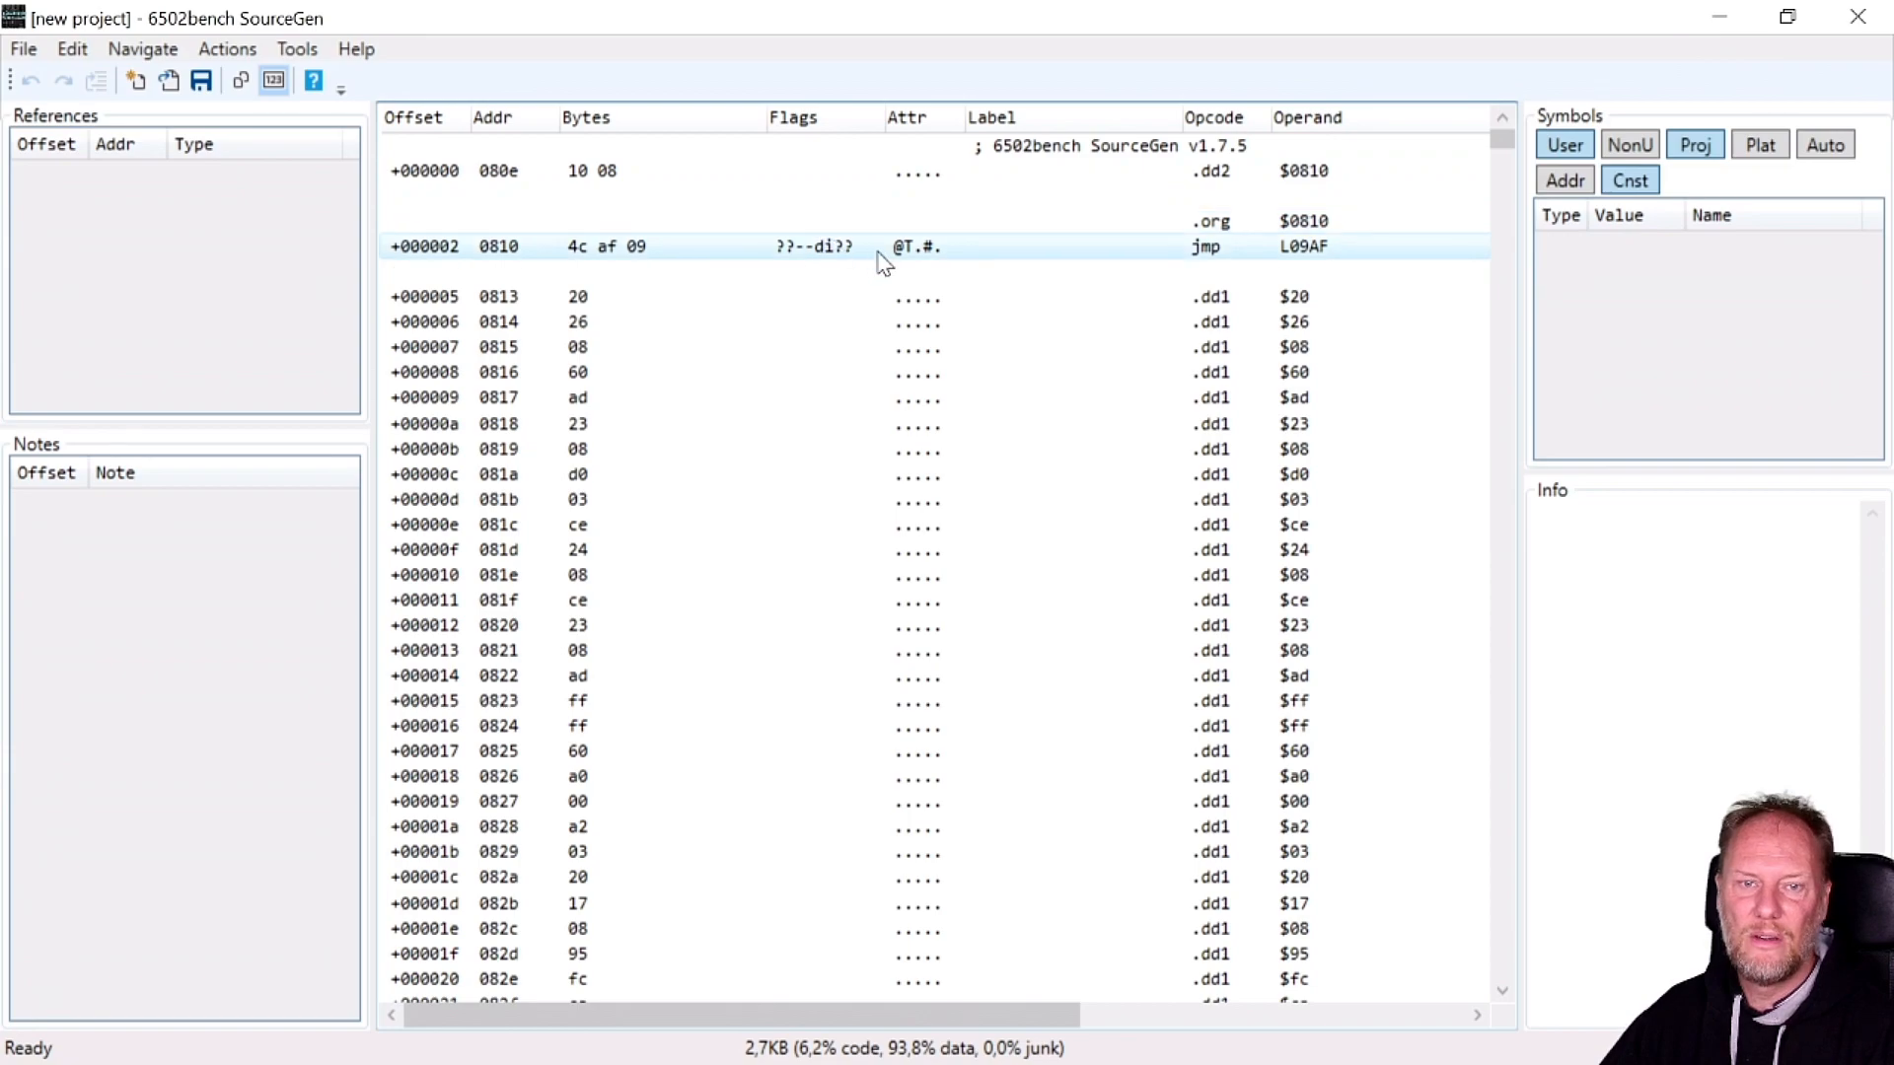
left_click(1213, 169)
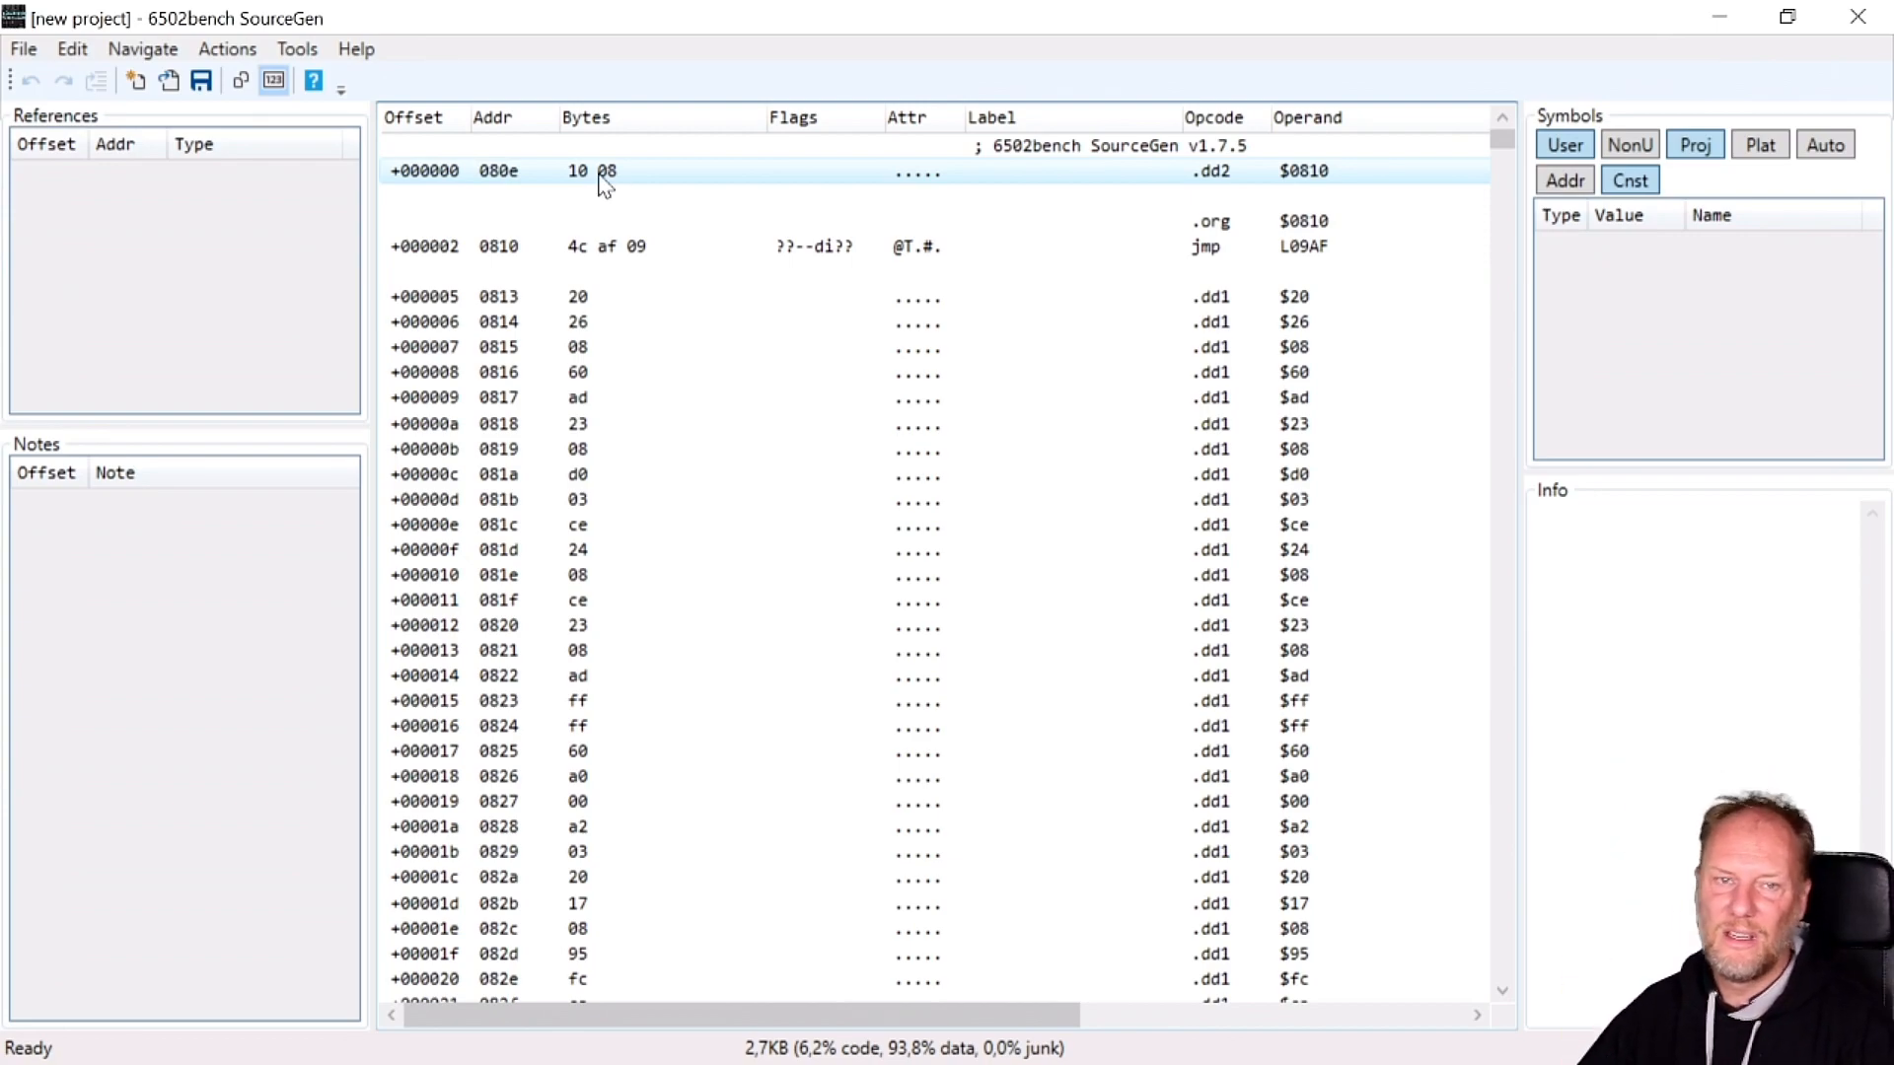
left_click(815, 247)
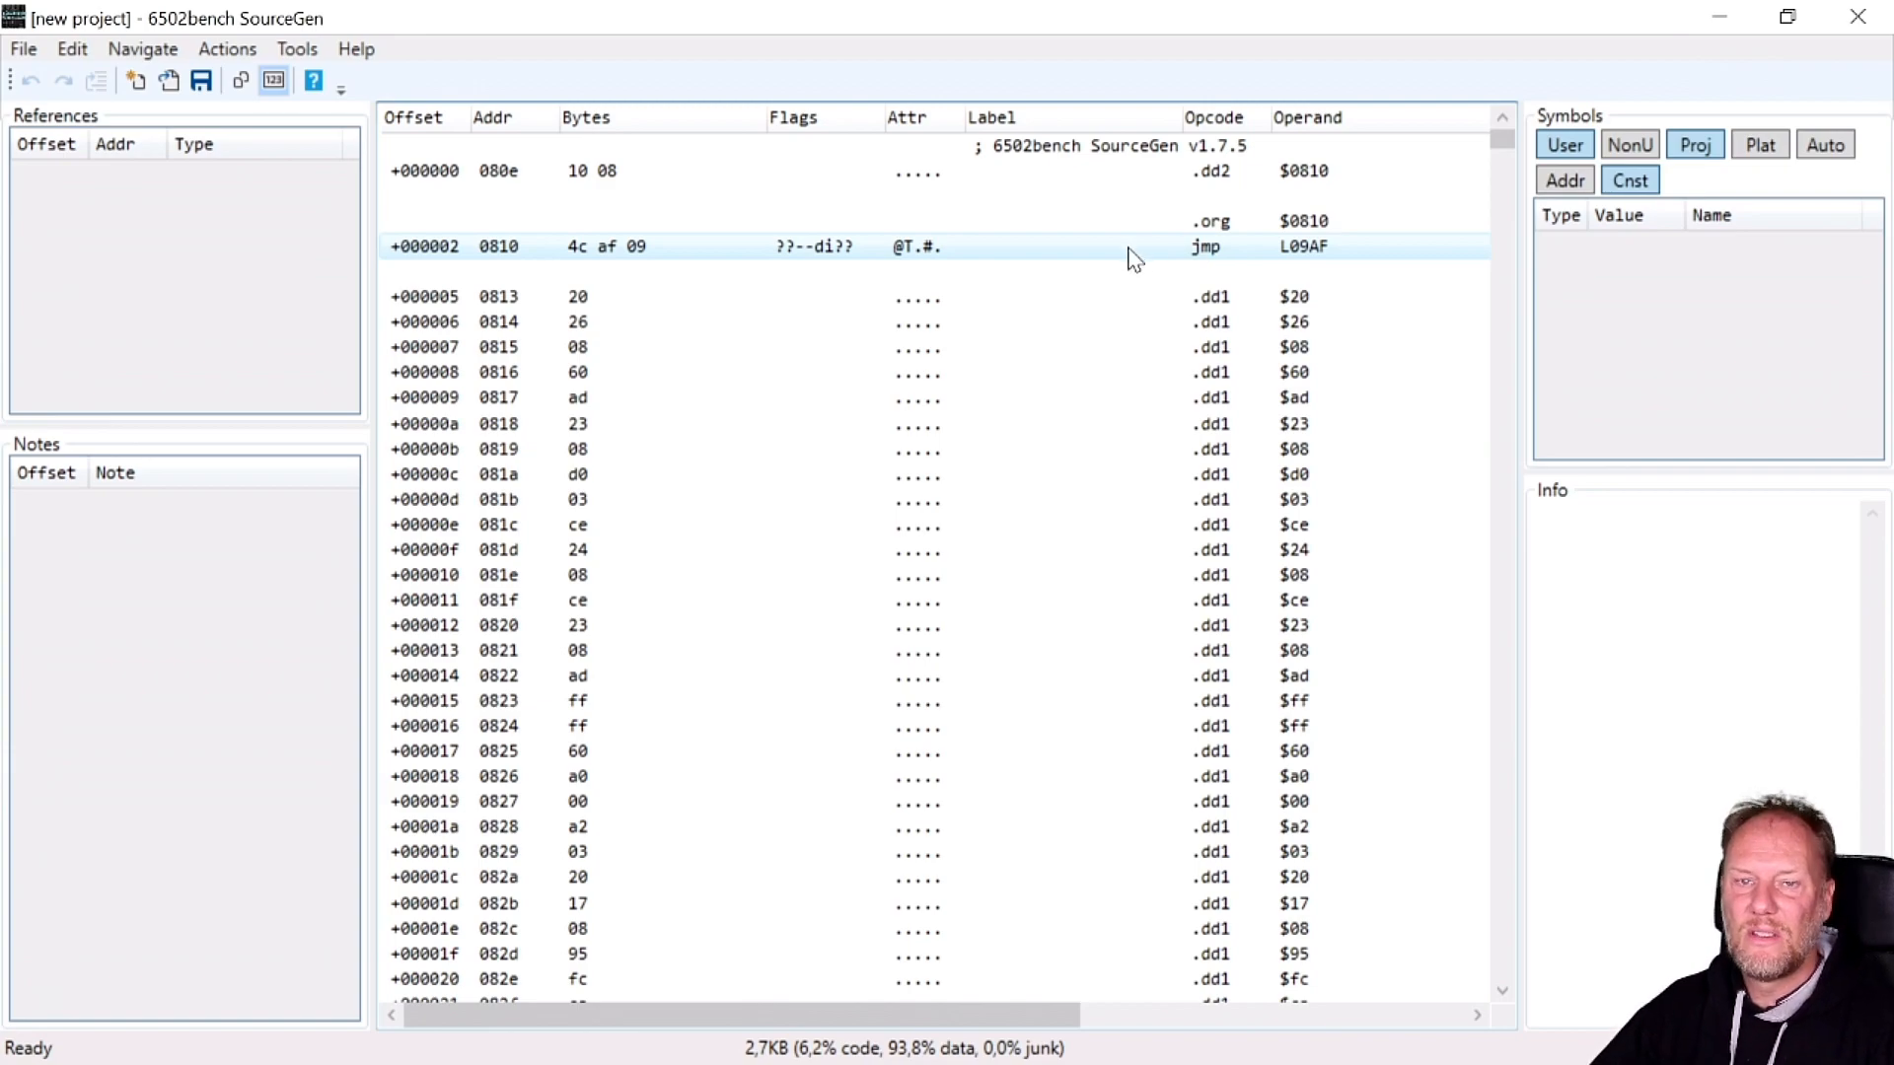
mouse_move(1210, 263)
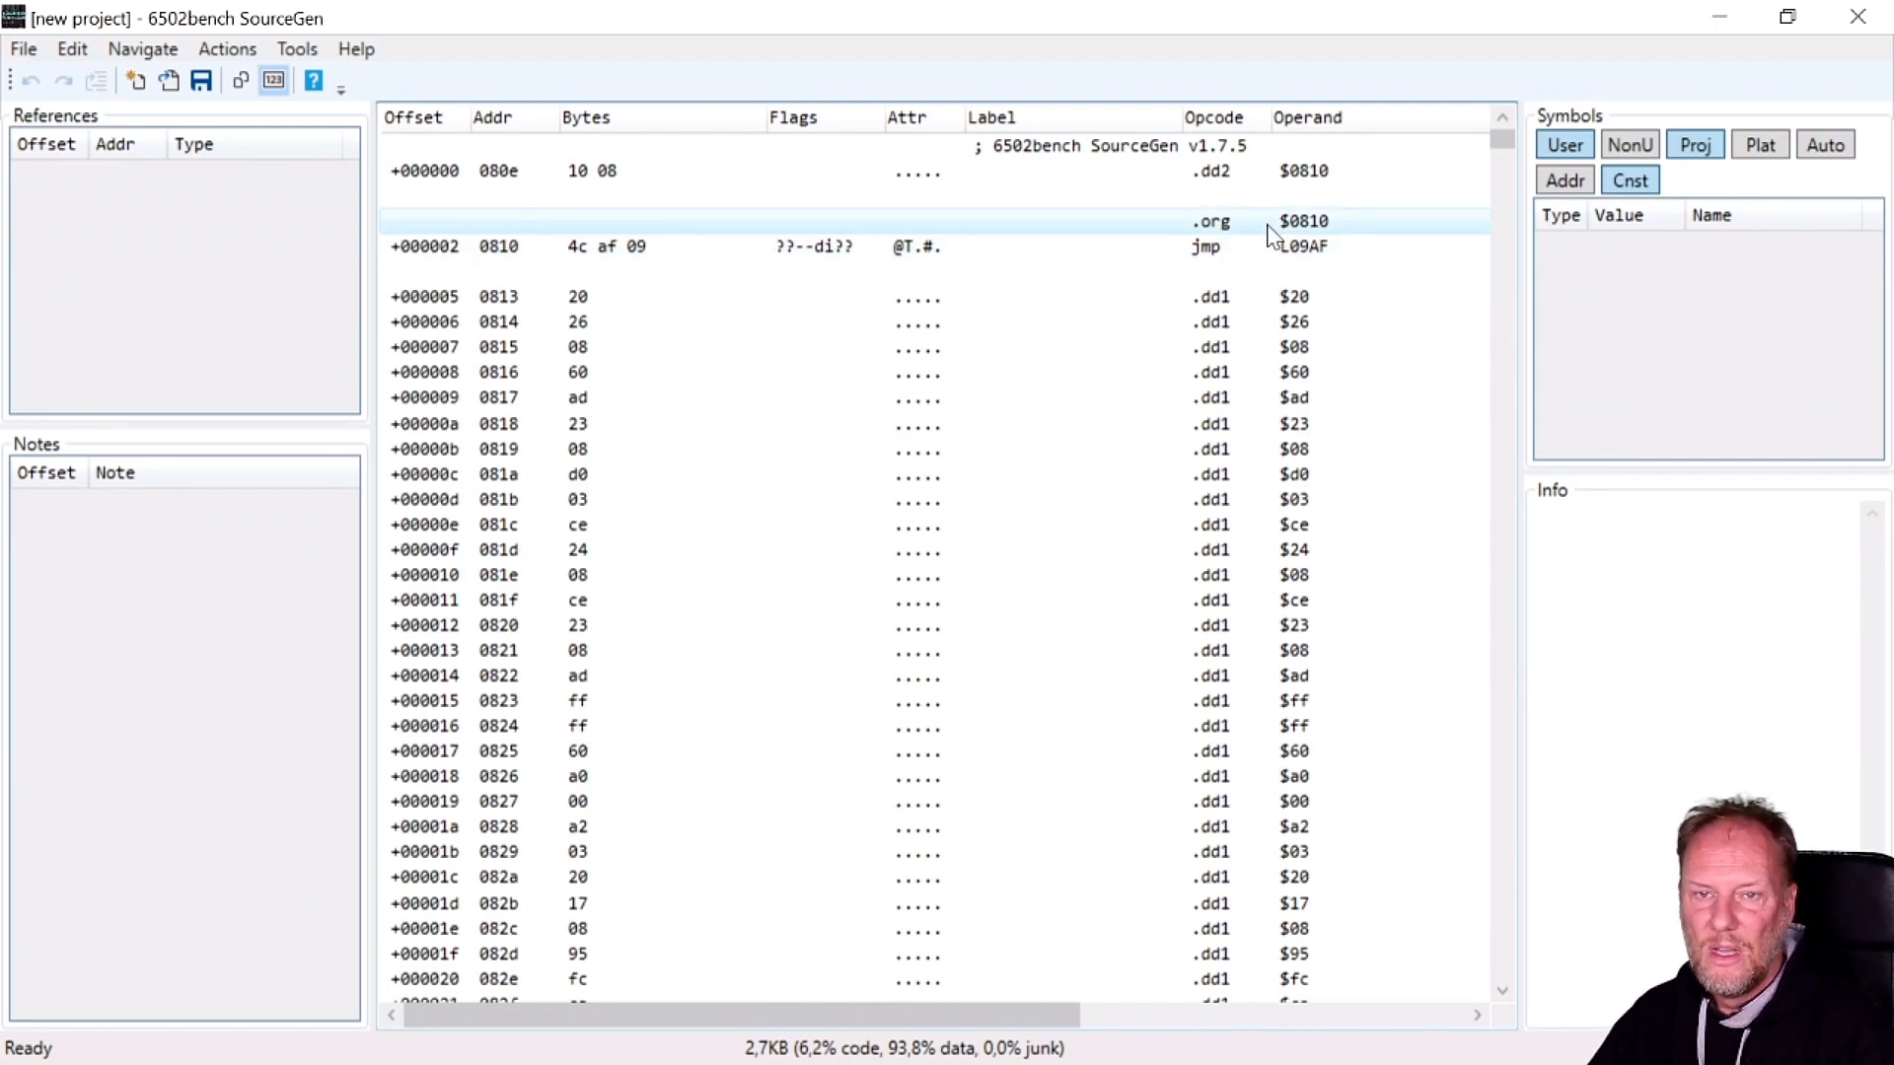
left_click(1203, 247)
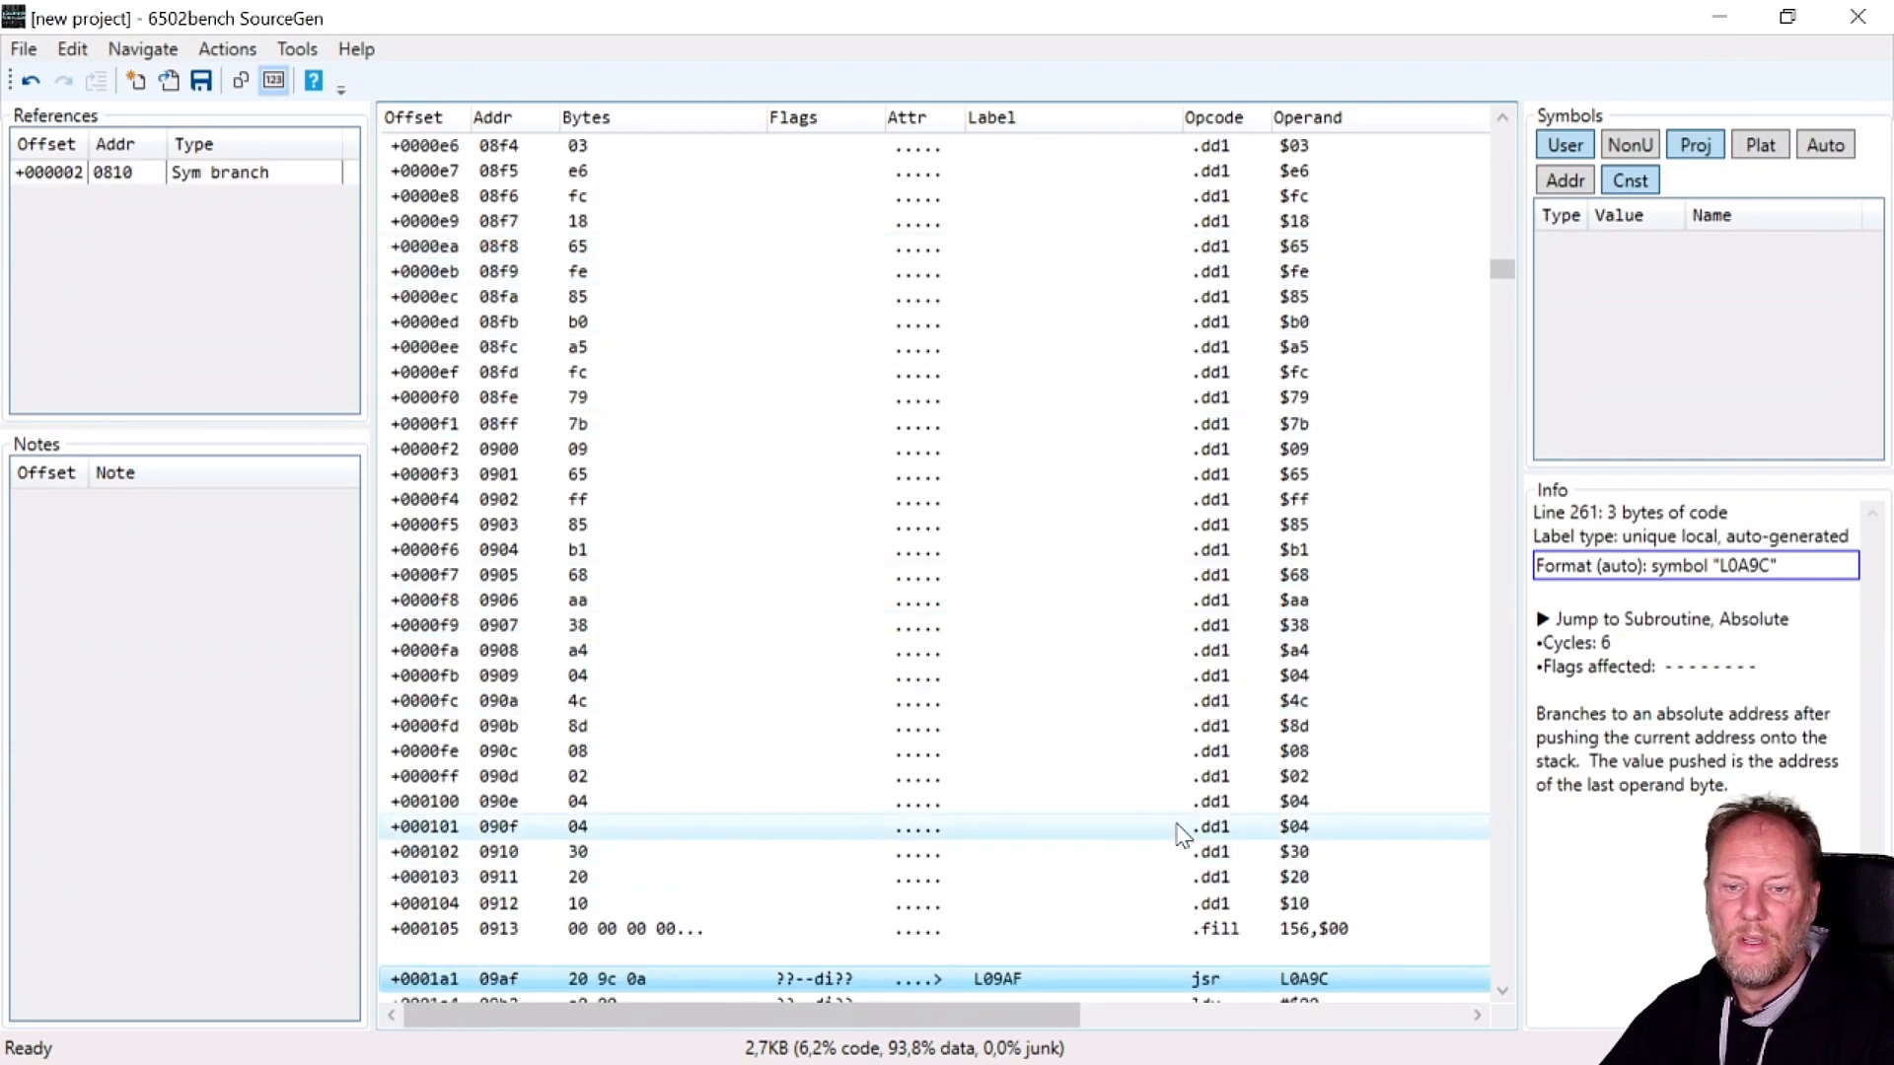
scroll("down", 3)
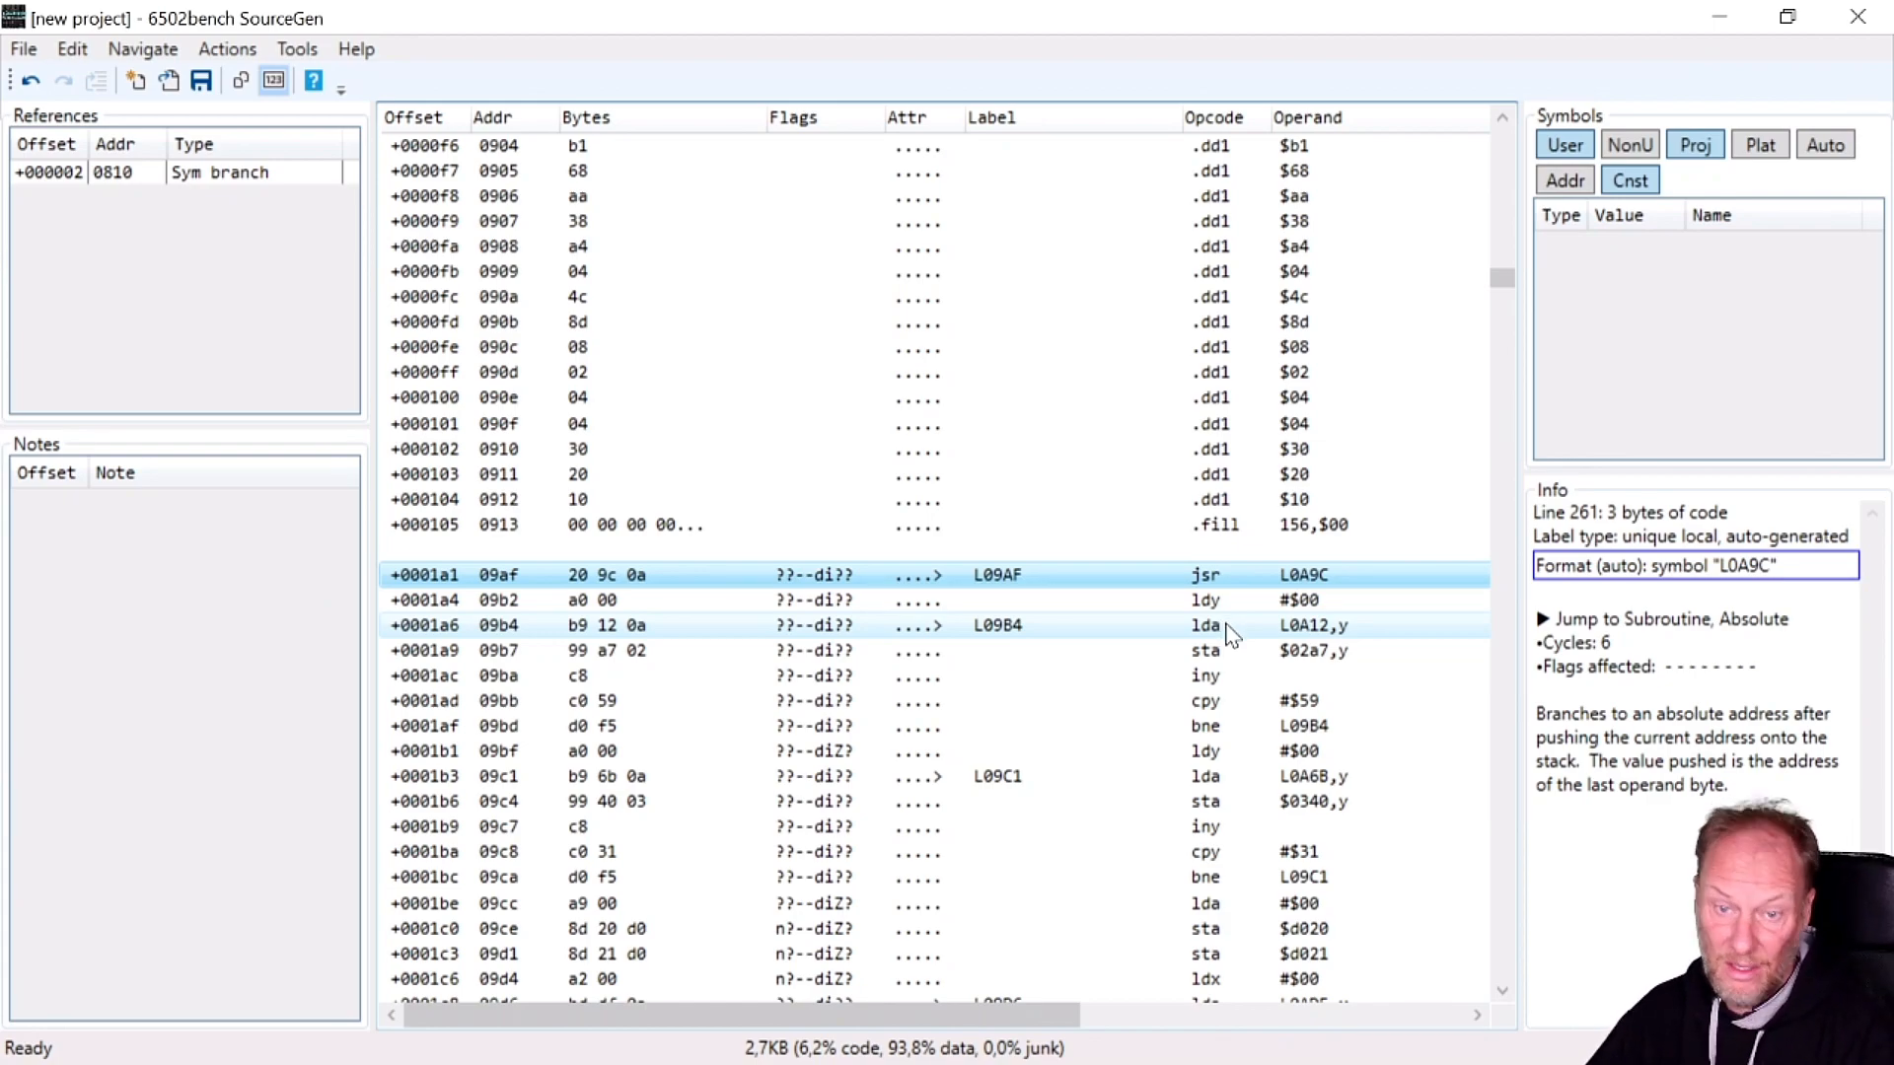
mouse_move(1326, 639)
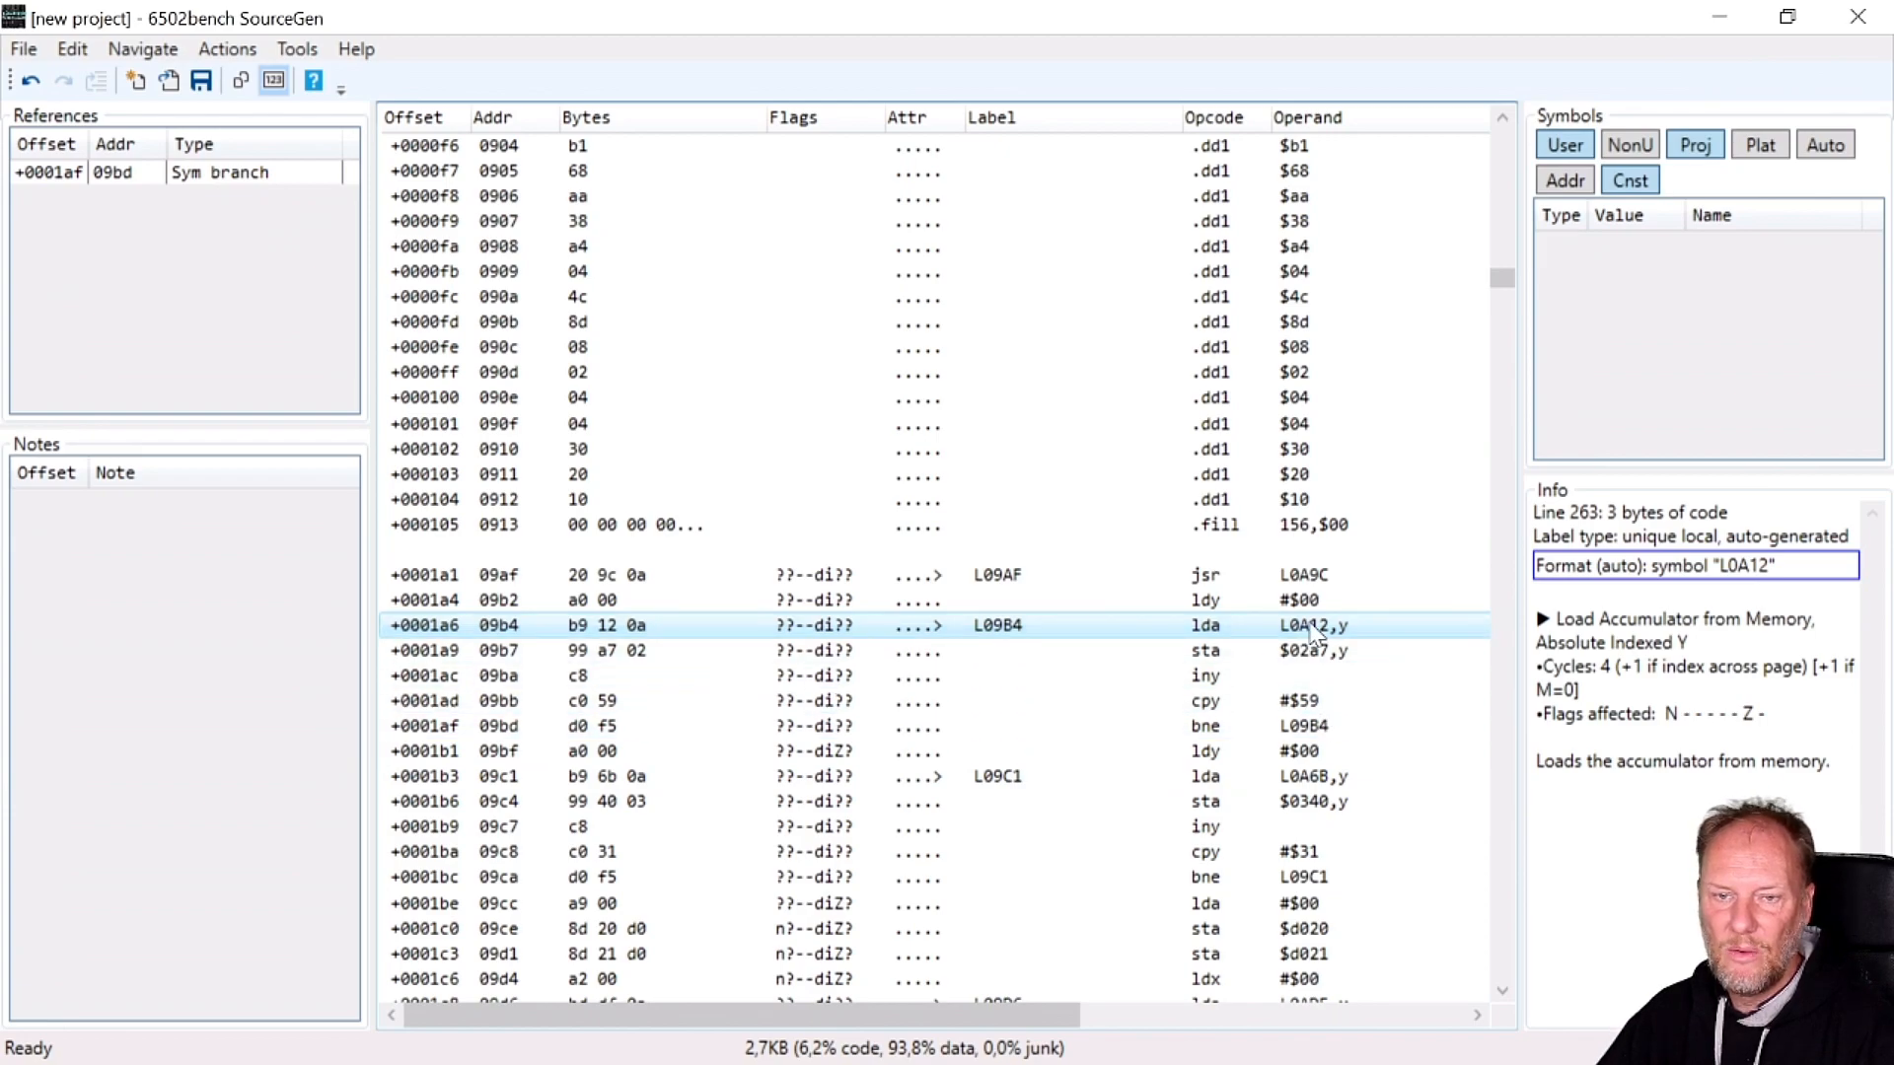
mouse_move(1311, 634)
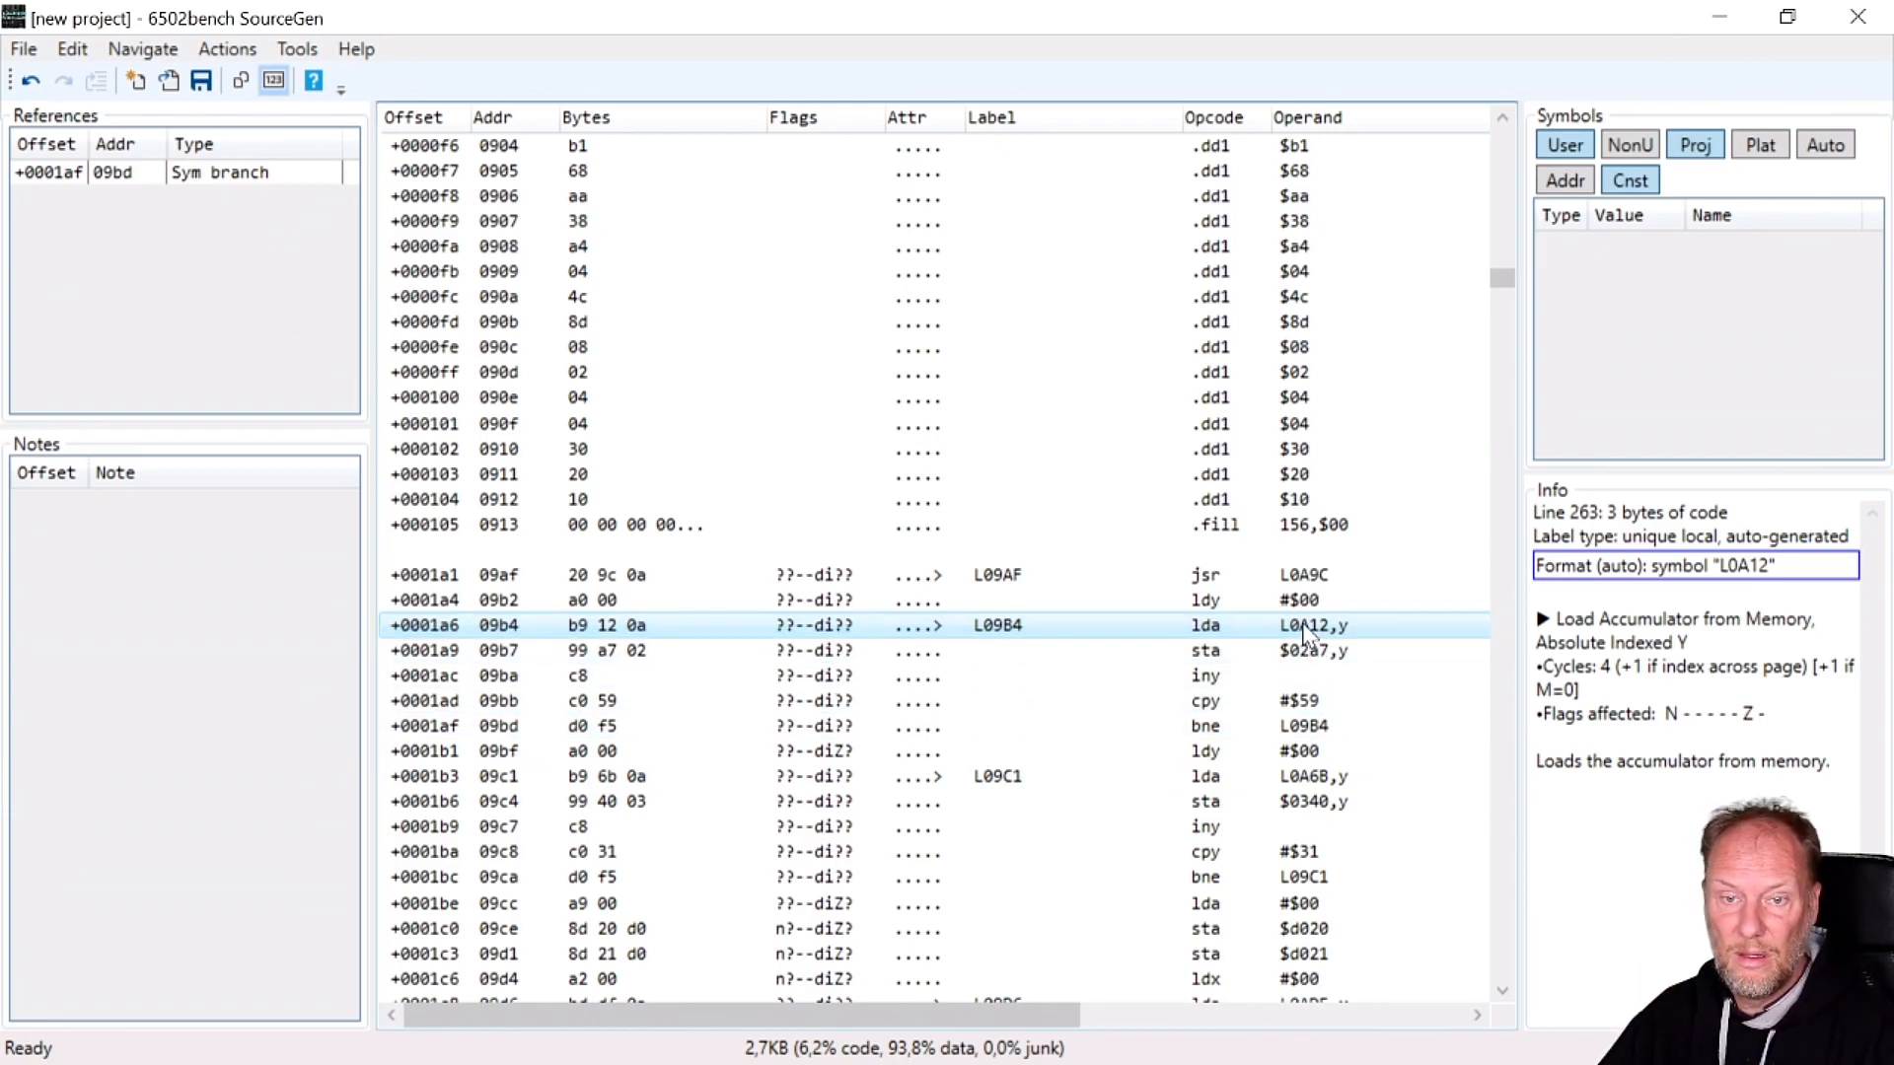
mouse_move(1213, 627)
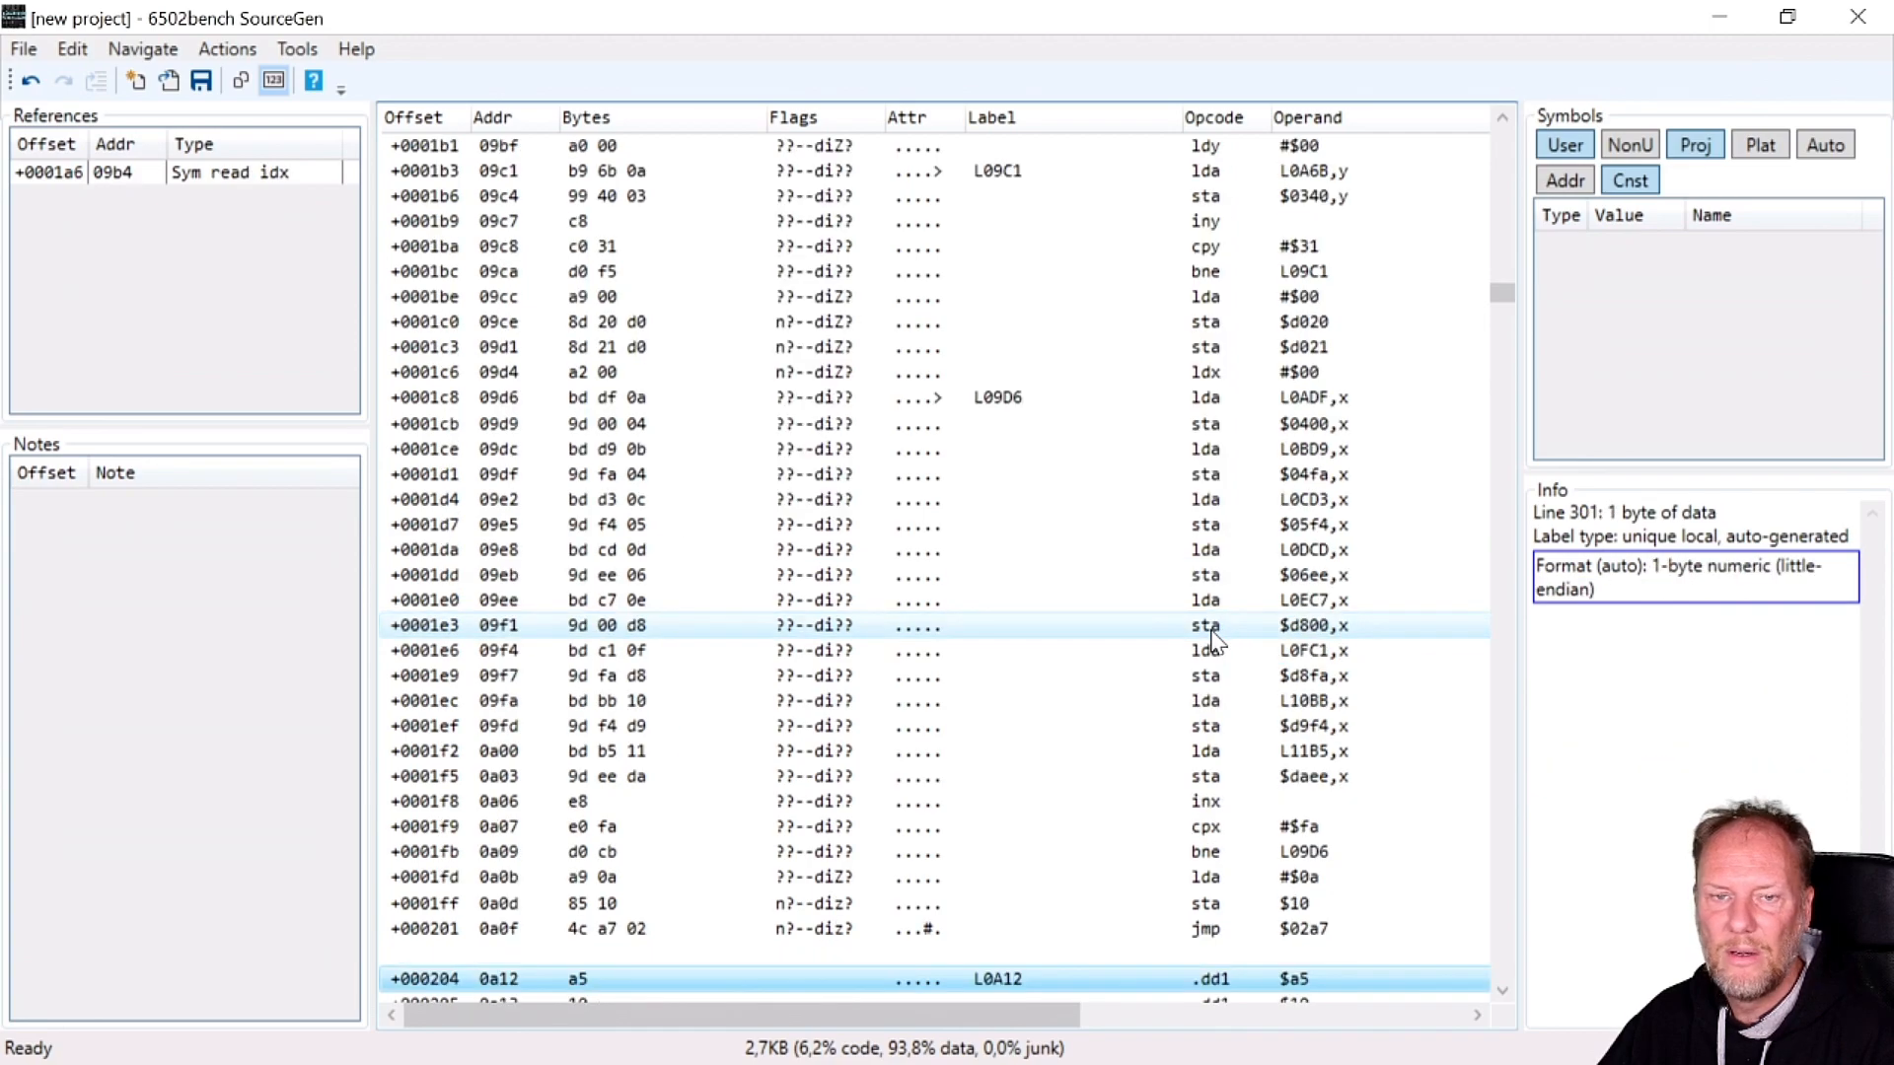
Select the 89-byte data block from L0A12 up to the byte before L0A6B.
scroll("down", 3)
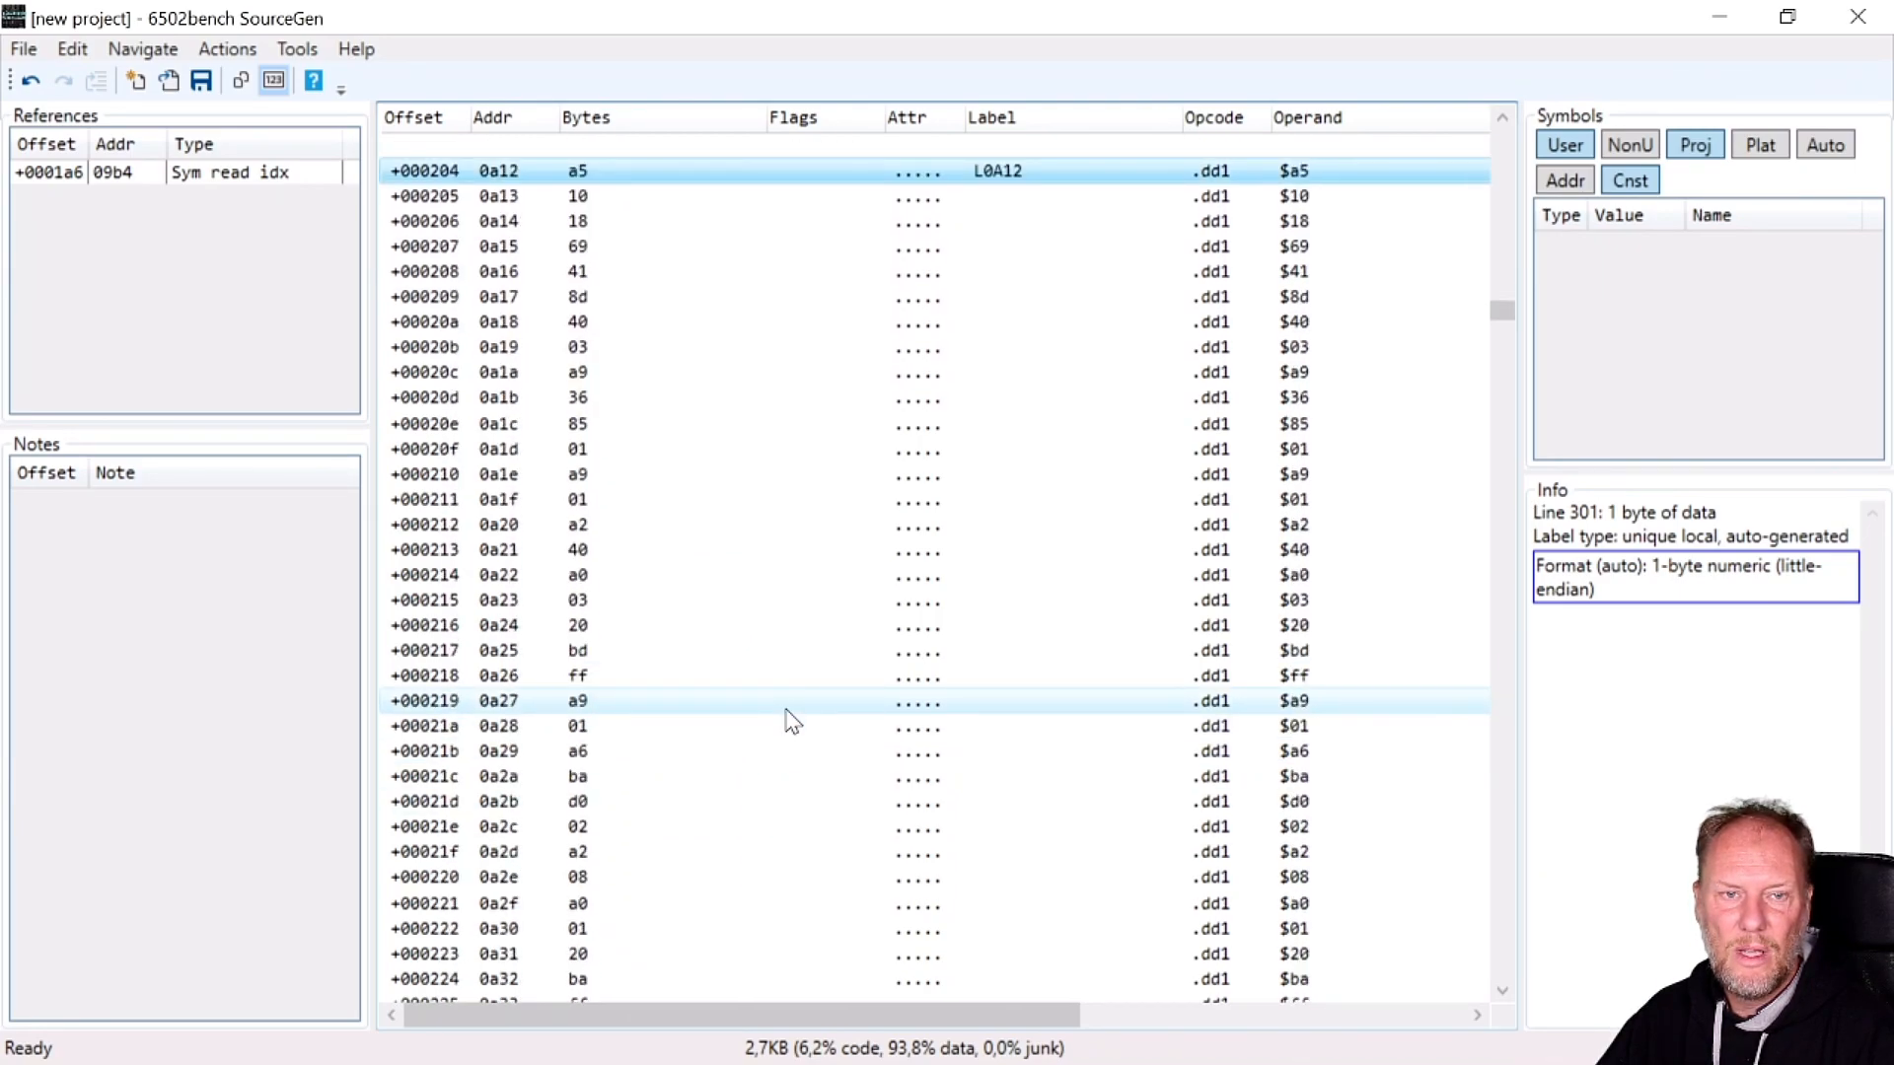
scroll("down", 3)
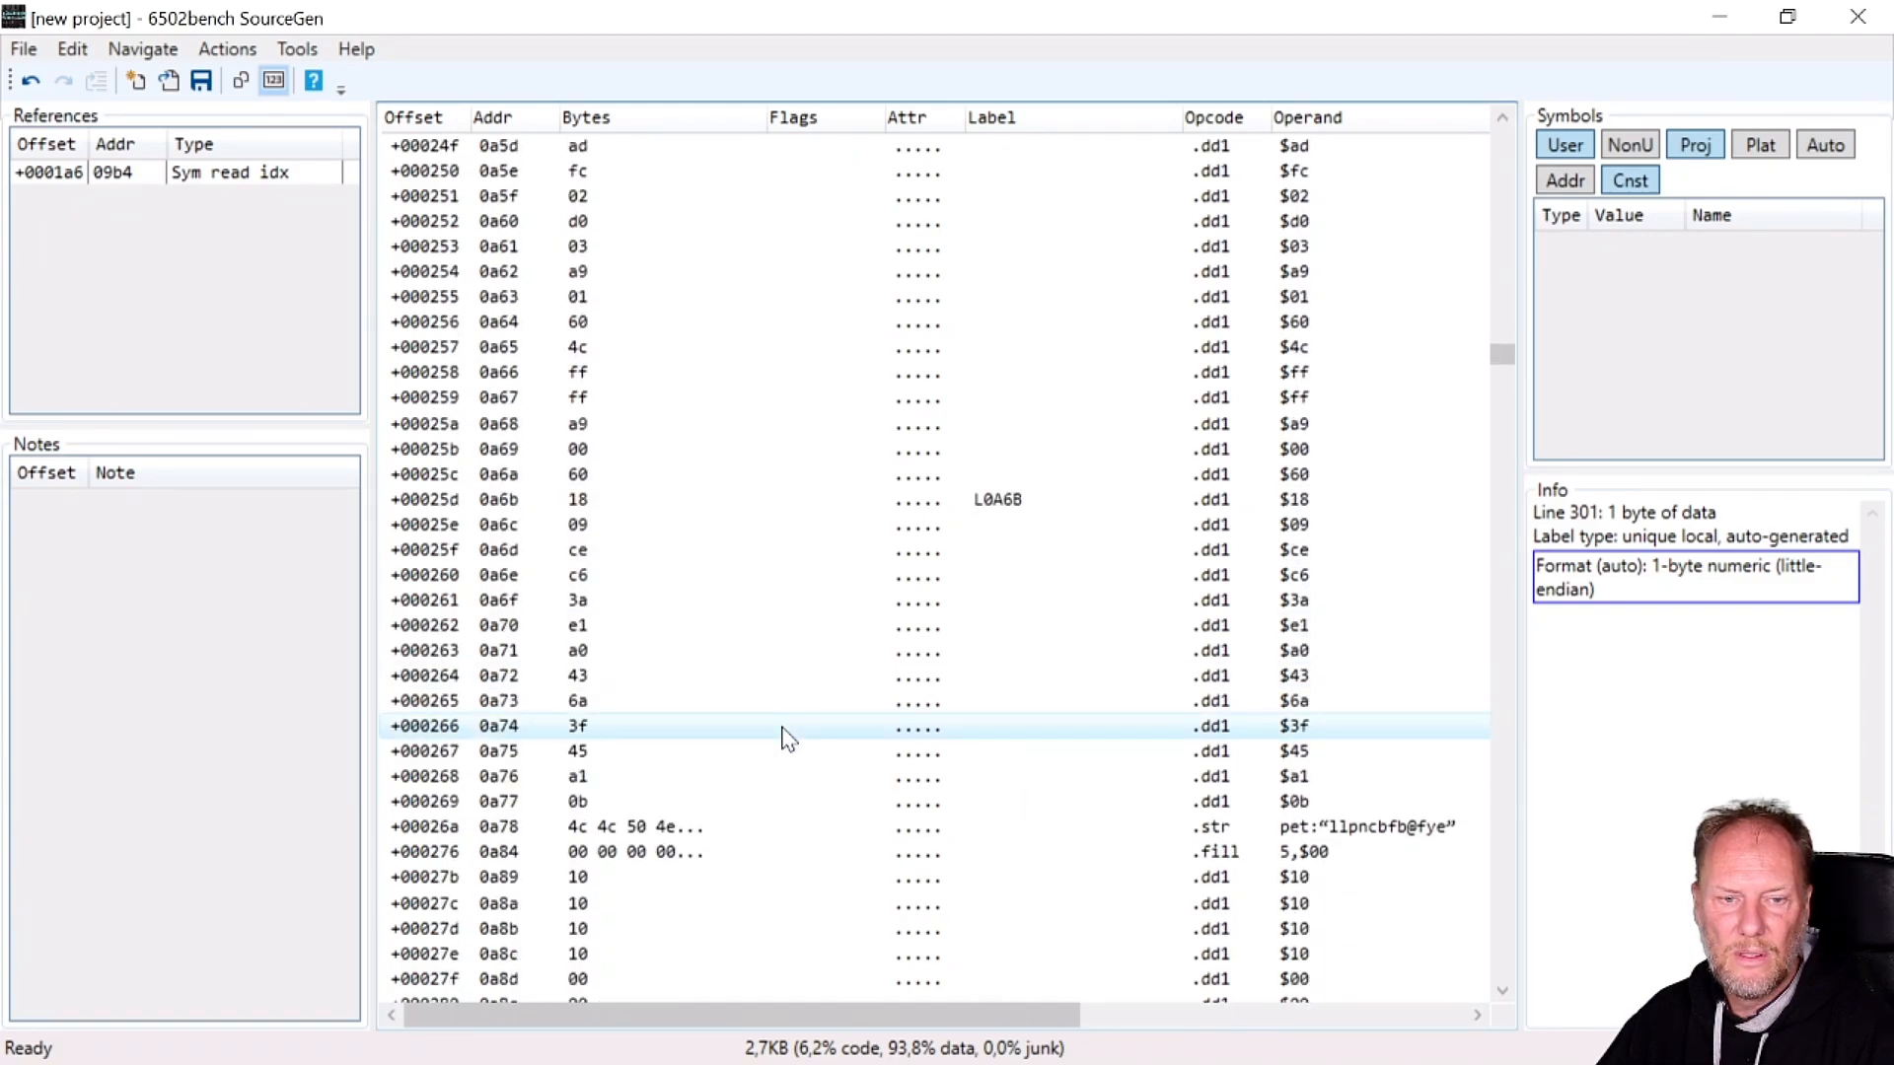
left_click(604, 474)
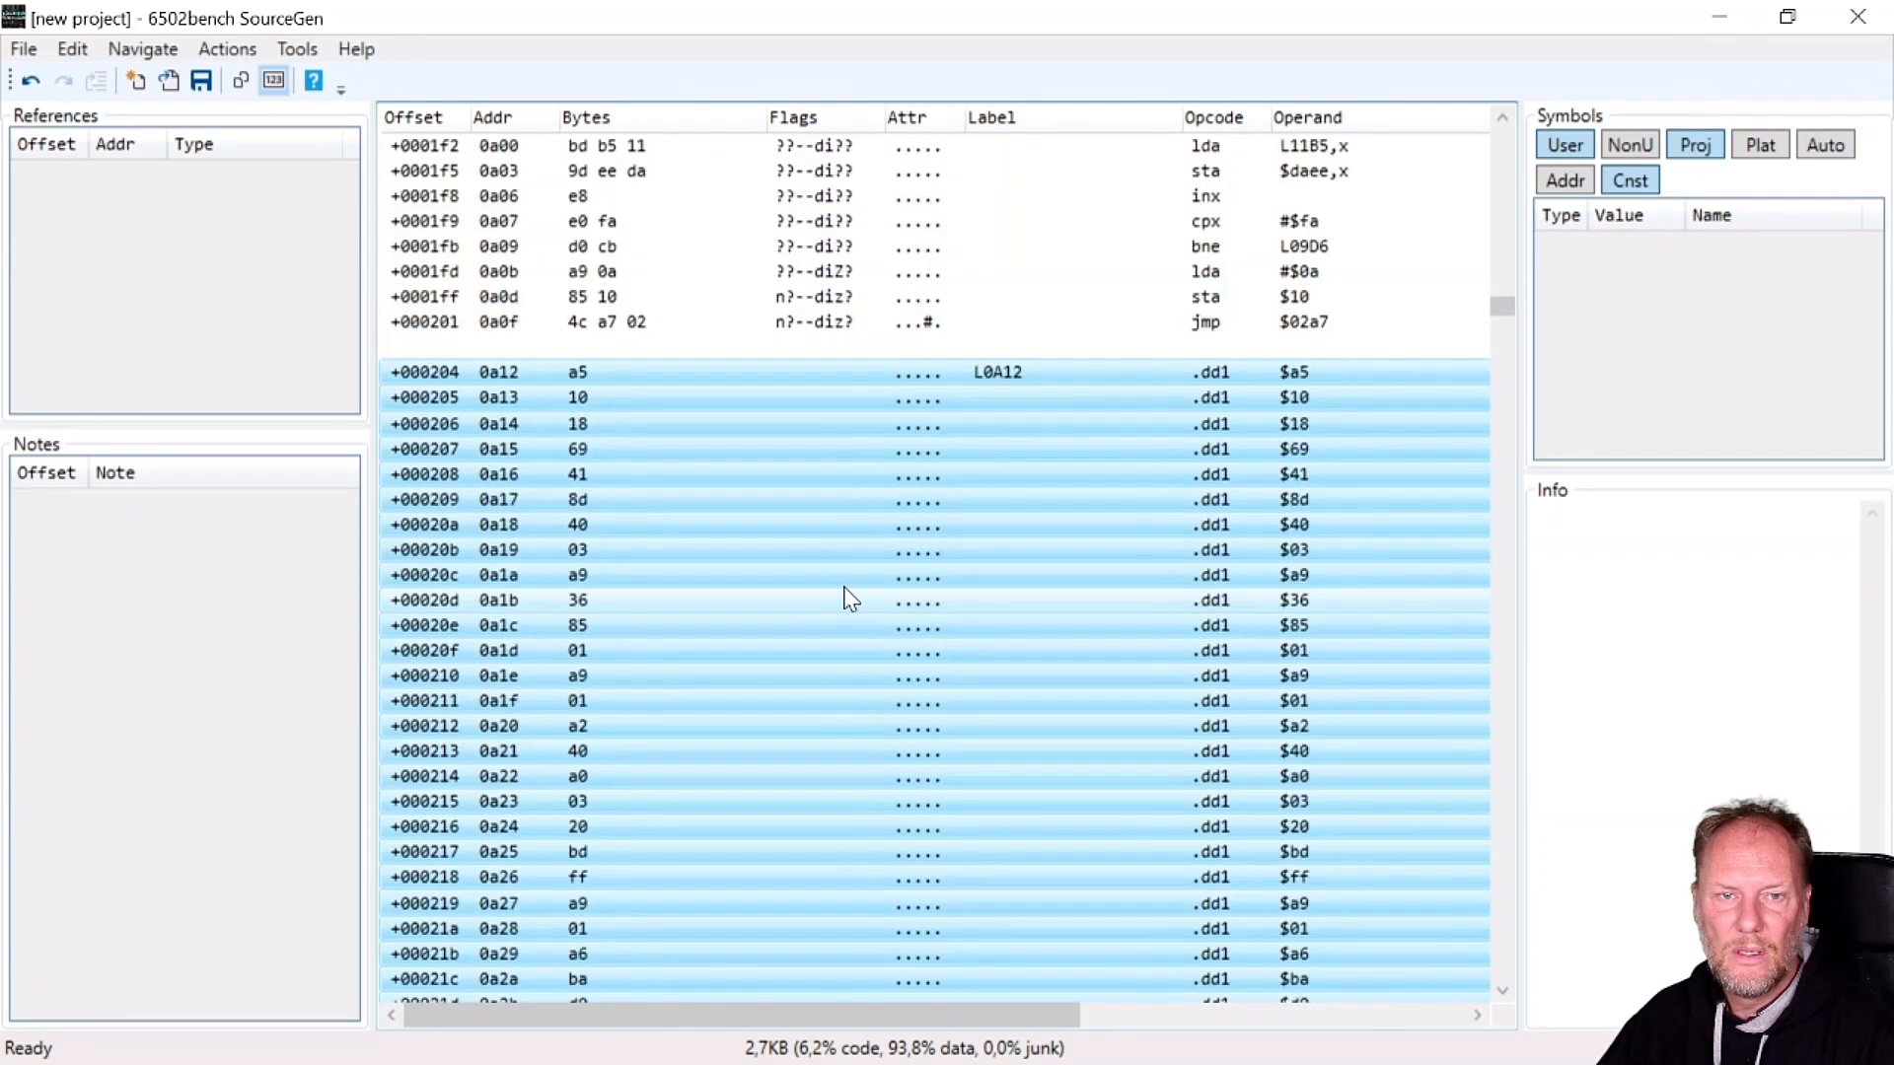
scroll("down", 3)
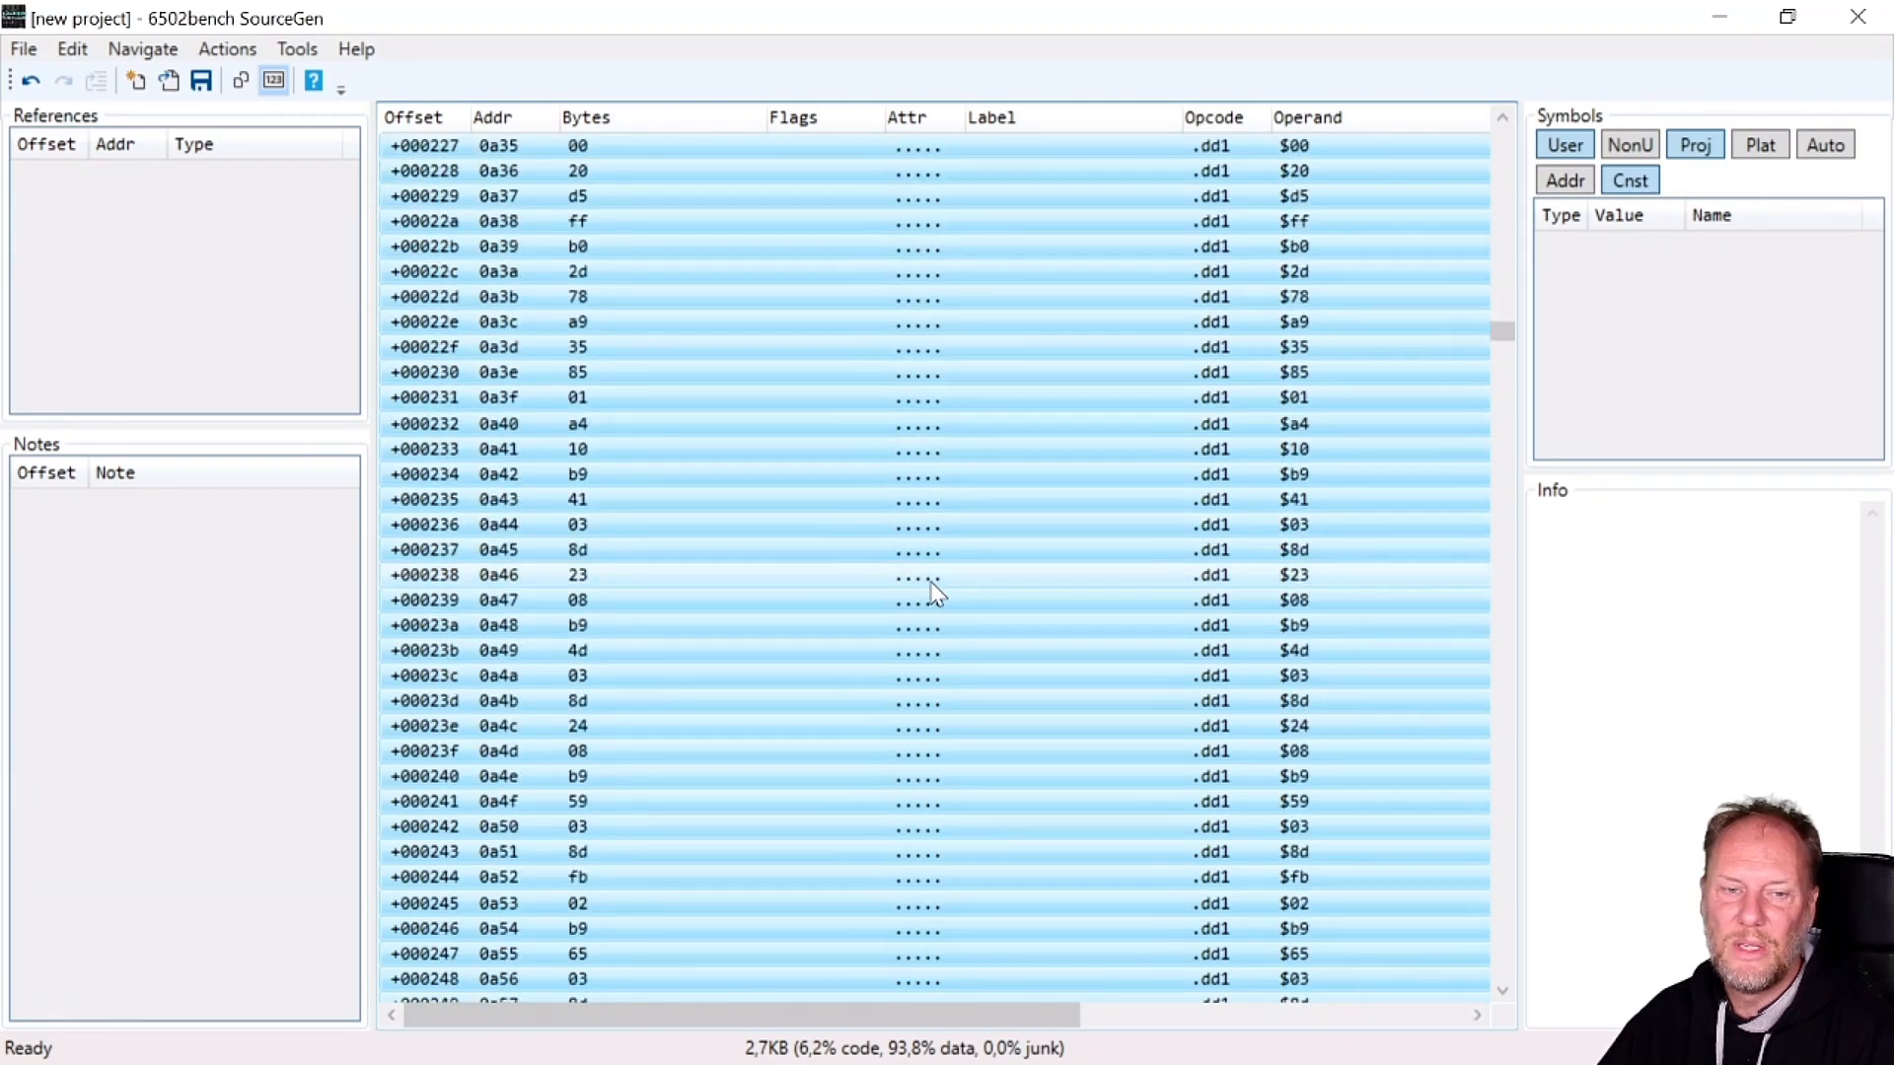
scroll("up", 3)
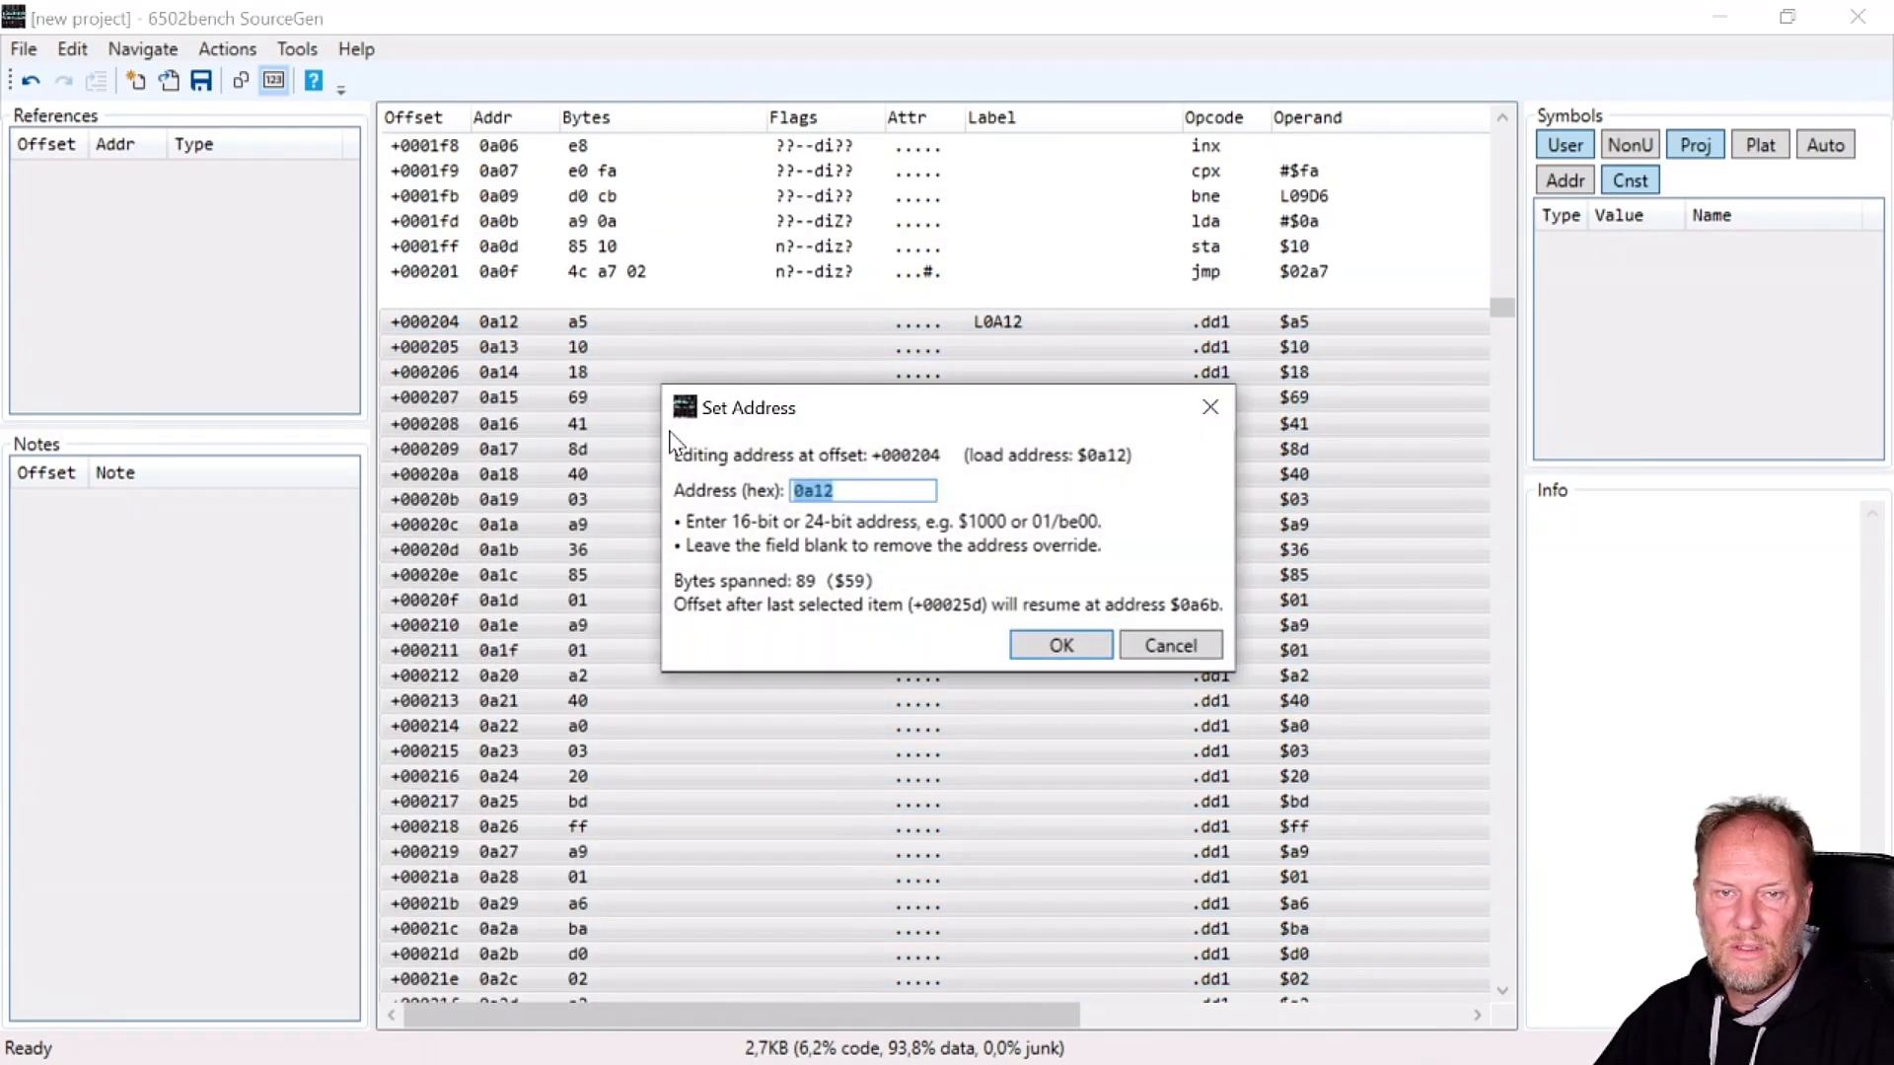
Give the selected block the address $02a7 so it disassembles as SETNAM/SETLFS/LOAD calls.
type("$02")
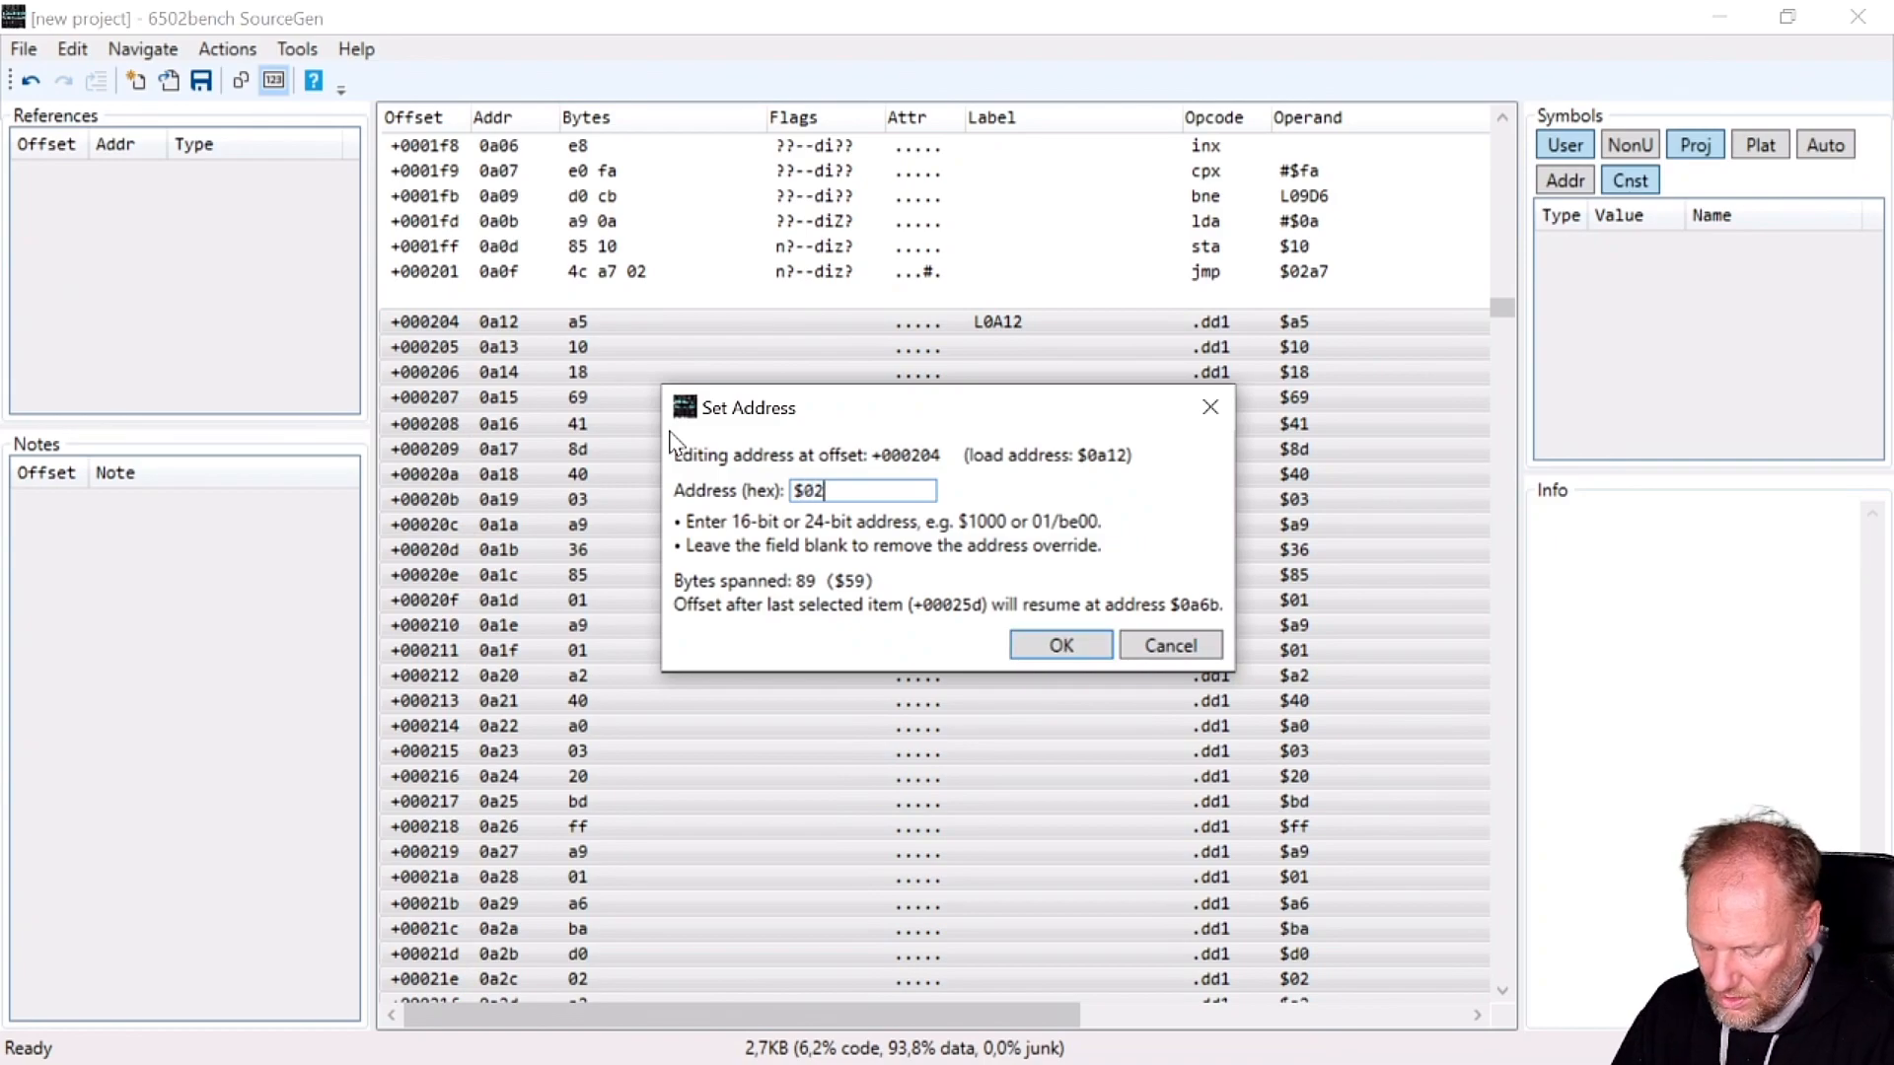
left_click(1059, 645)
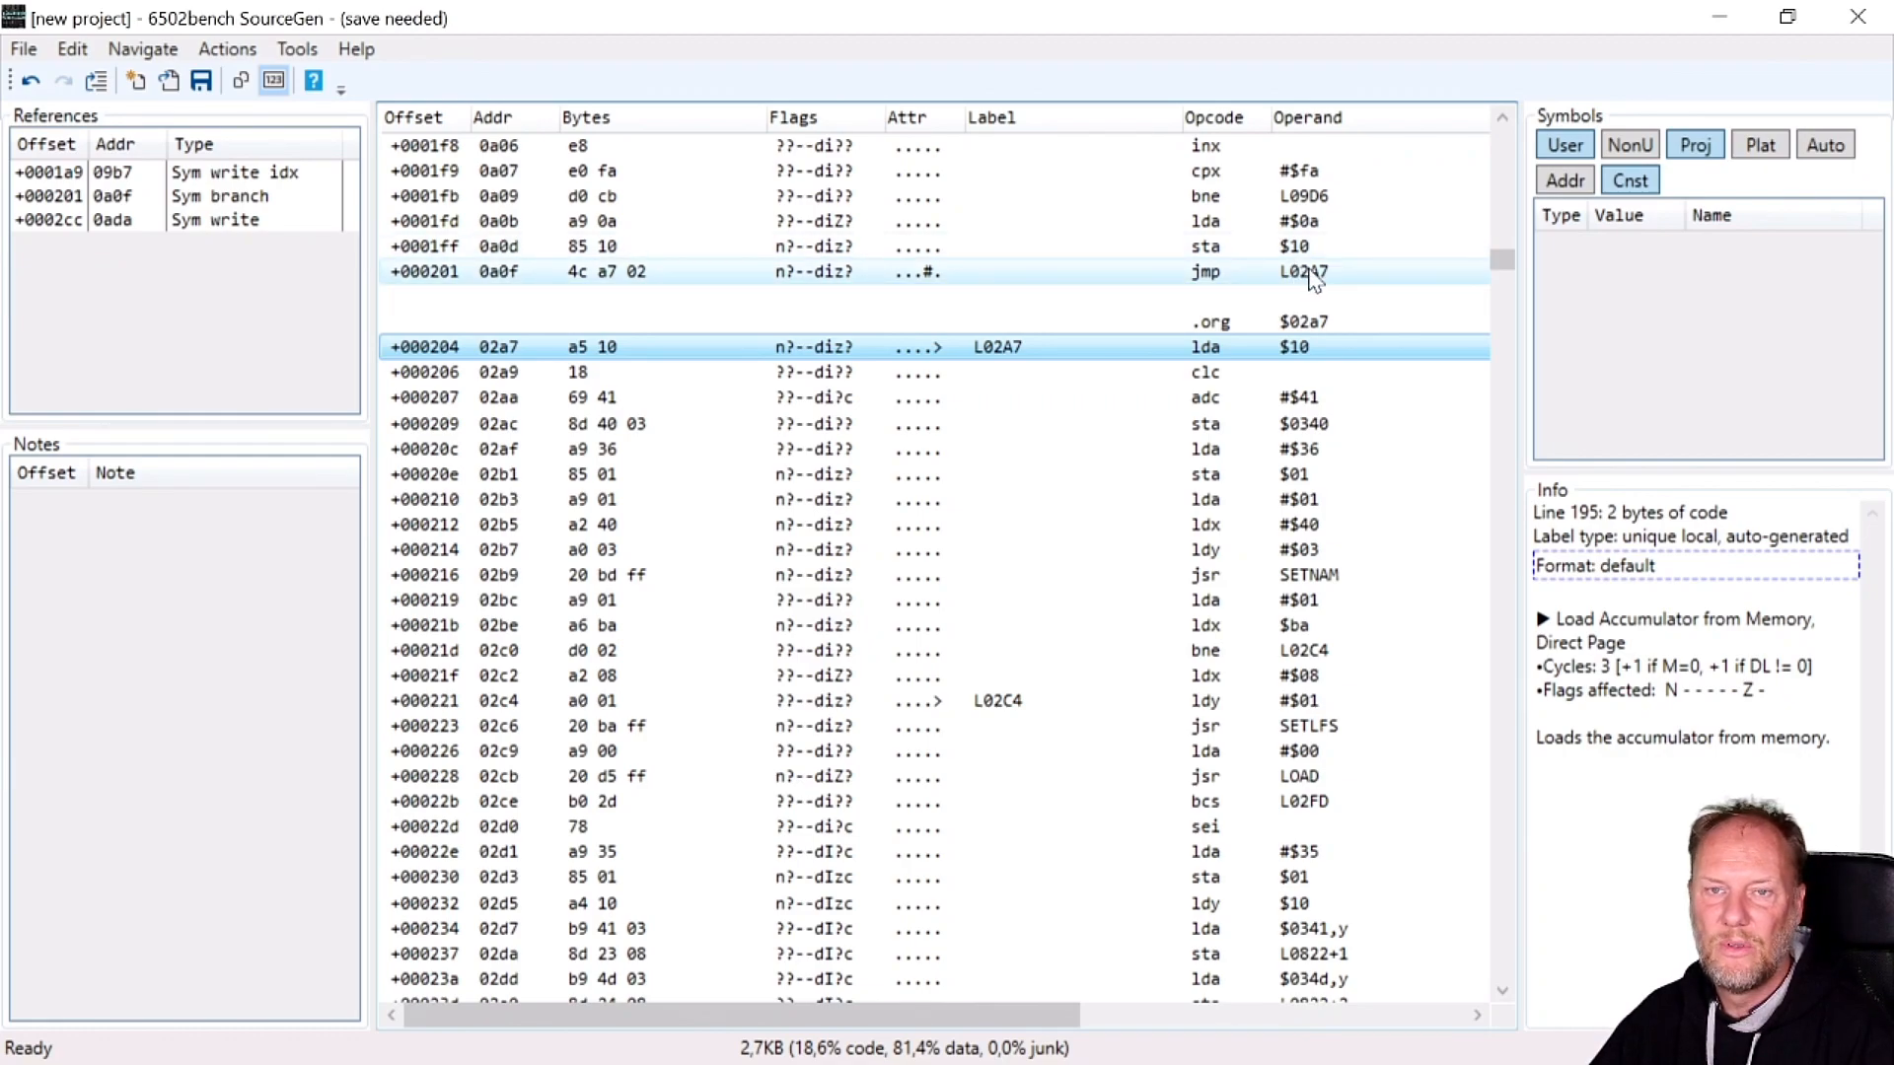
mouse_move(1322, 290)
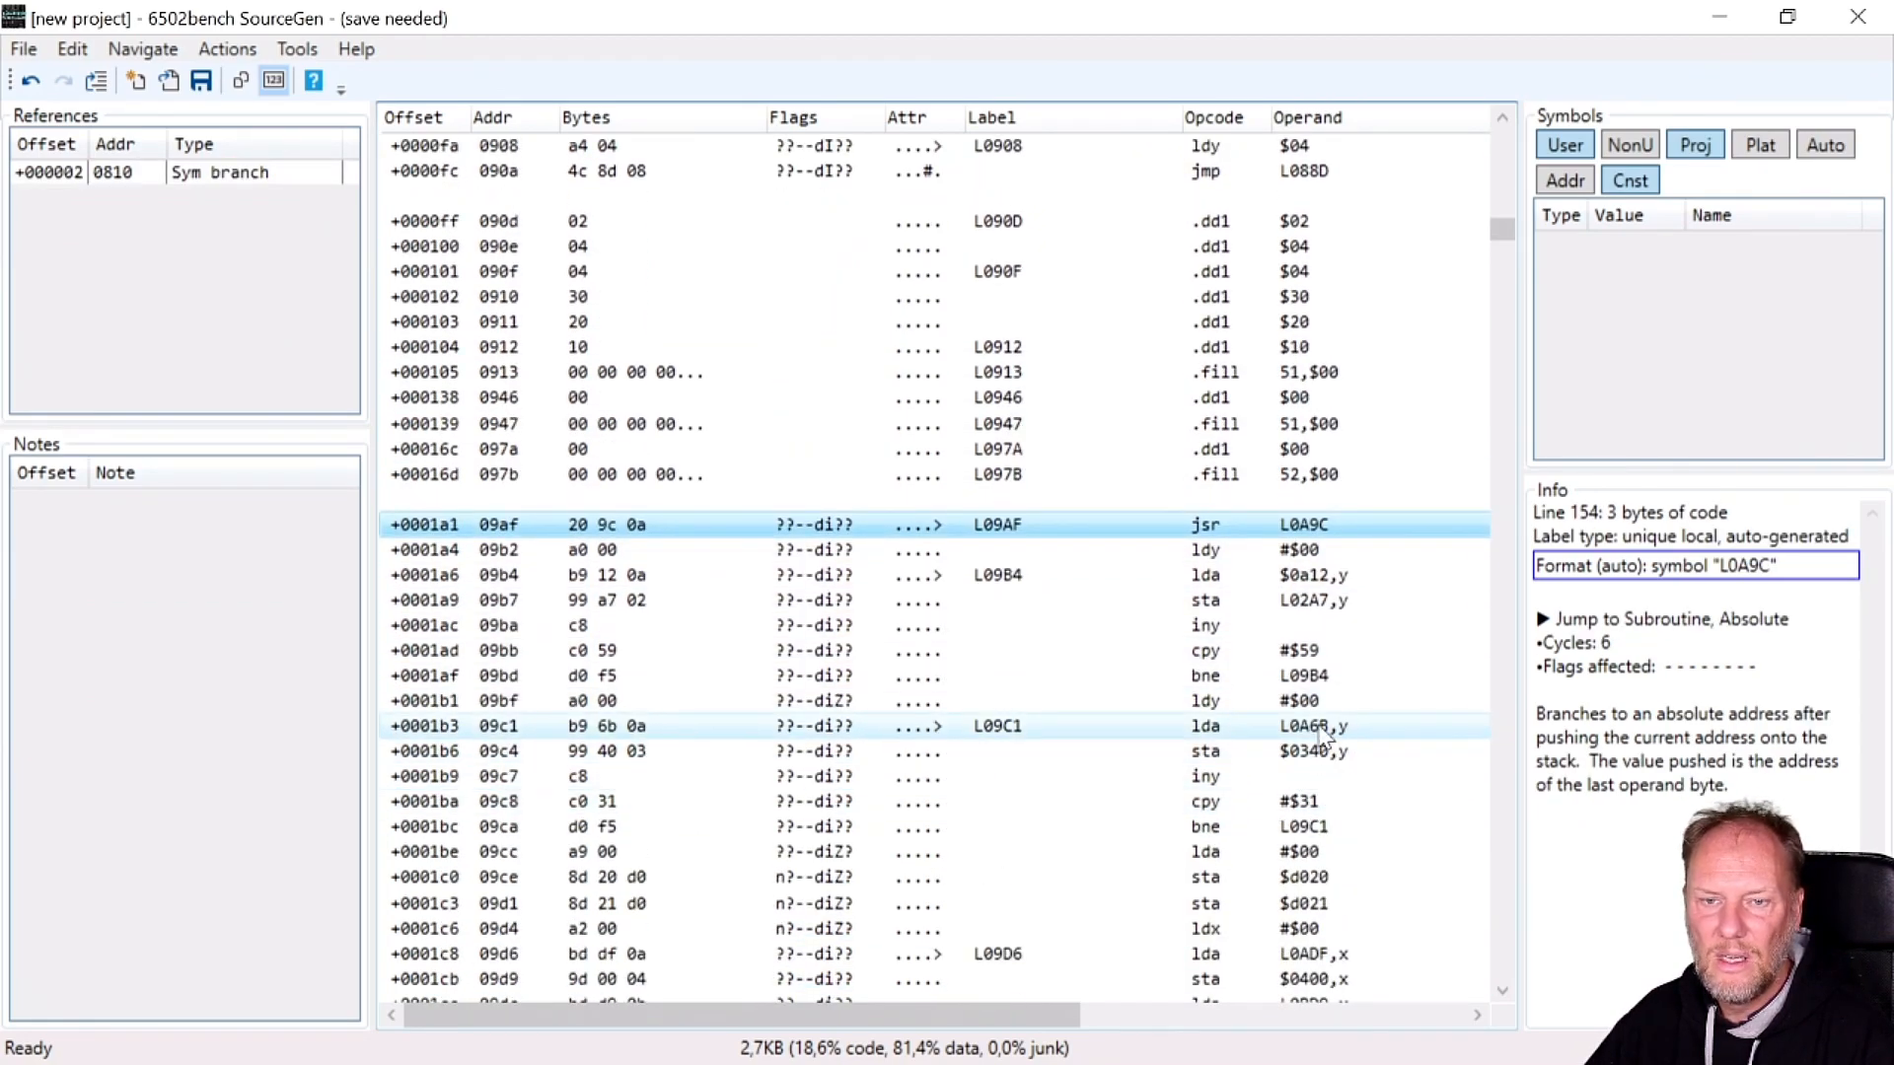
Jump to L0A6B, select the block through the string data and bring up Set Address for $0340.
left_click(1208, 726)
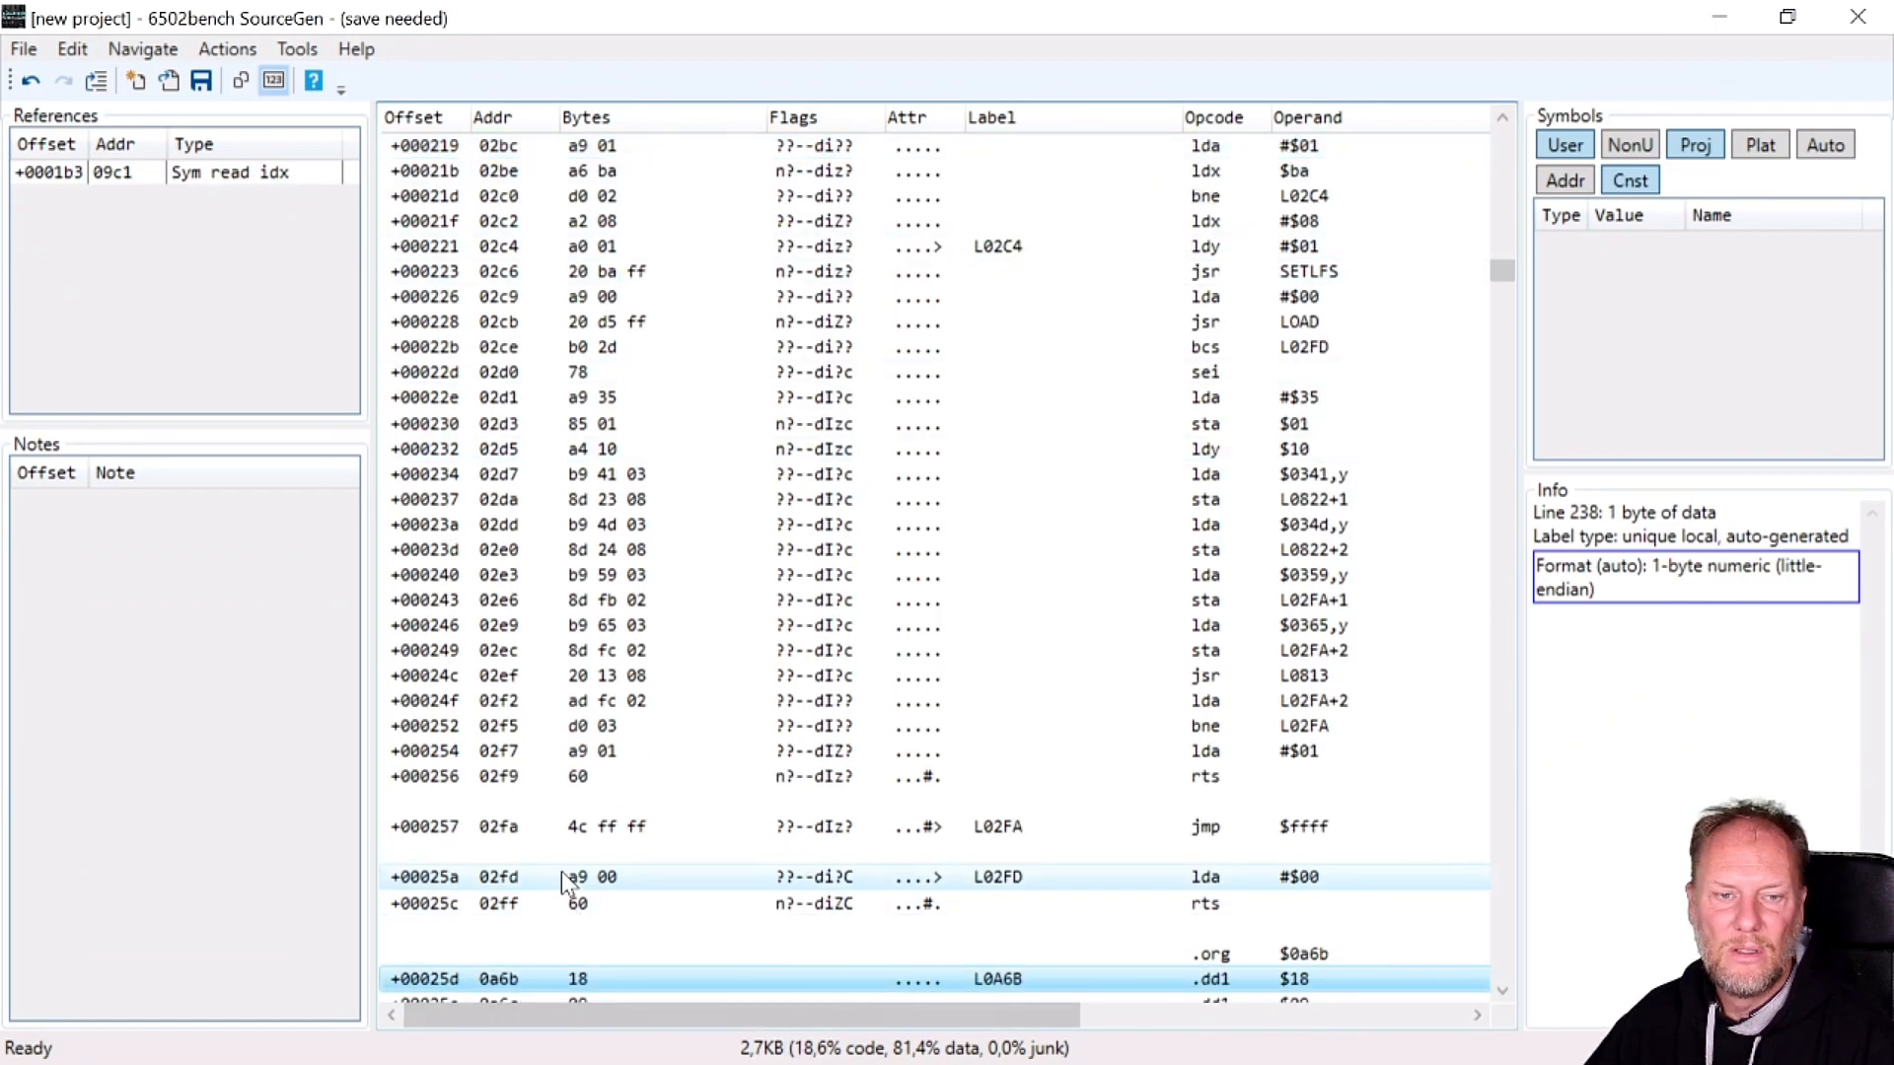
scroll("down", 3)
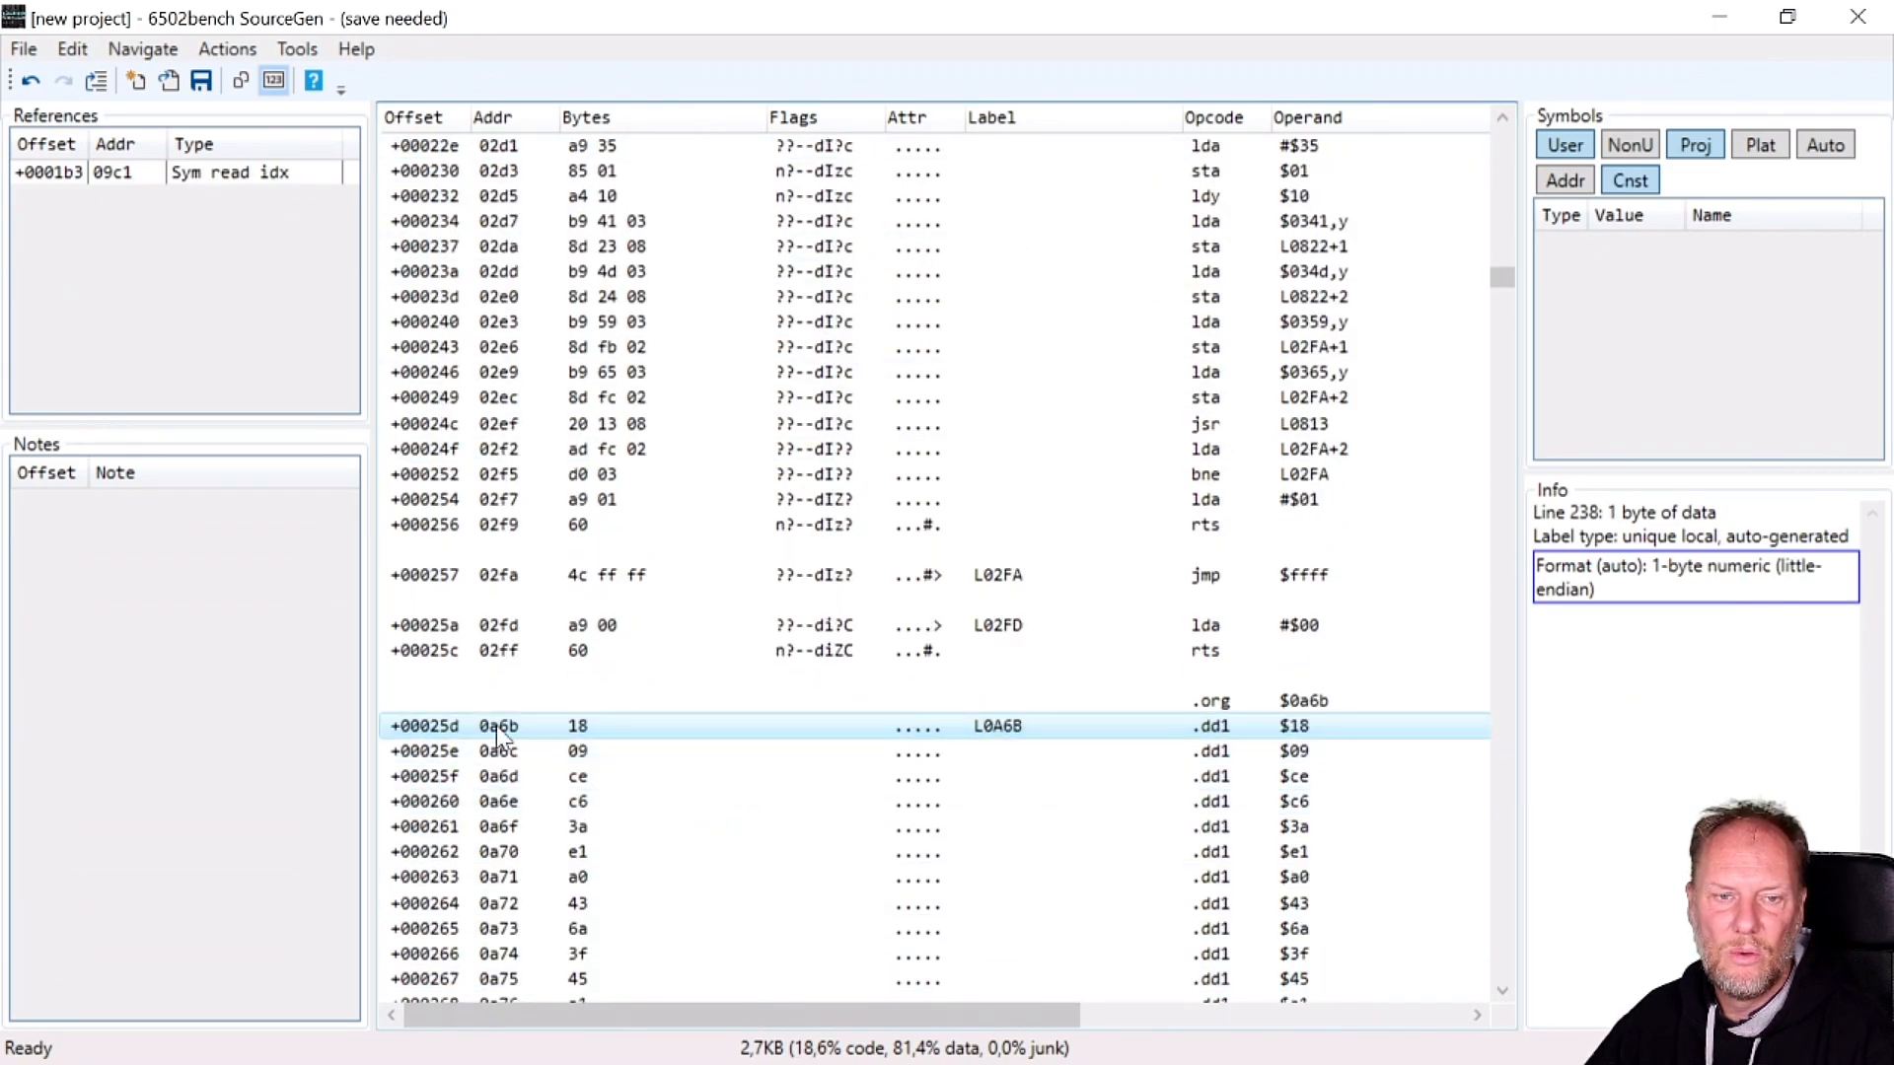
scroll("down", 3)
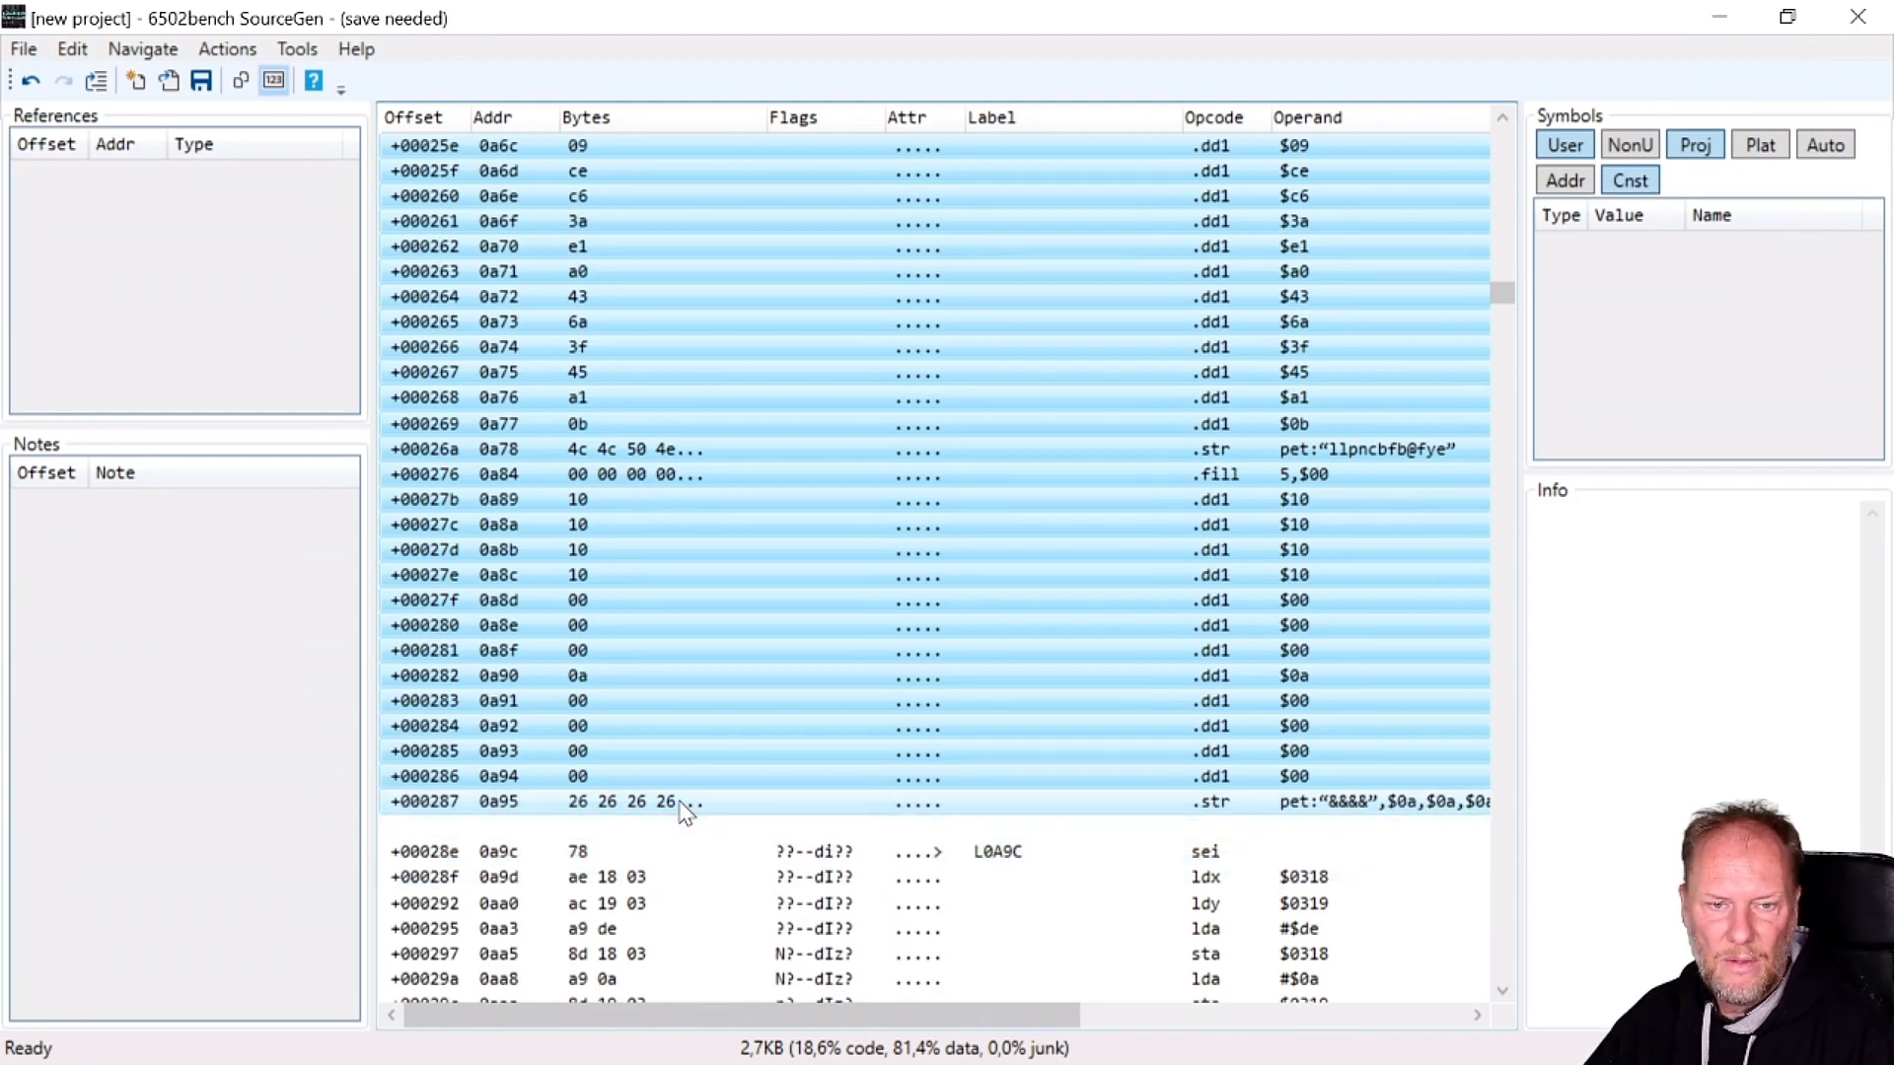
mouse_move(1069, 826)
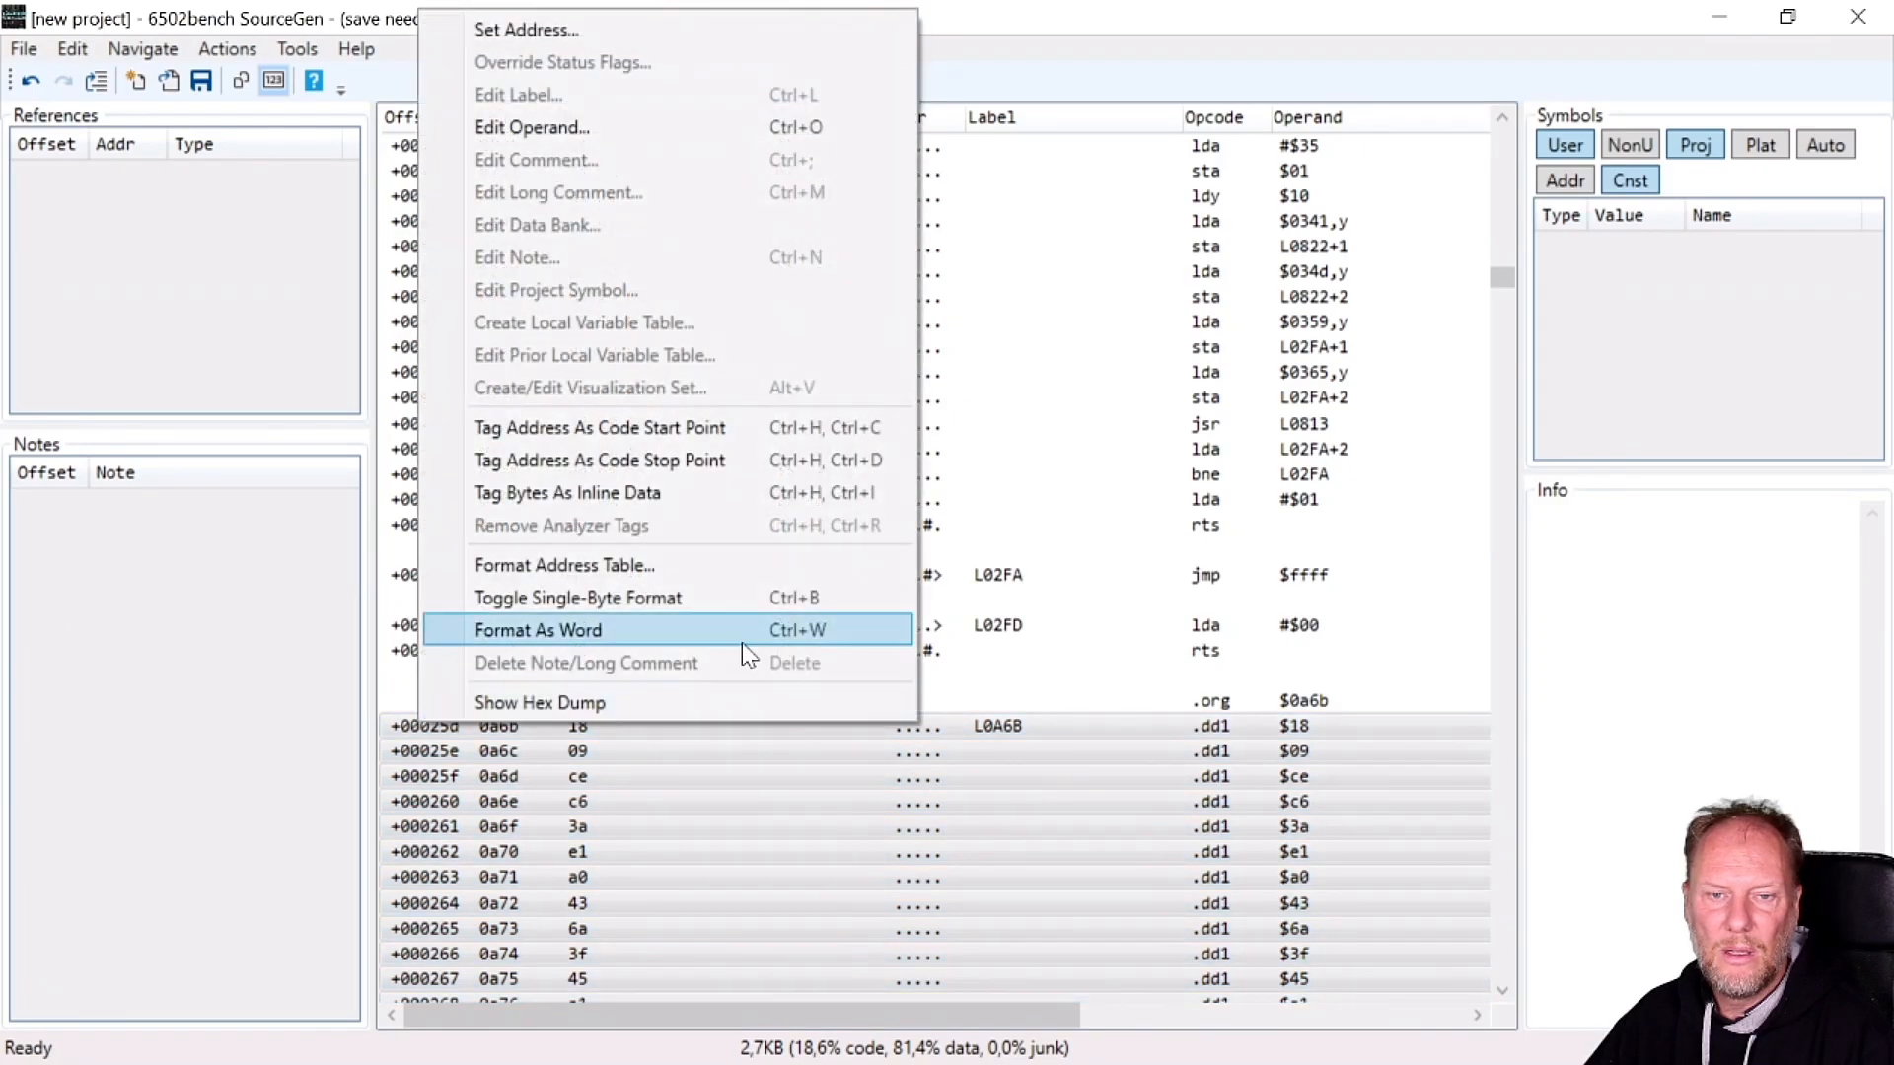
left_click(525, 30)
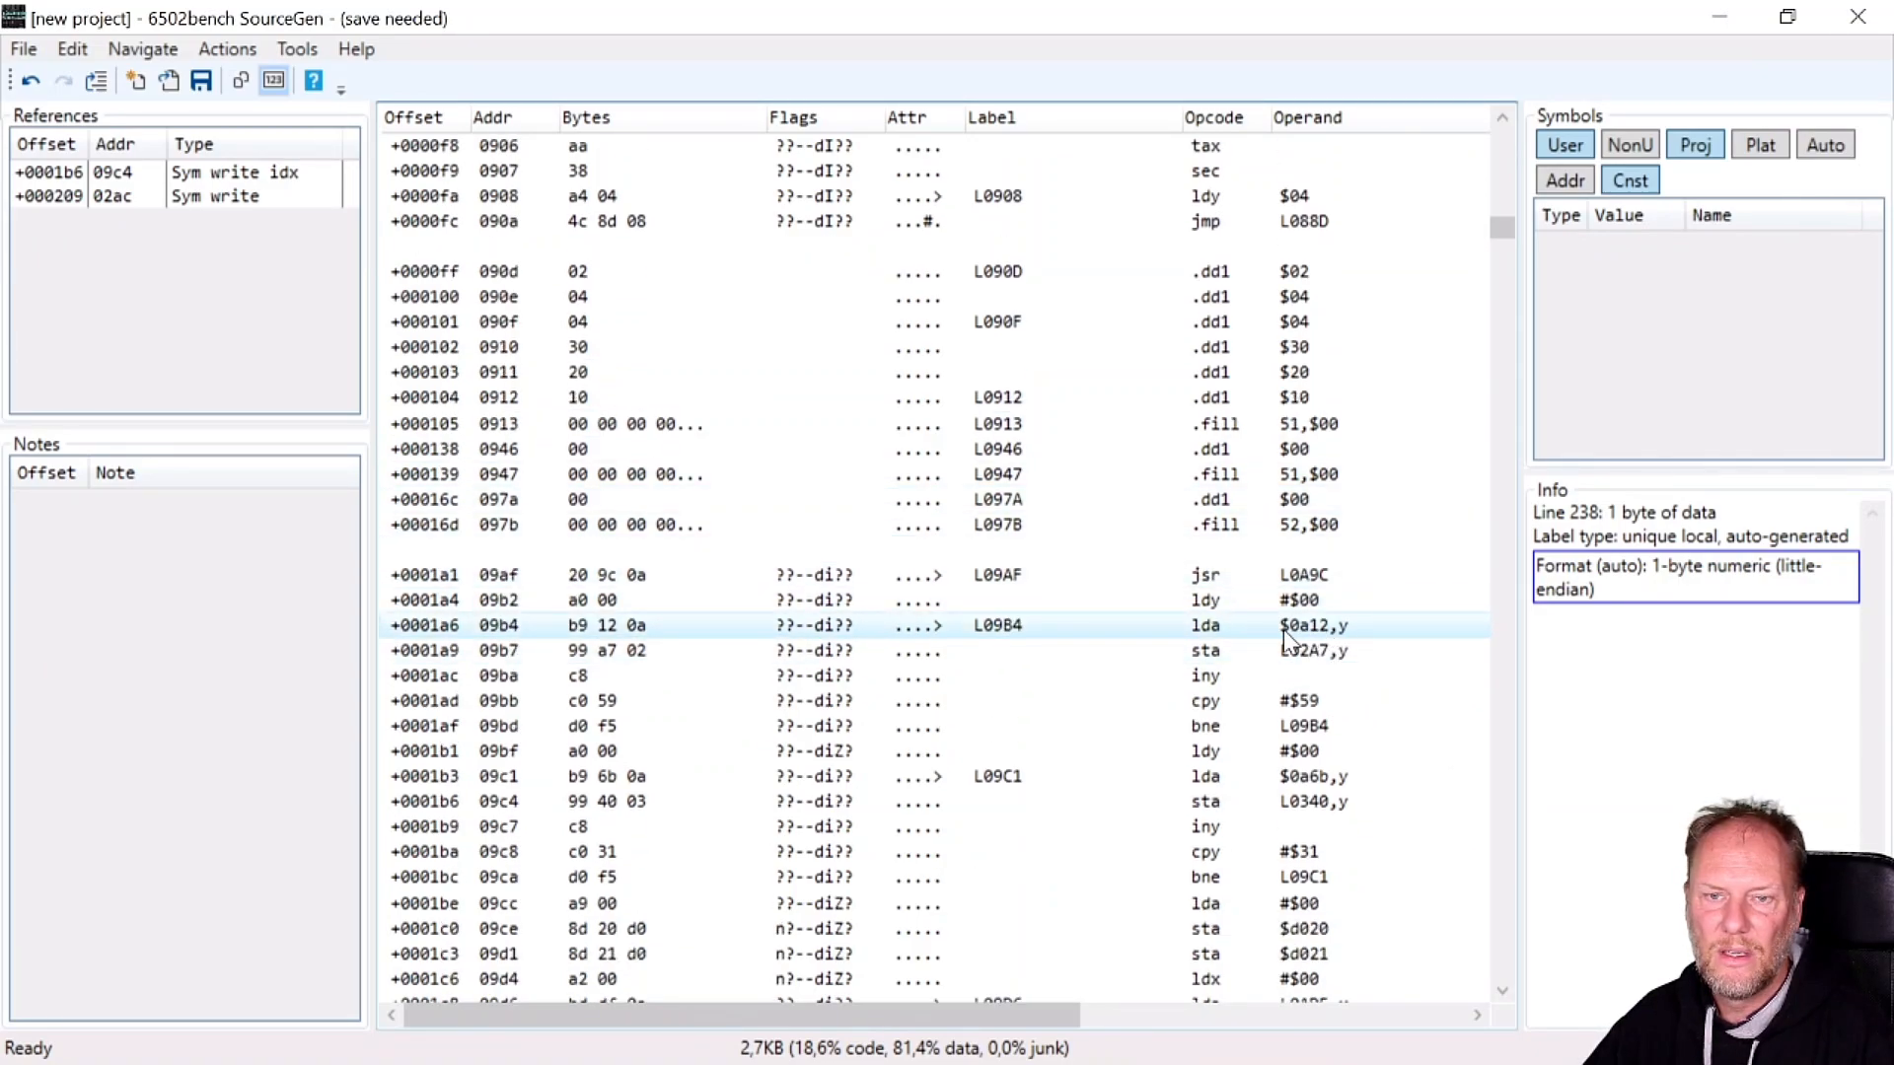
mouse_move(1328, 639)
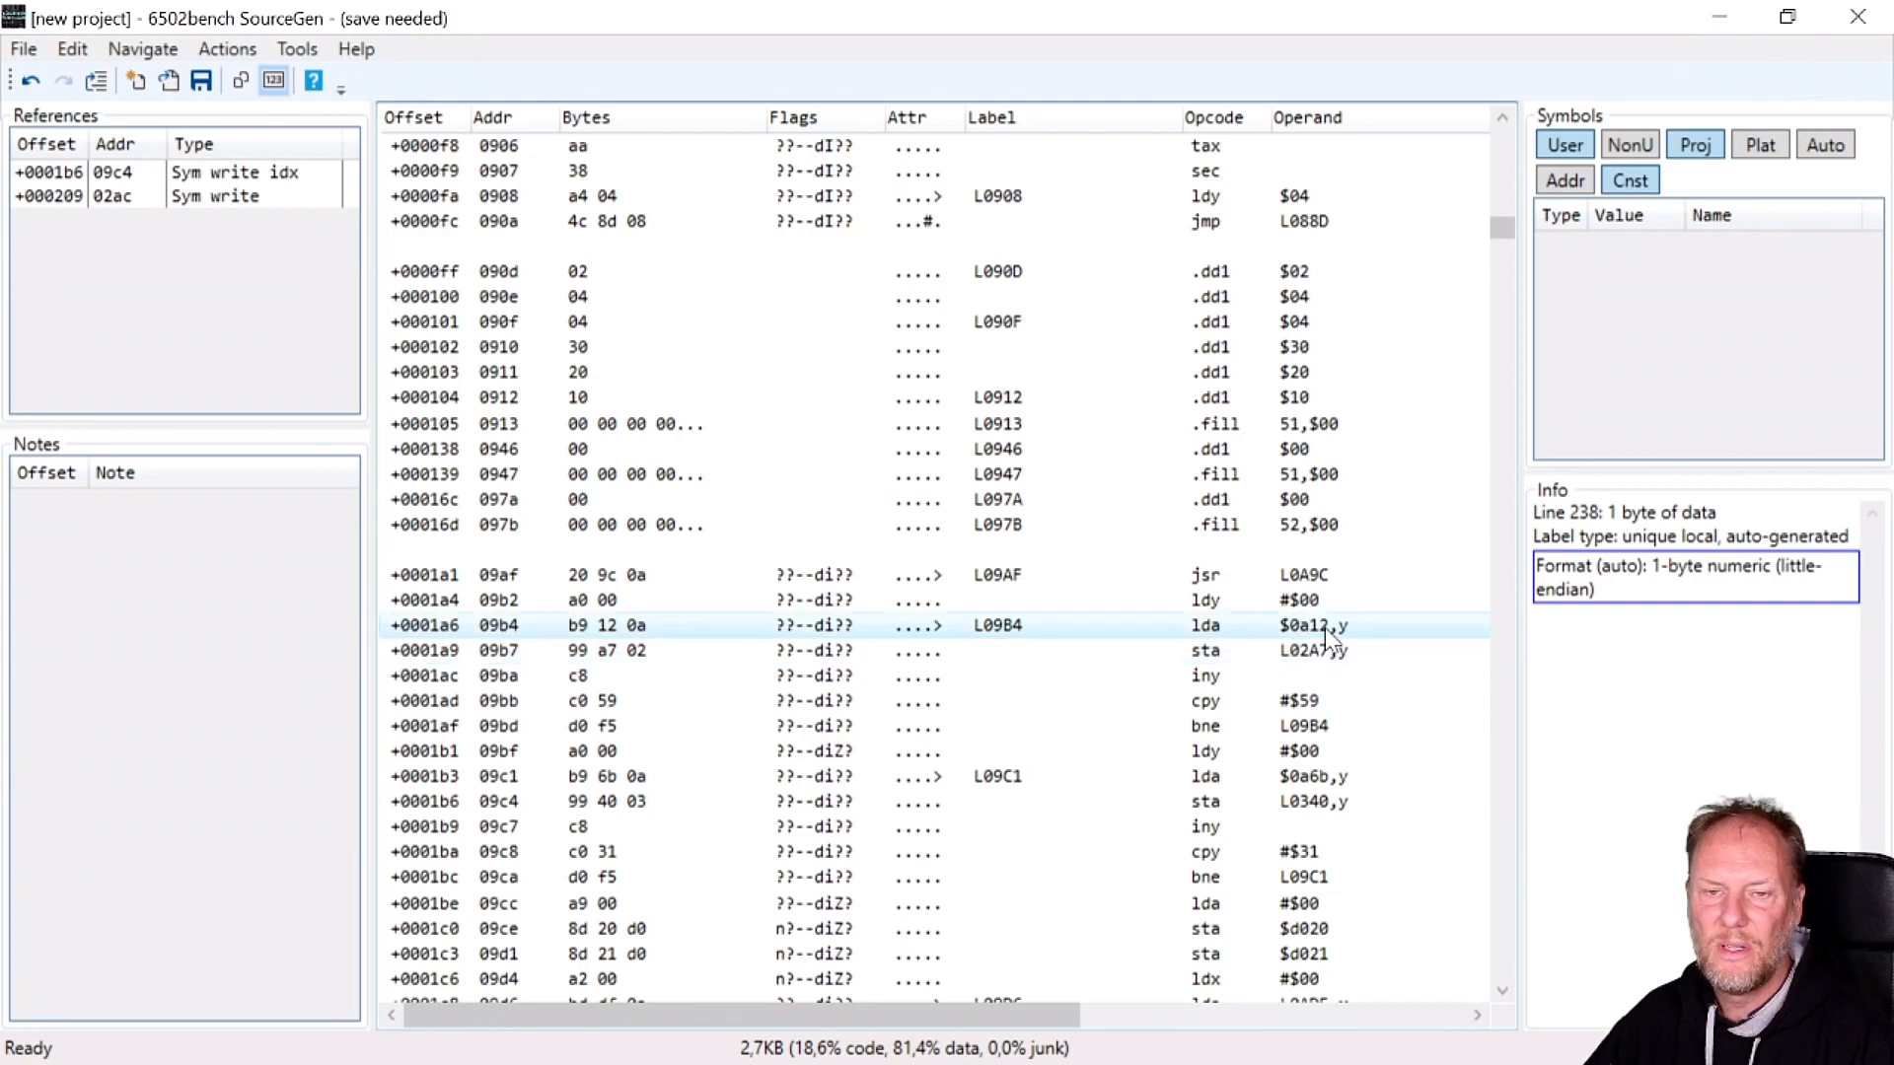
left_click(1316, 650)
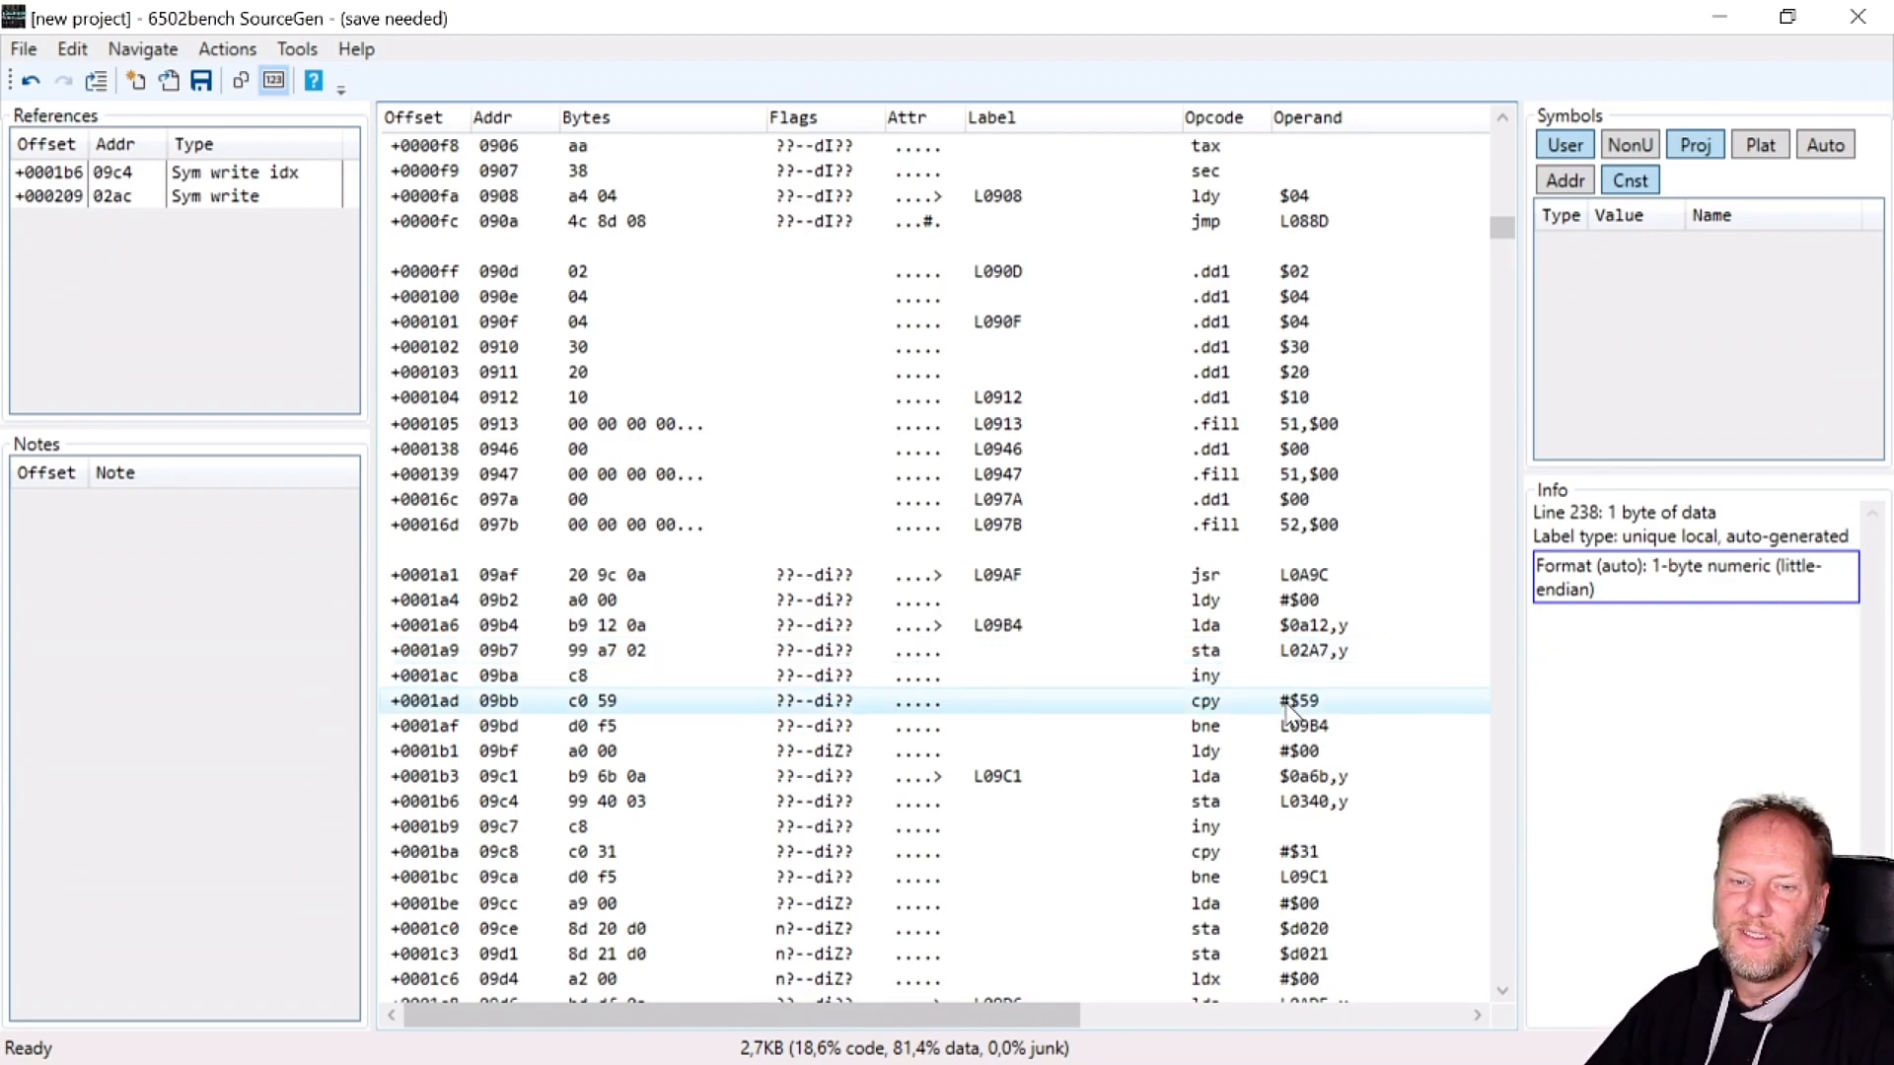
left_click(1302, 726)
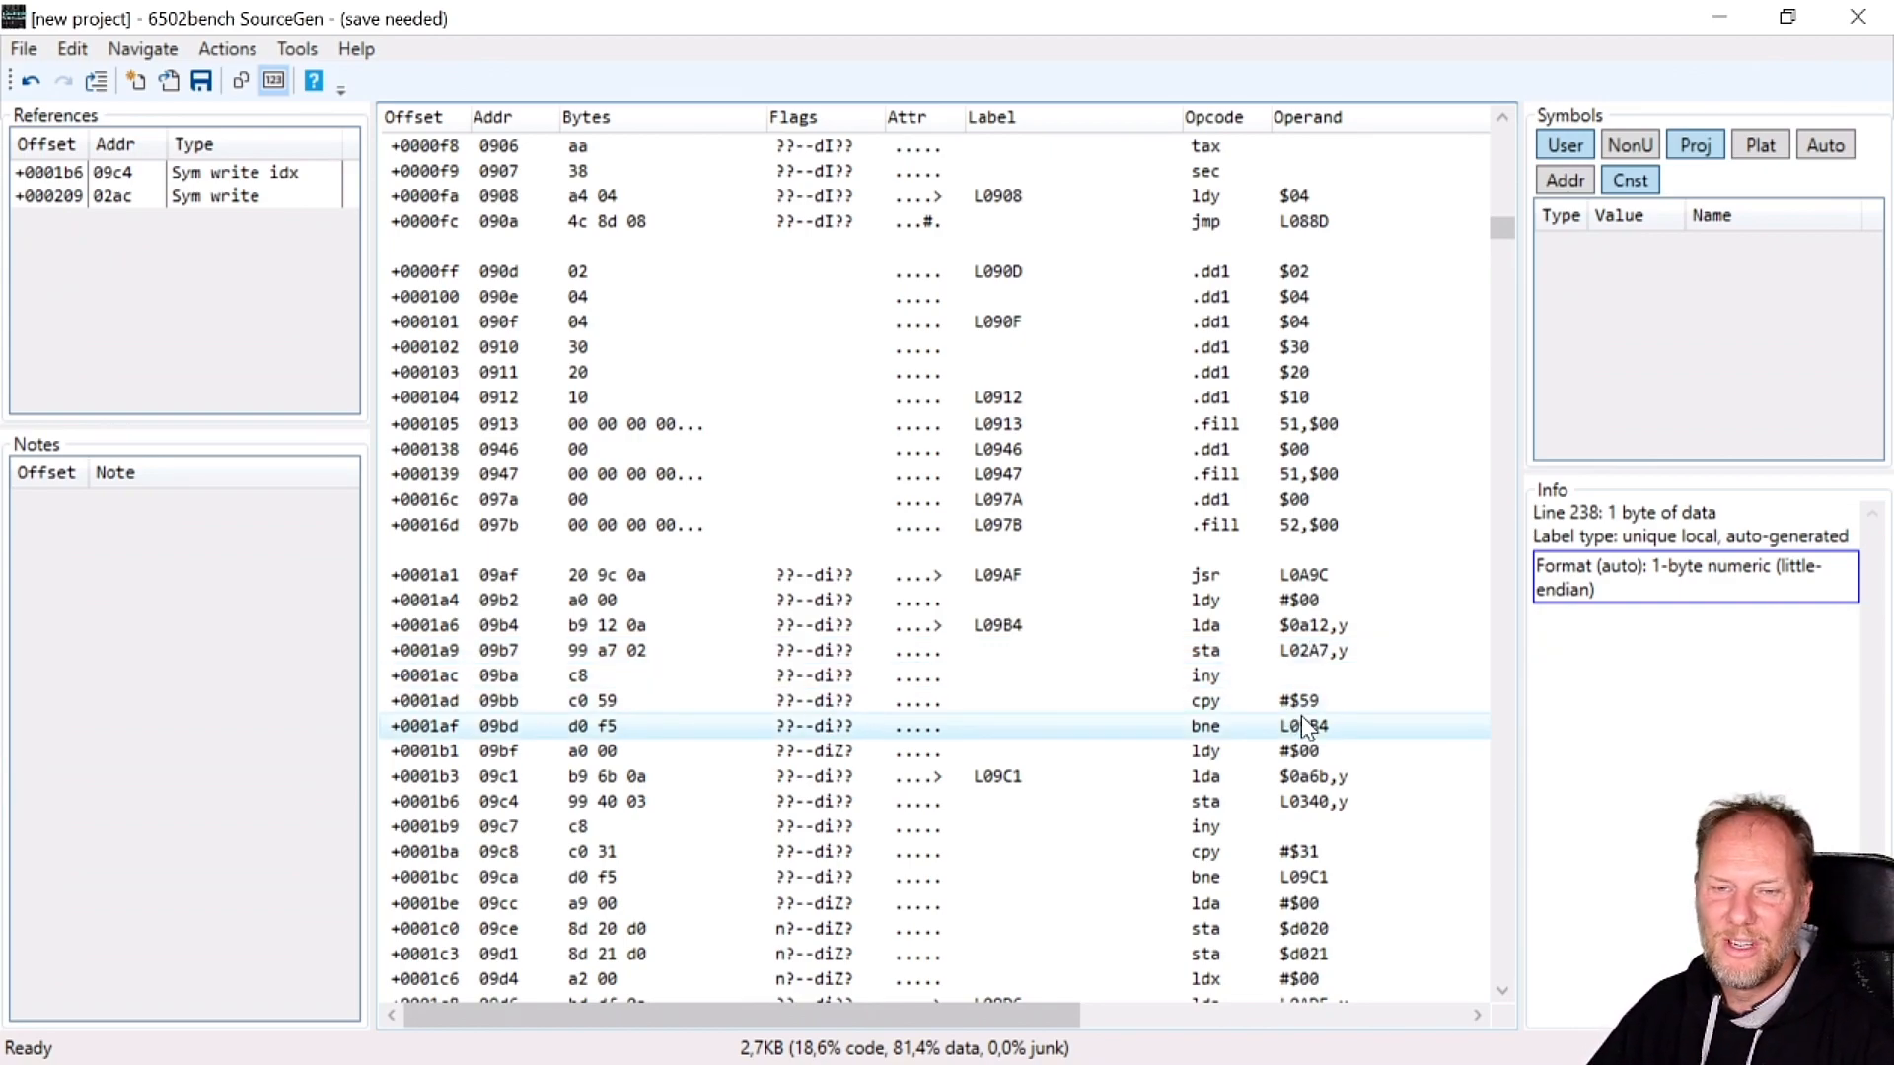
scroll("down", 3)
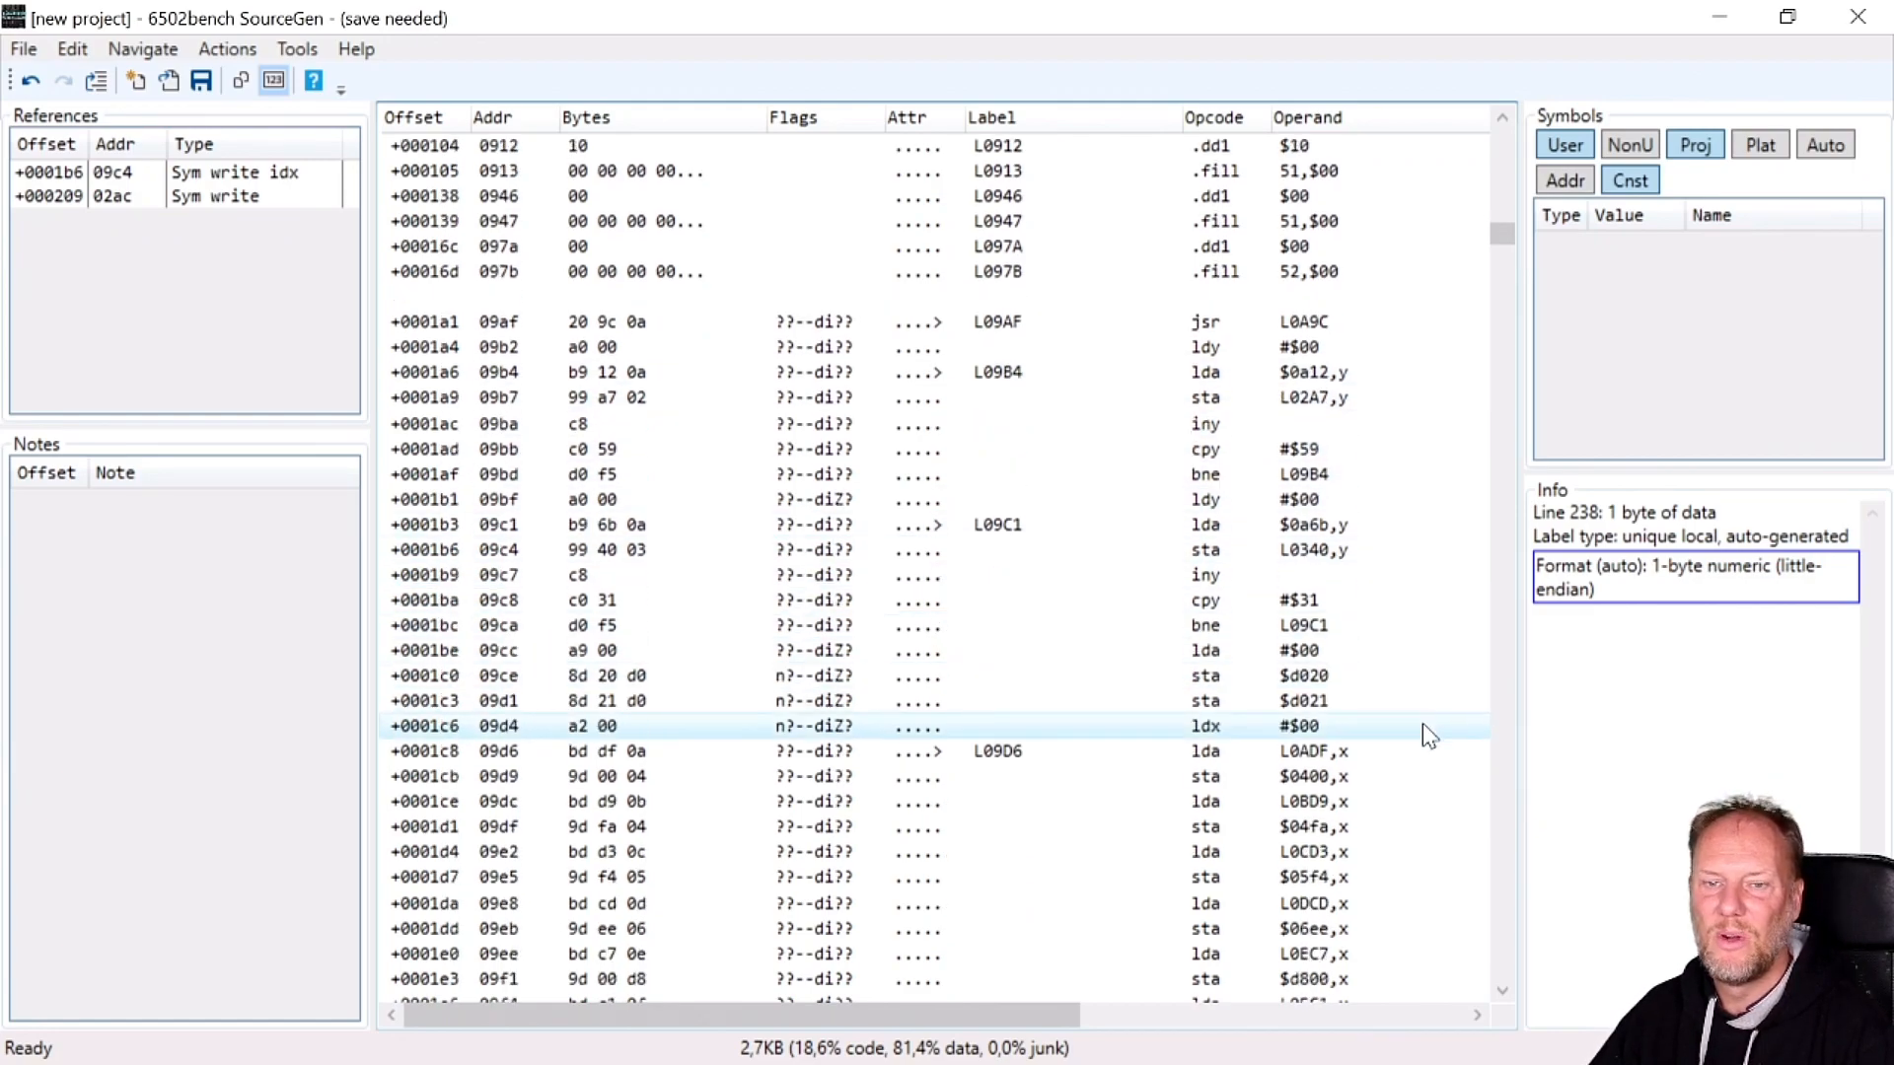
scroll("down", 3)
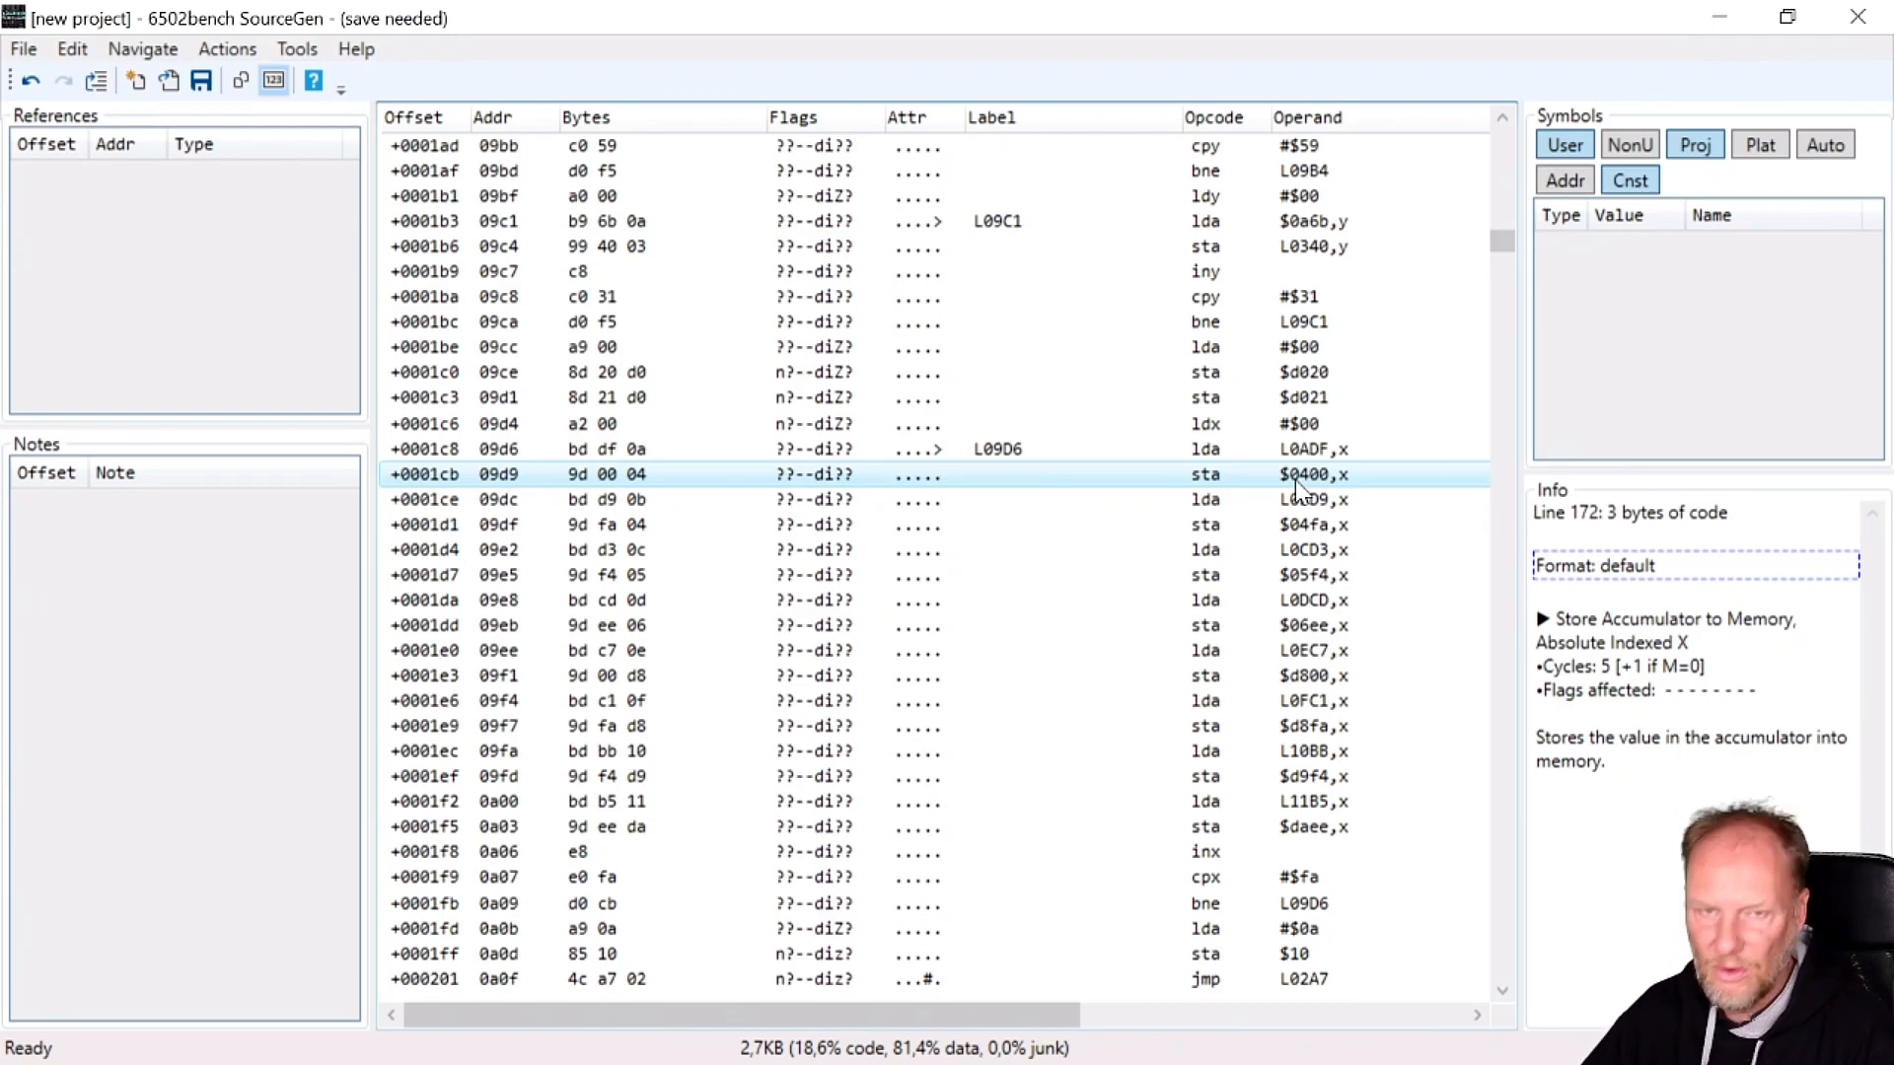
Label the screen-data table read by the copy loop ScreenMemData.
right_click(1296, 473)
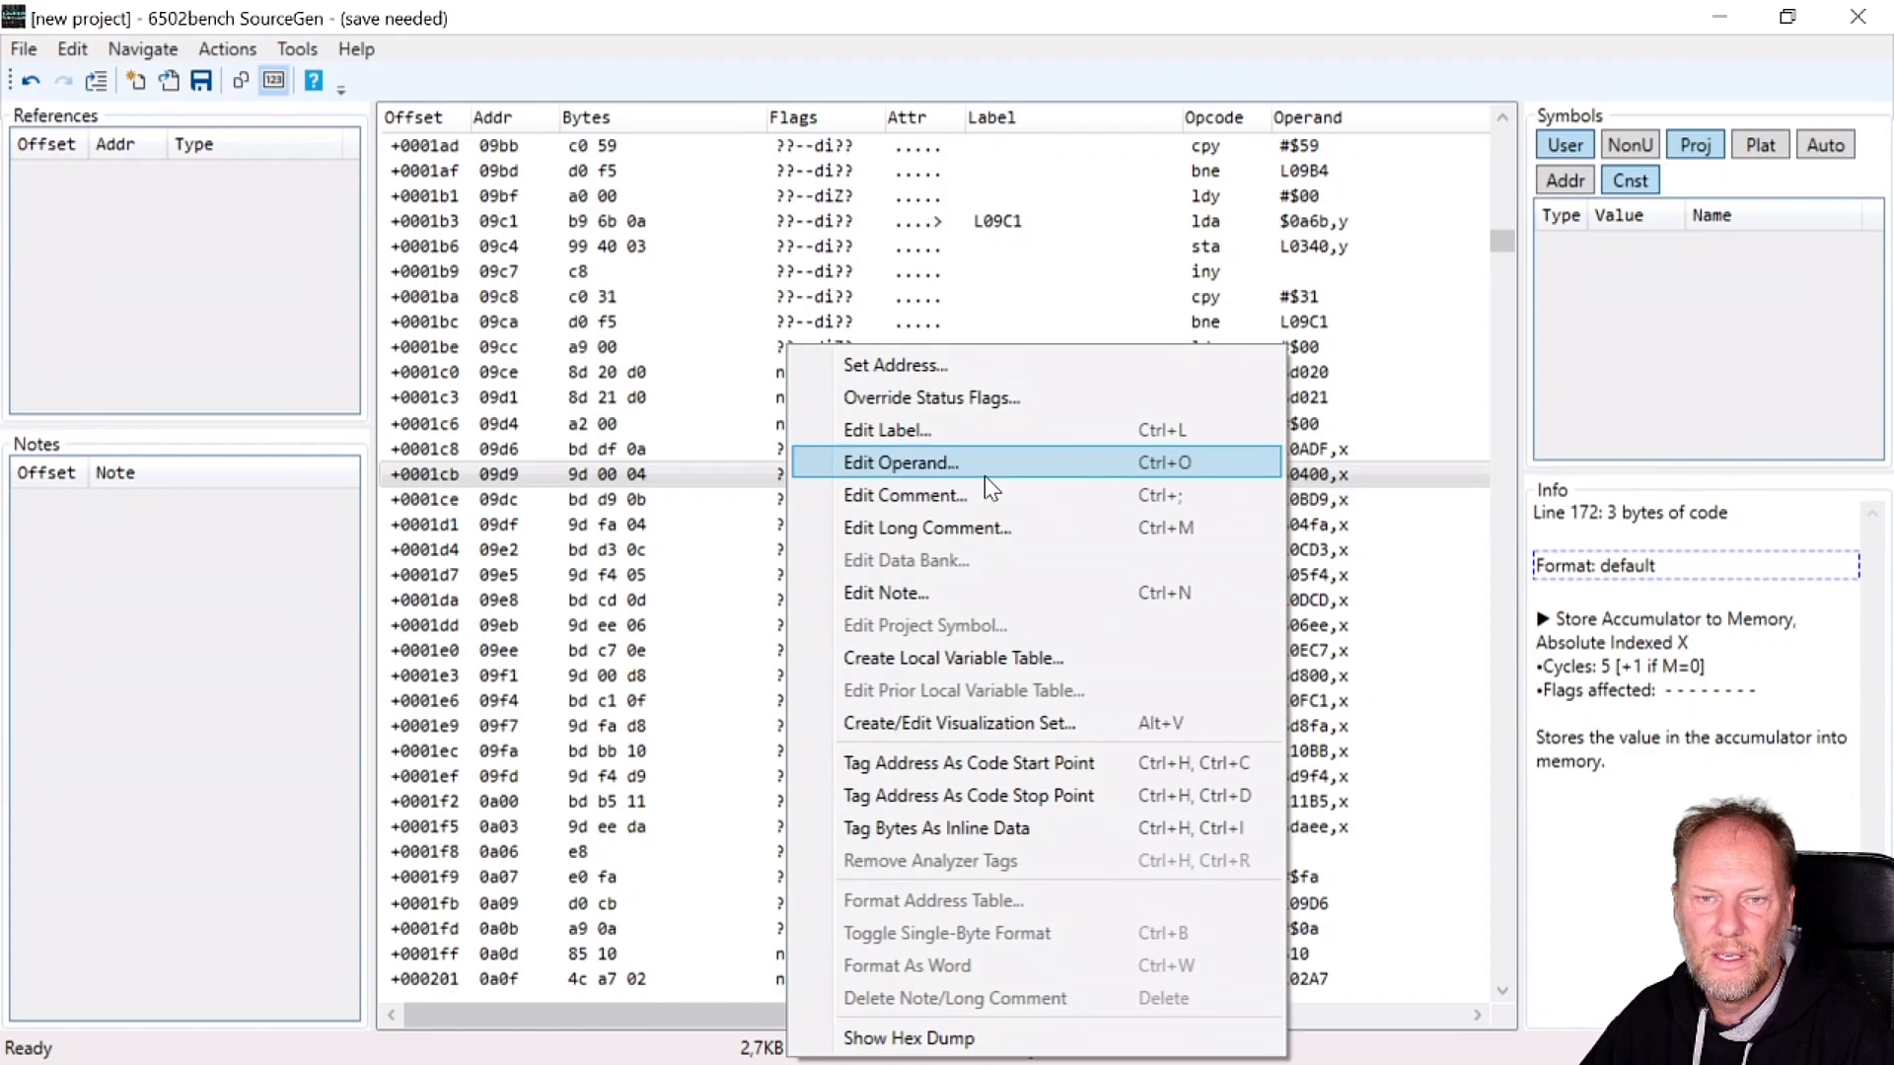
left_click(900, 462)
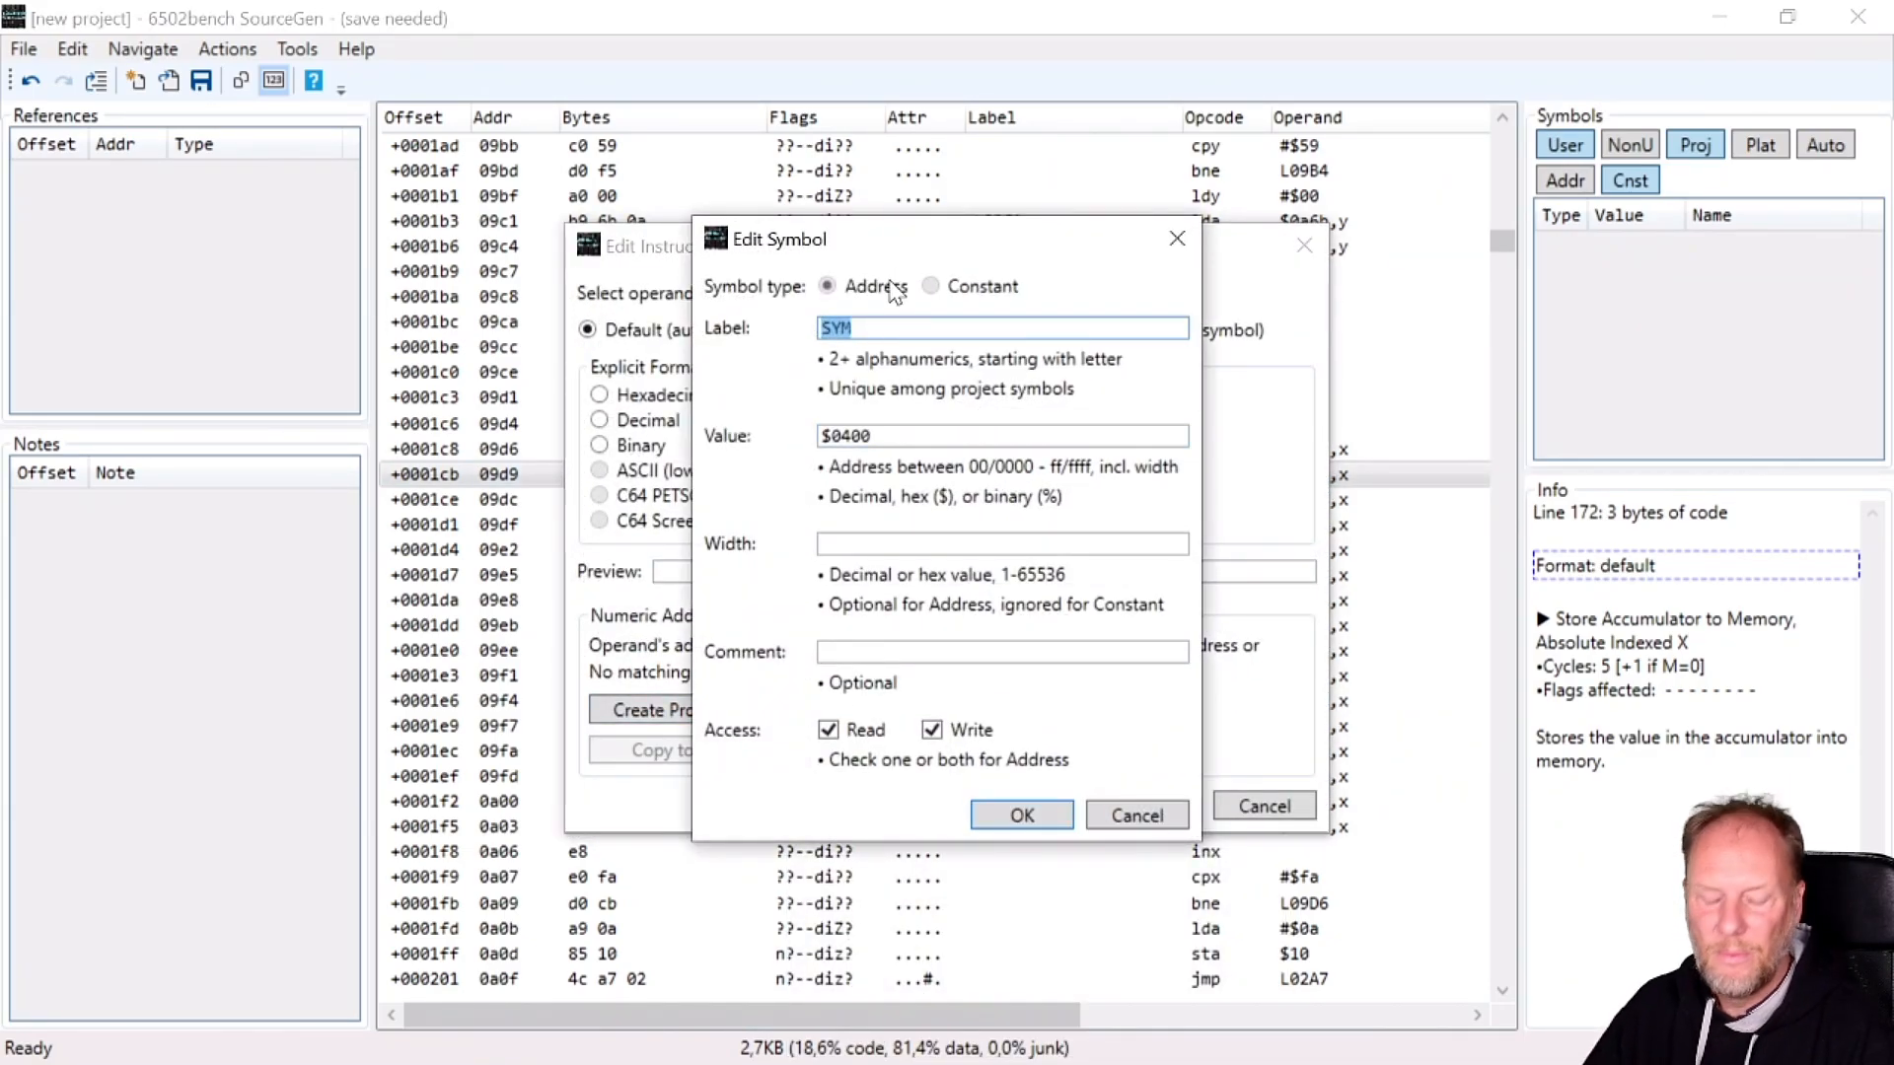
type("Scree")
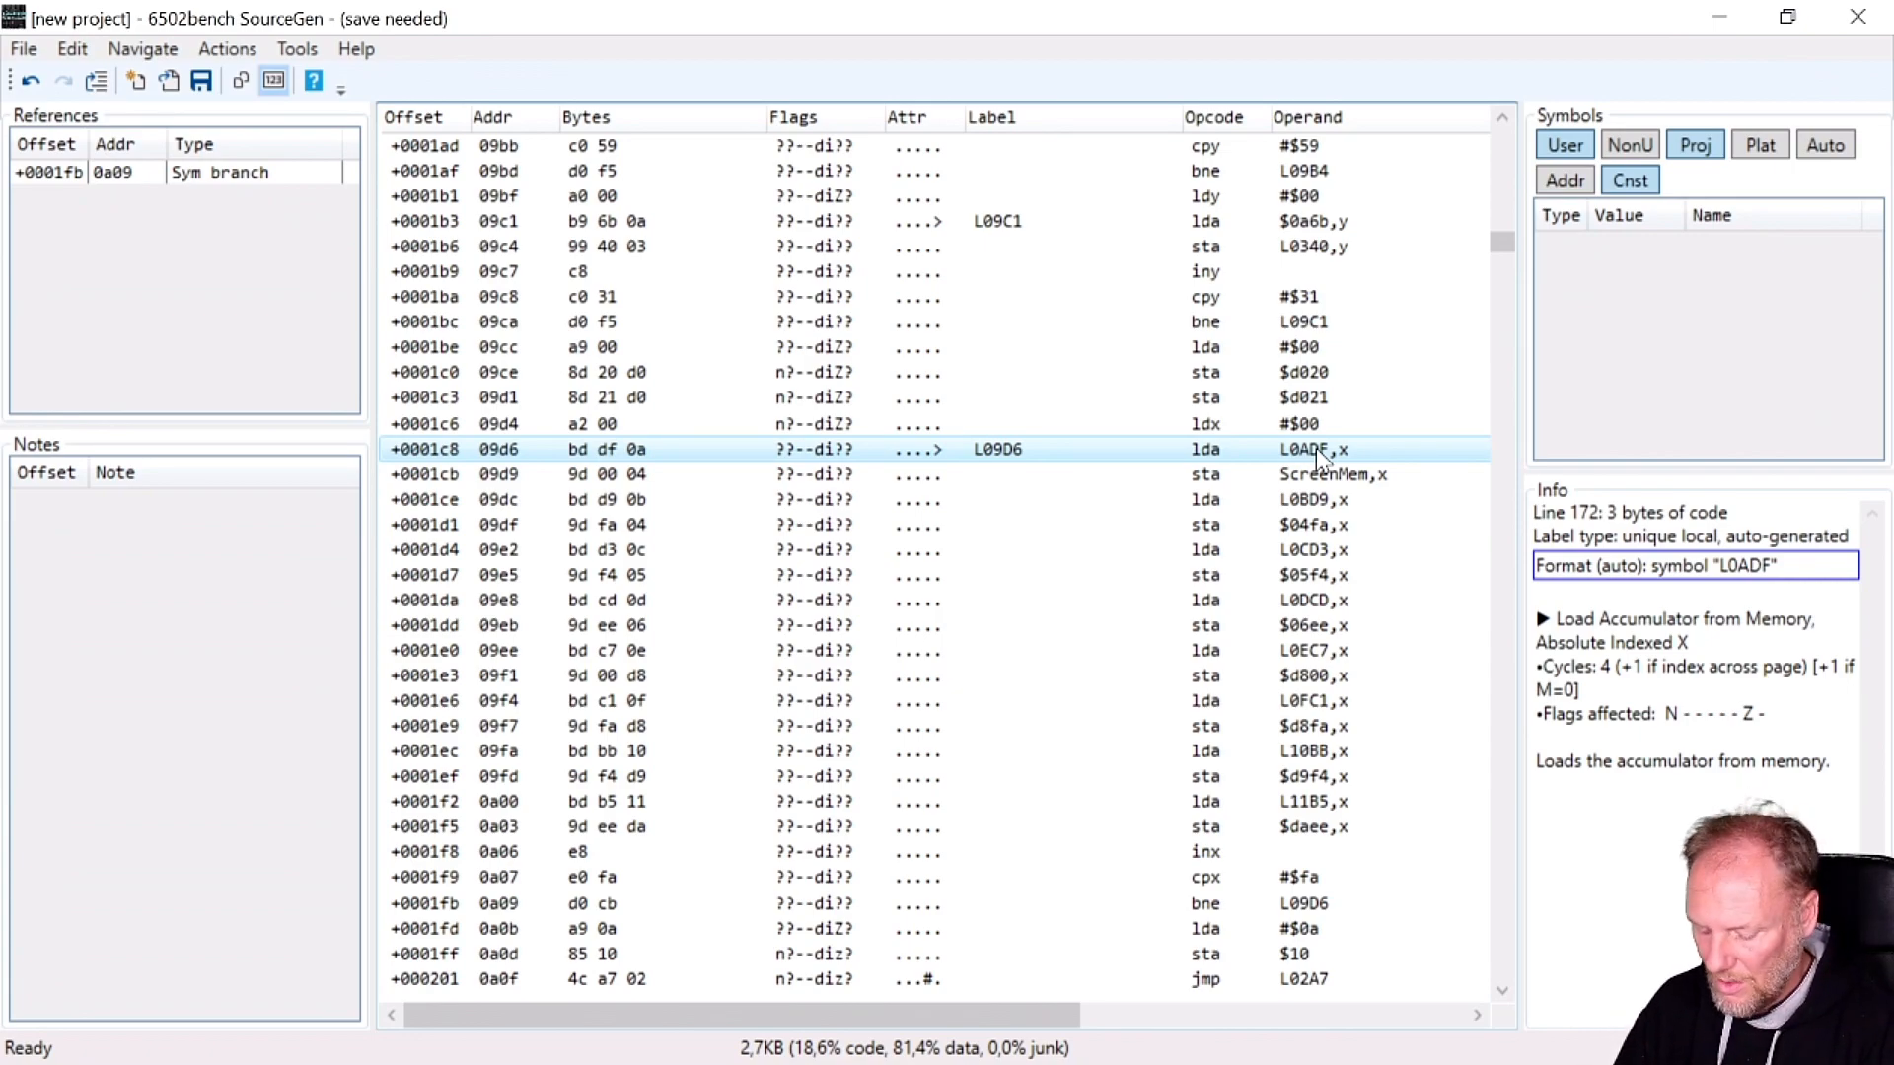
double_click(1314, 448)
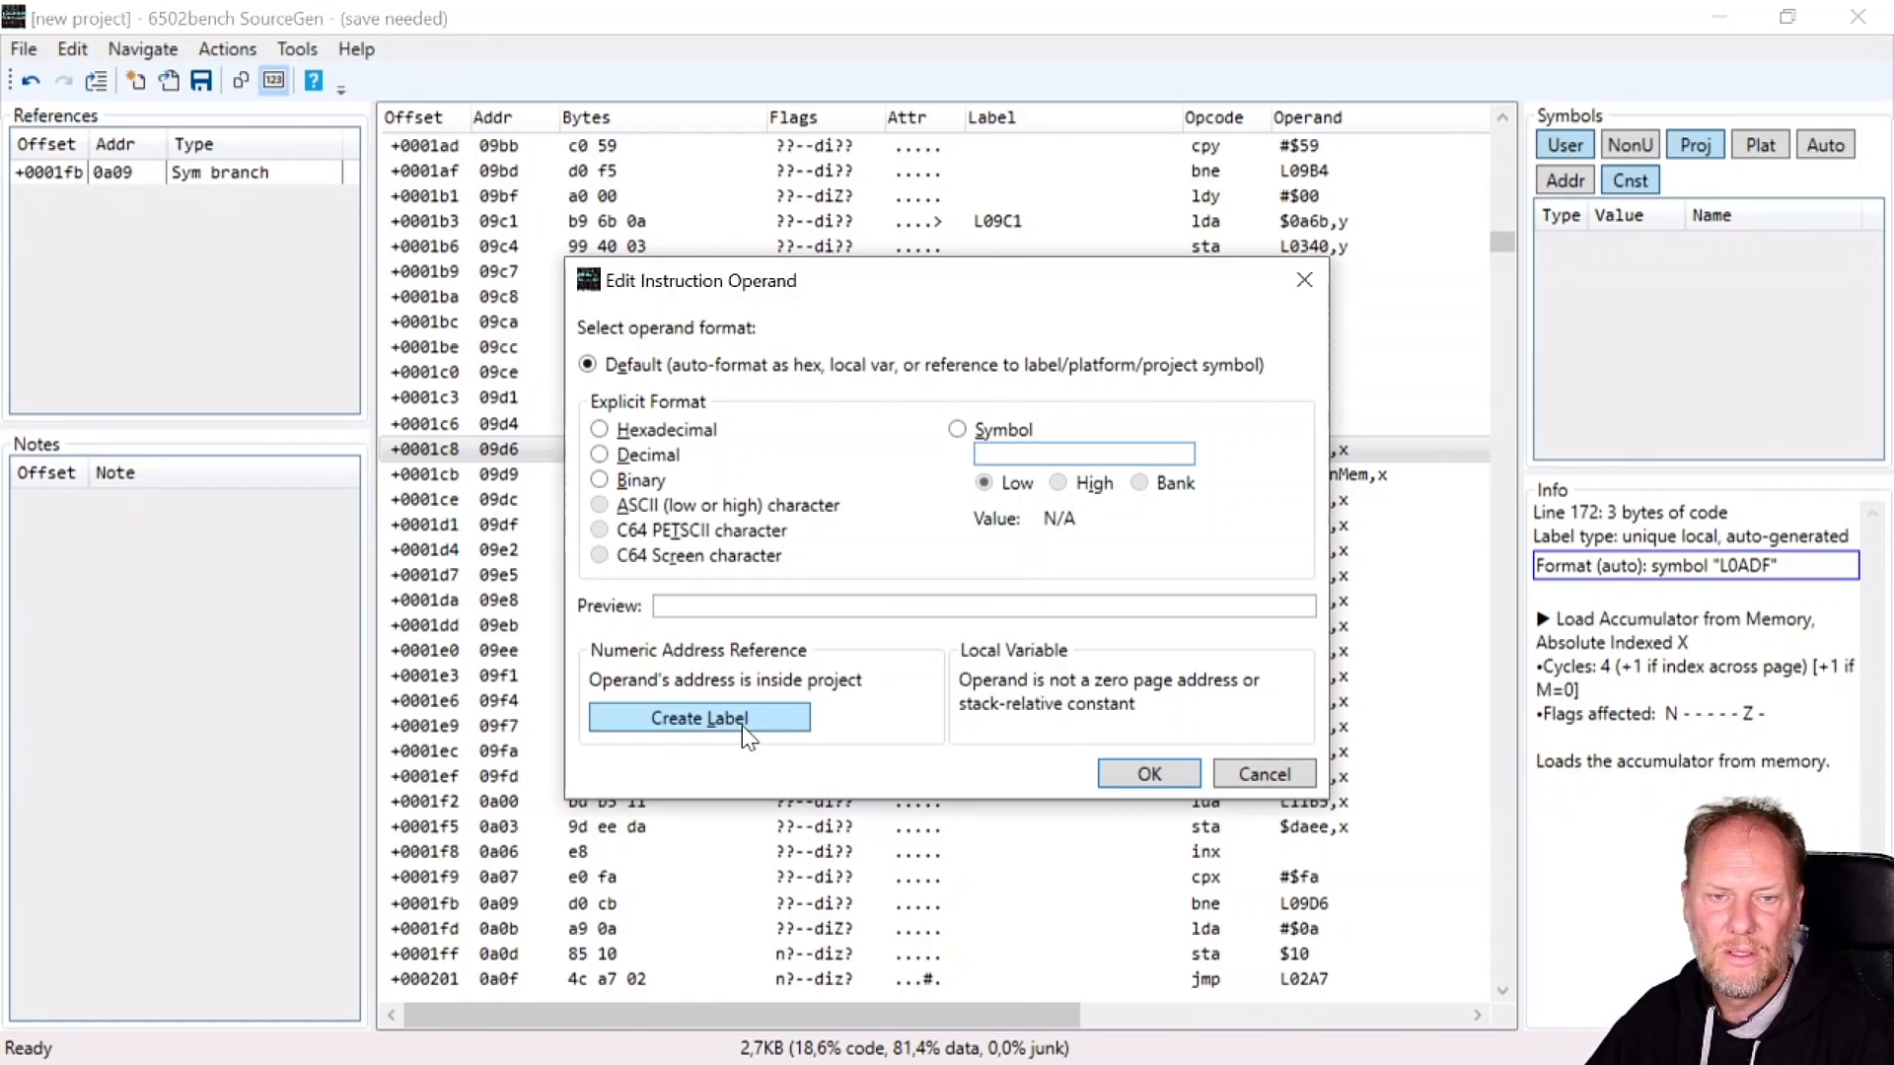
left_click(699, 718)
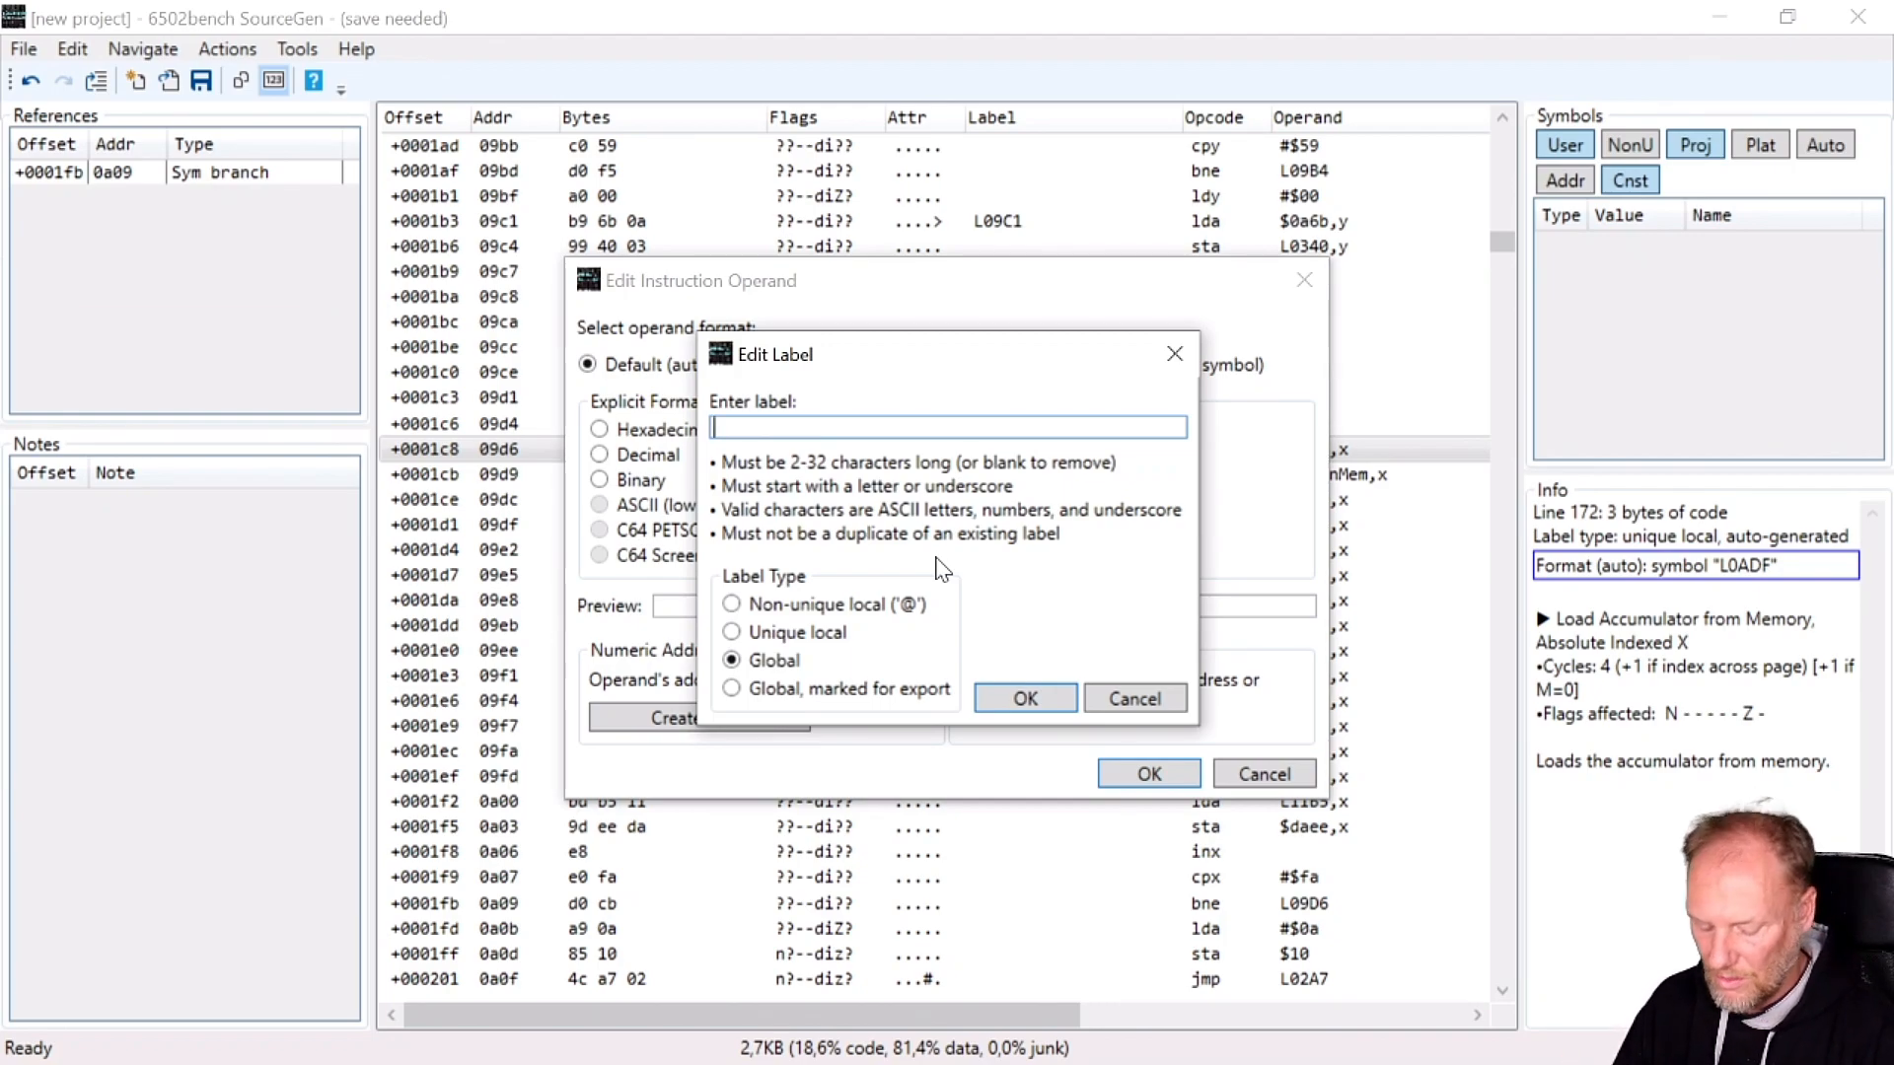
type("Screenmem")
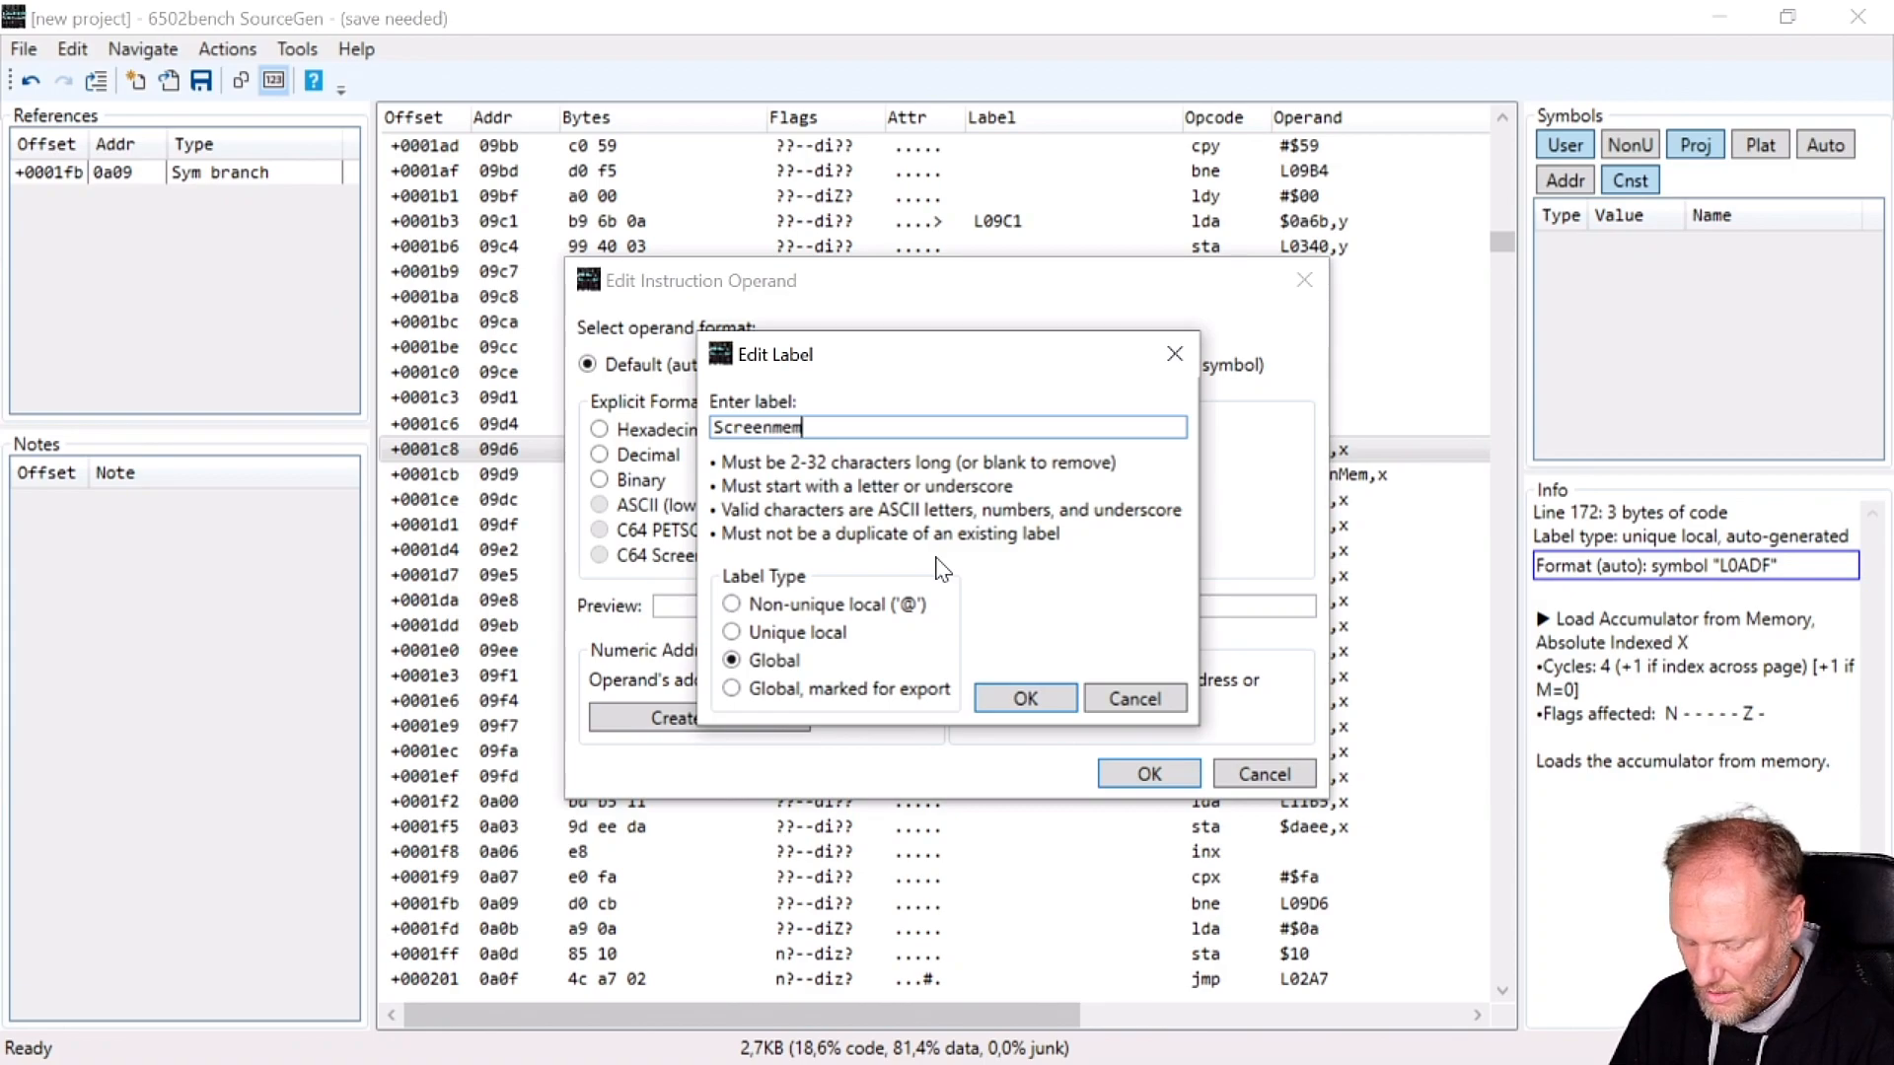
type("Data")
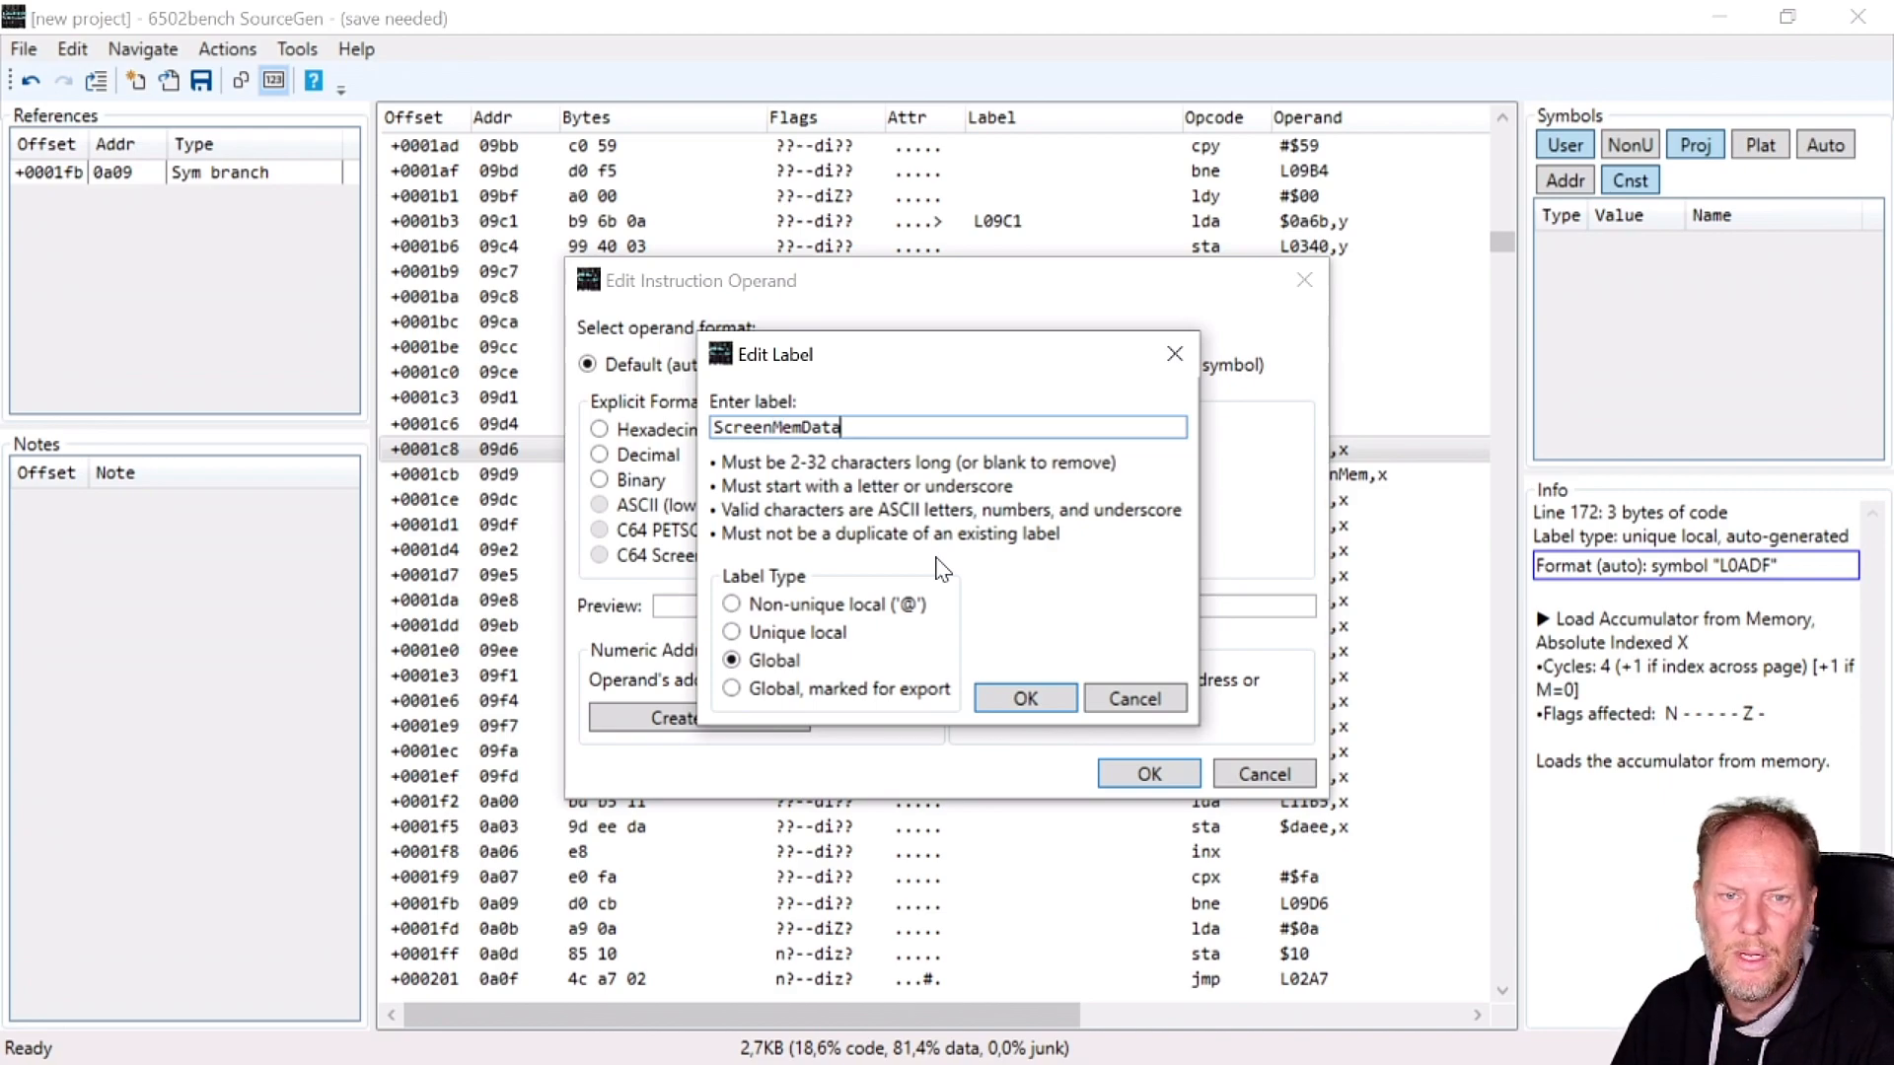
left_click(1024, 699)
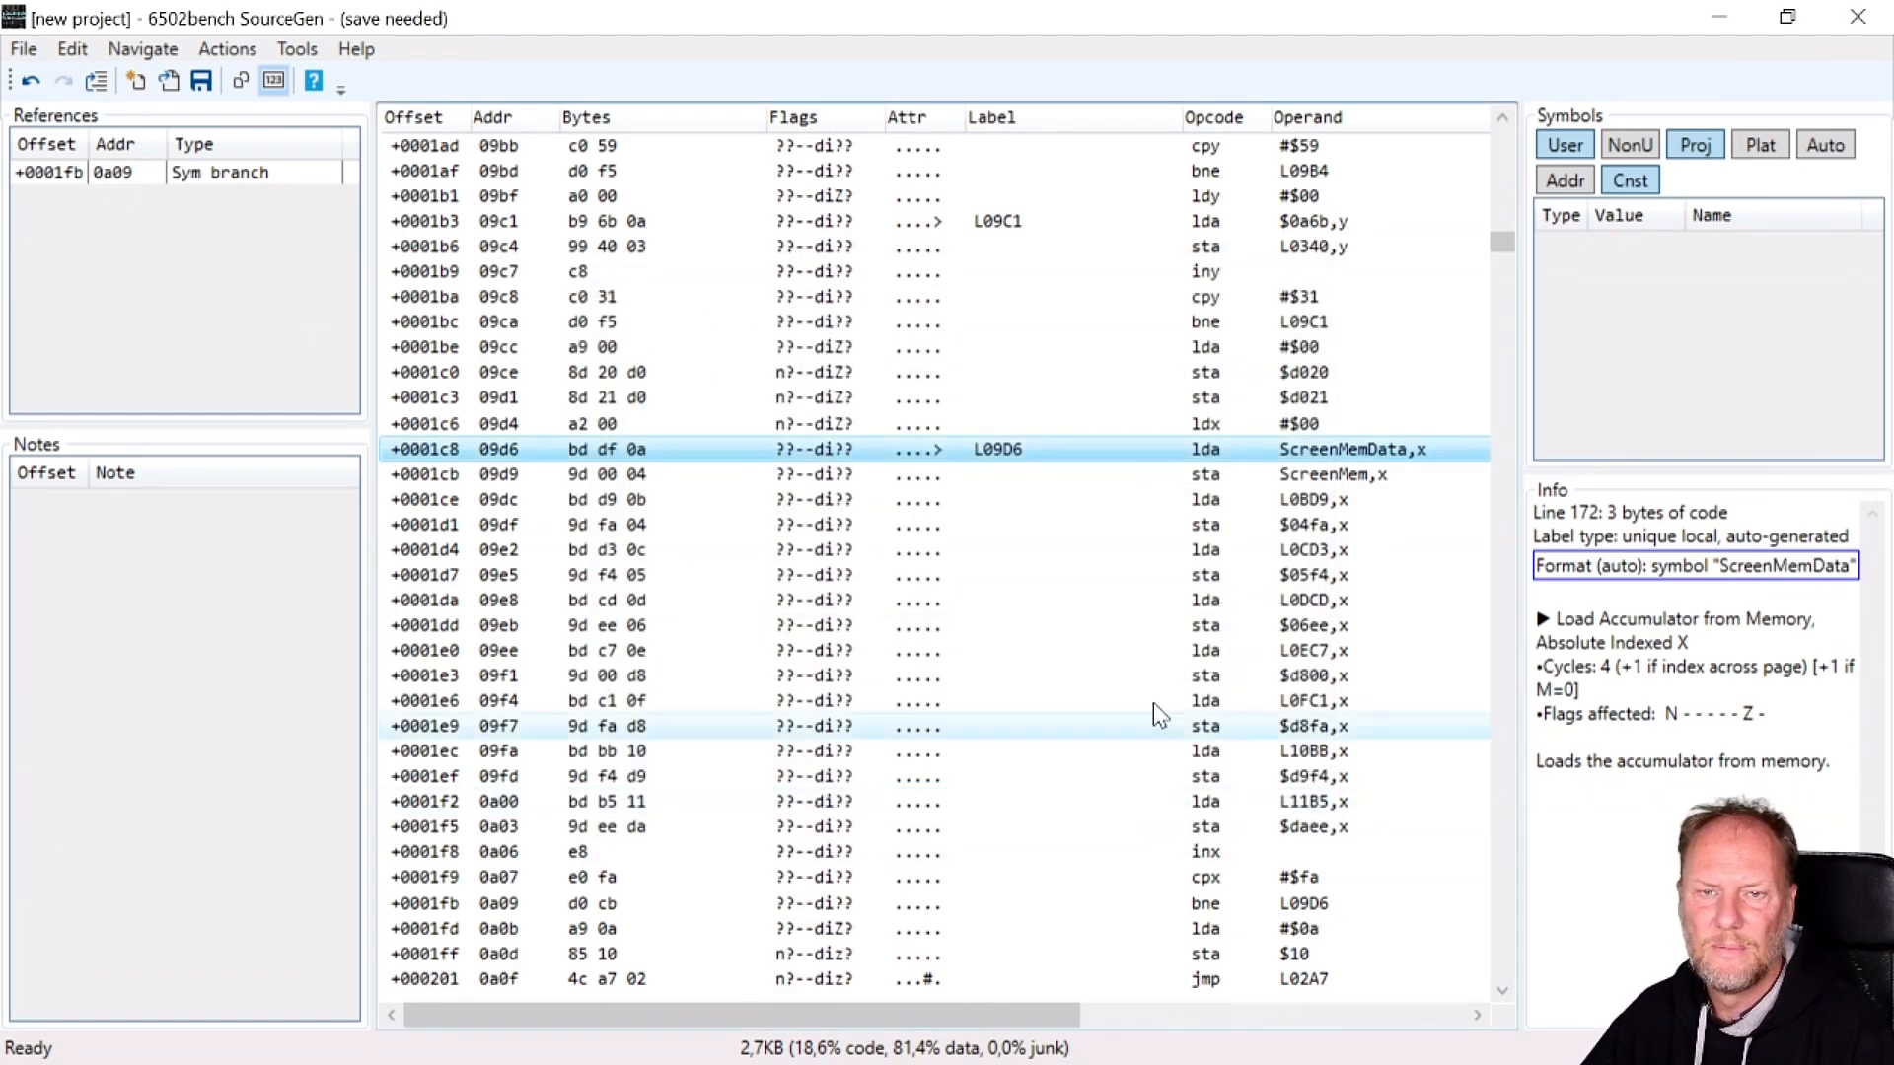
Label the colour-data table read by the copy loop ColMemData.
left_click(1302, 675)
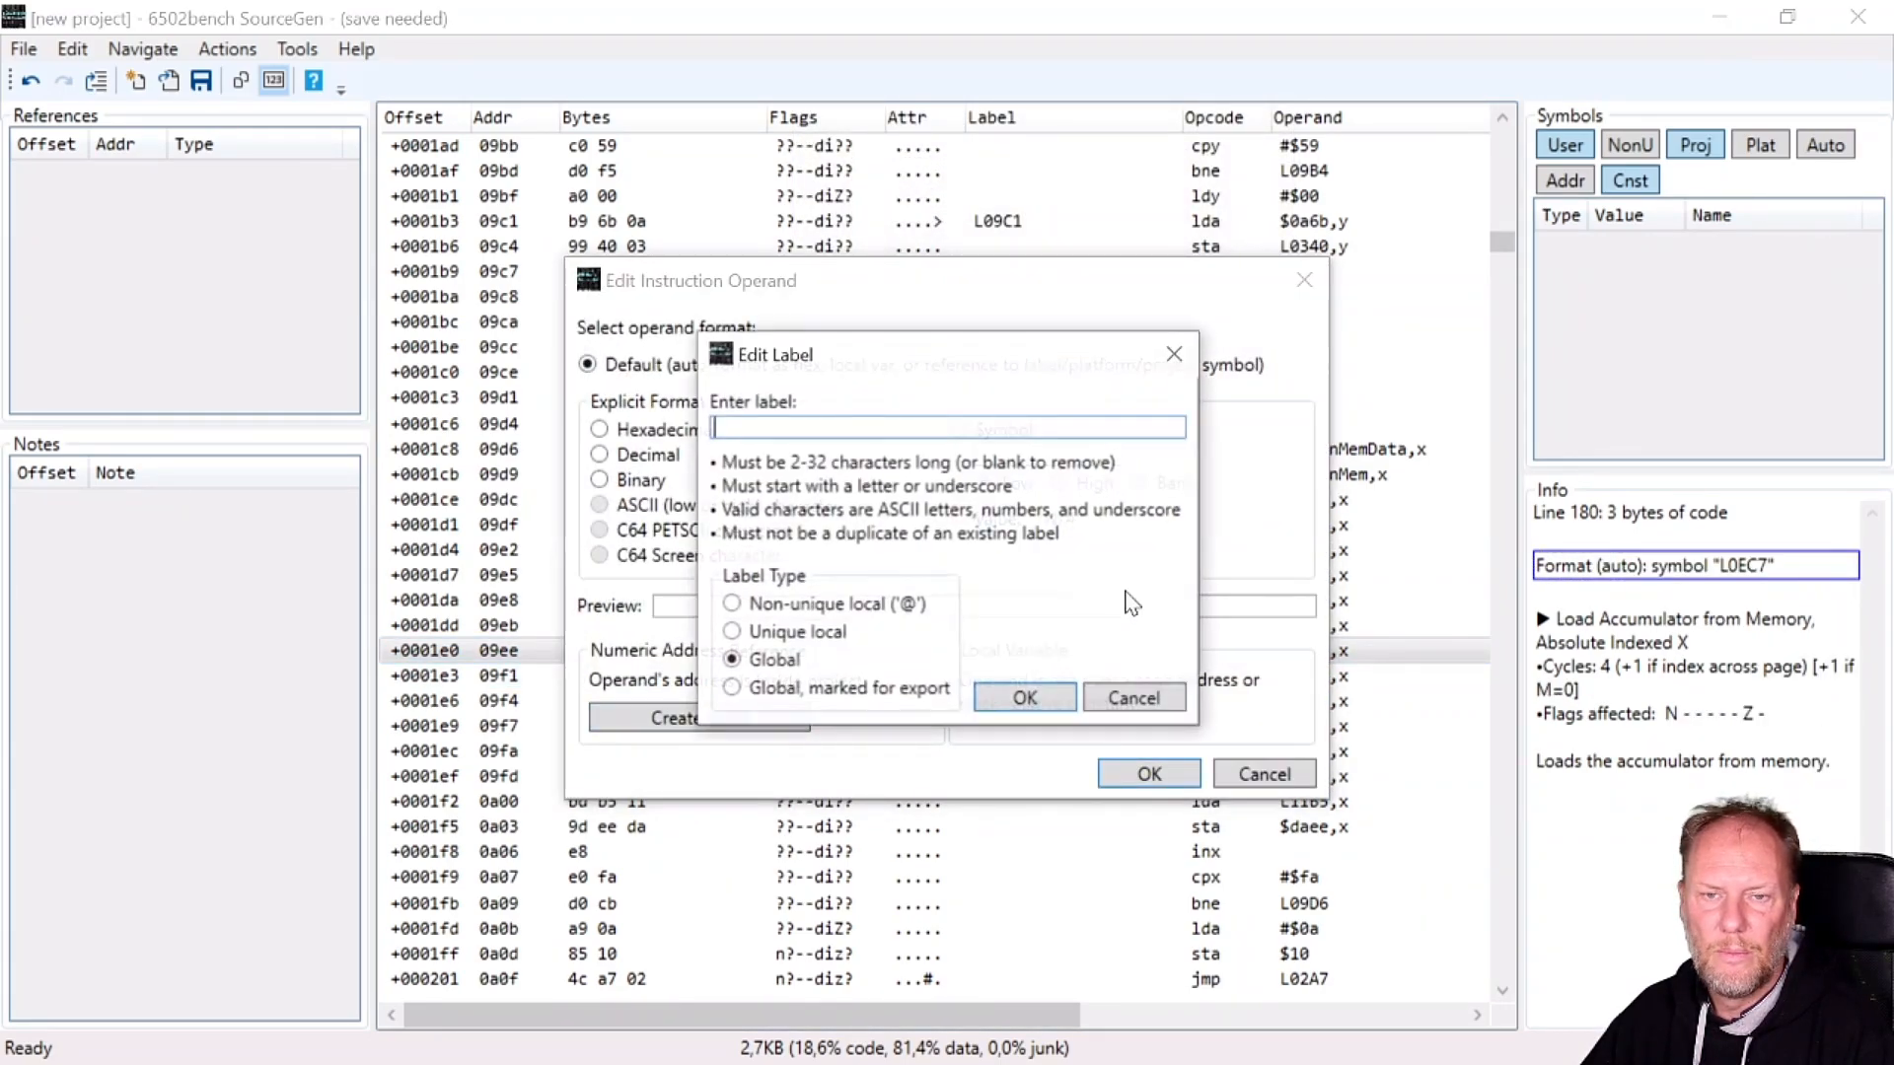
type("Col")
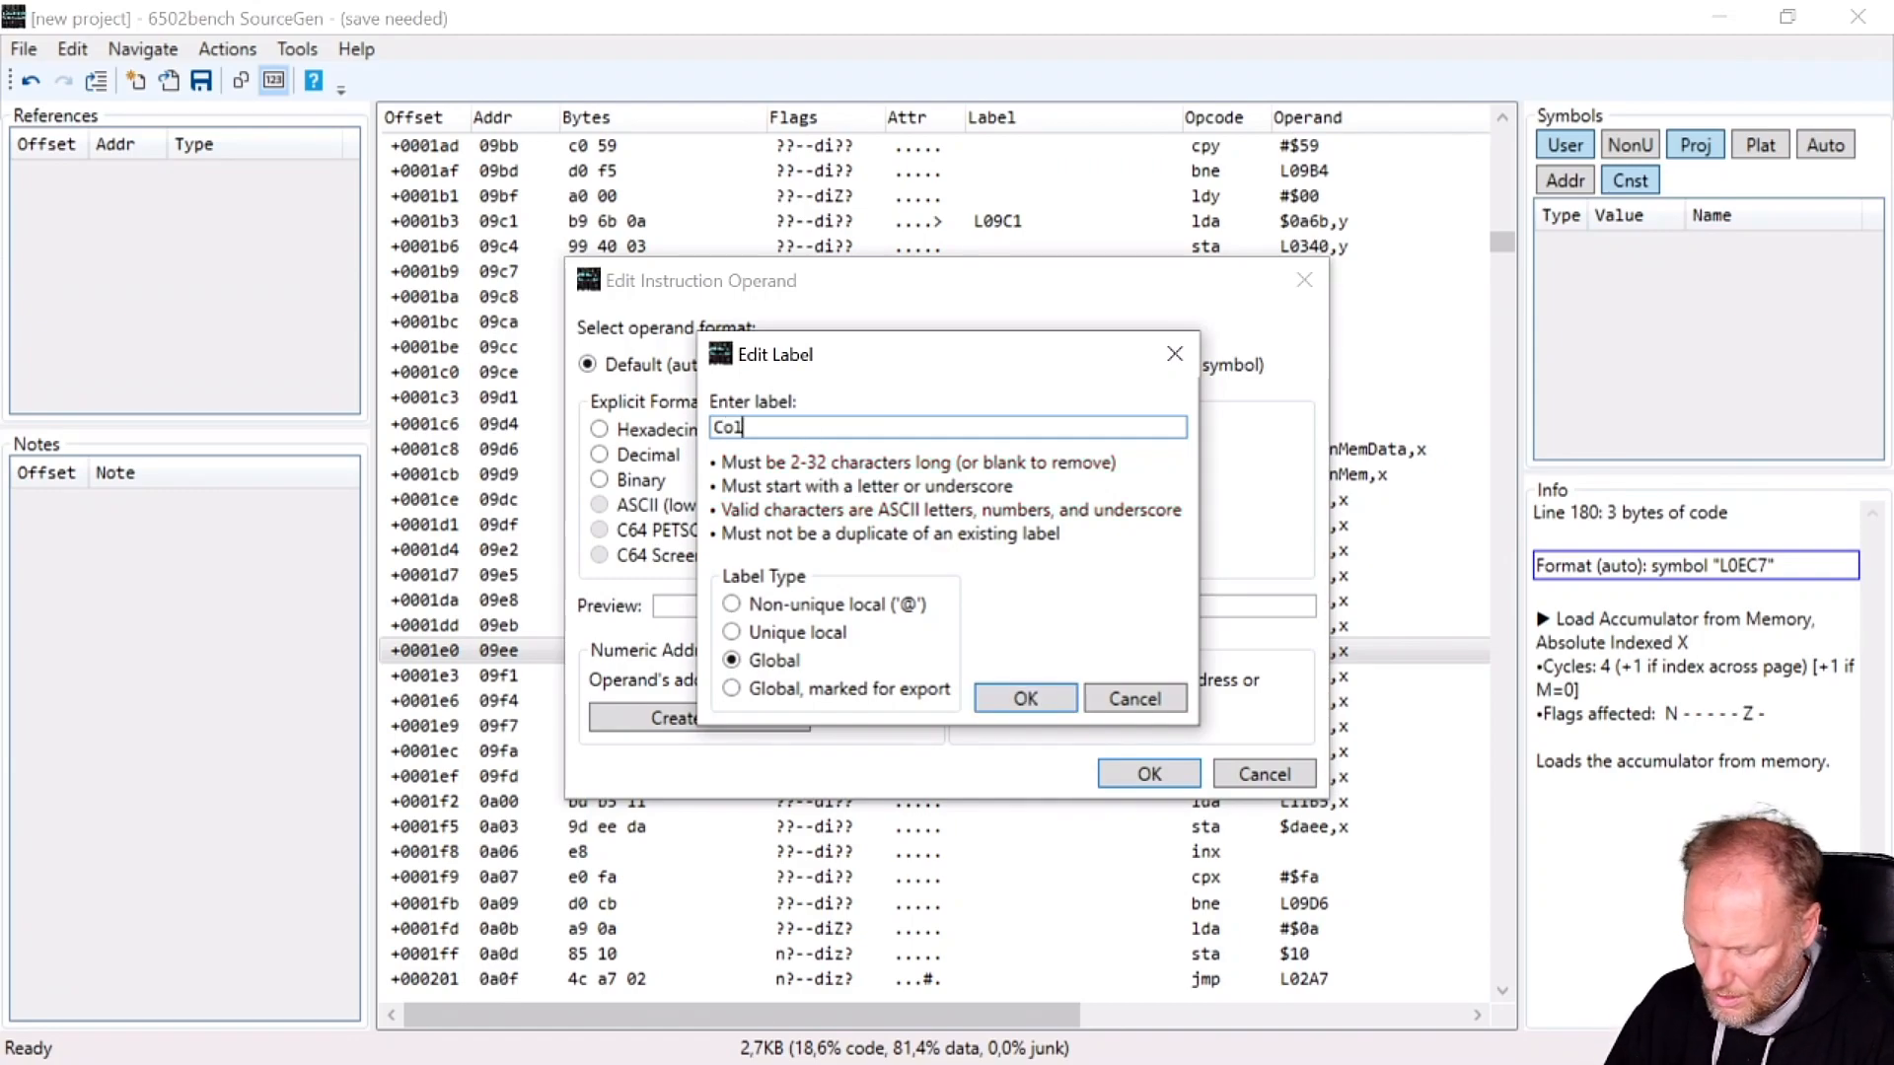
type("MemDa")
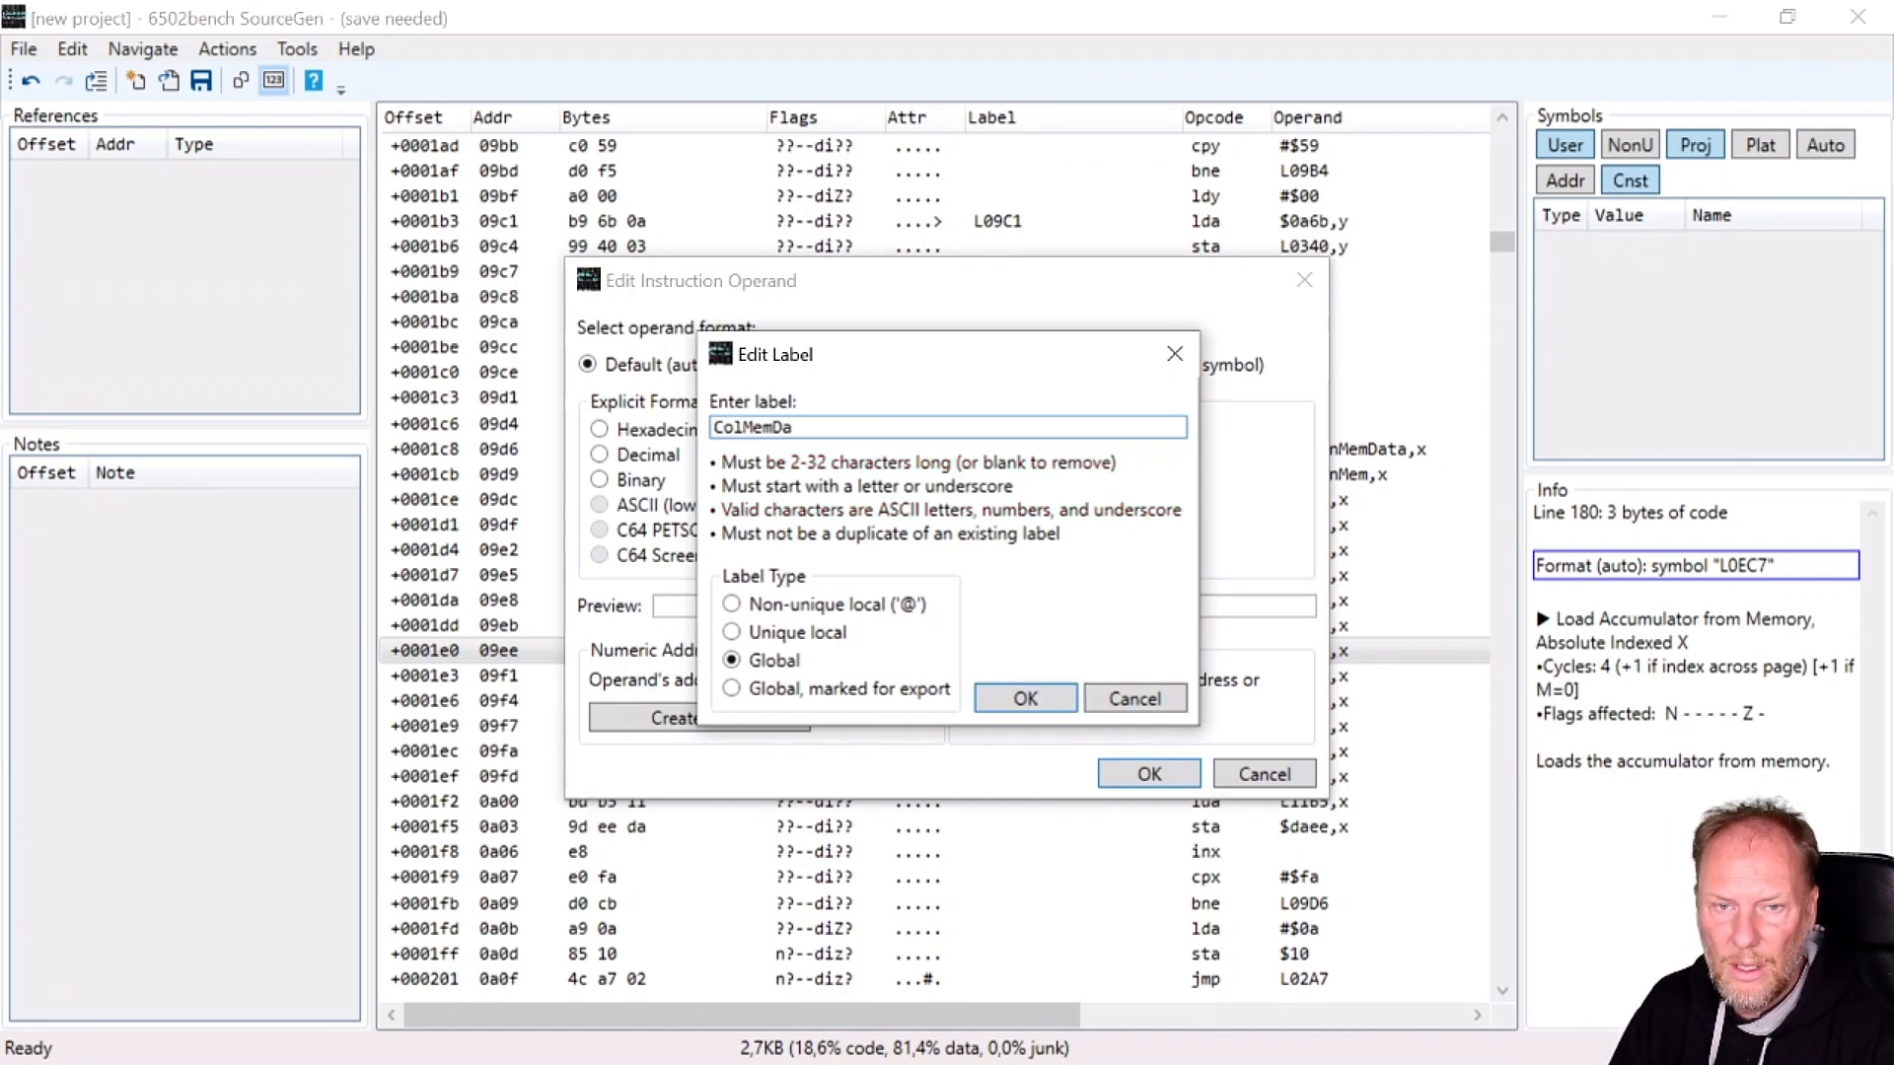
left_click(1024, 699)
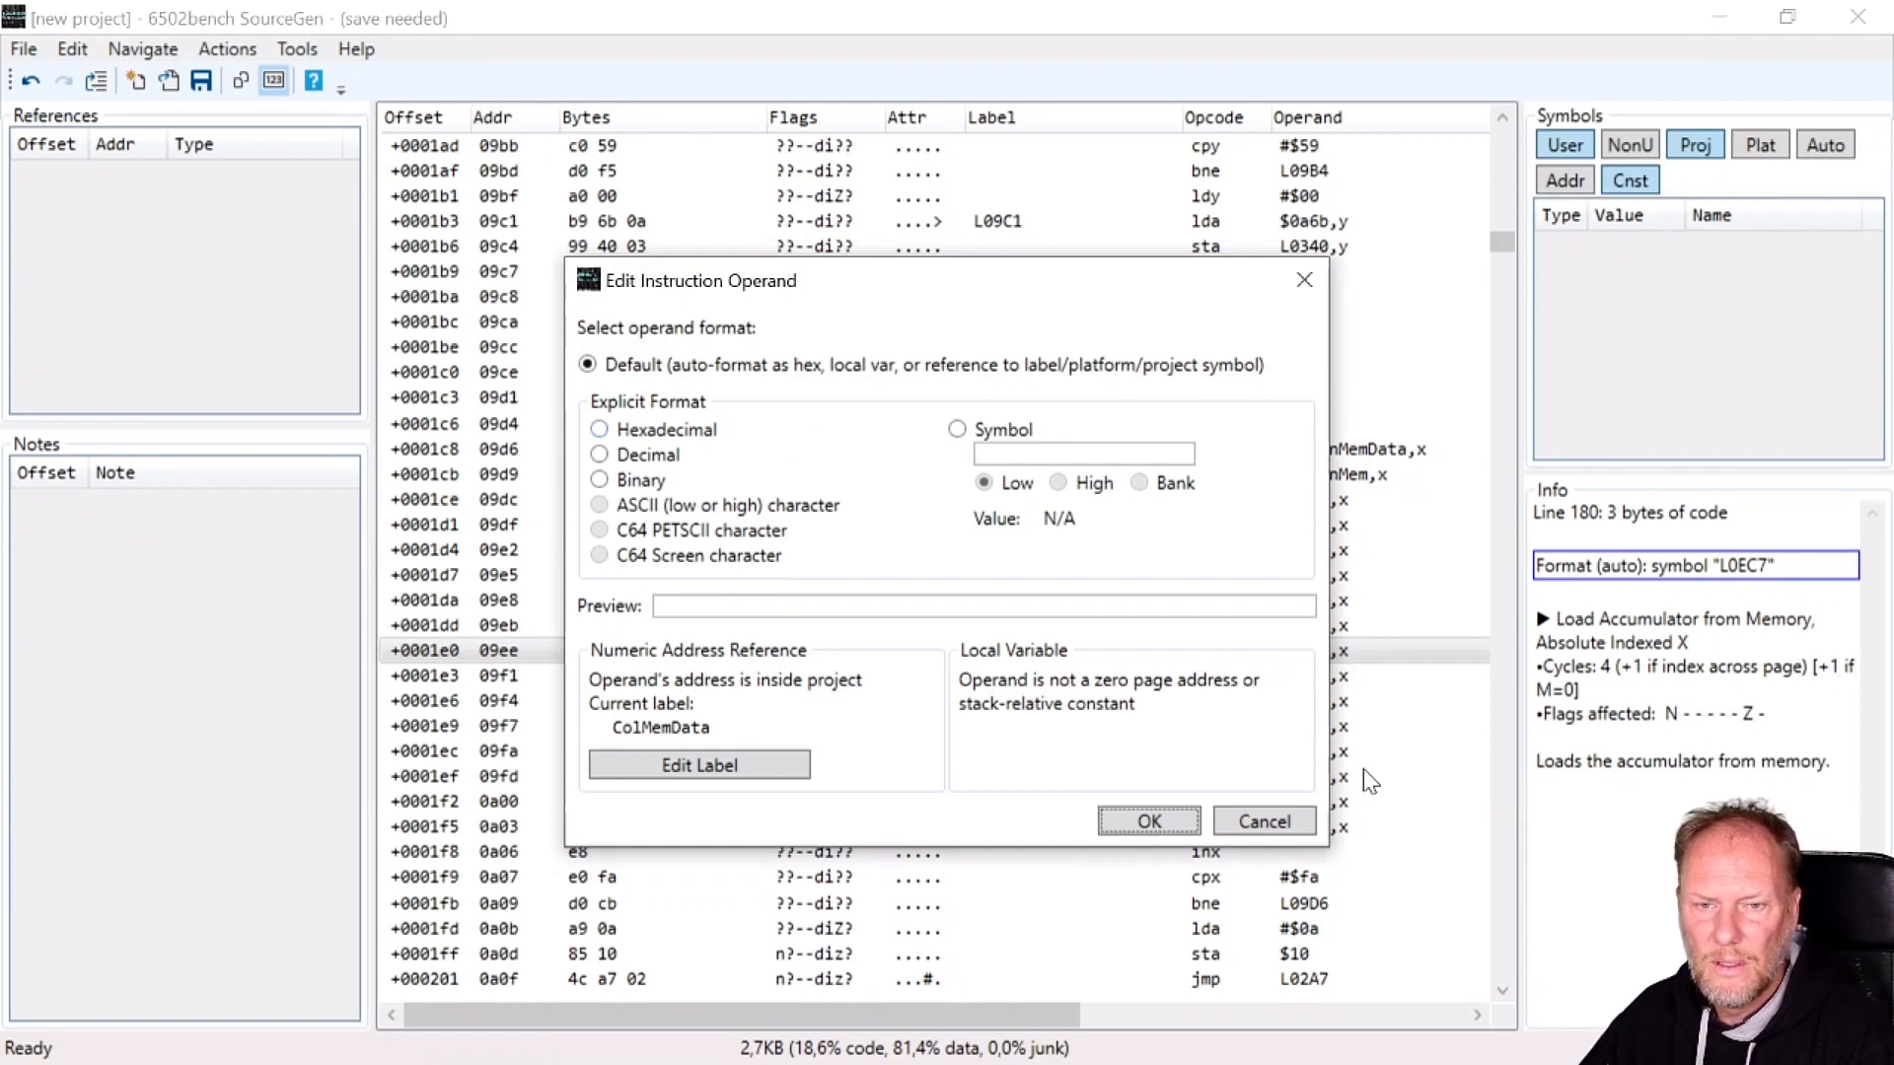
left_click(1149, 821)
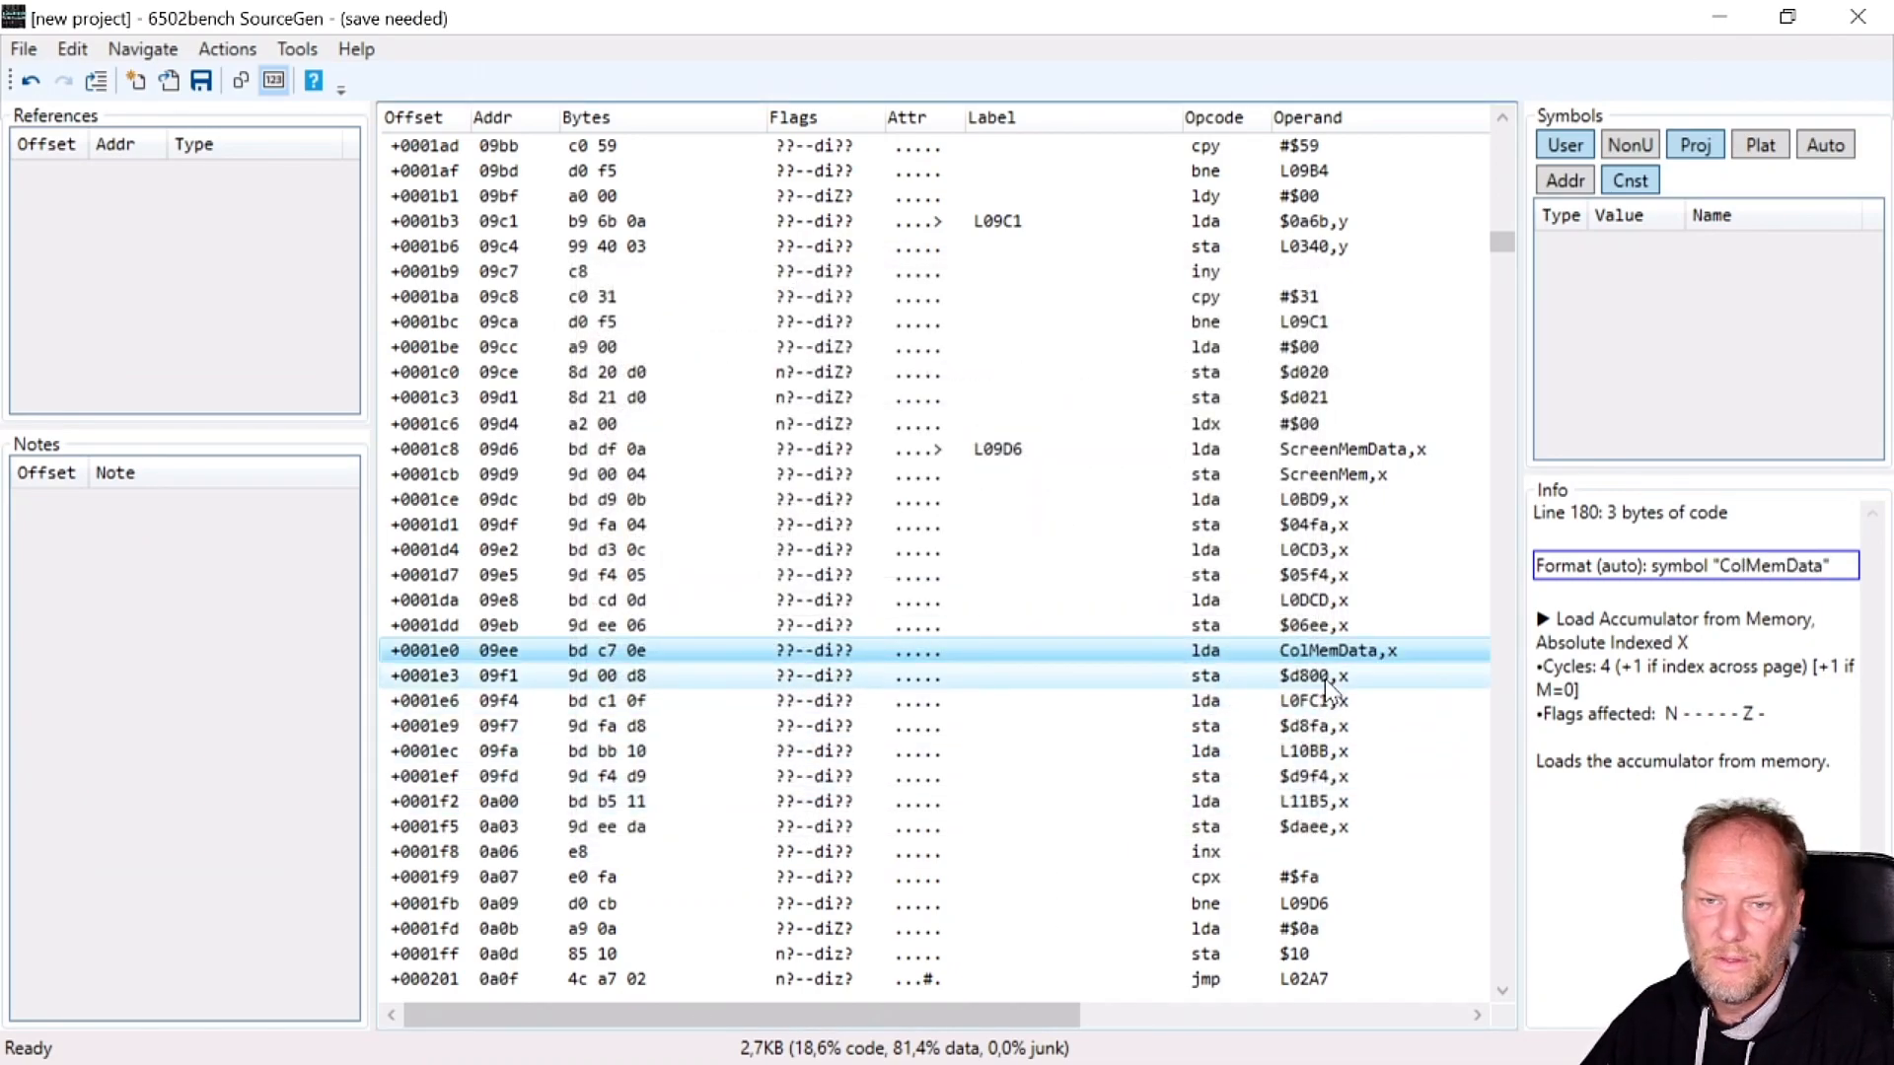
mouse_move(1314, 693)
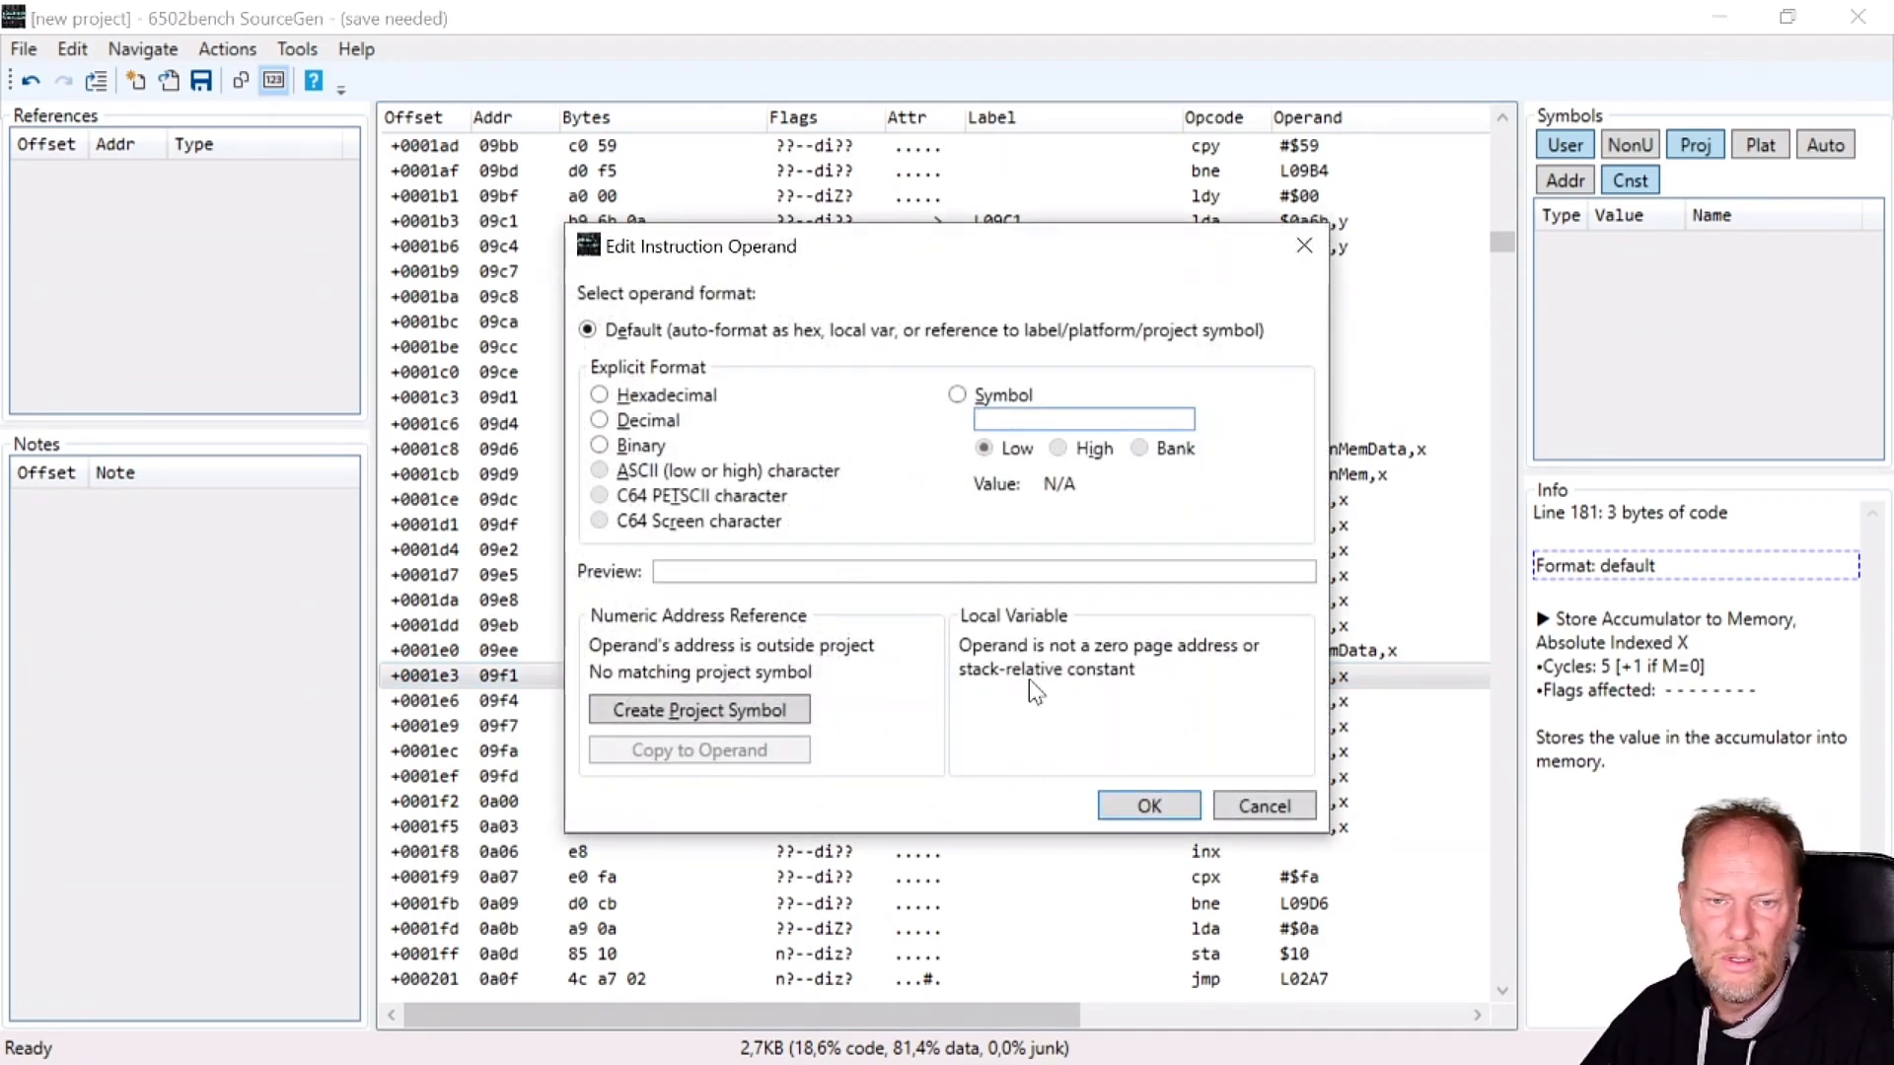
Create project symbol ColMem for $d800 so the store reads sta ColMem,x.
left_click(696, 708)
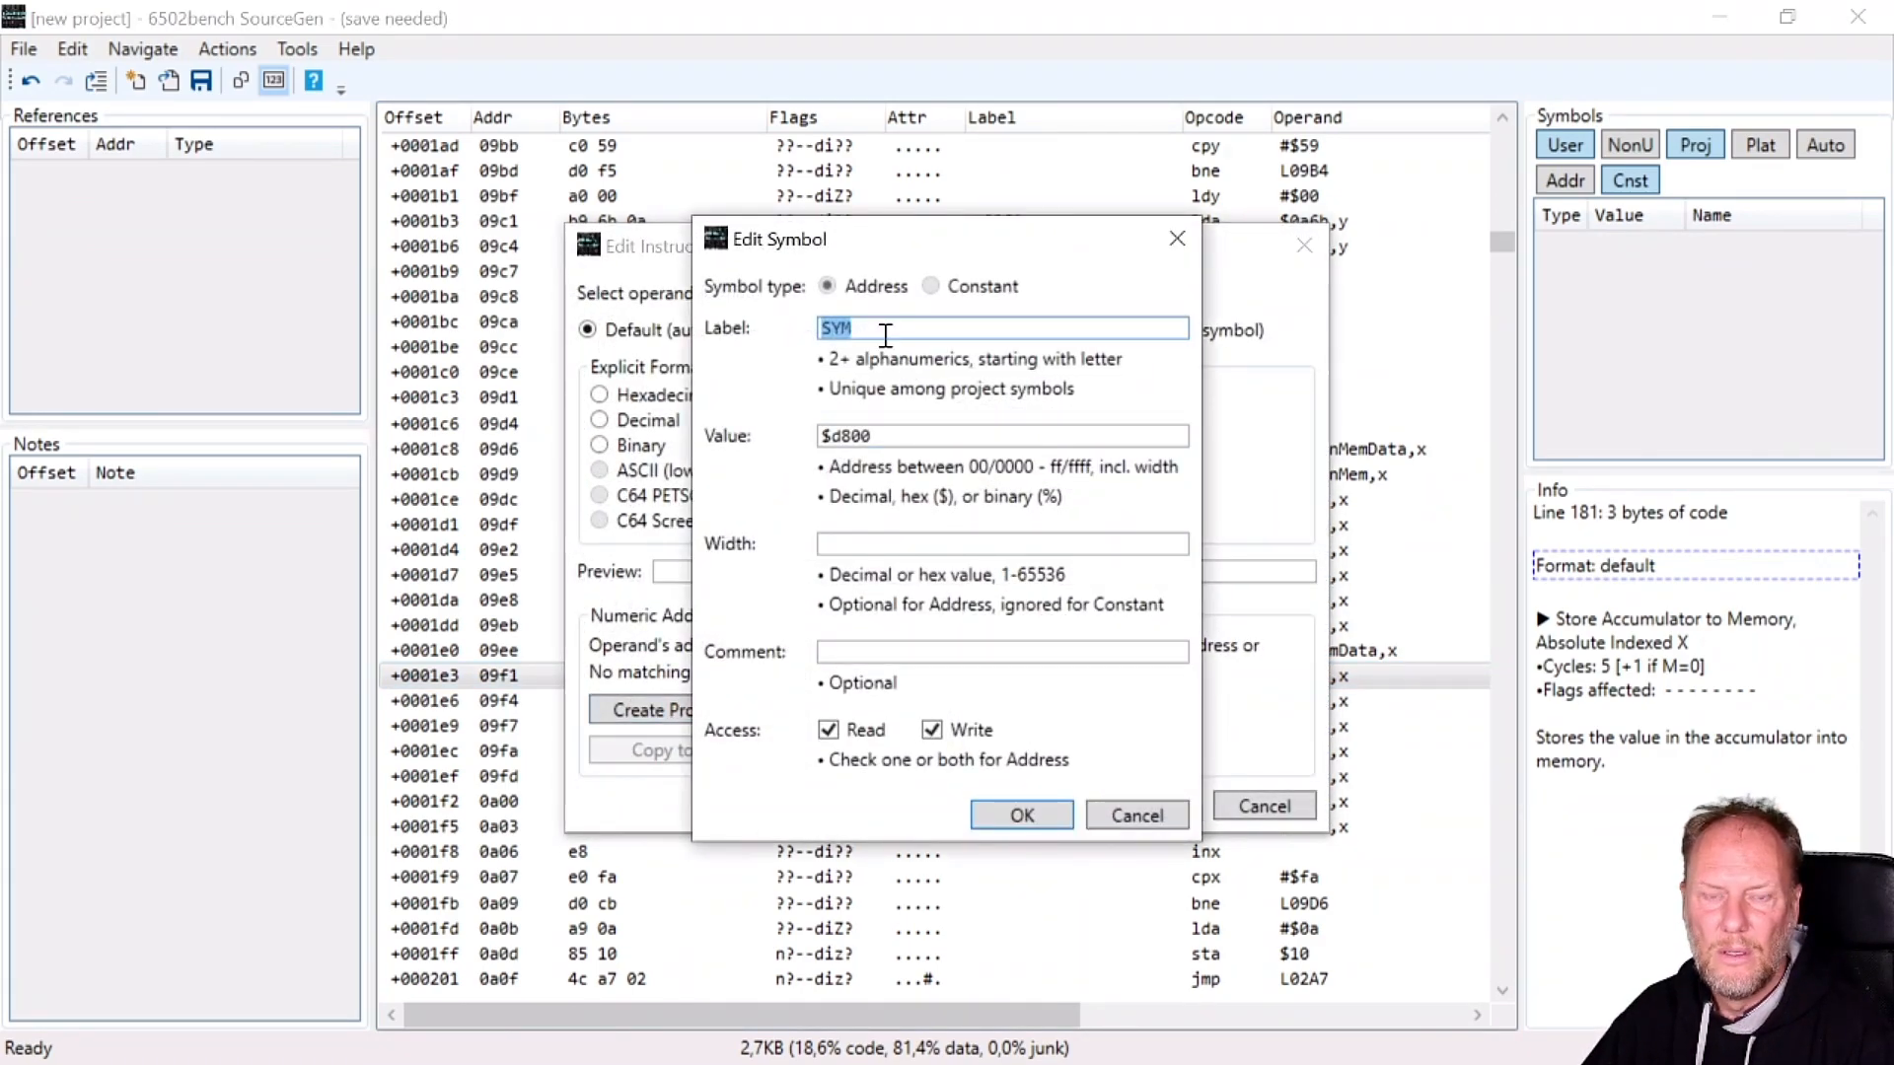
type("ColMem")
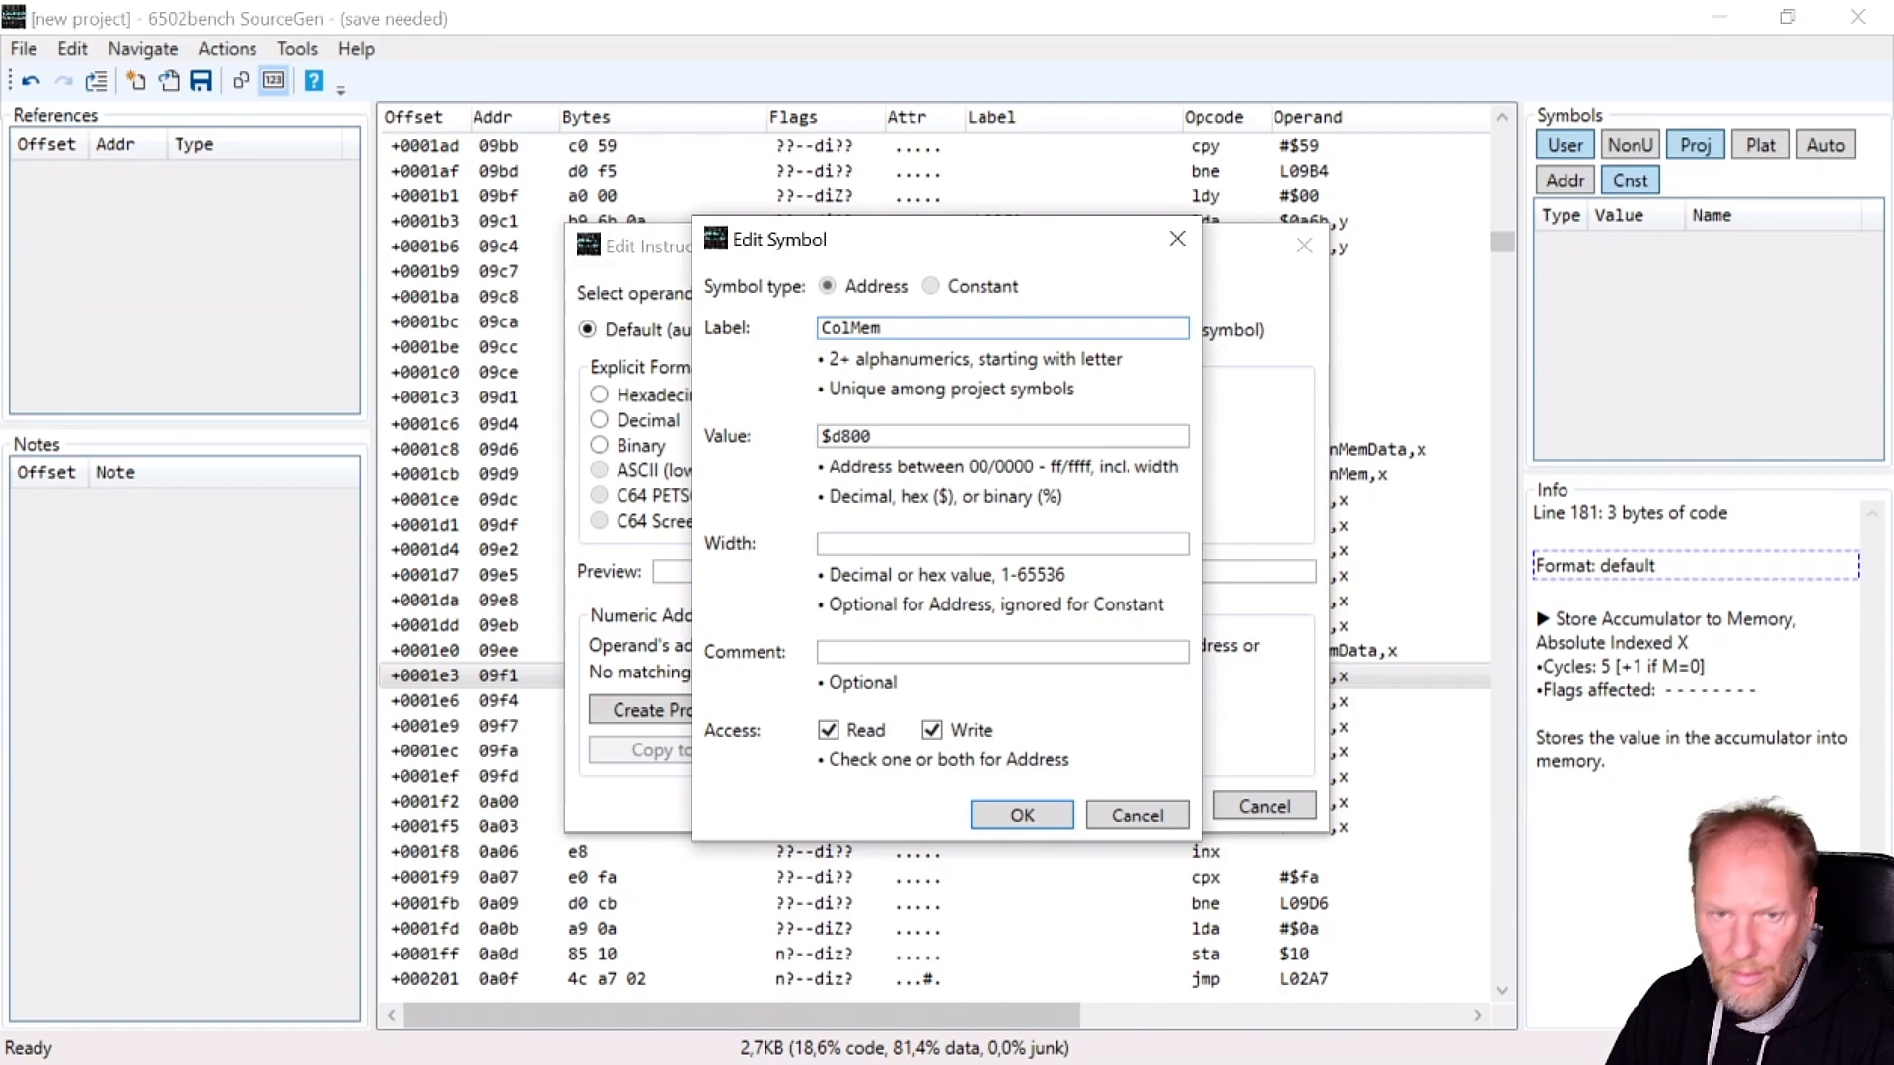
left_click(1020, 815)
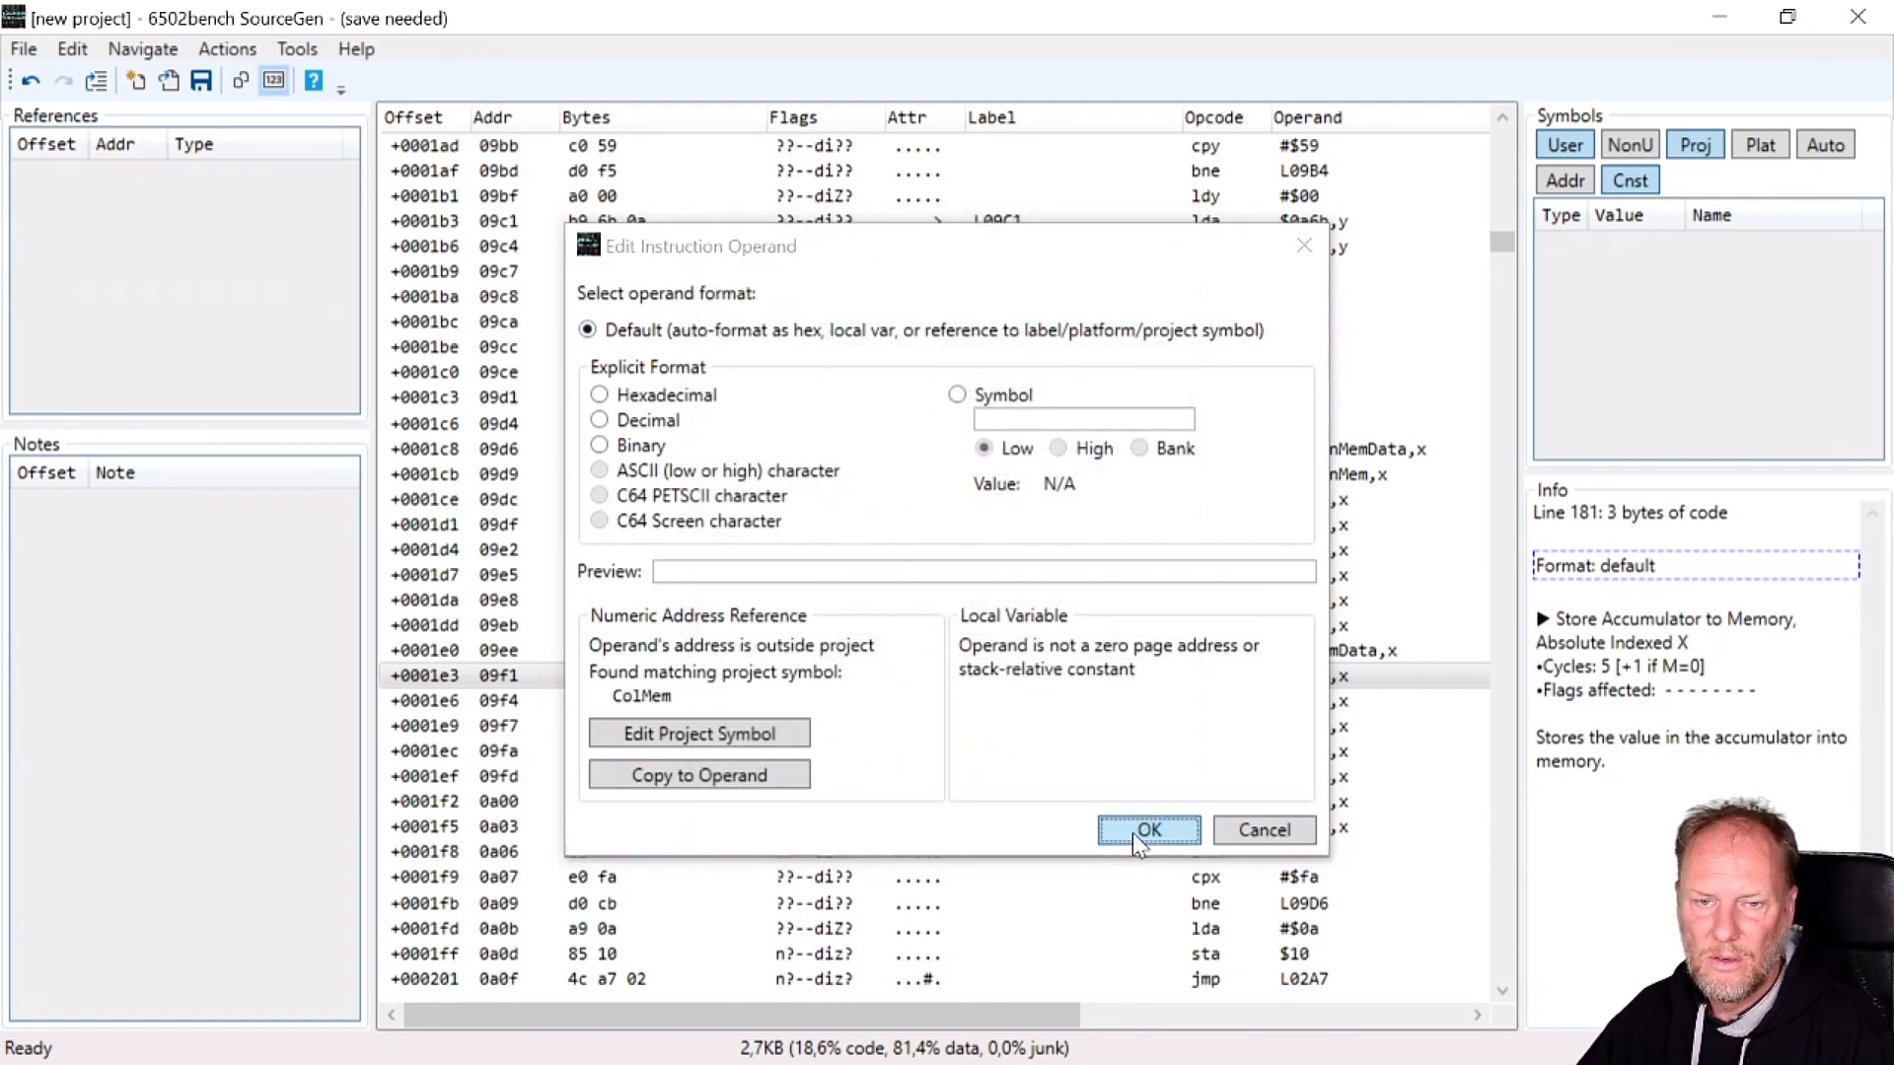
left_click(1147, 831)
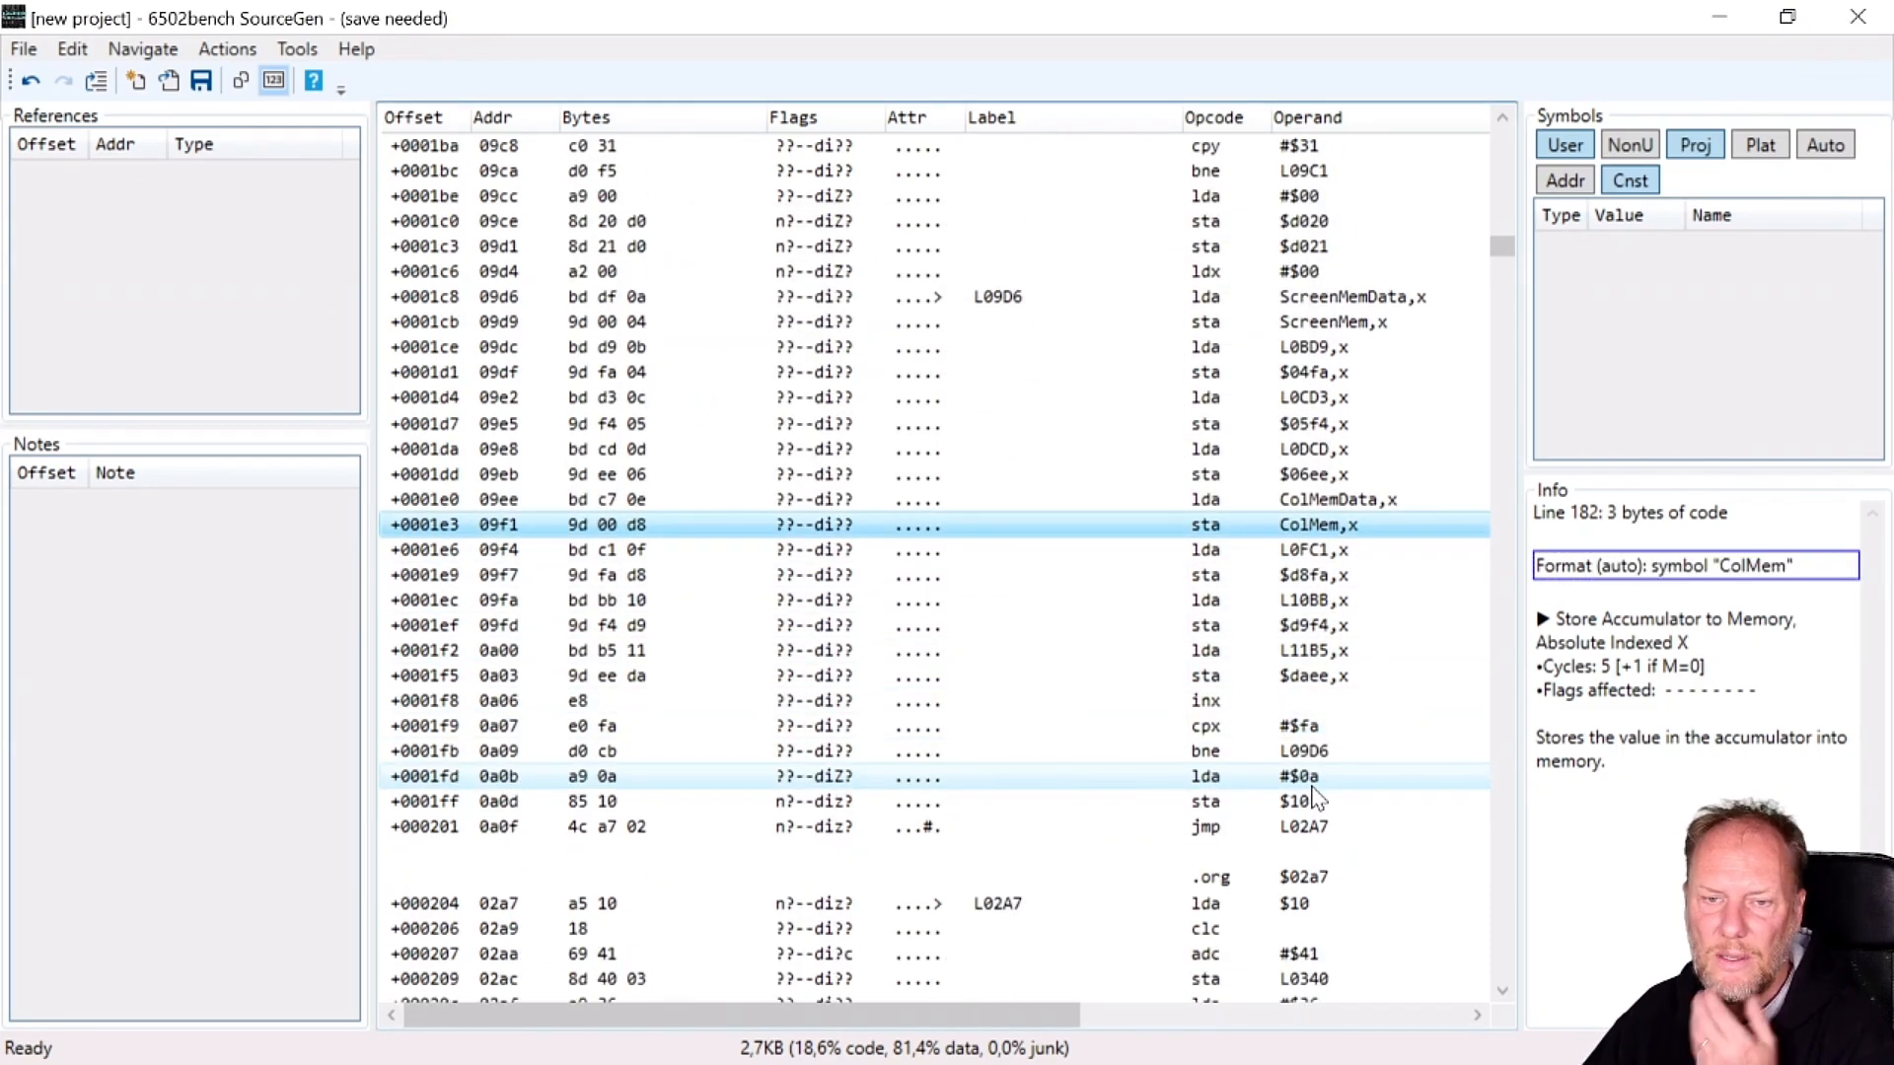
Scroll down to the sei interrupt-setup routine at $0a9c and the data at $0ade.
scroll("down", 3)
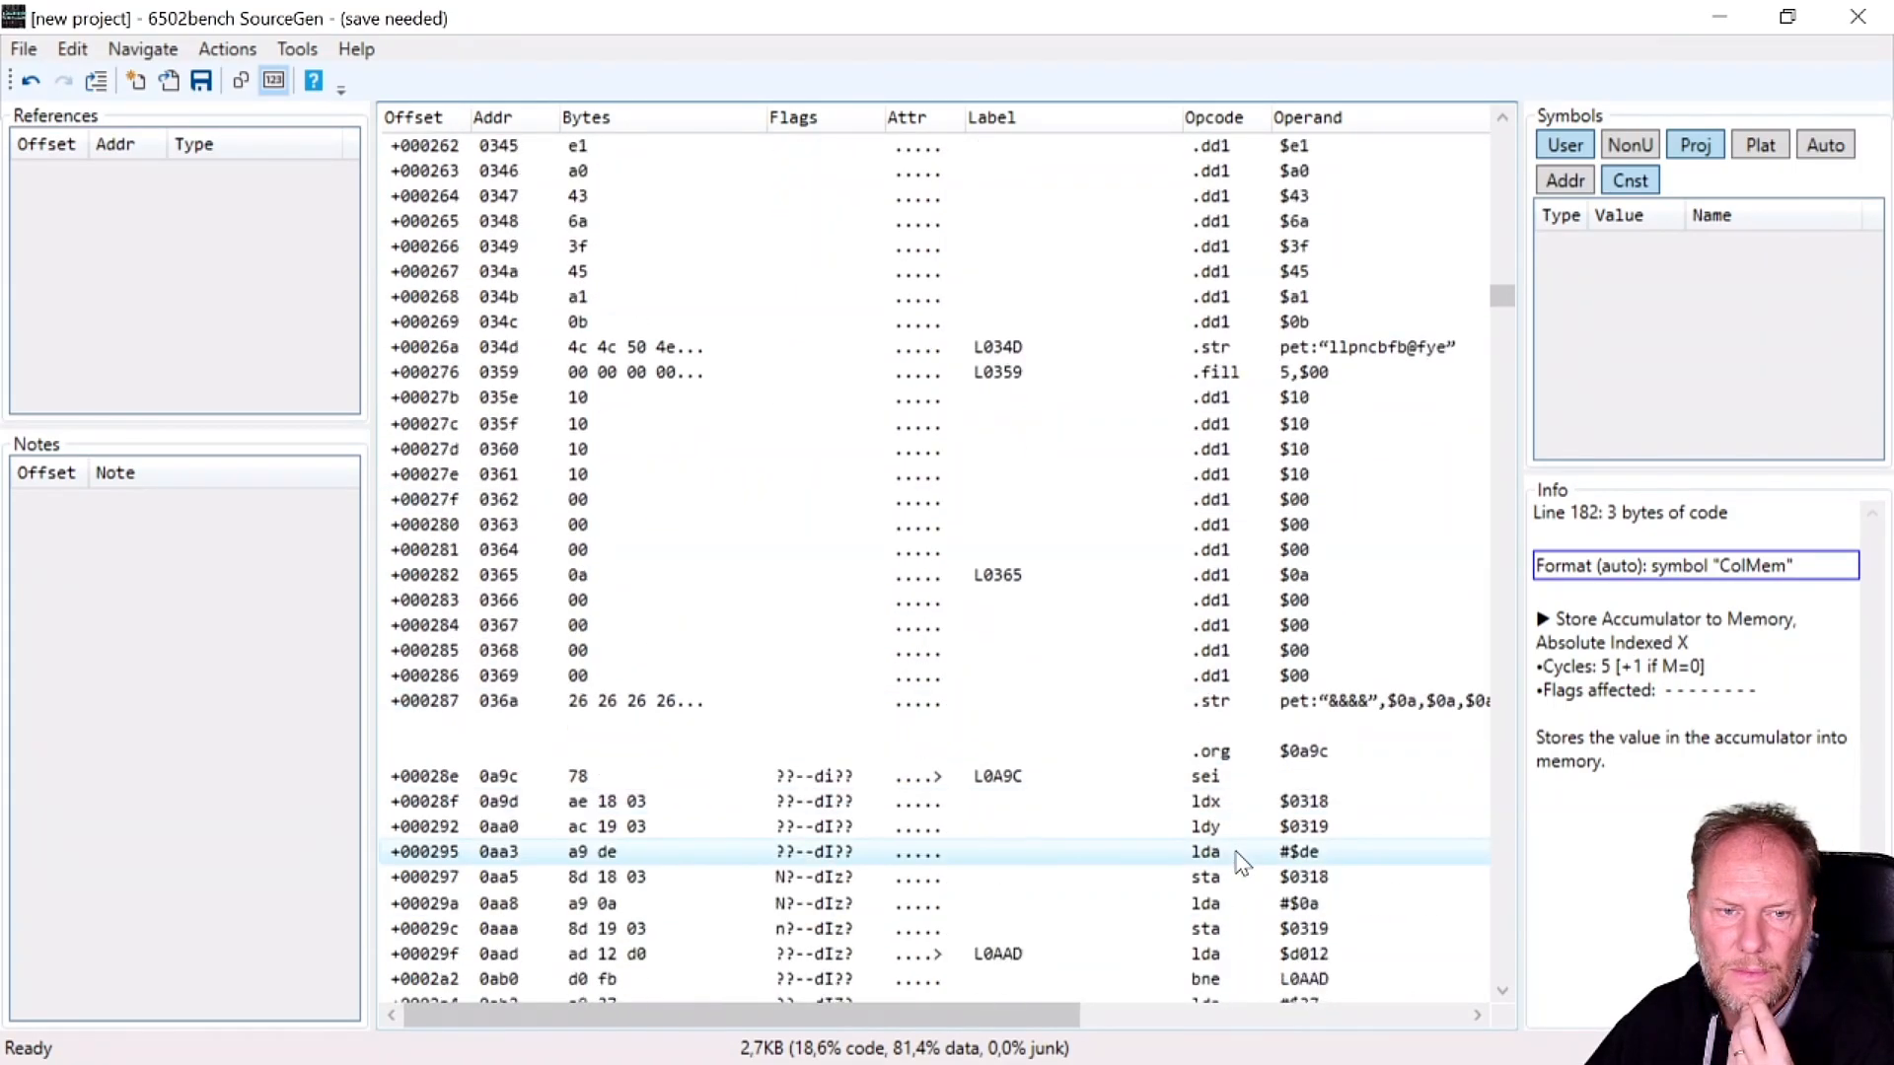
scroll("down", 3)
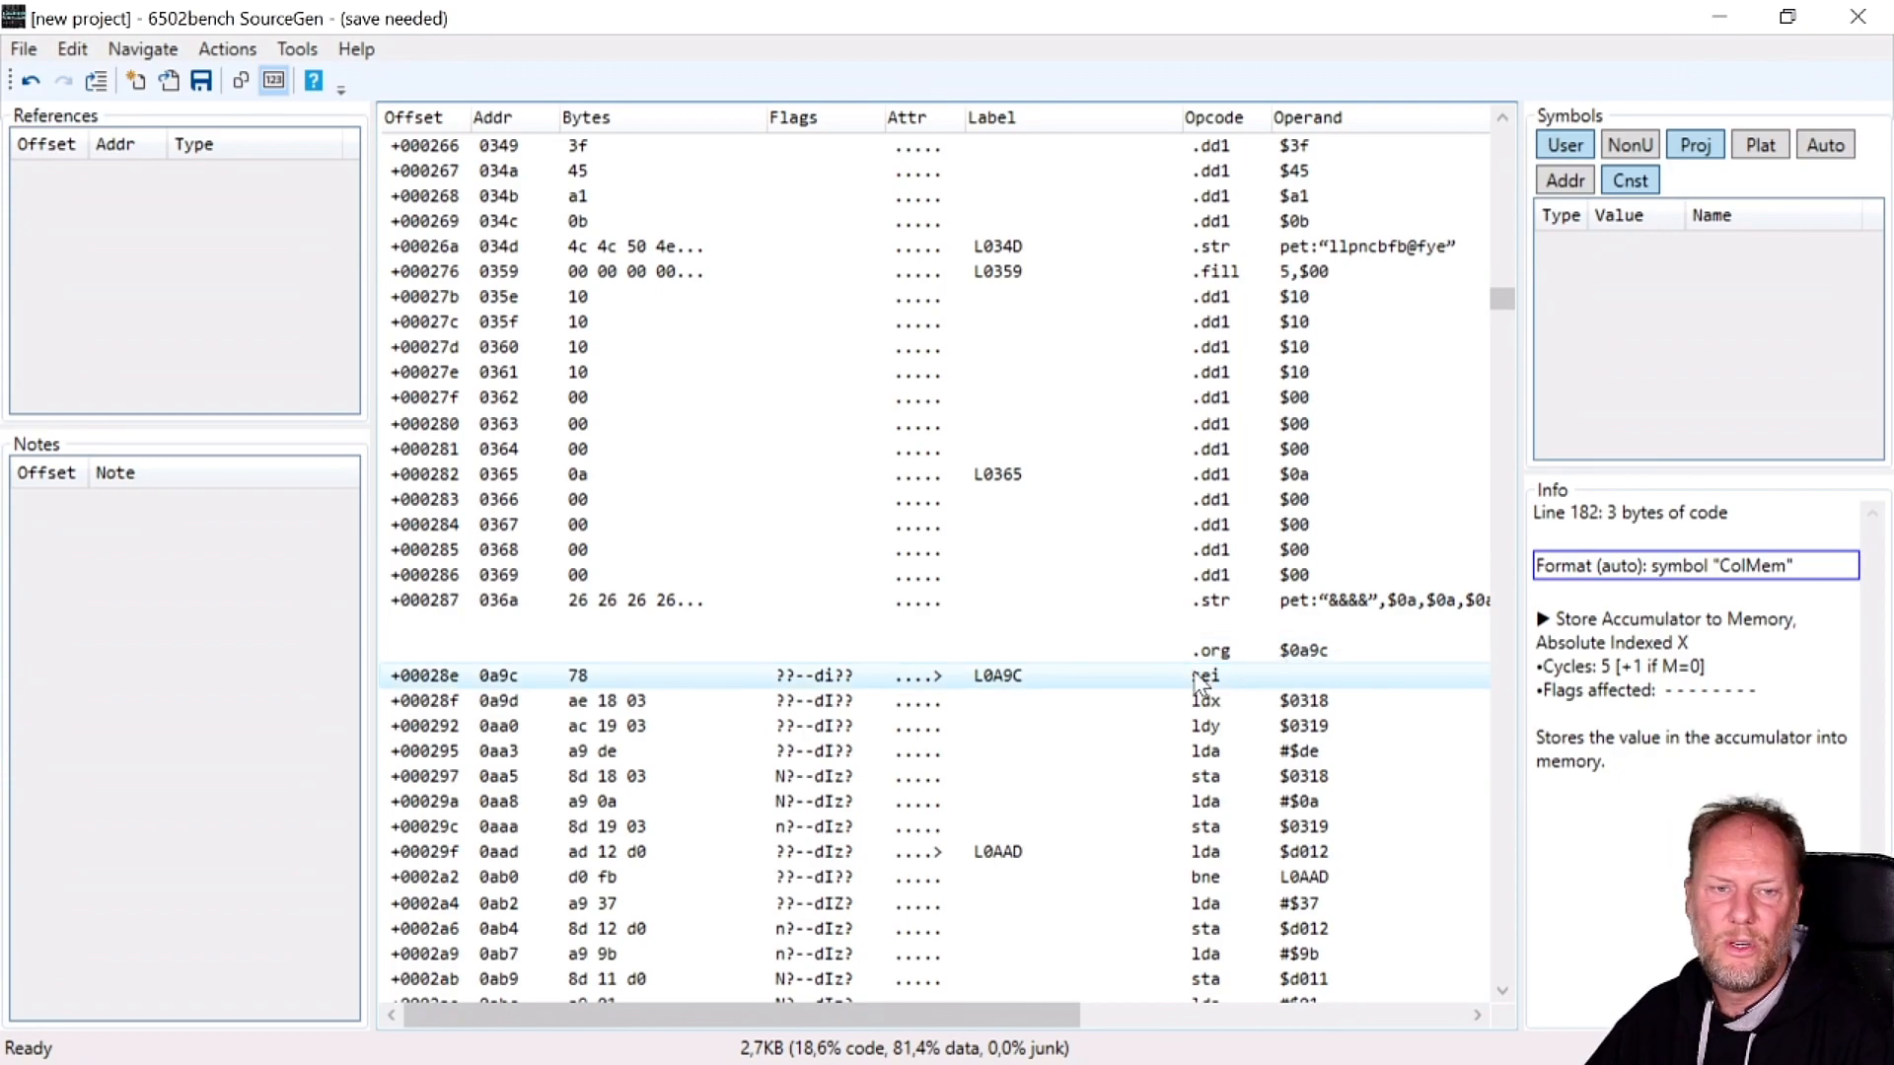
scroll("down", 3)
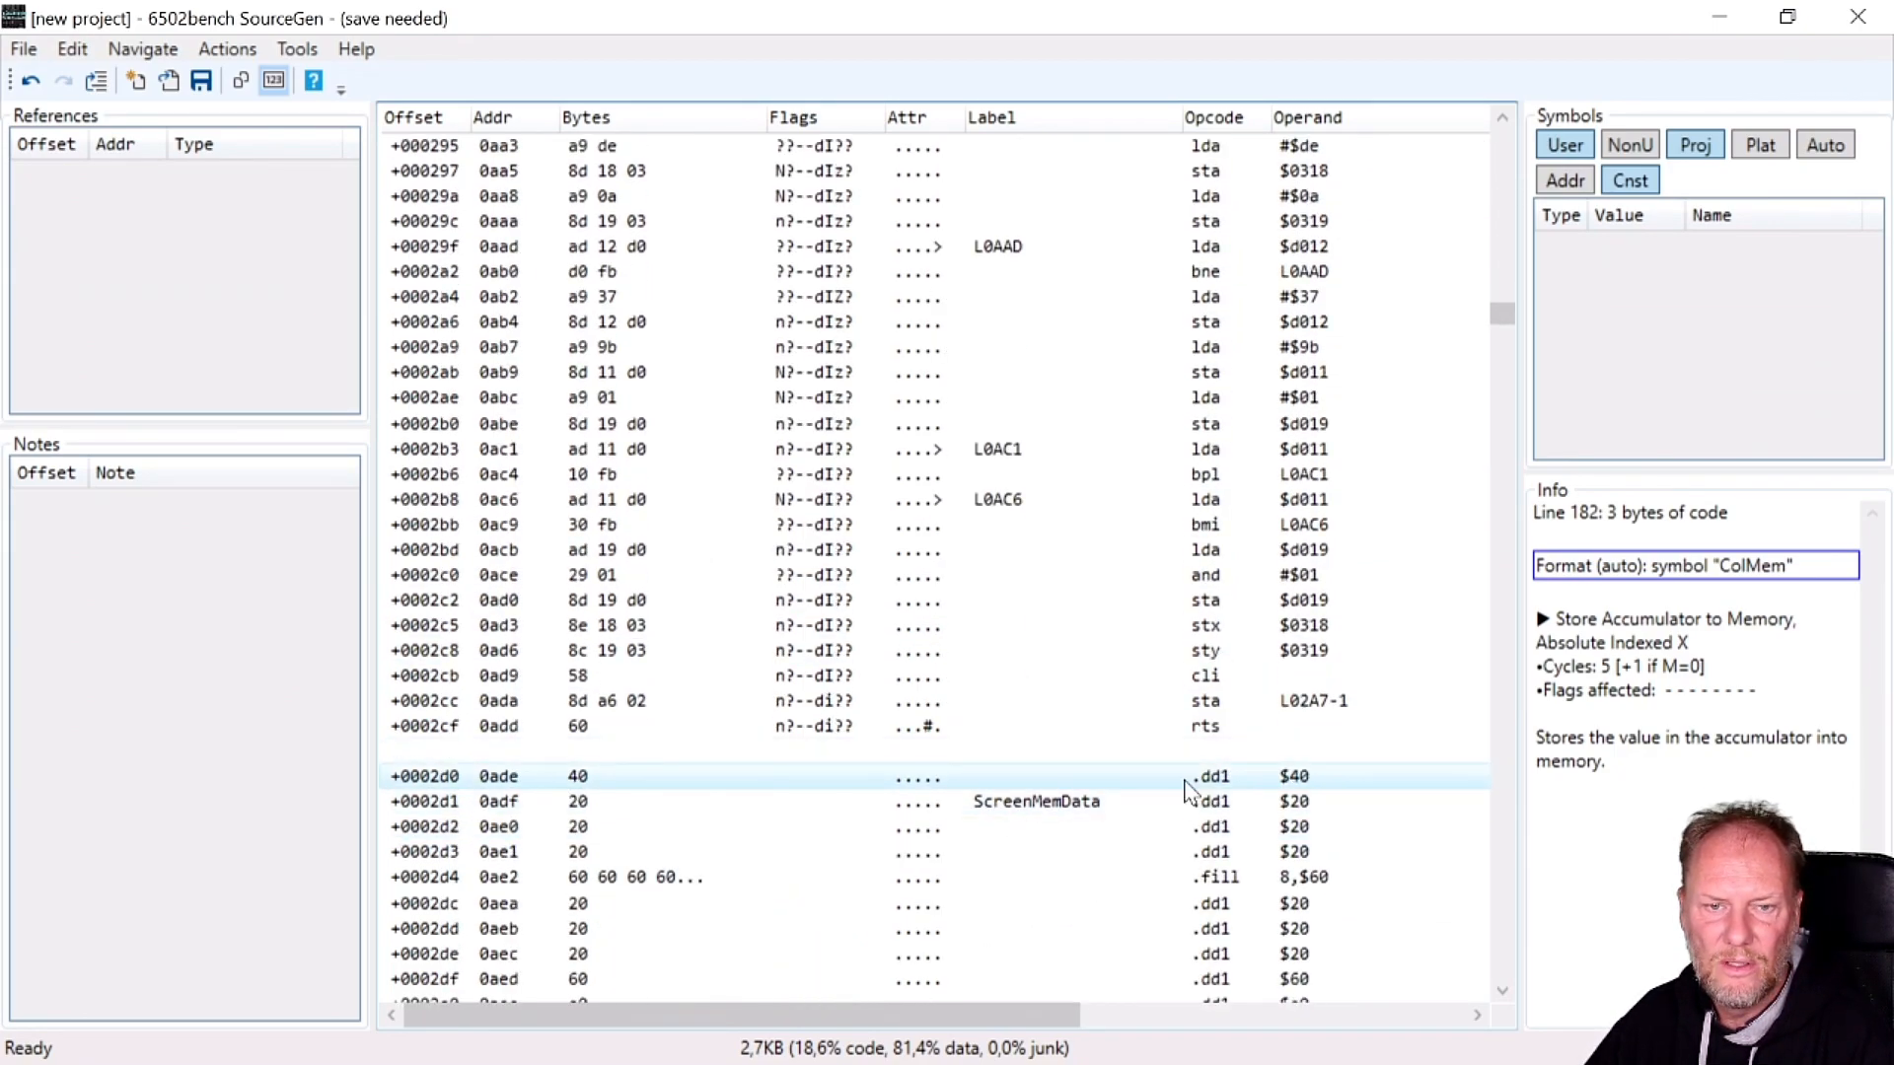
mouse_move(1257, 793)
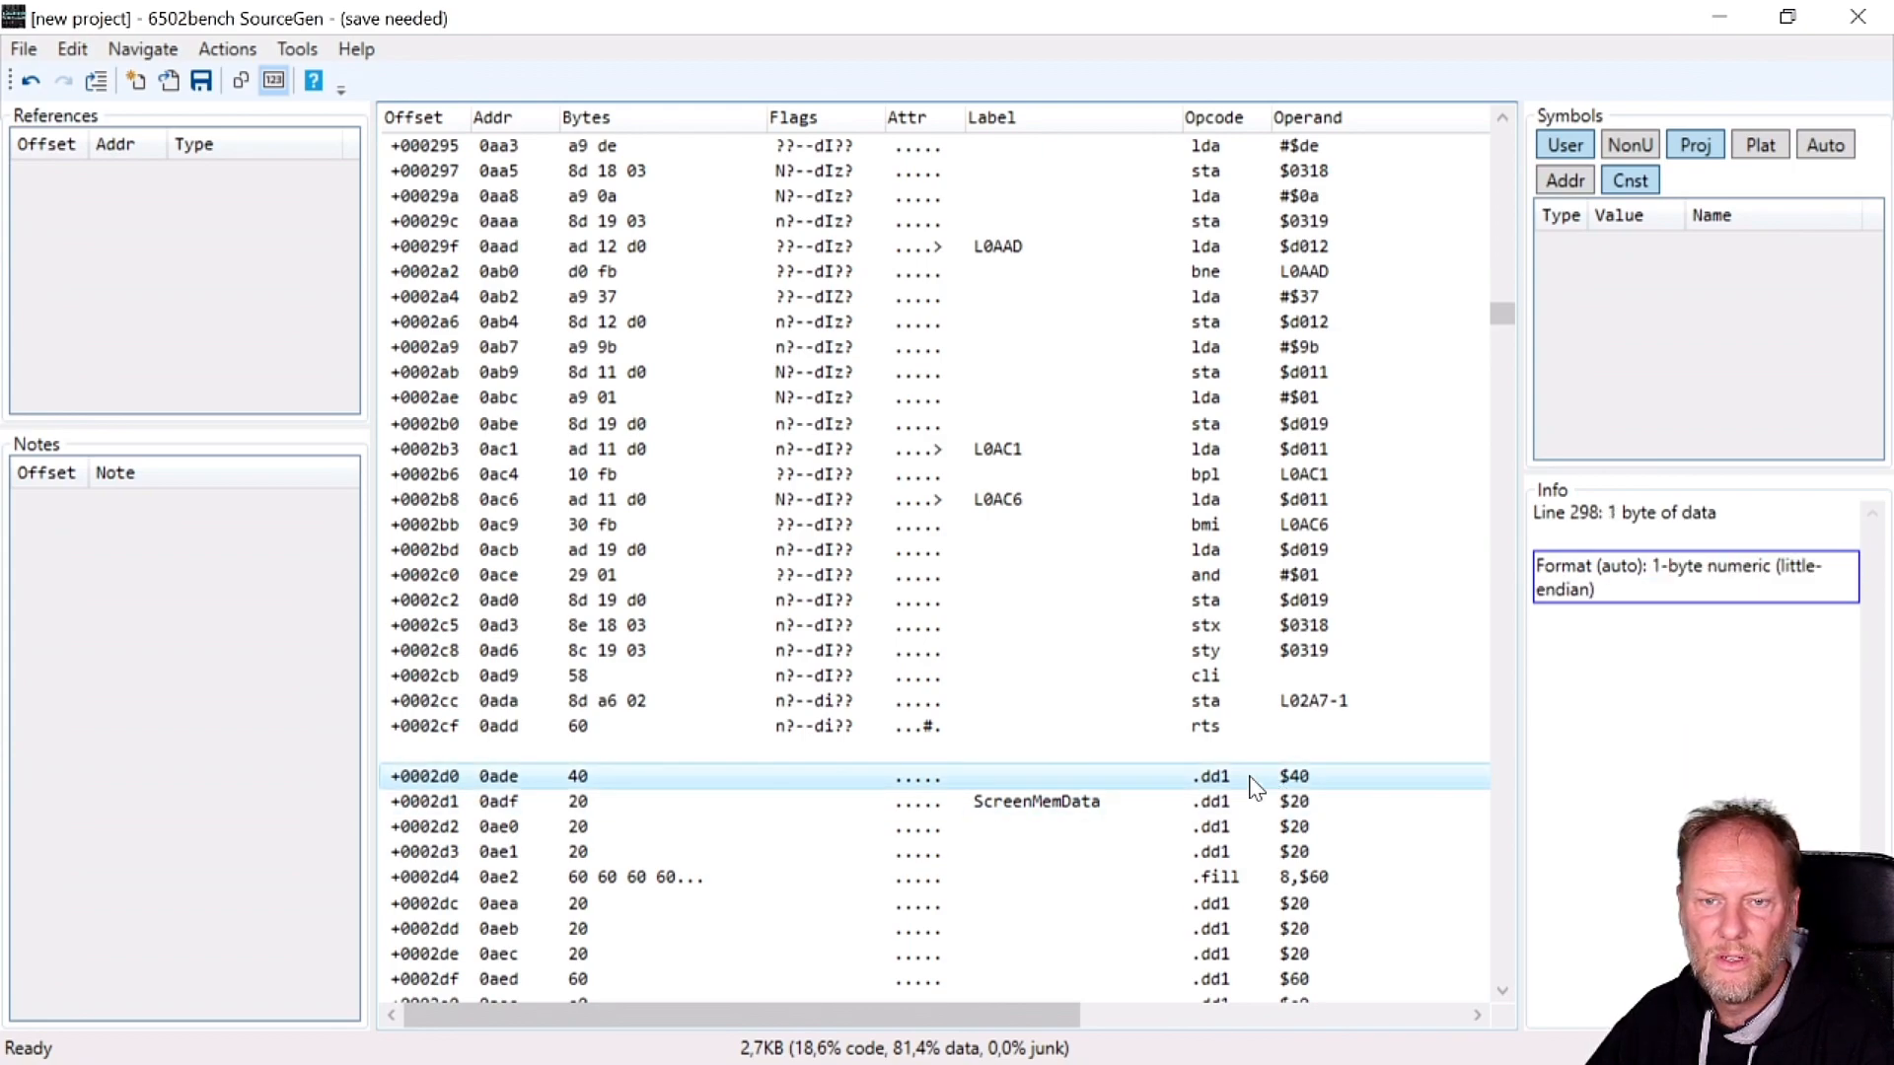
Name the byte at $0ade NMI via Edit Label.
right_click(1257, 777)
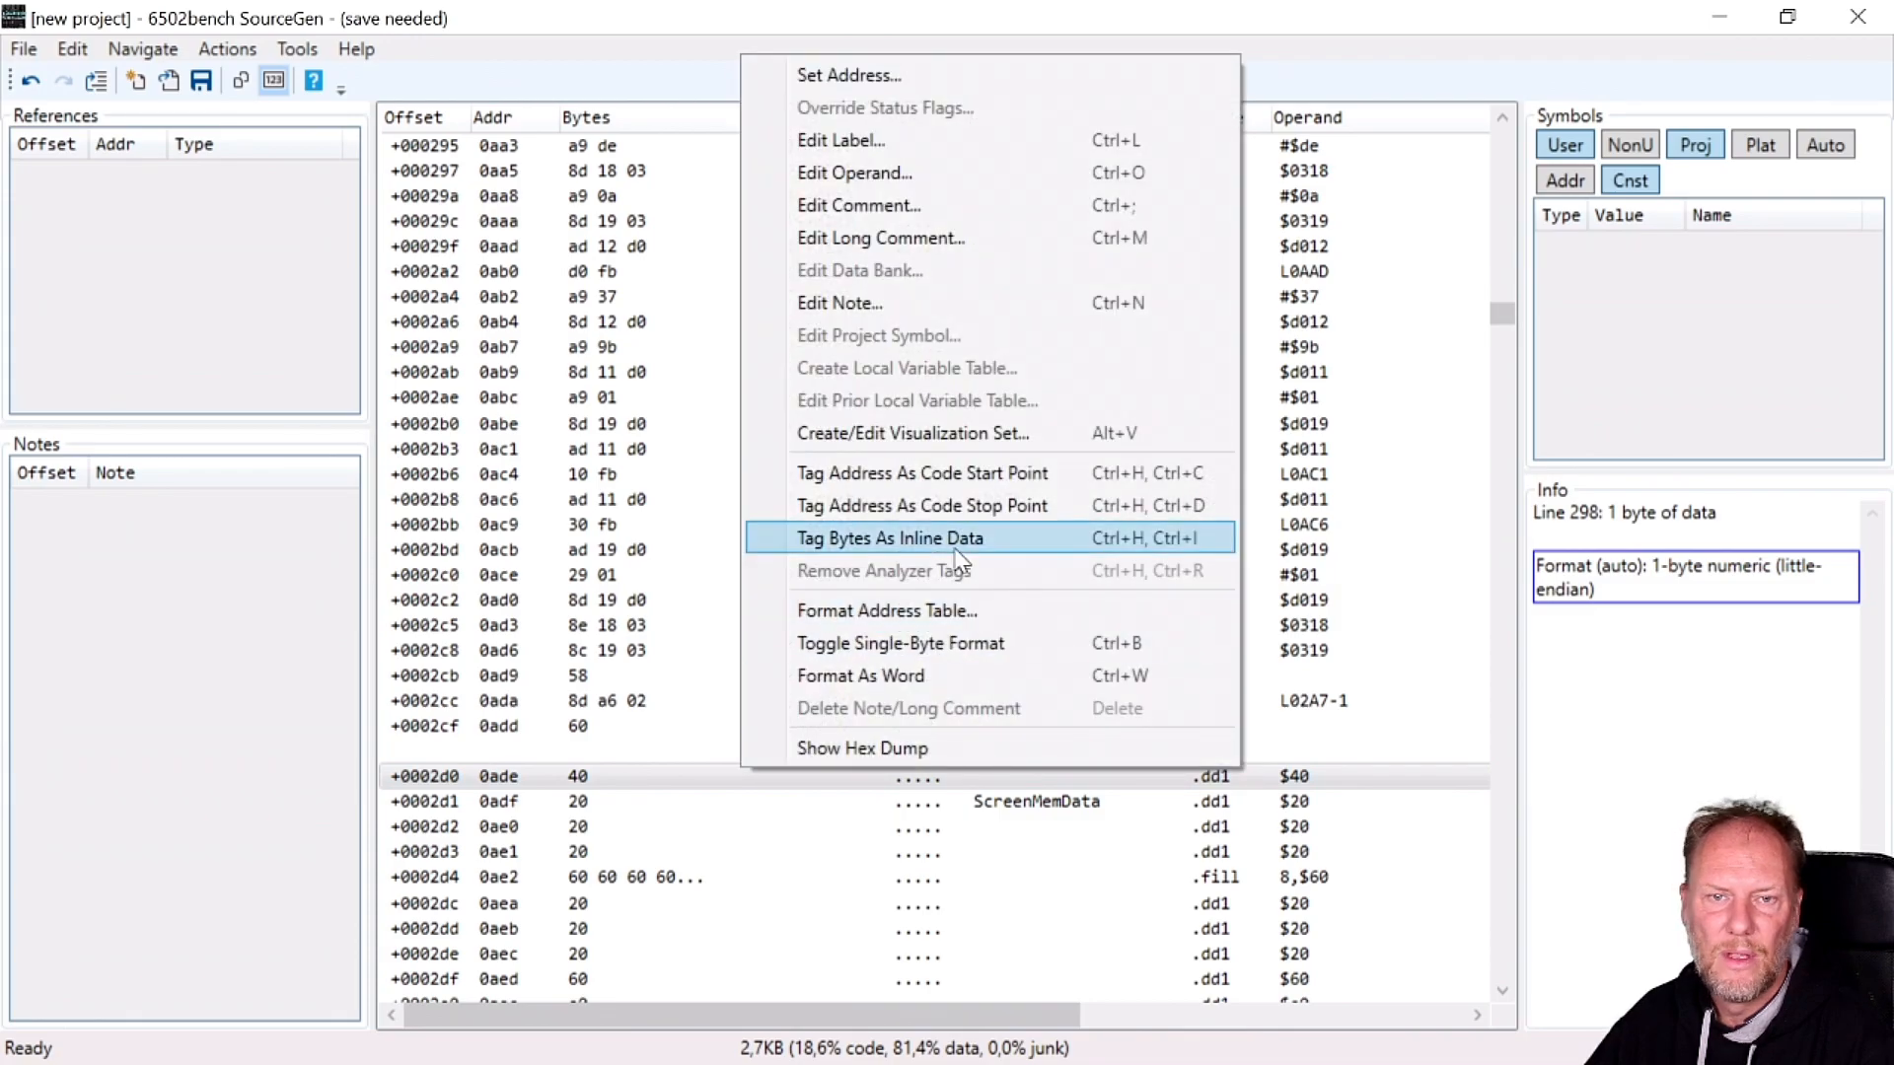
left_click(843, 140)
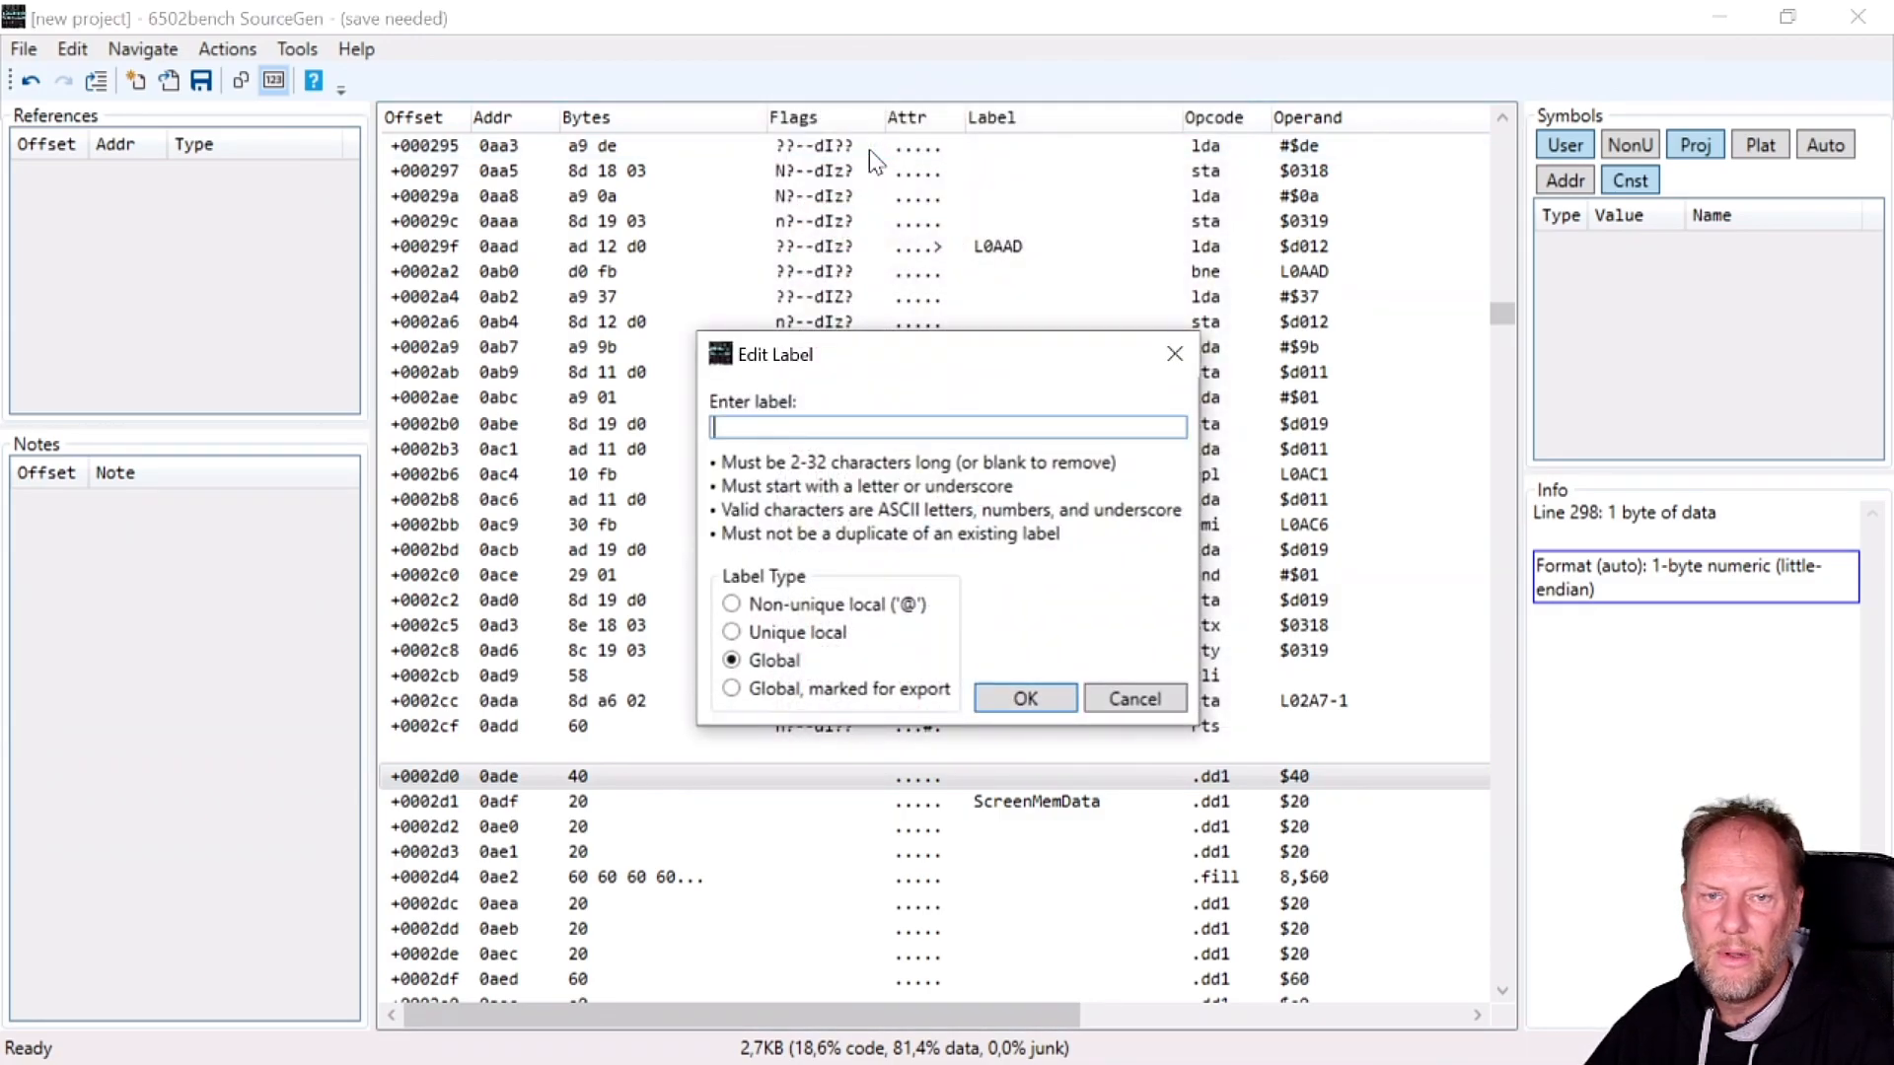
type("NMI")
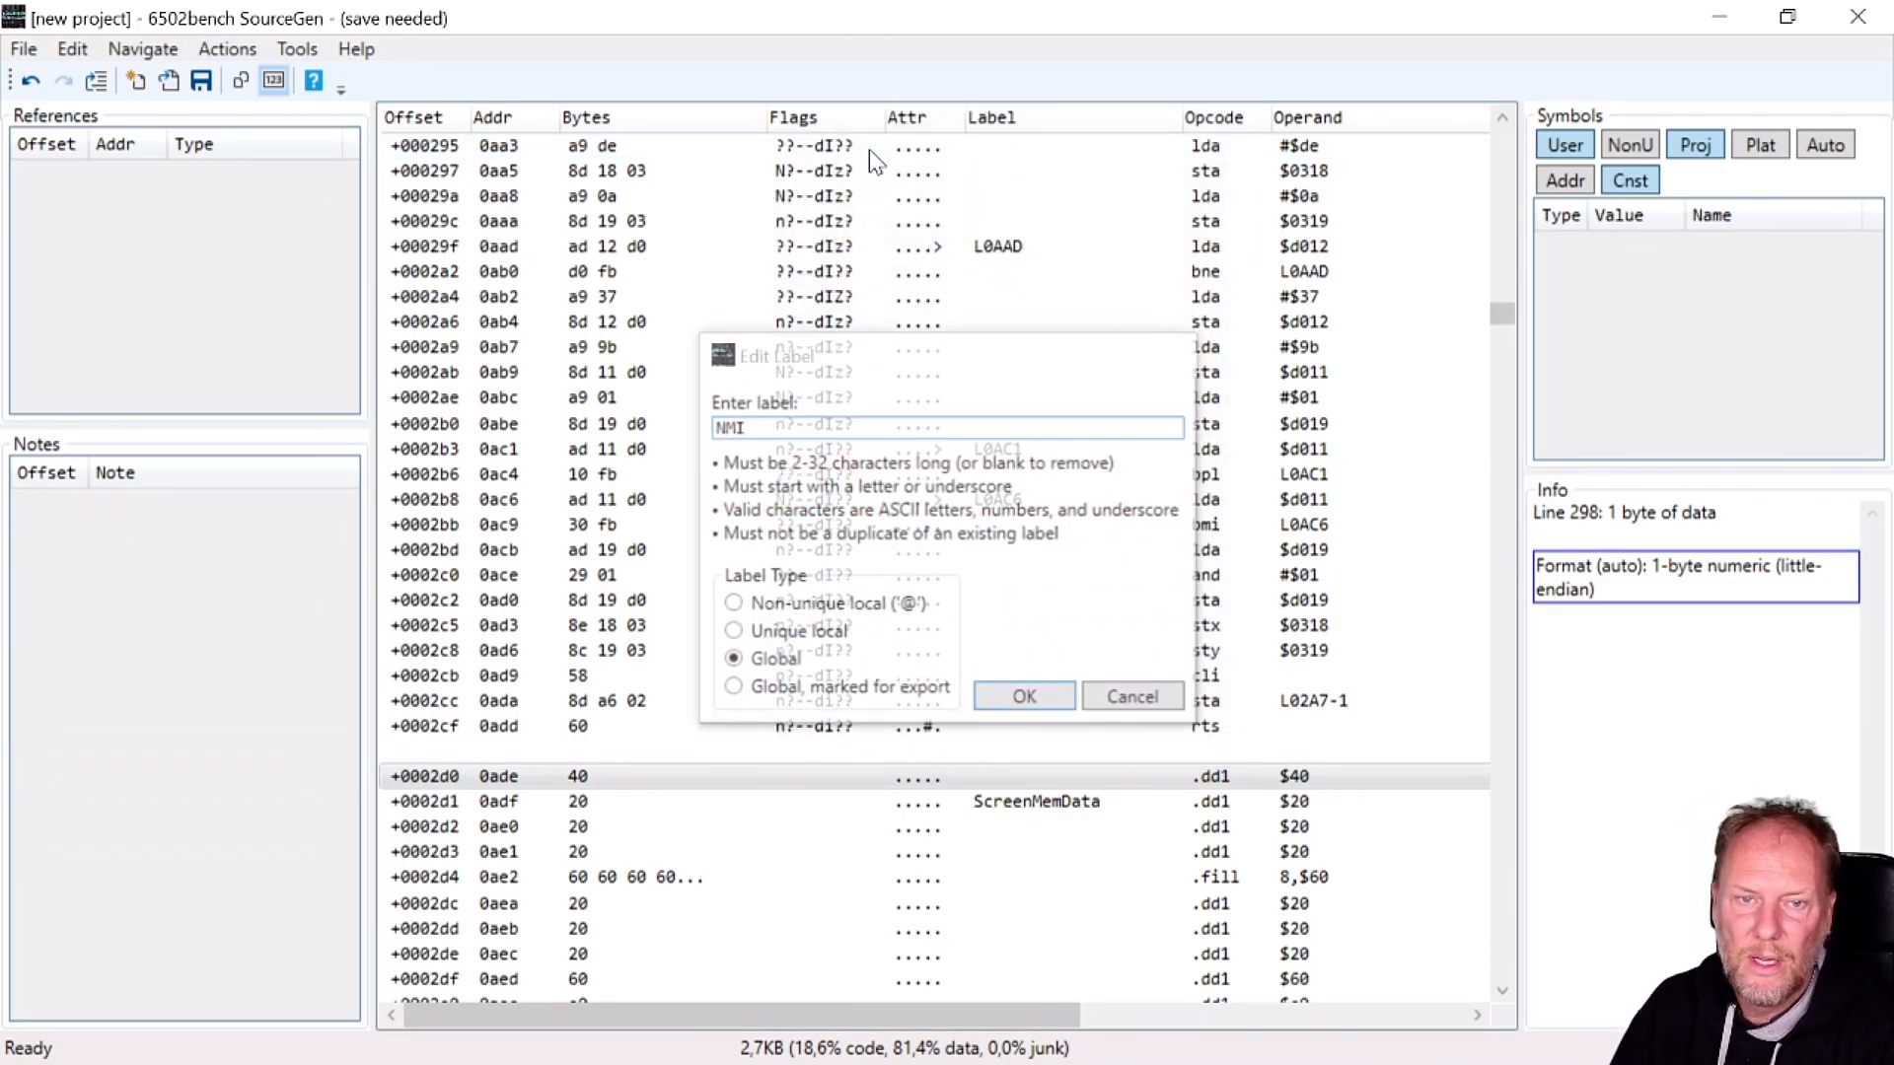
left_click(1024, 696)
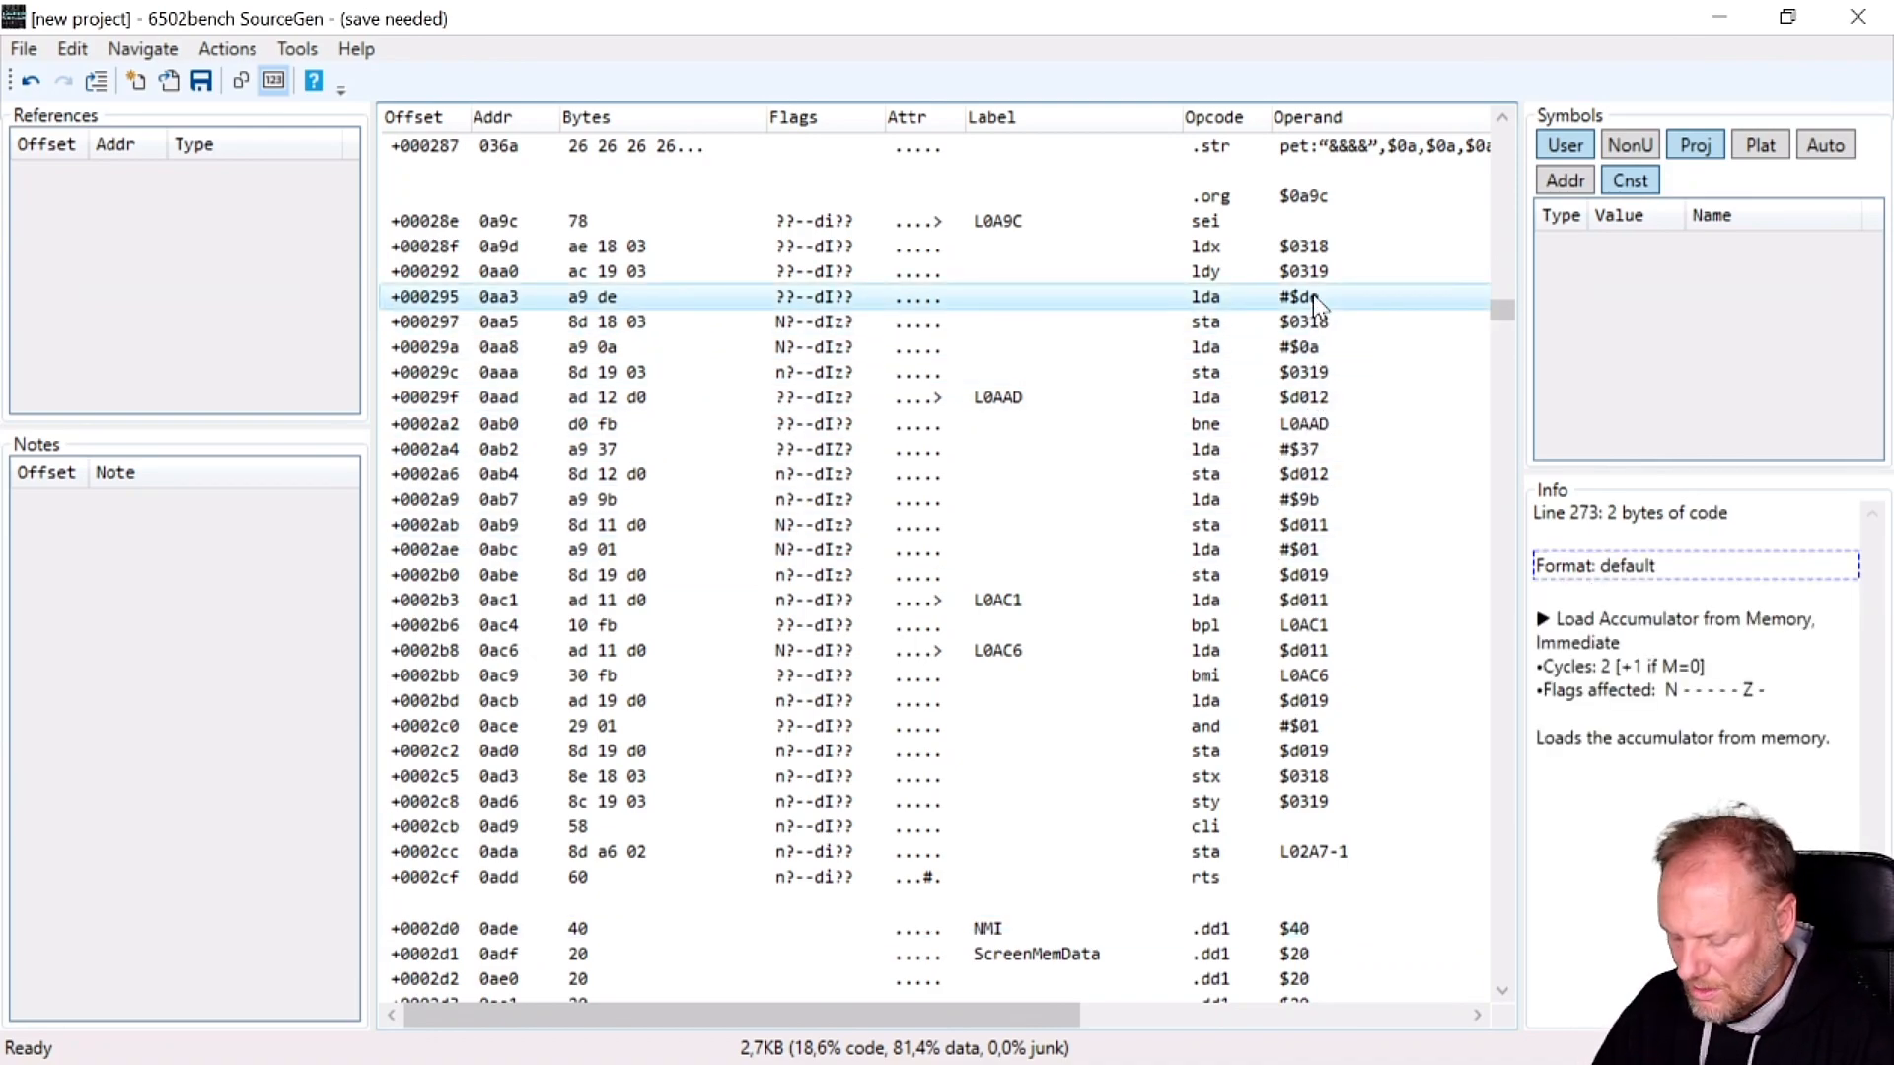
Format the lda #$de operand as the low byte of symbol NMI.
double_click(1298, 298)
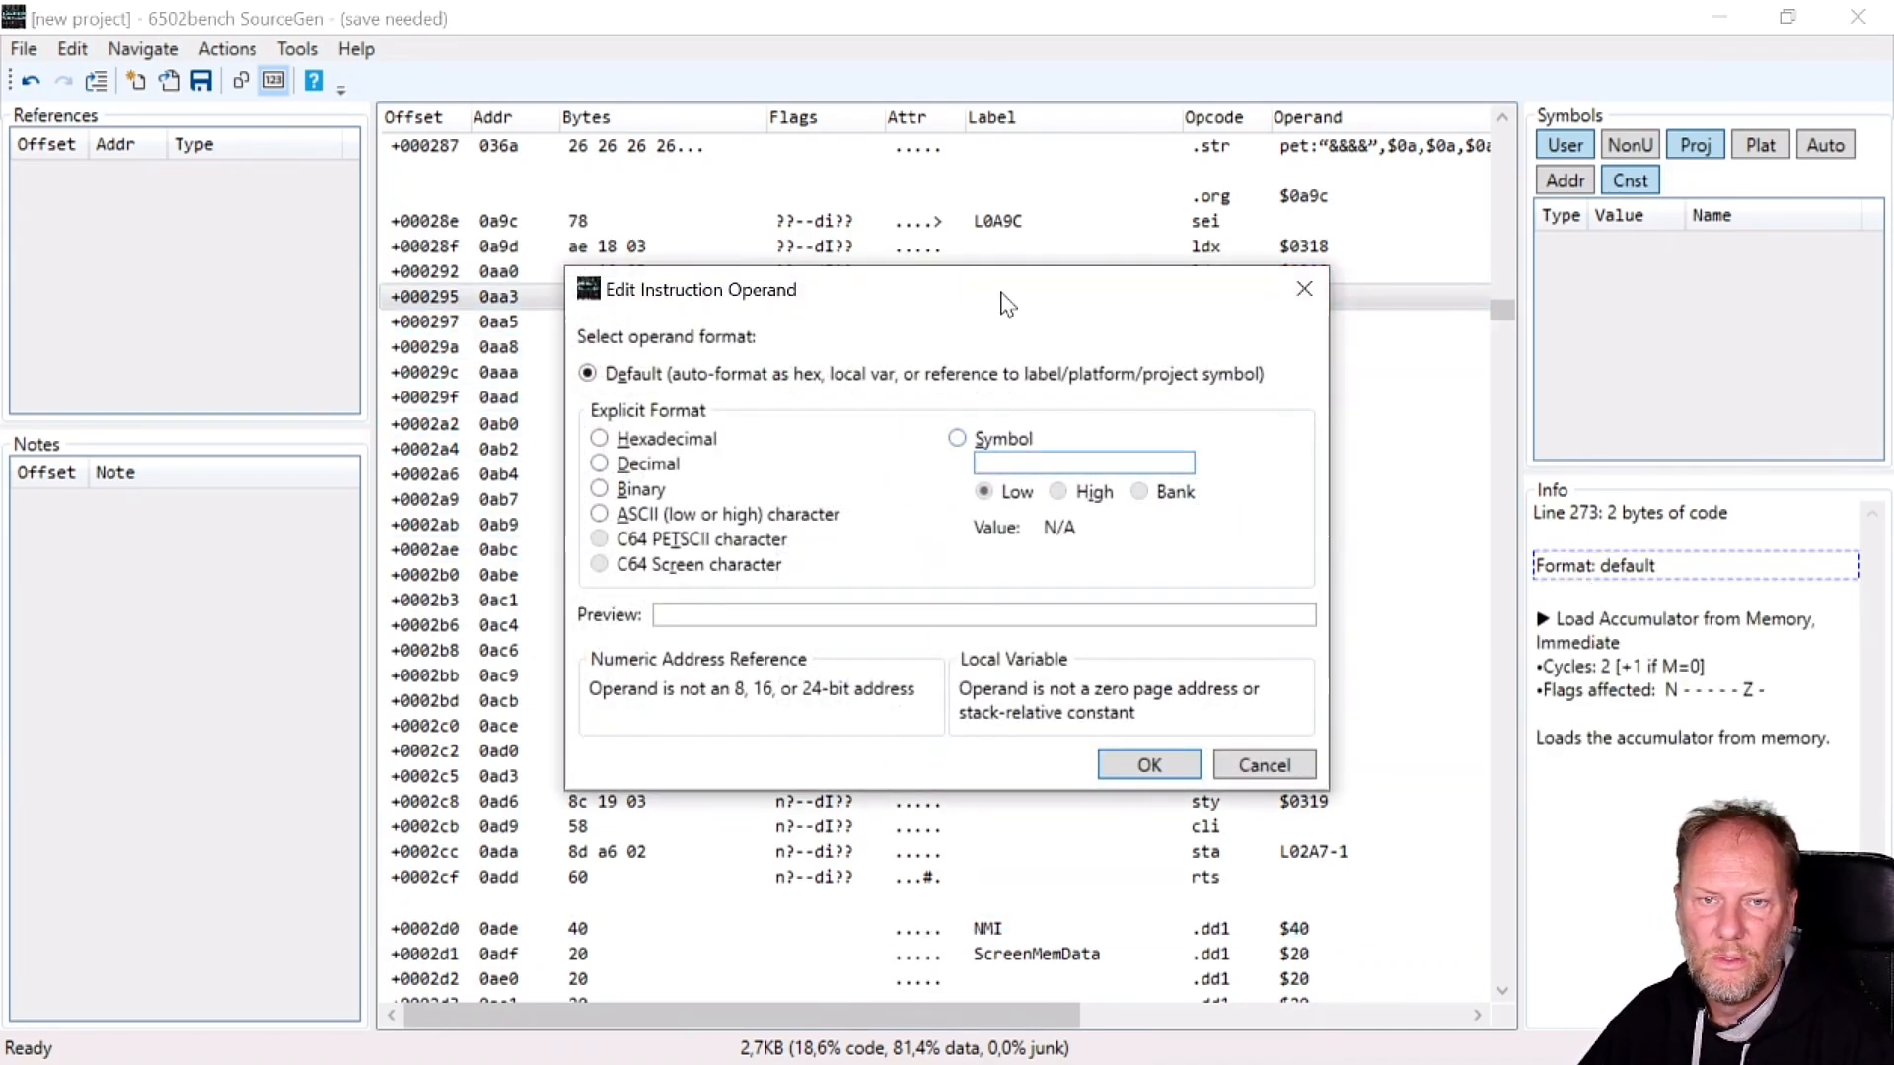
left_click(958, 438)
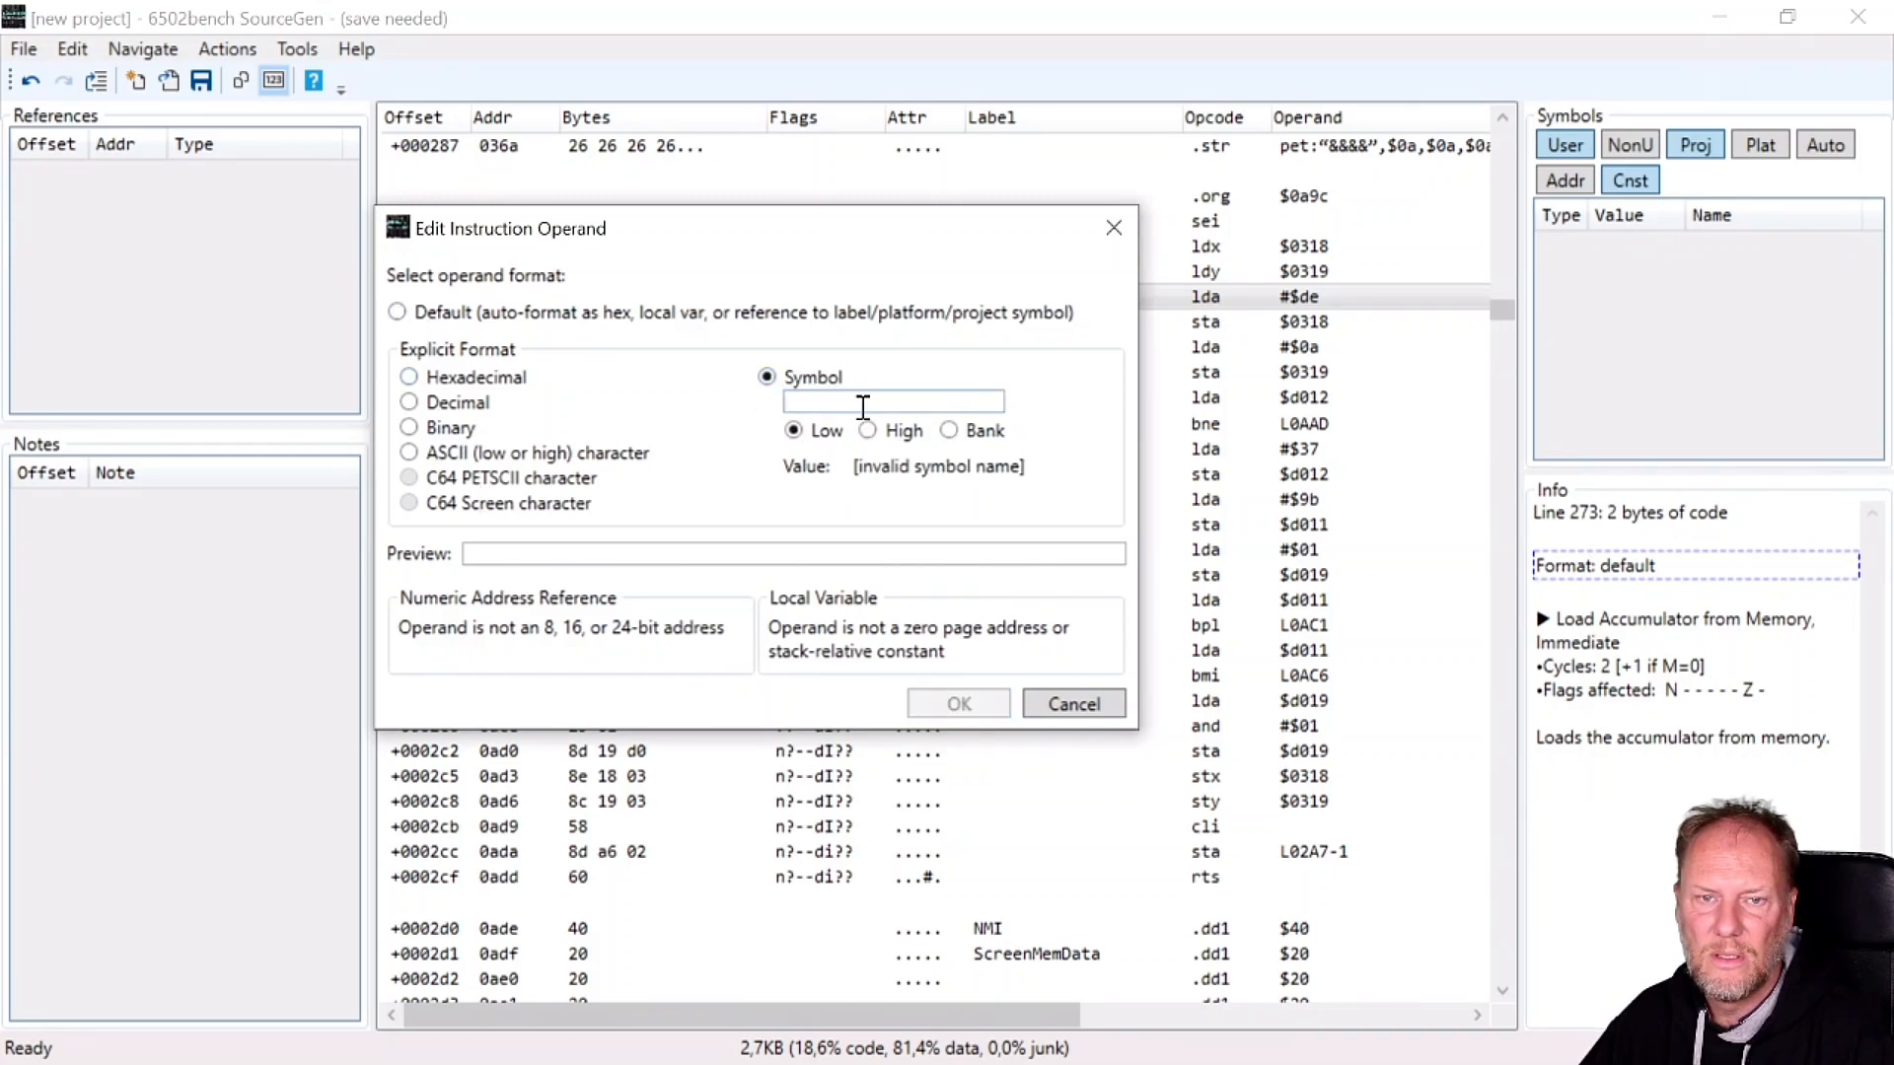
type("NMI")
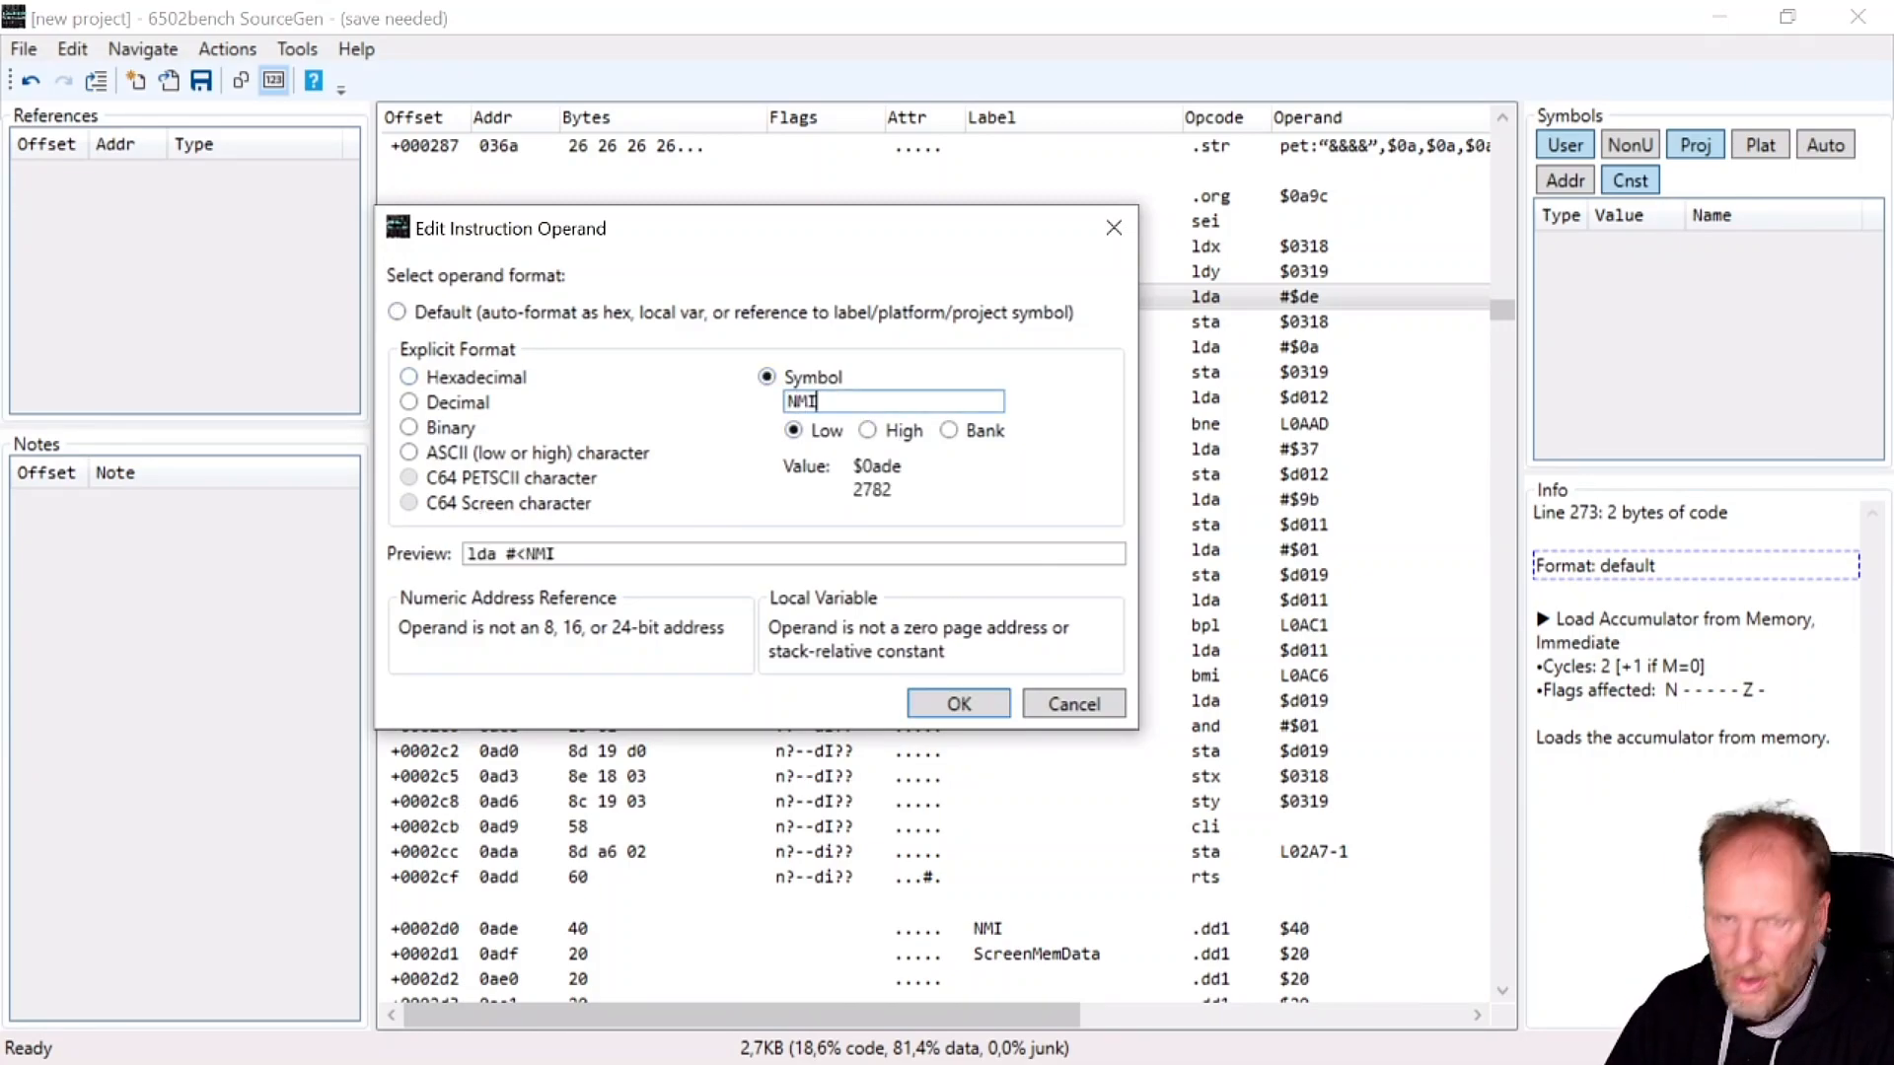
left_click(959, 704)
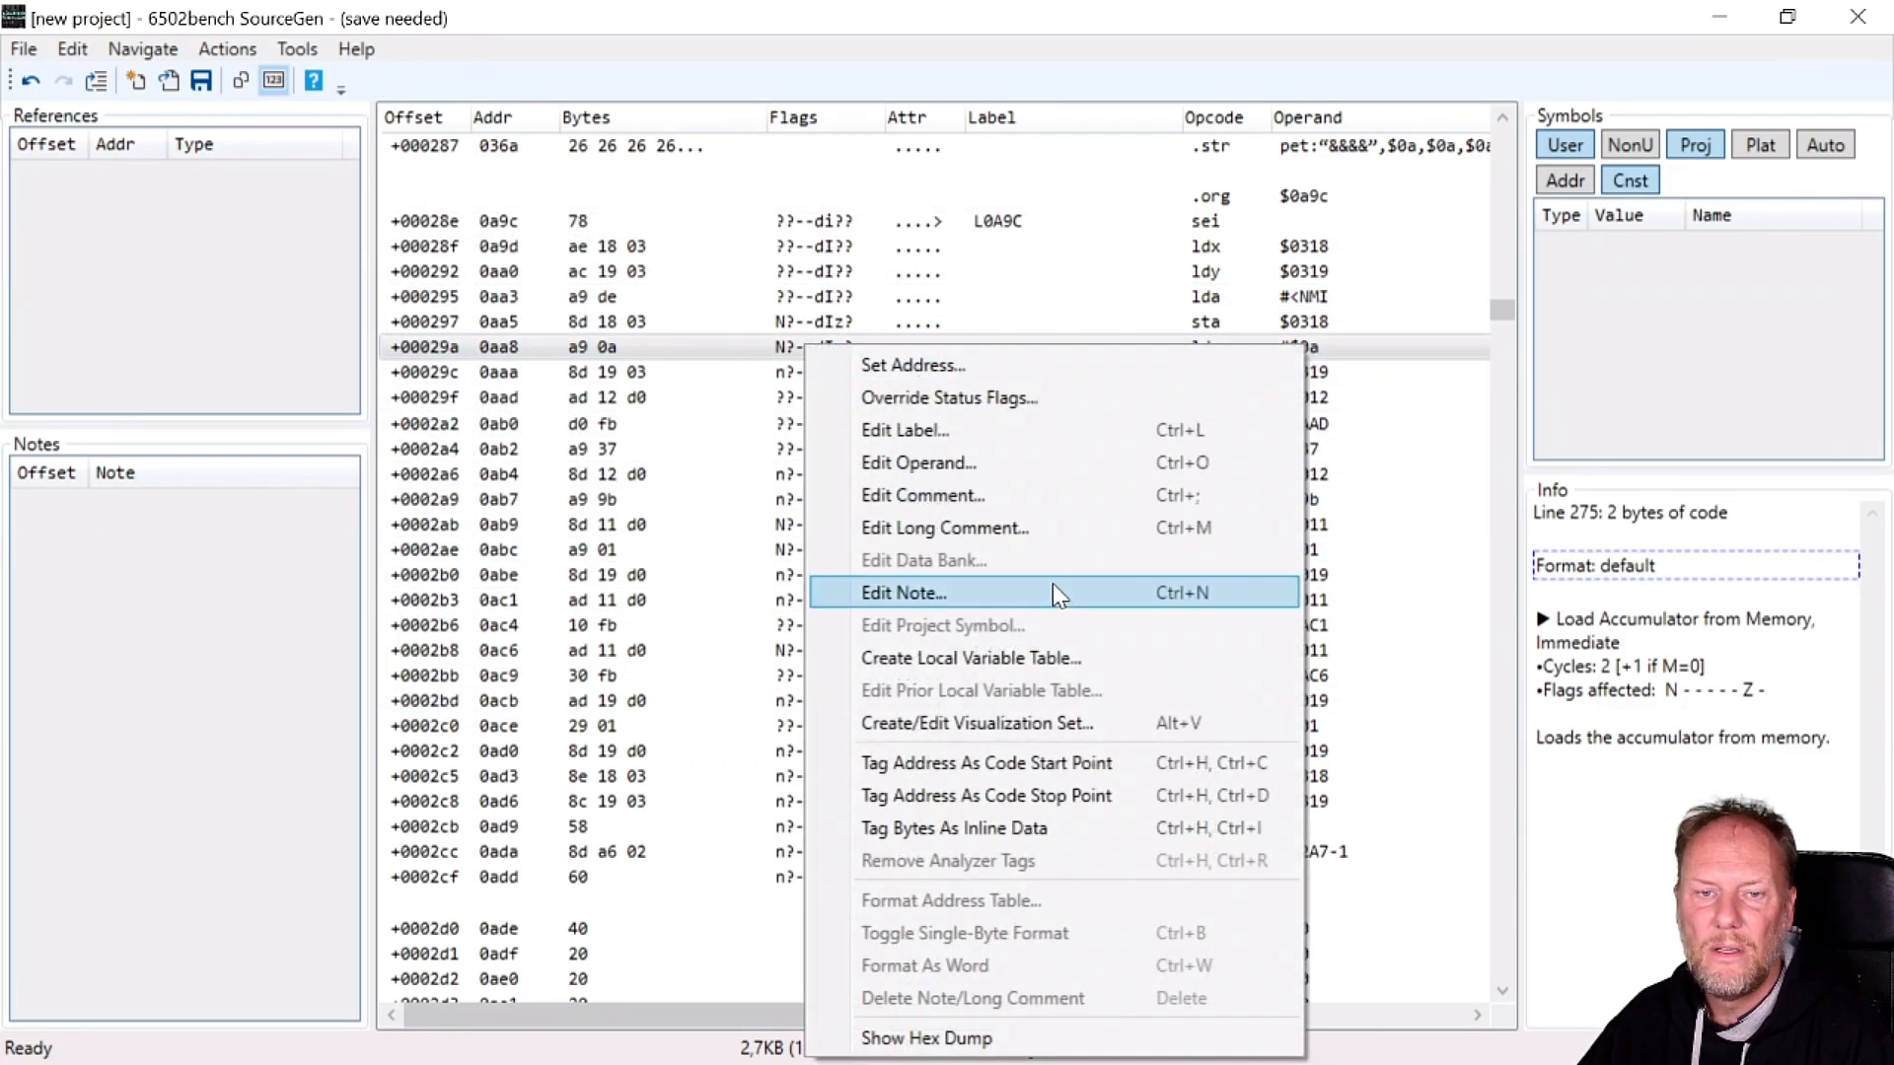
Format the lda #$0a operand as the high byte of symbol NMI.
left_click(918, 462)
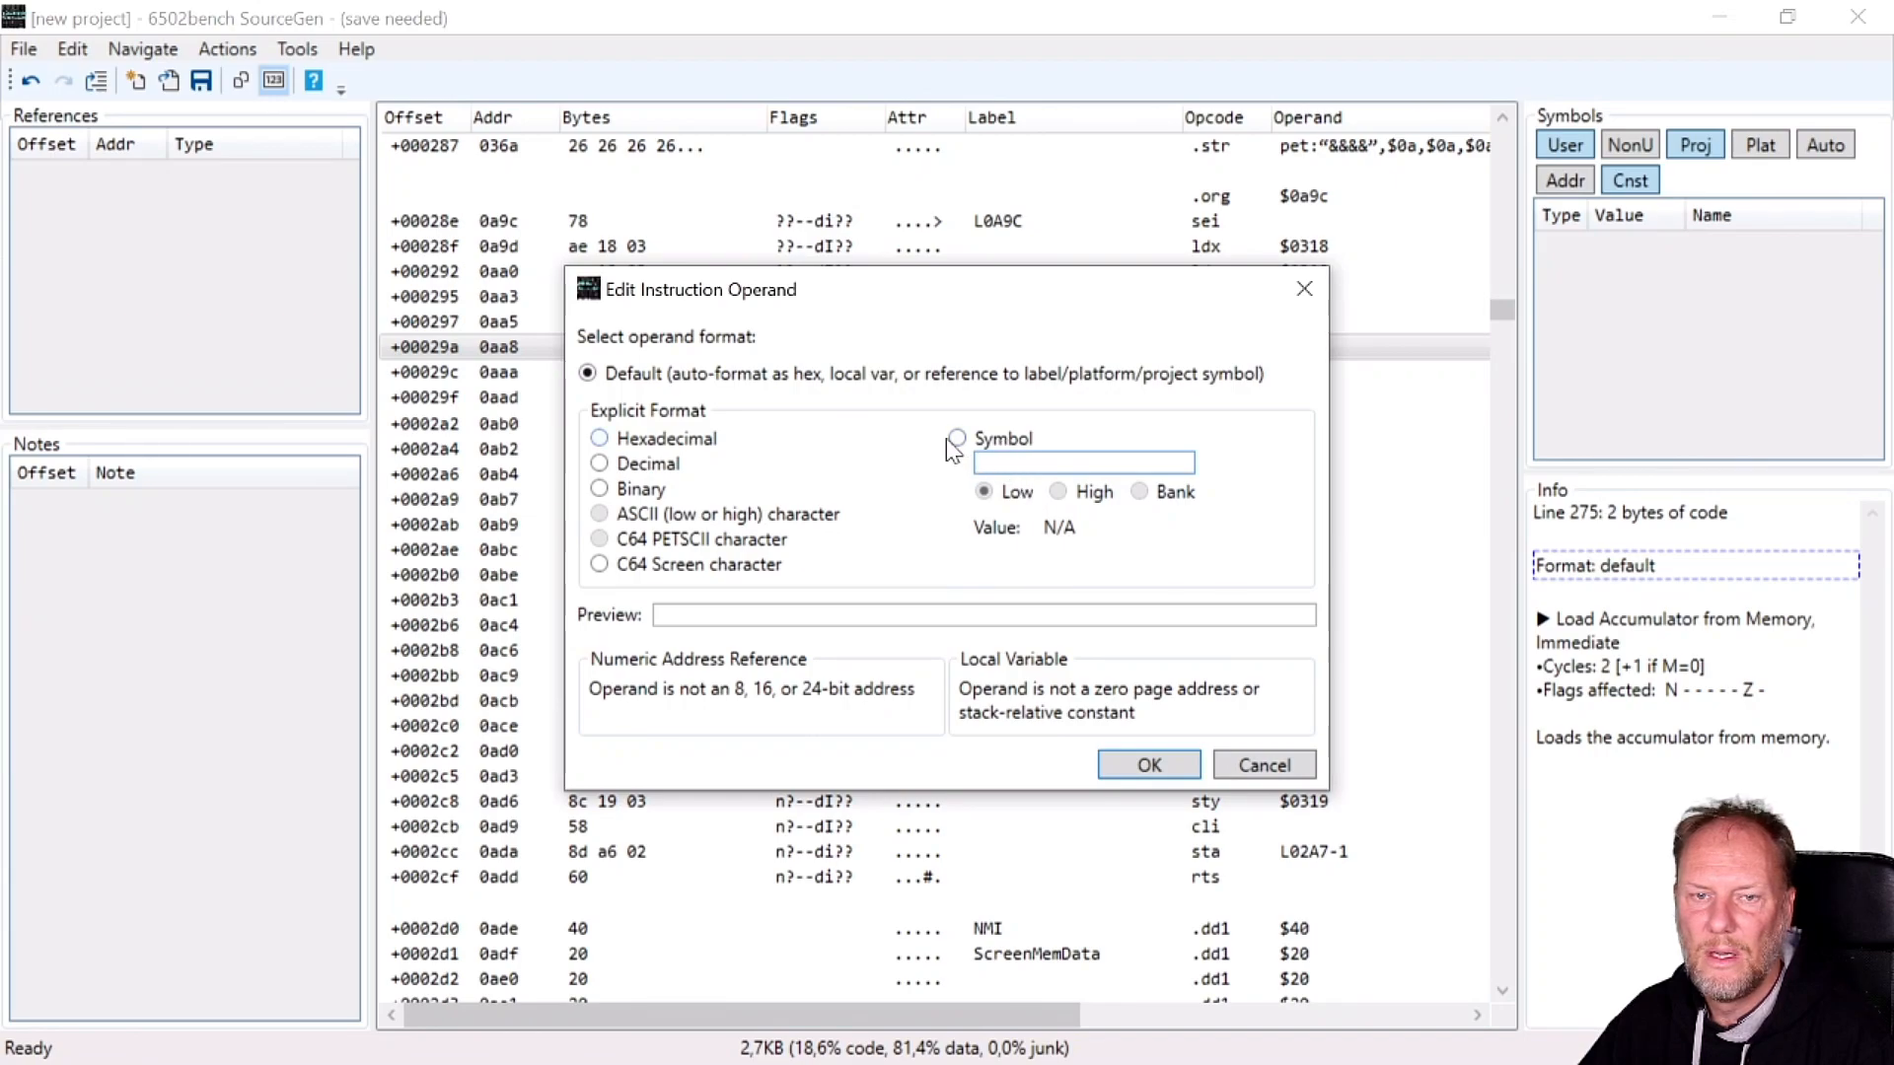
left_click(955, 438)
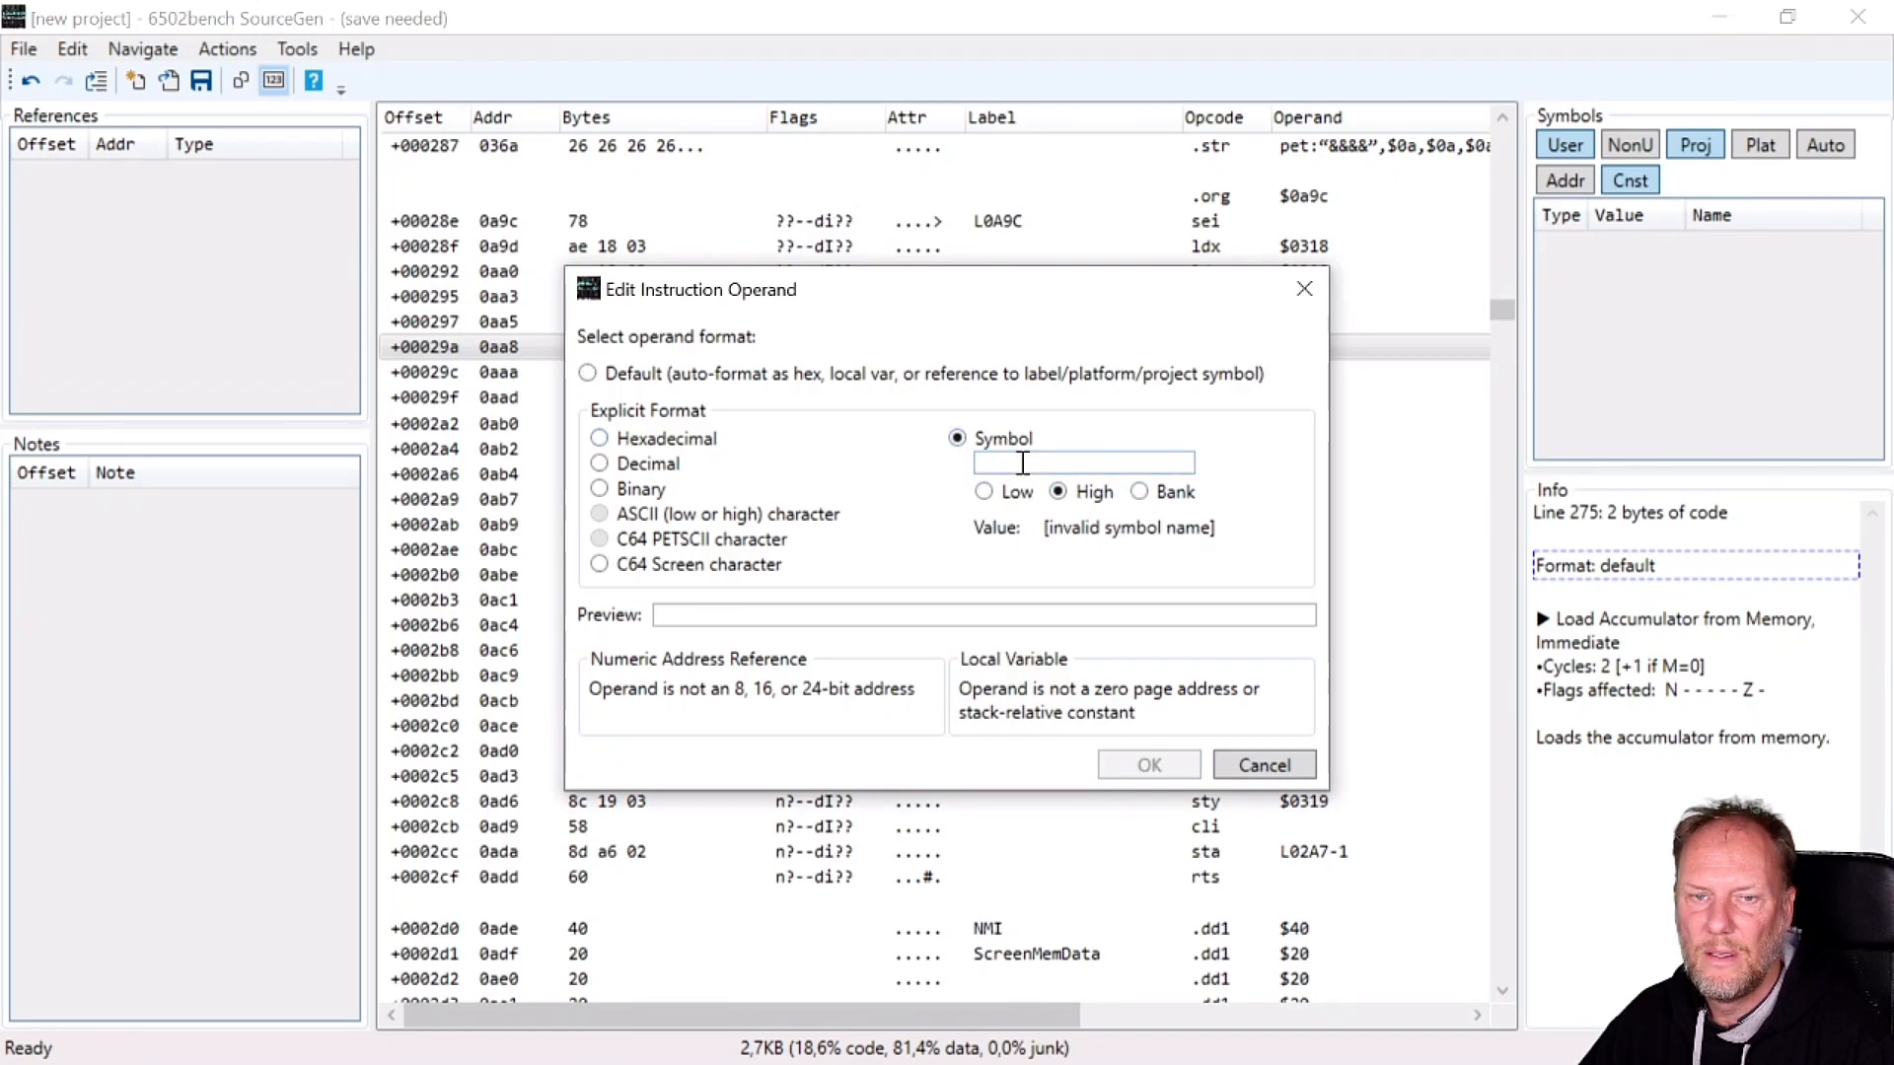
type("NMI")
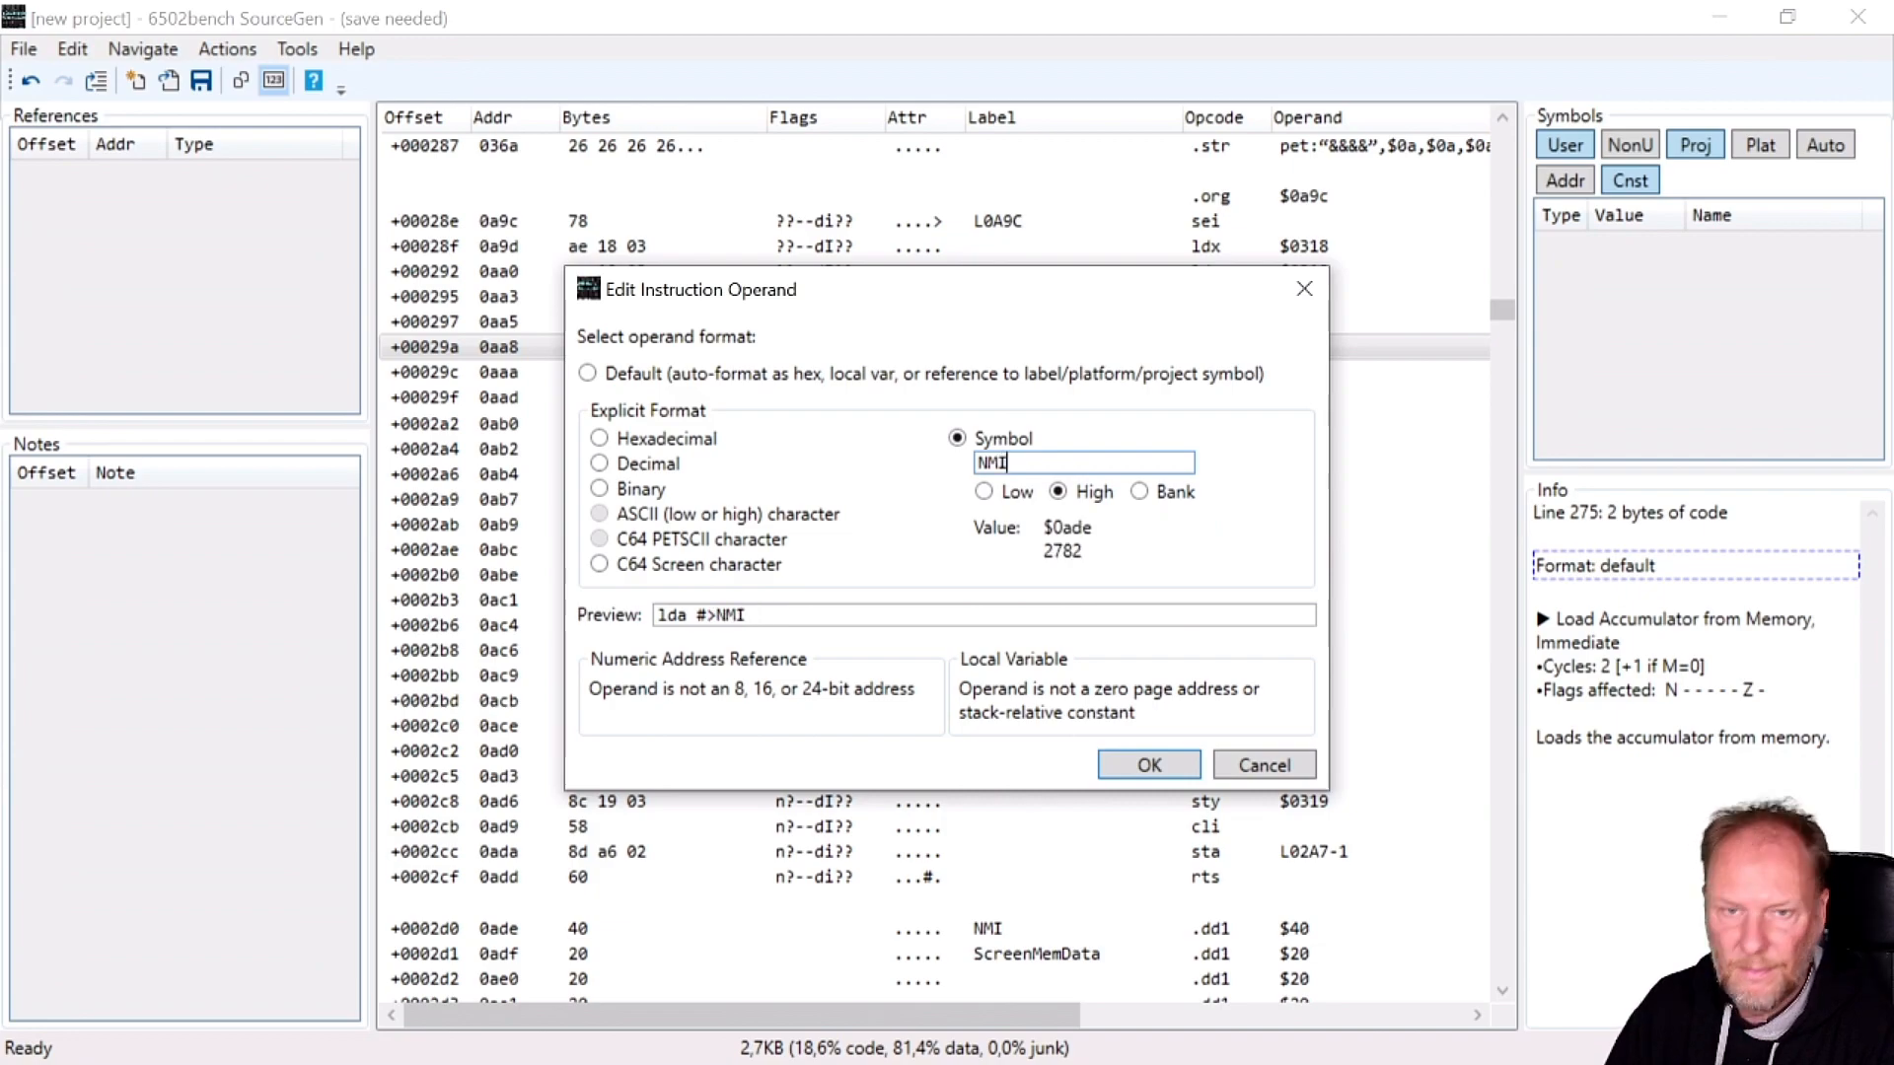
left_click(1146, 766)
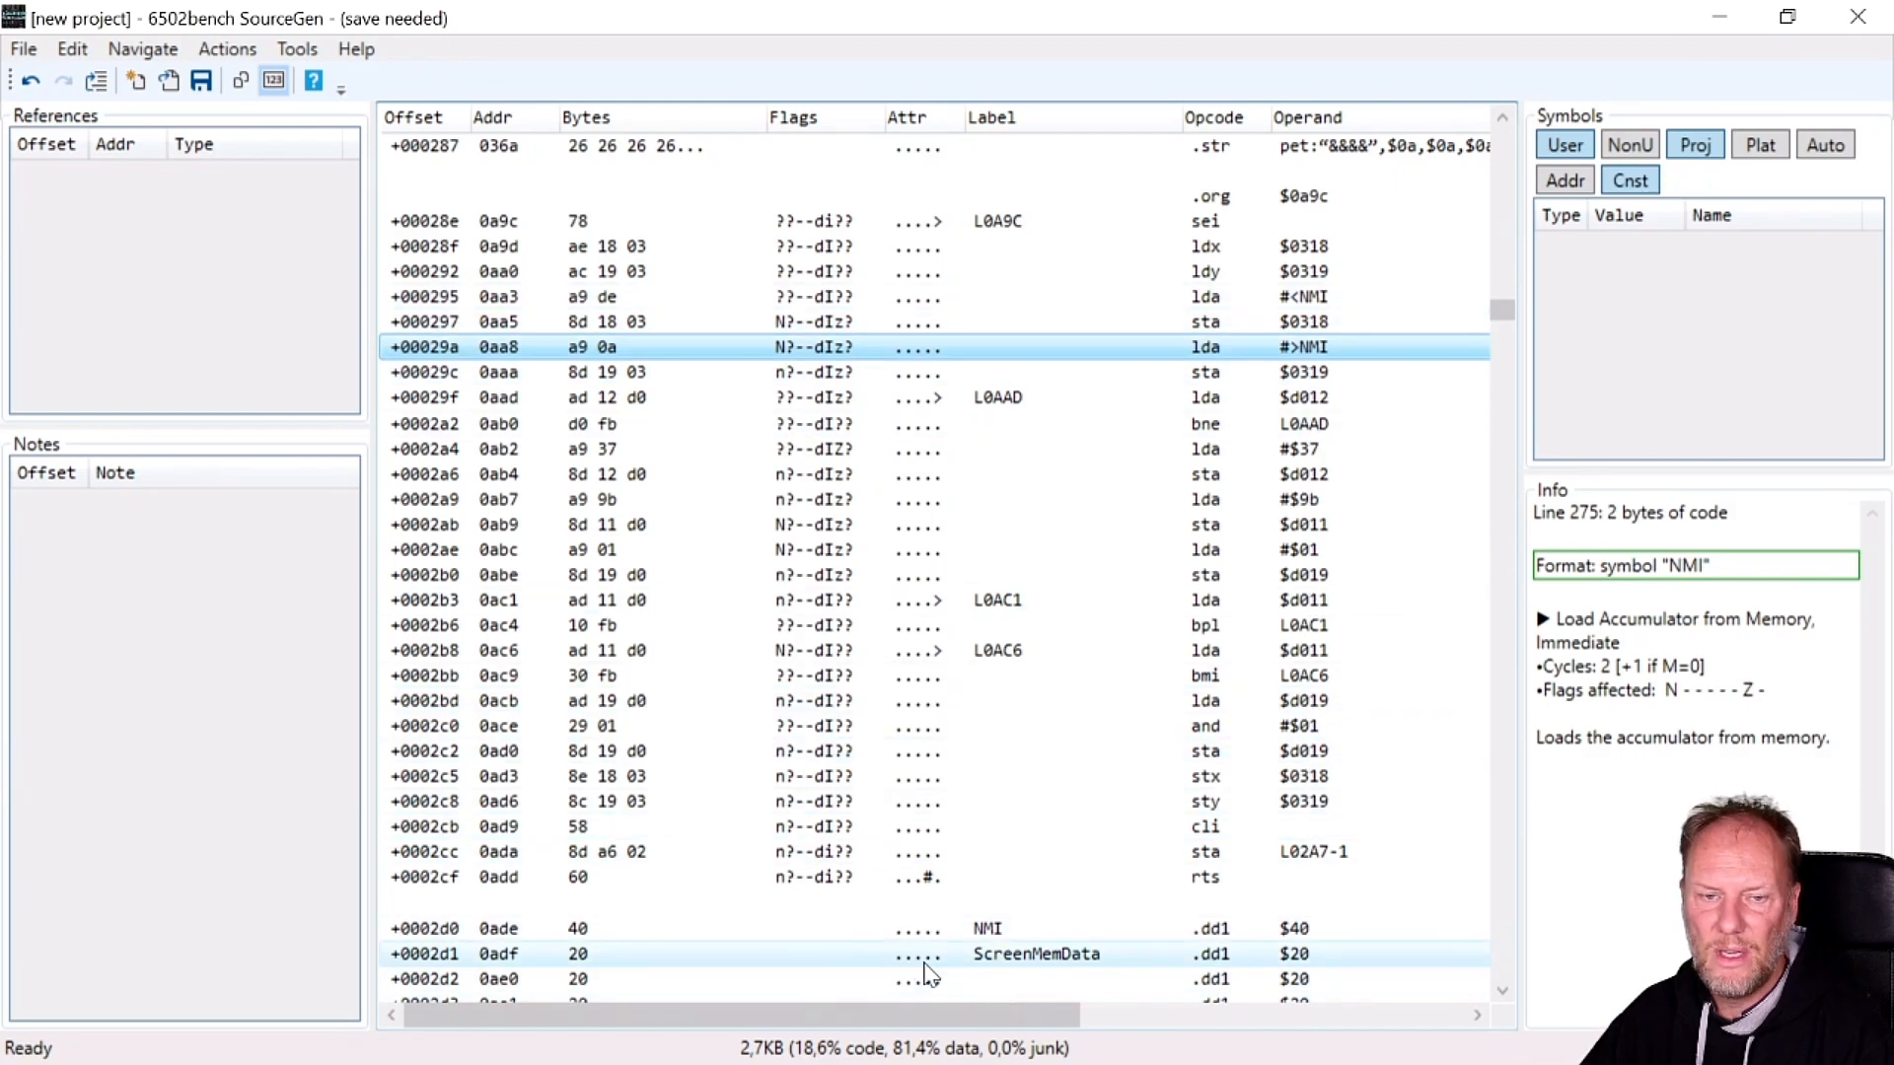
mouse_move(943, 955)
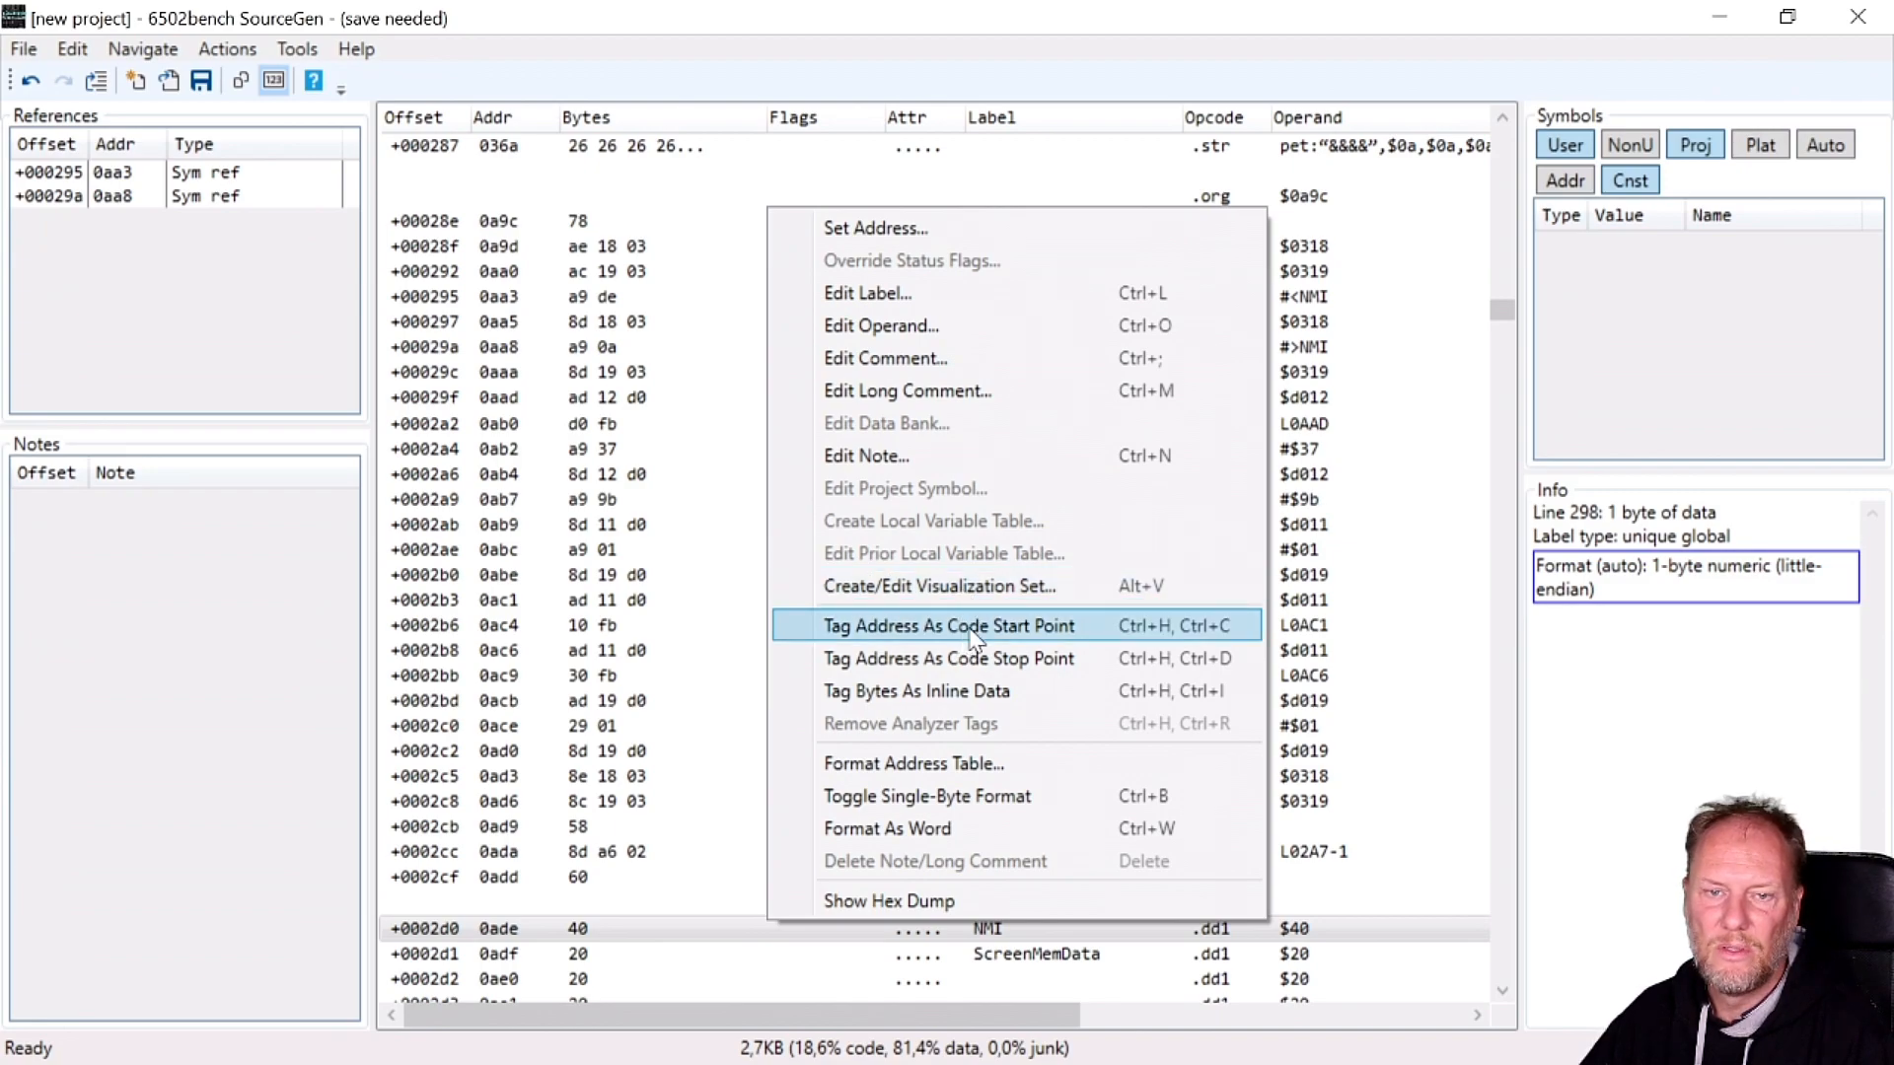
left_click(947, 626)
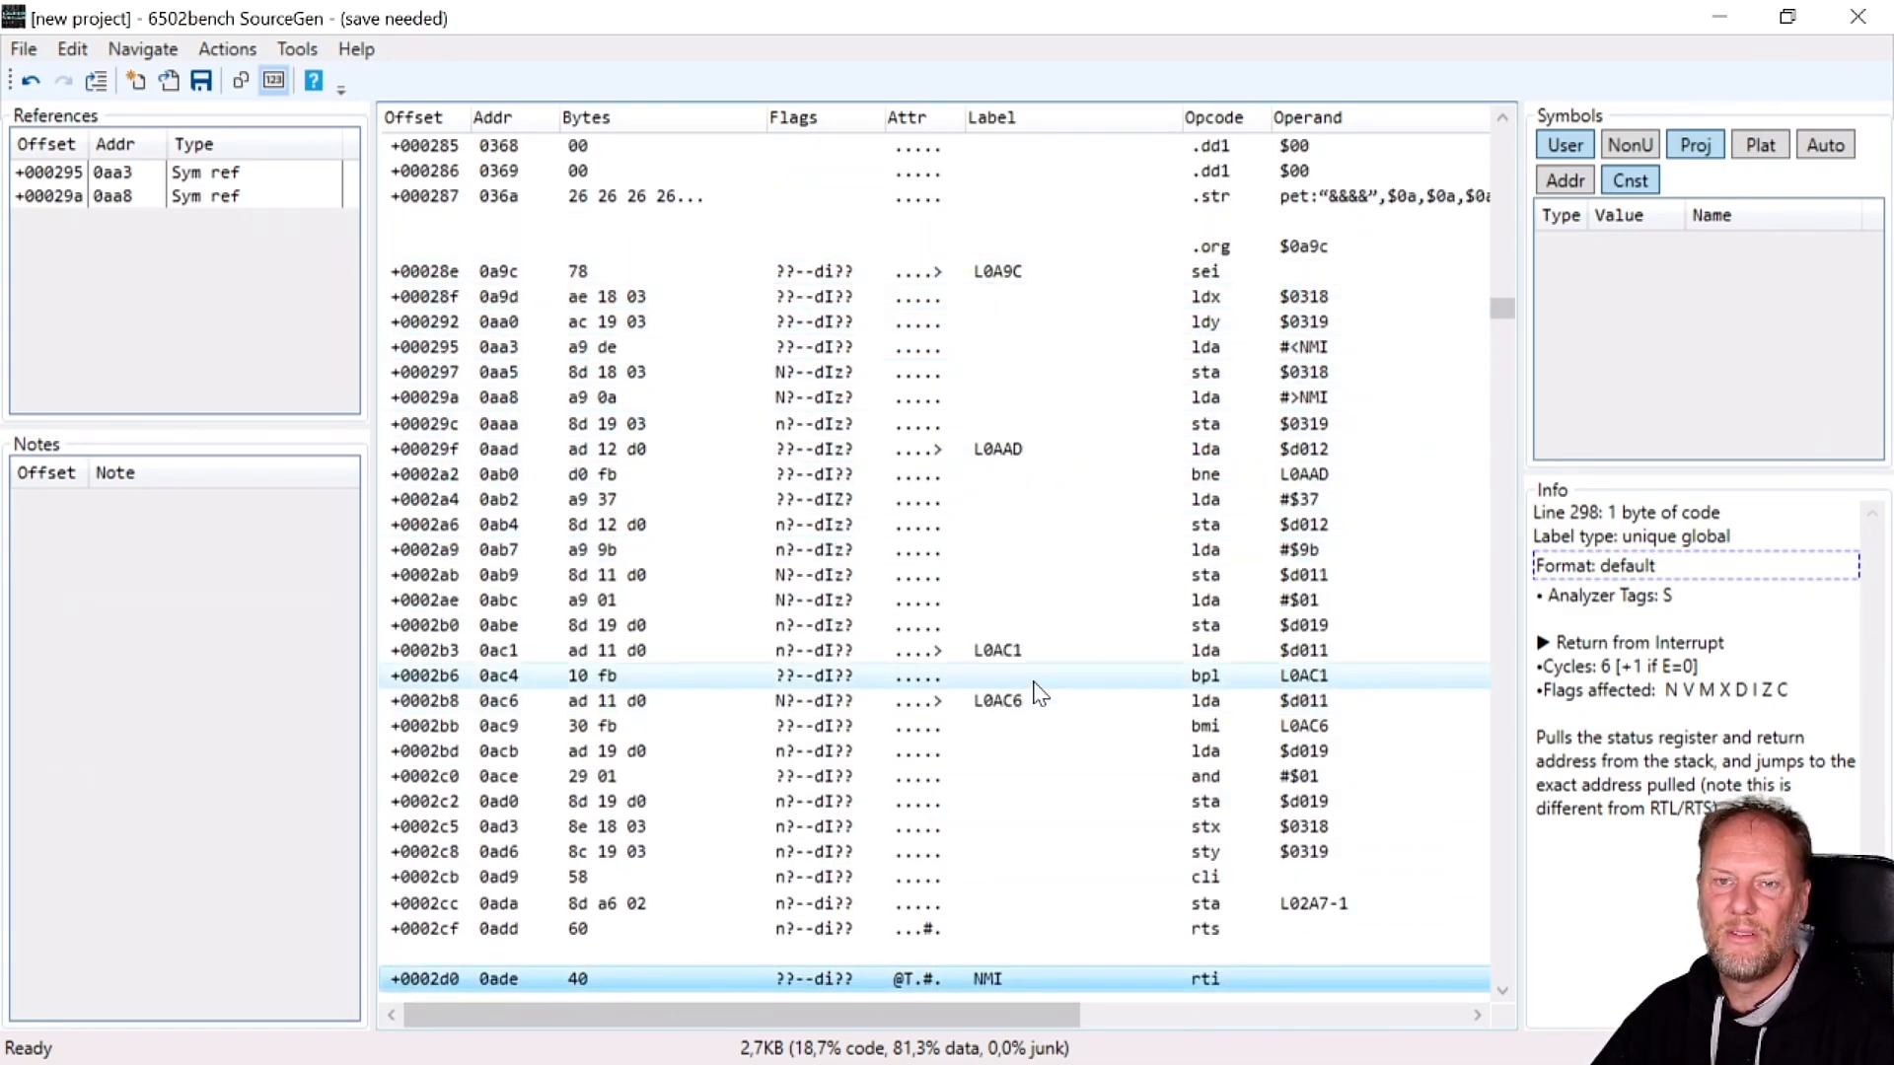
scroll("down", 3)
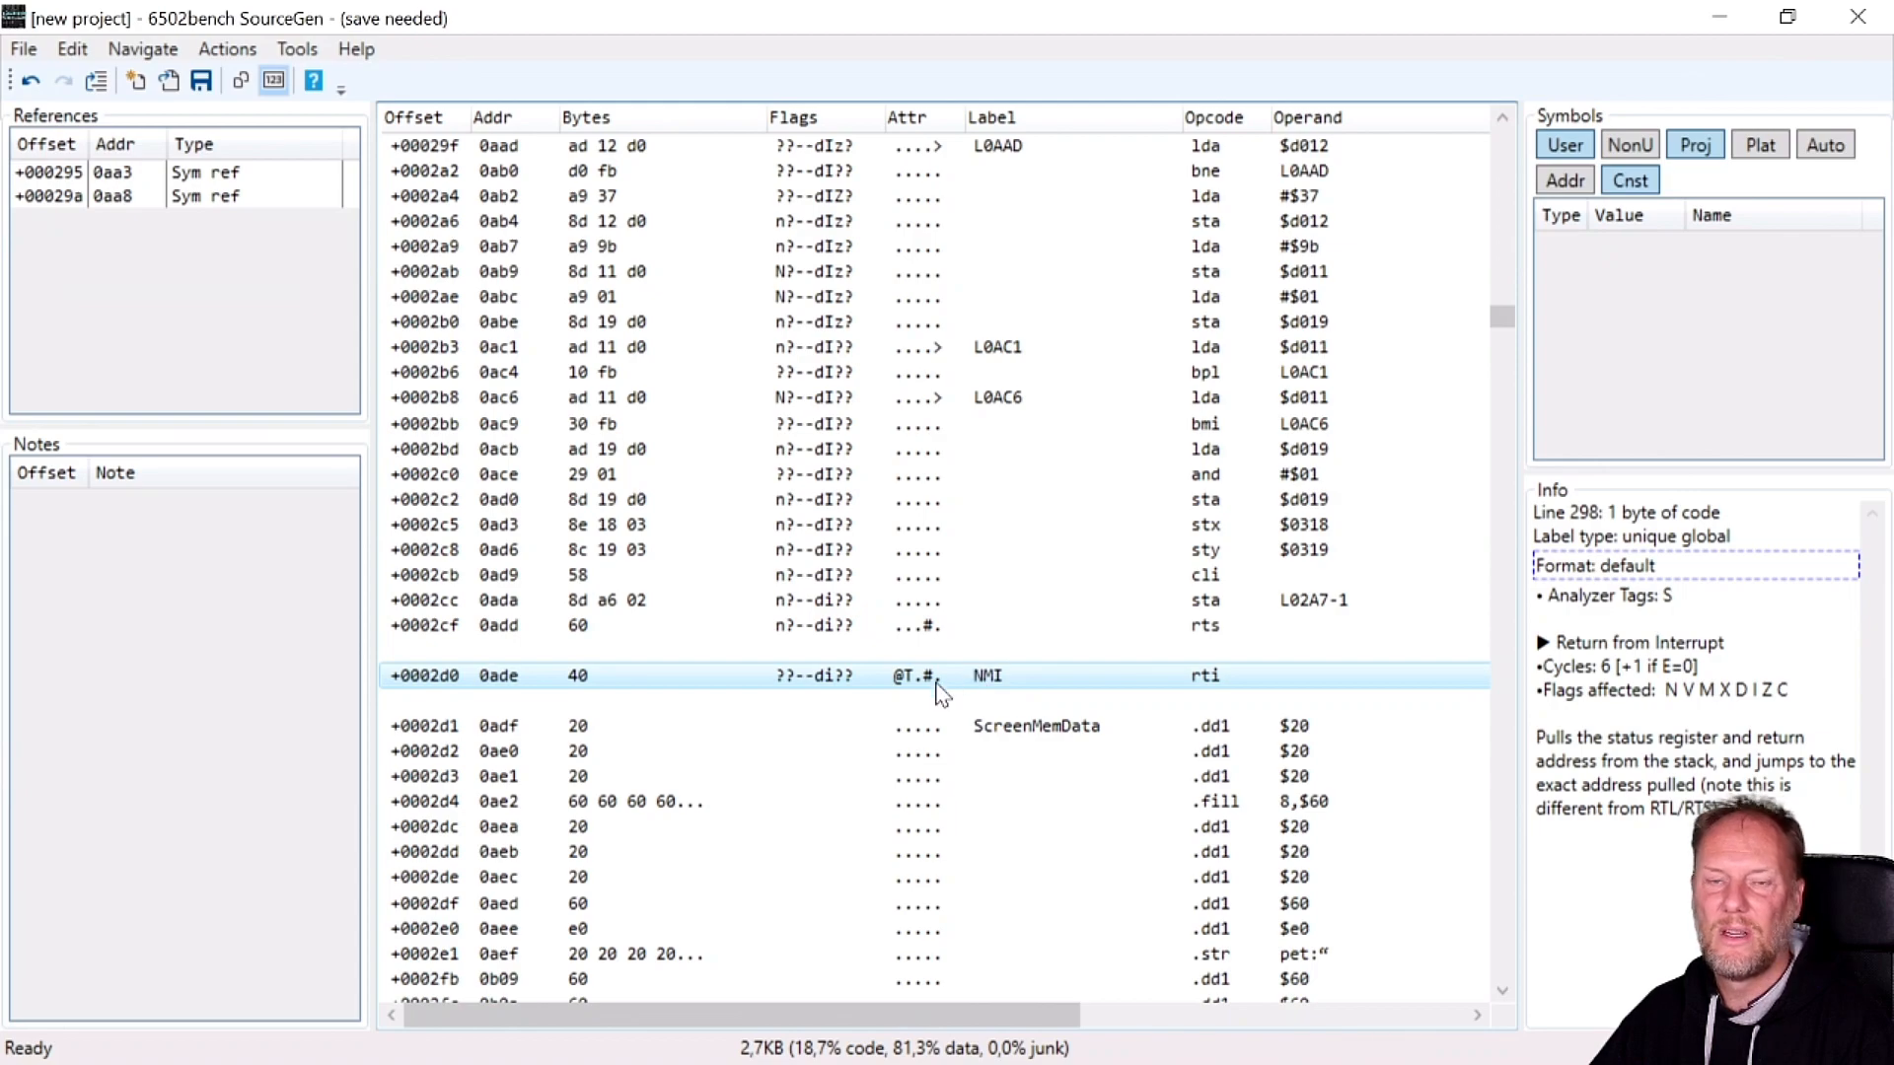
Review the context actions for the NMI line, dismiss them and bring them up again.
right_click(943, 675)
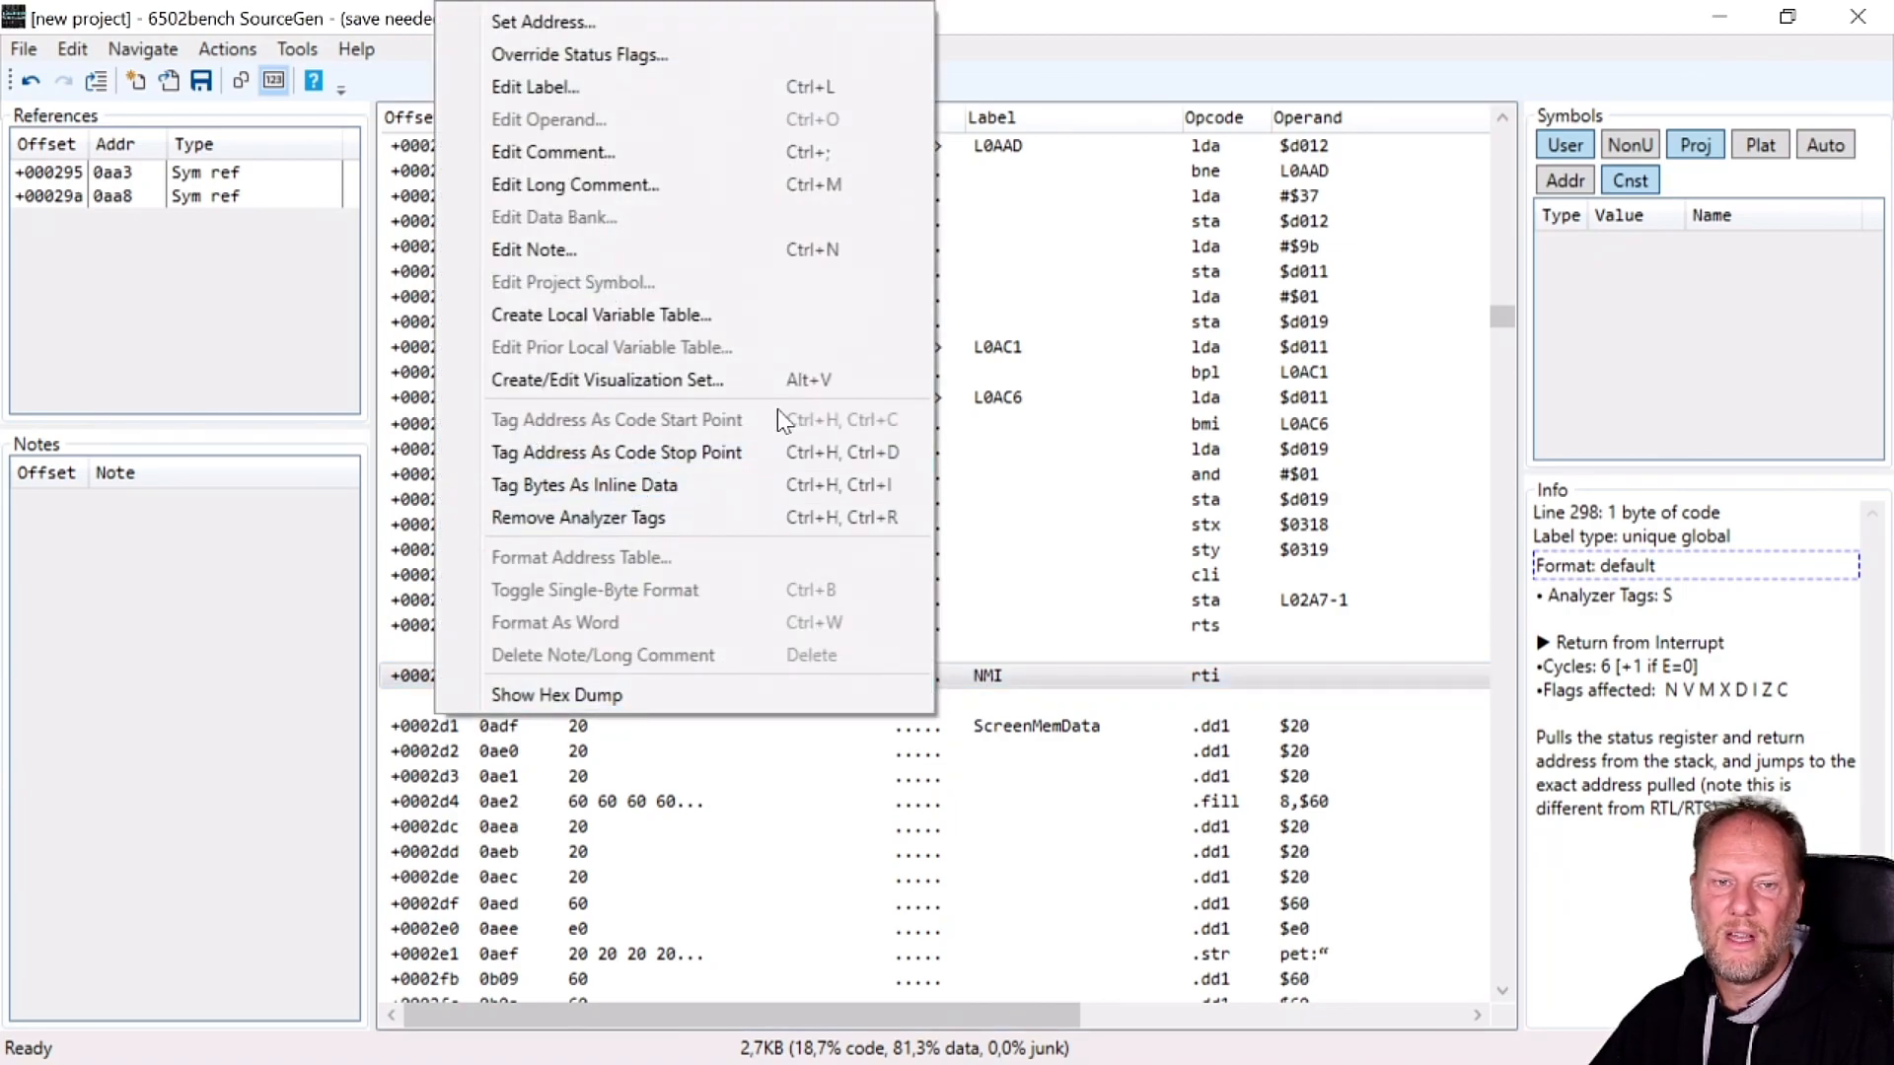
key("Escape")
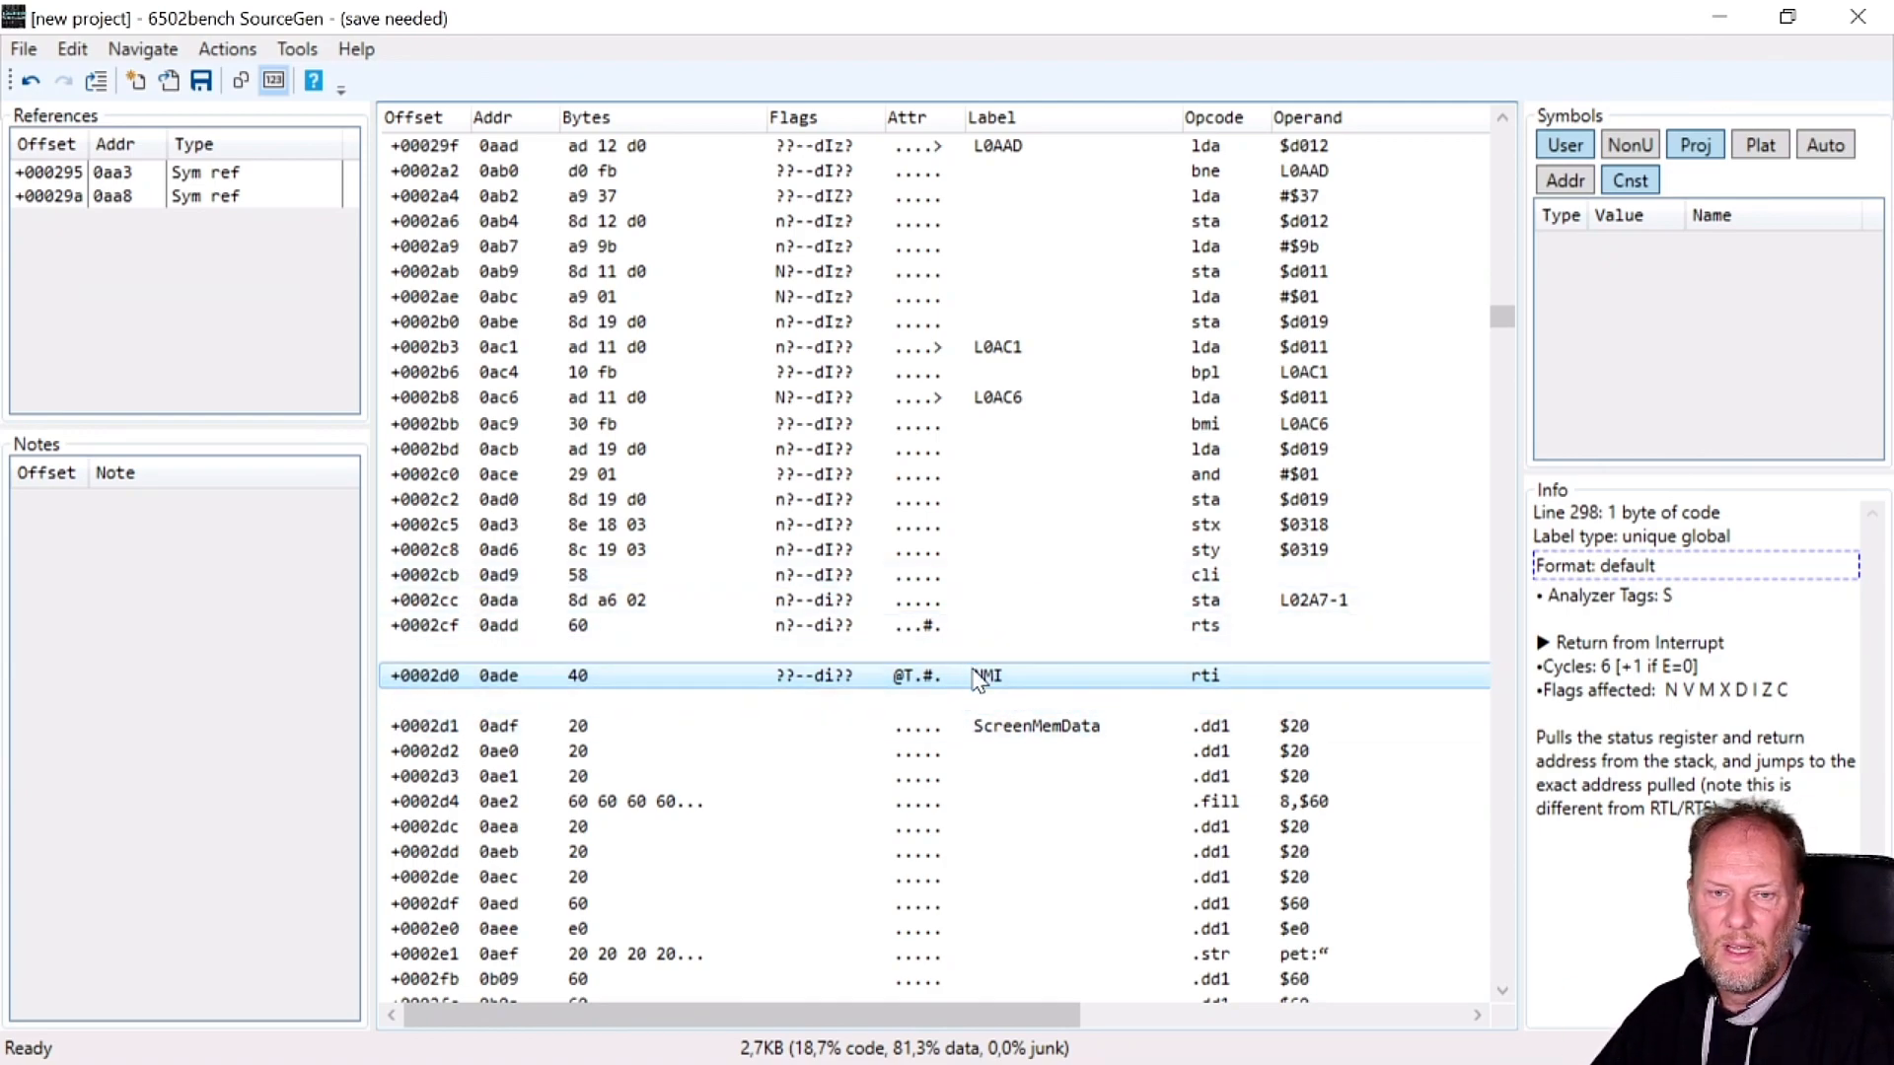
right_click(984, 675)
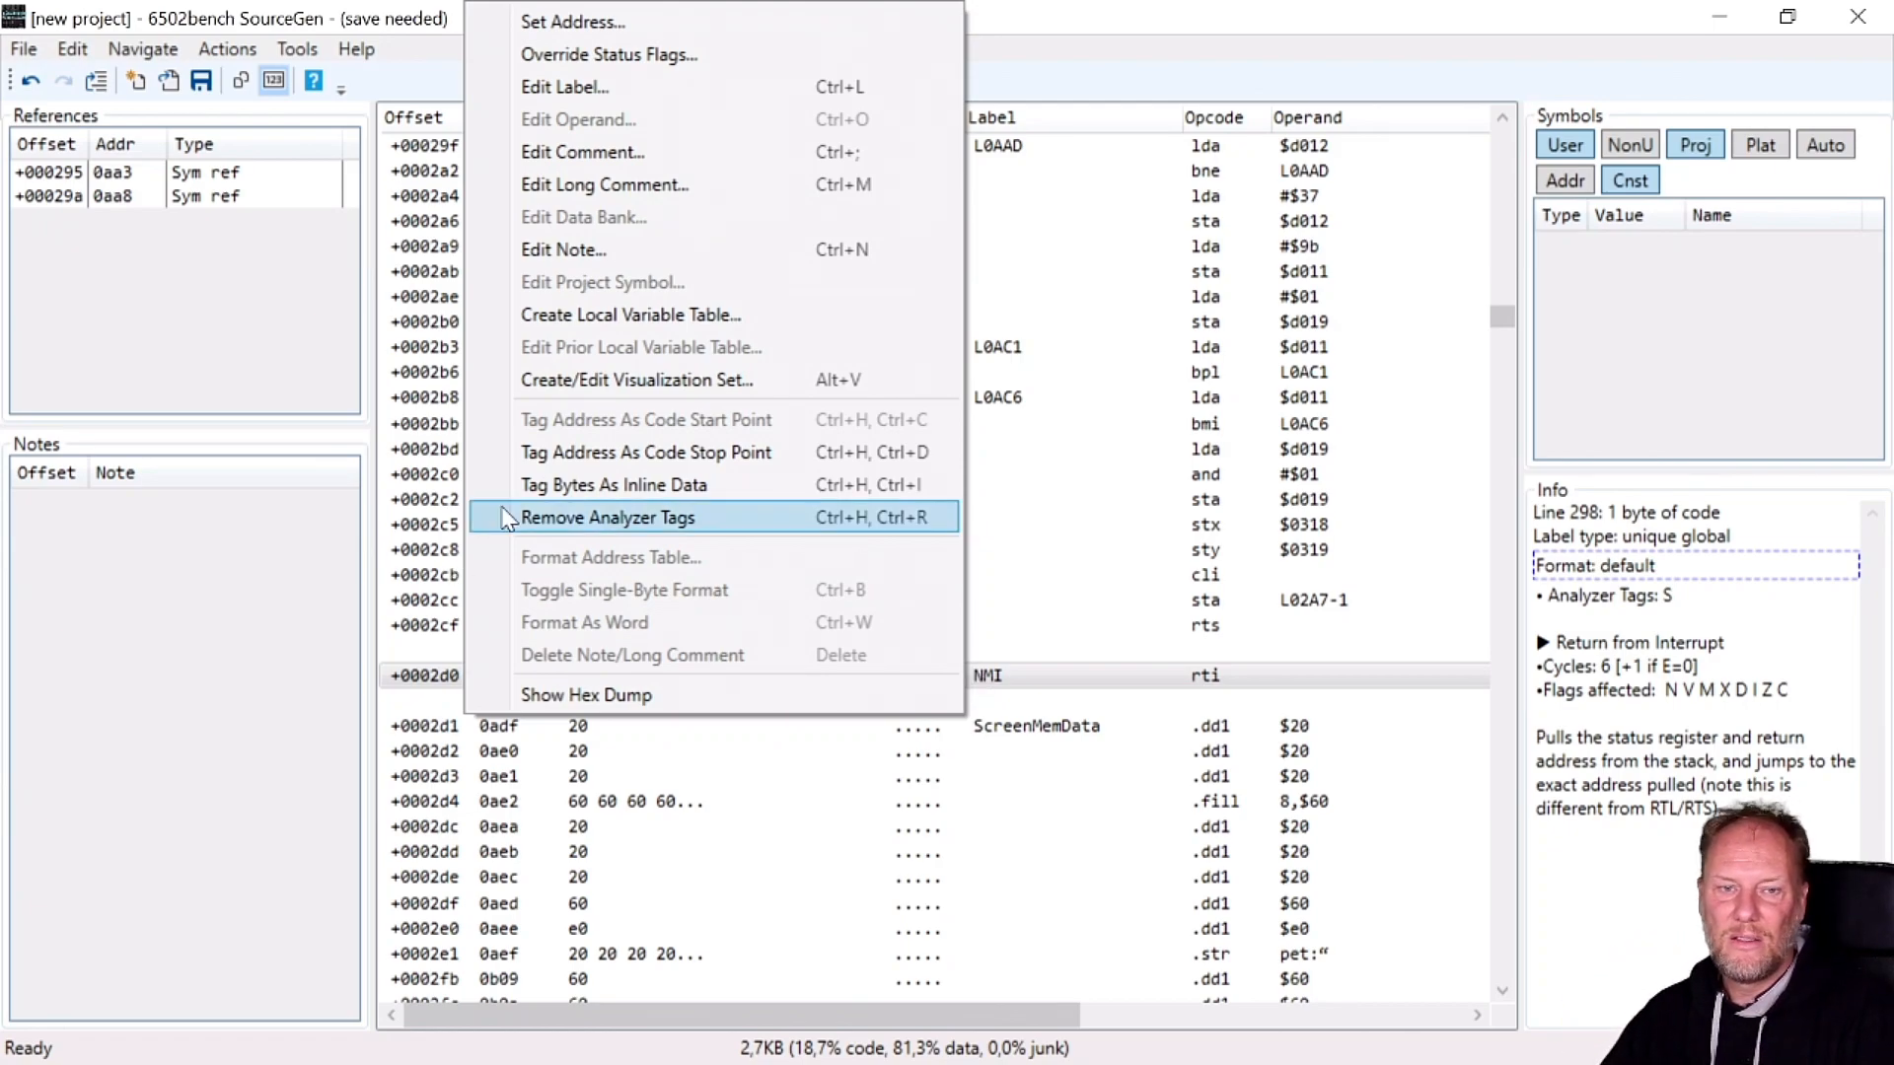
mouse_move(663, 486)
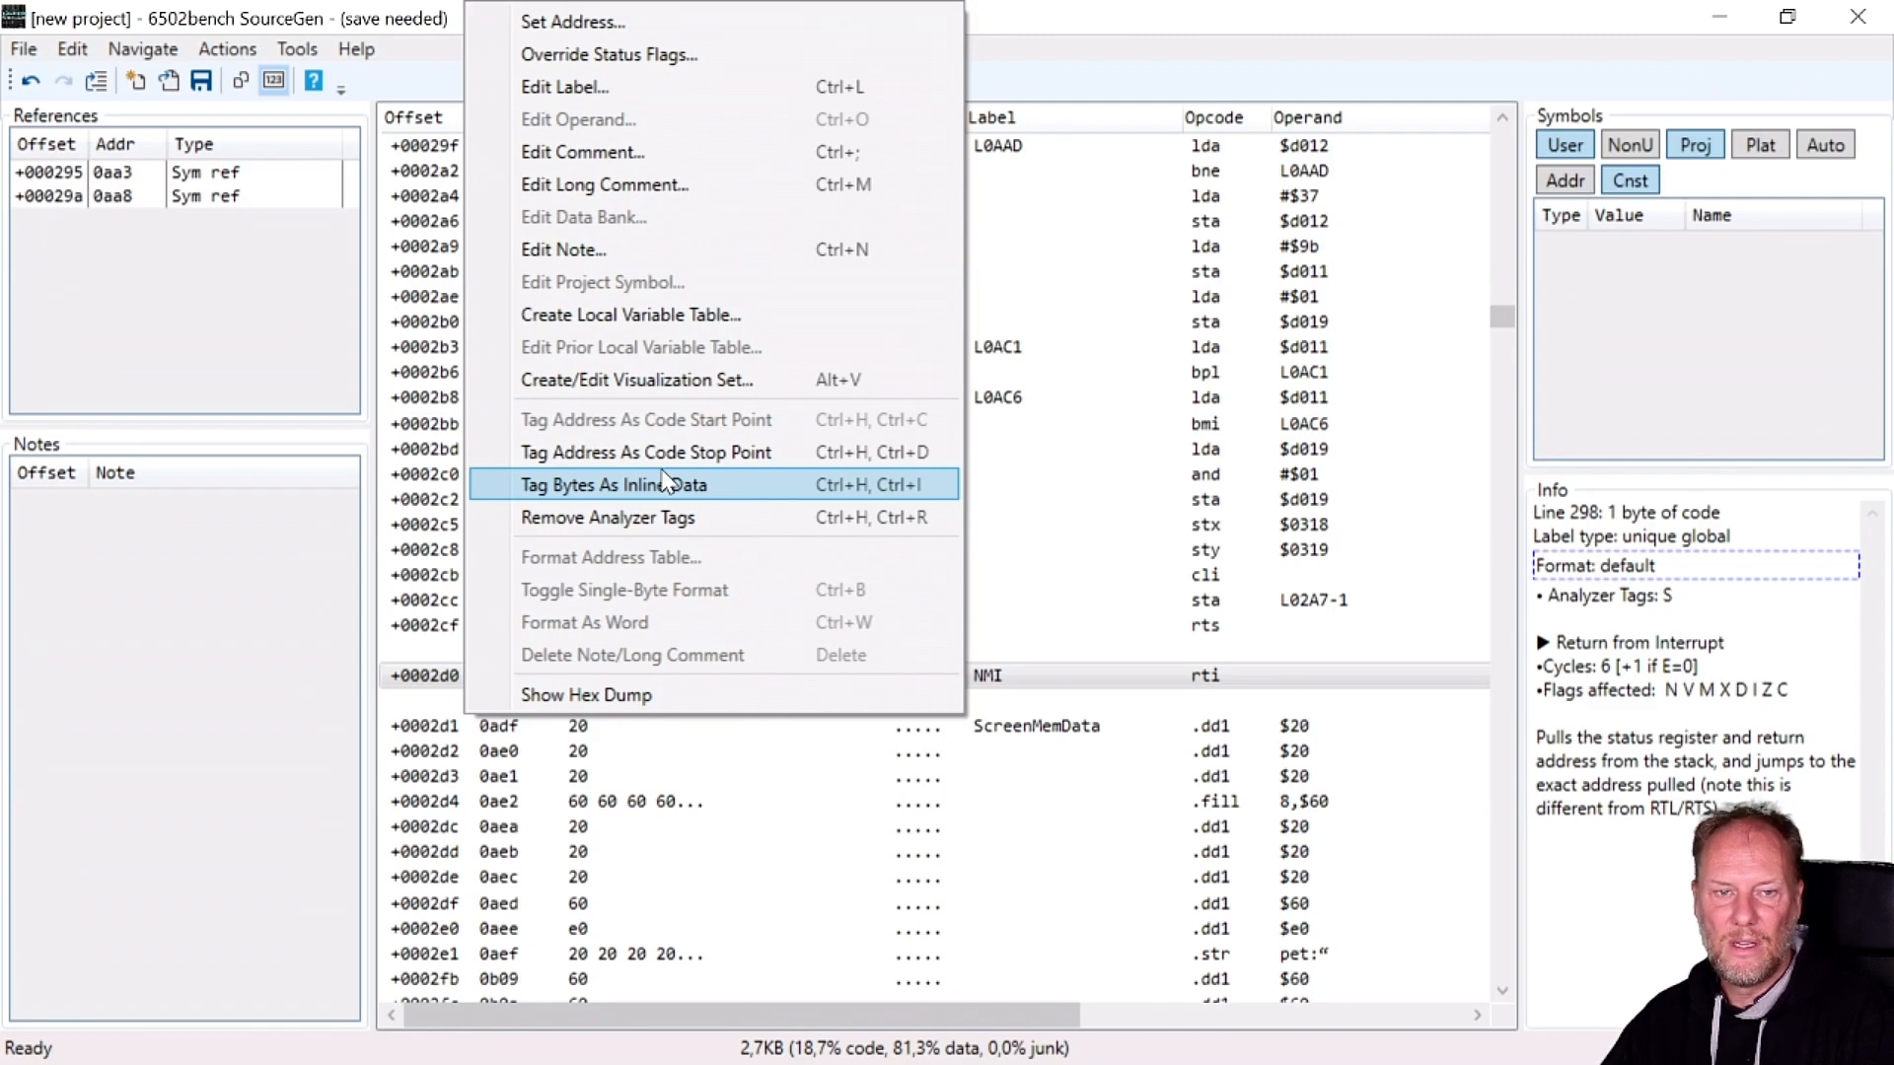
mouse_move(990, 655)
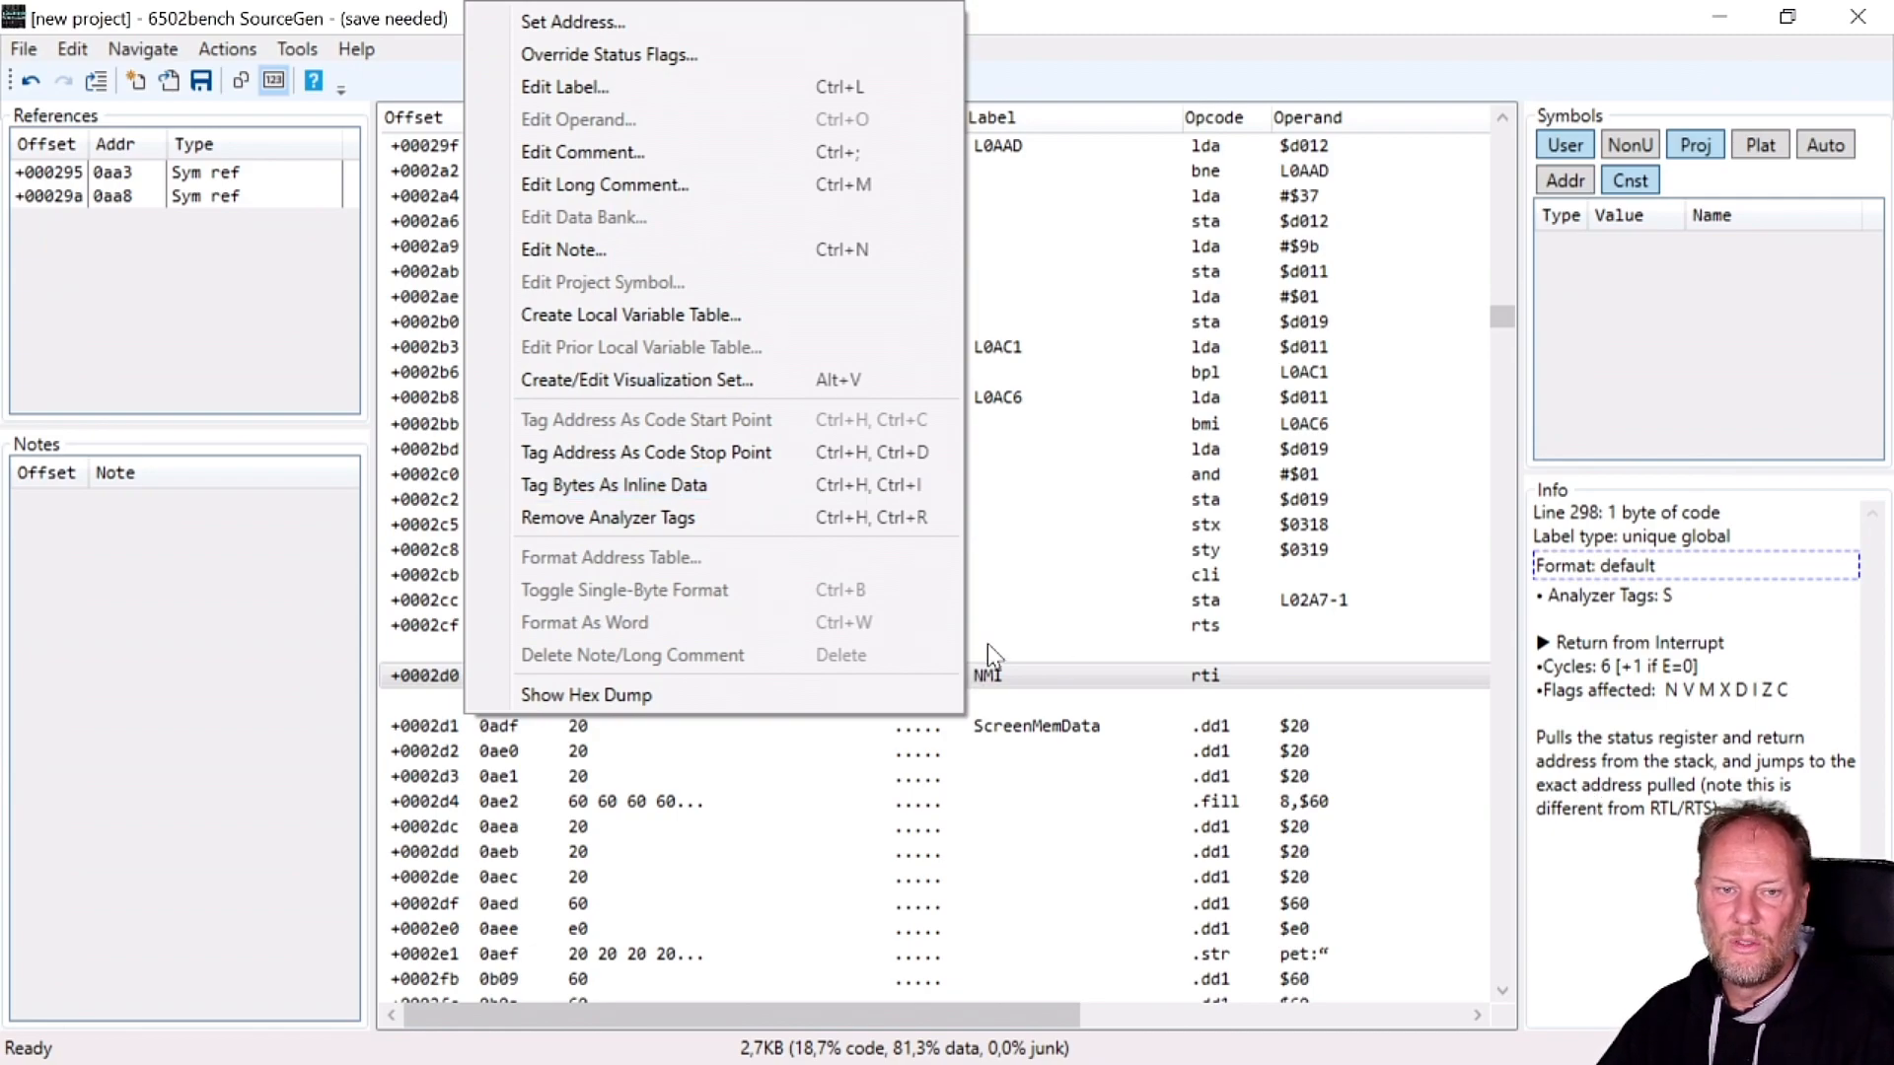
mouse_move(1026, 687)
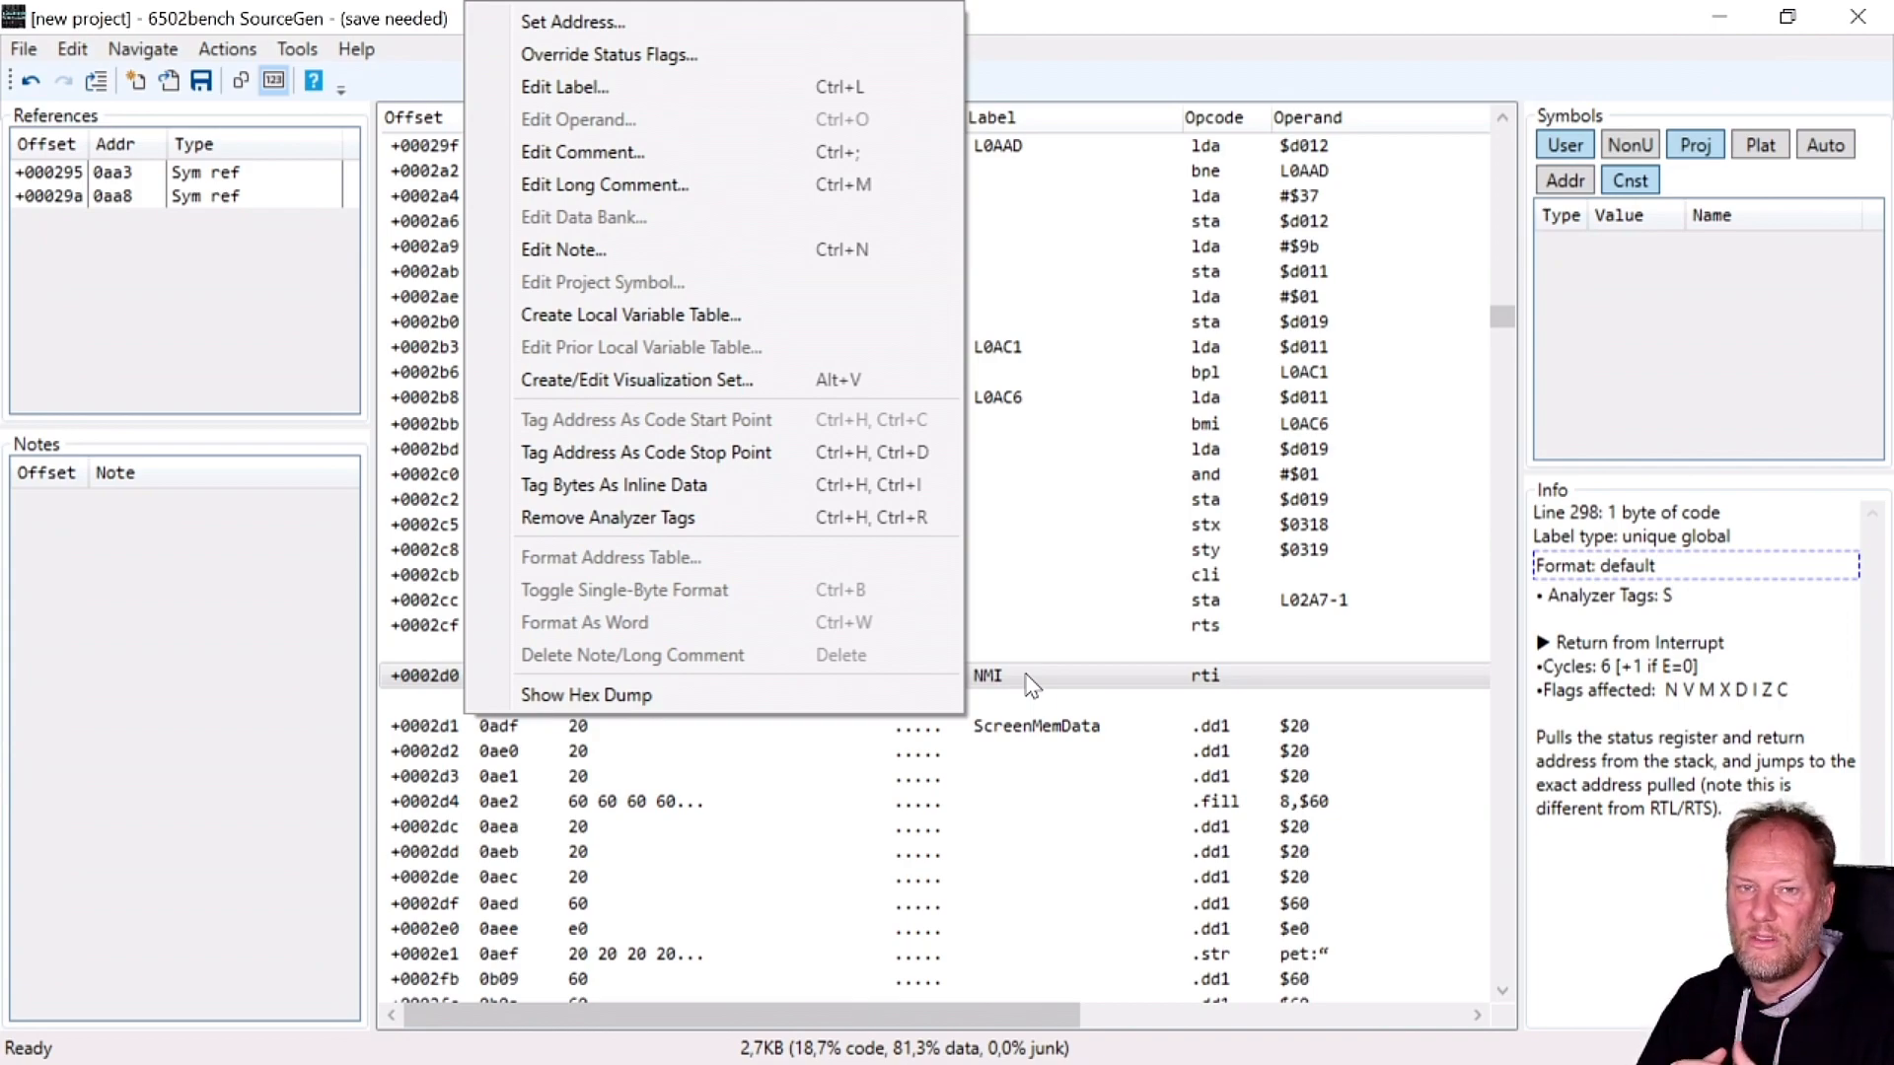
mouse_move(1245, 760)
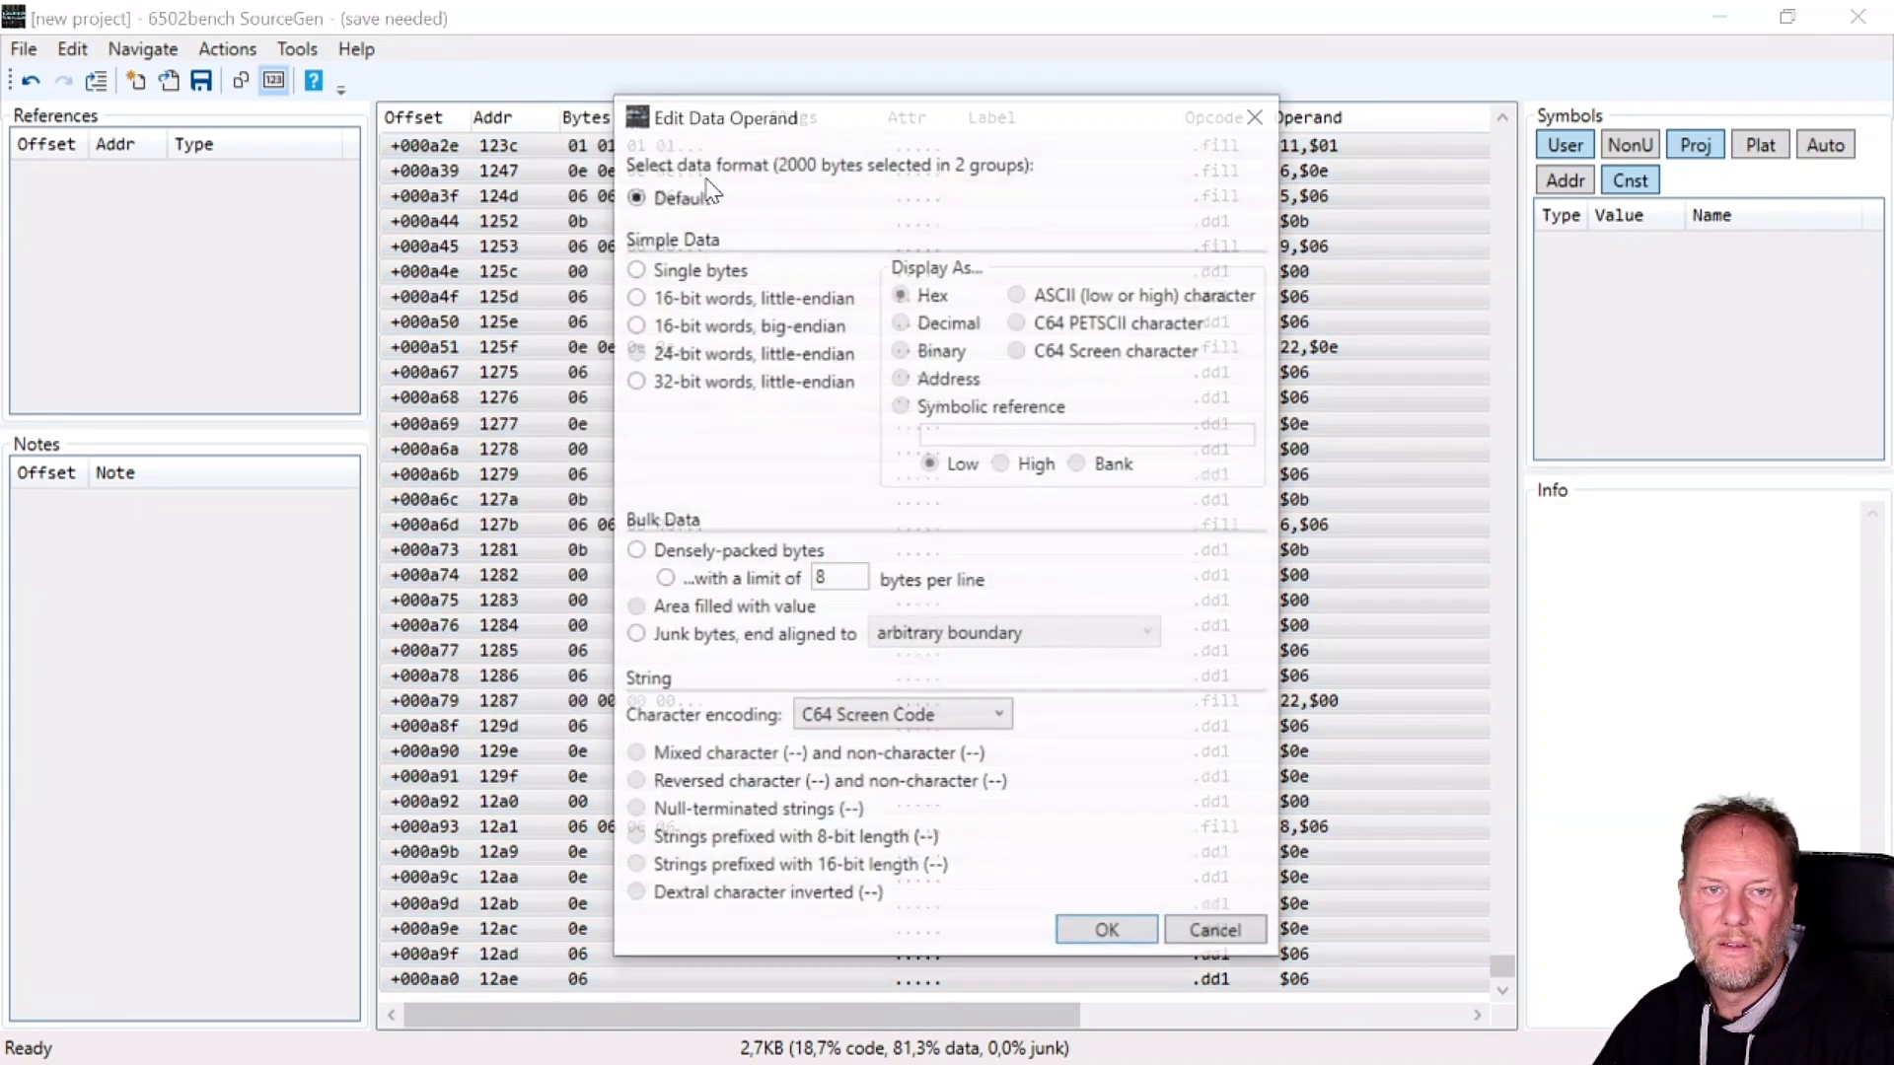
Apply Single bytes displayed as Hex to the 2000 selected data bytes.
left_click(635, 270)
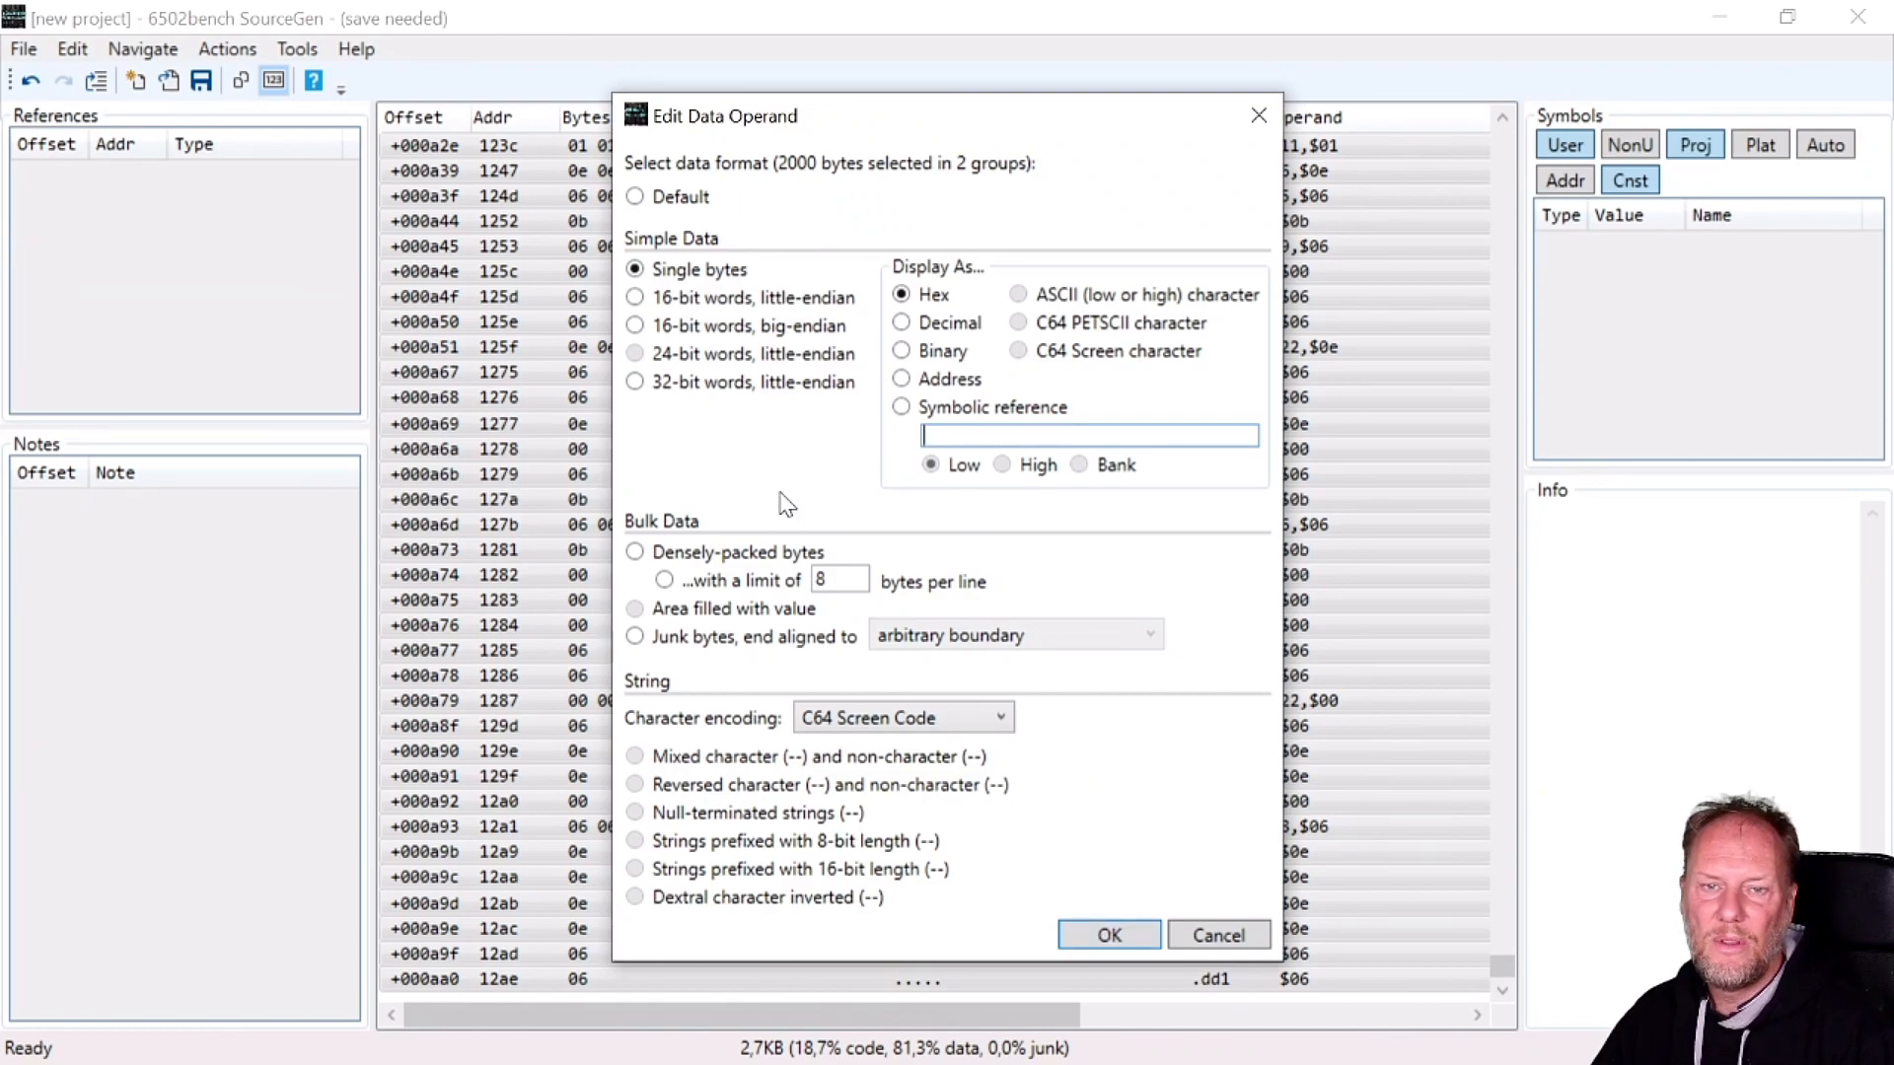
mouse_move(791, 761)
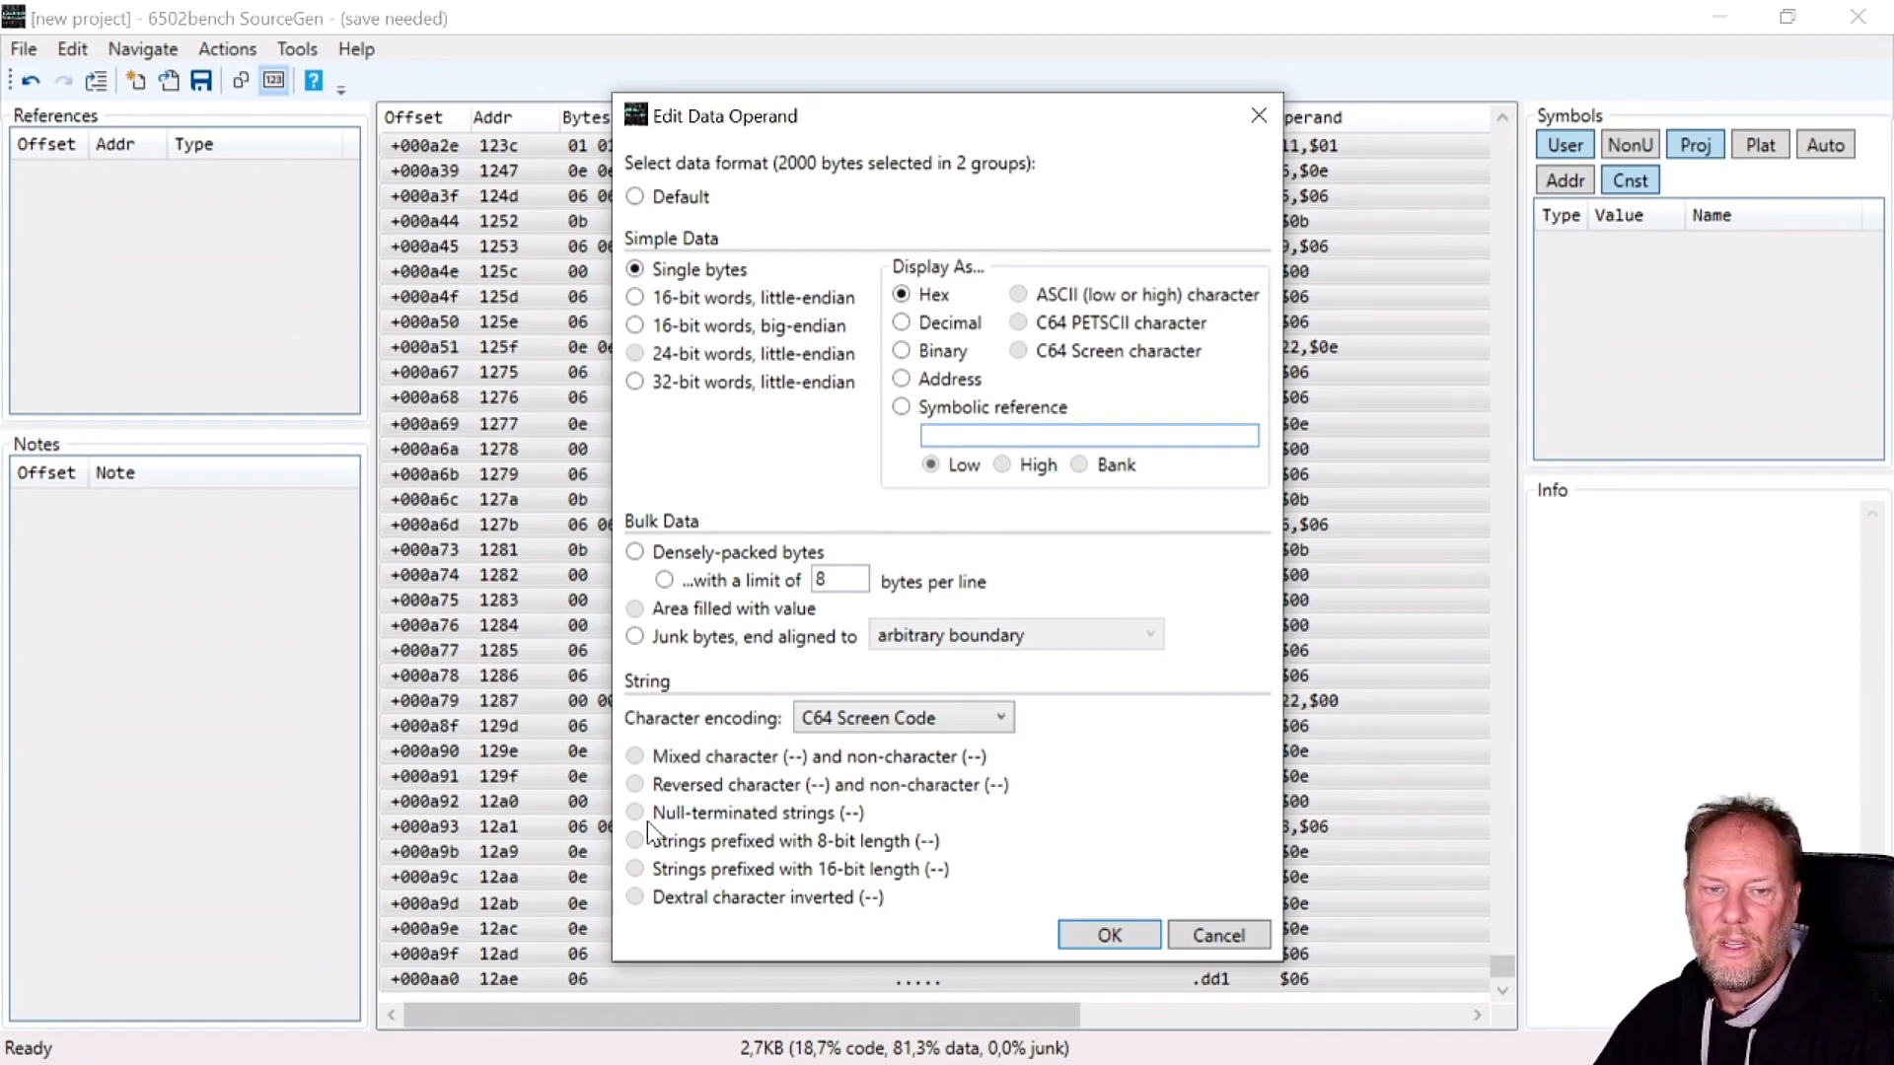
mouse_move(653, 797)
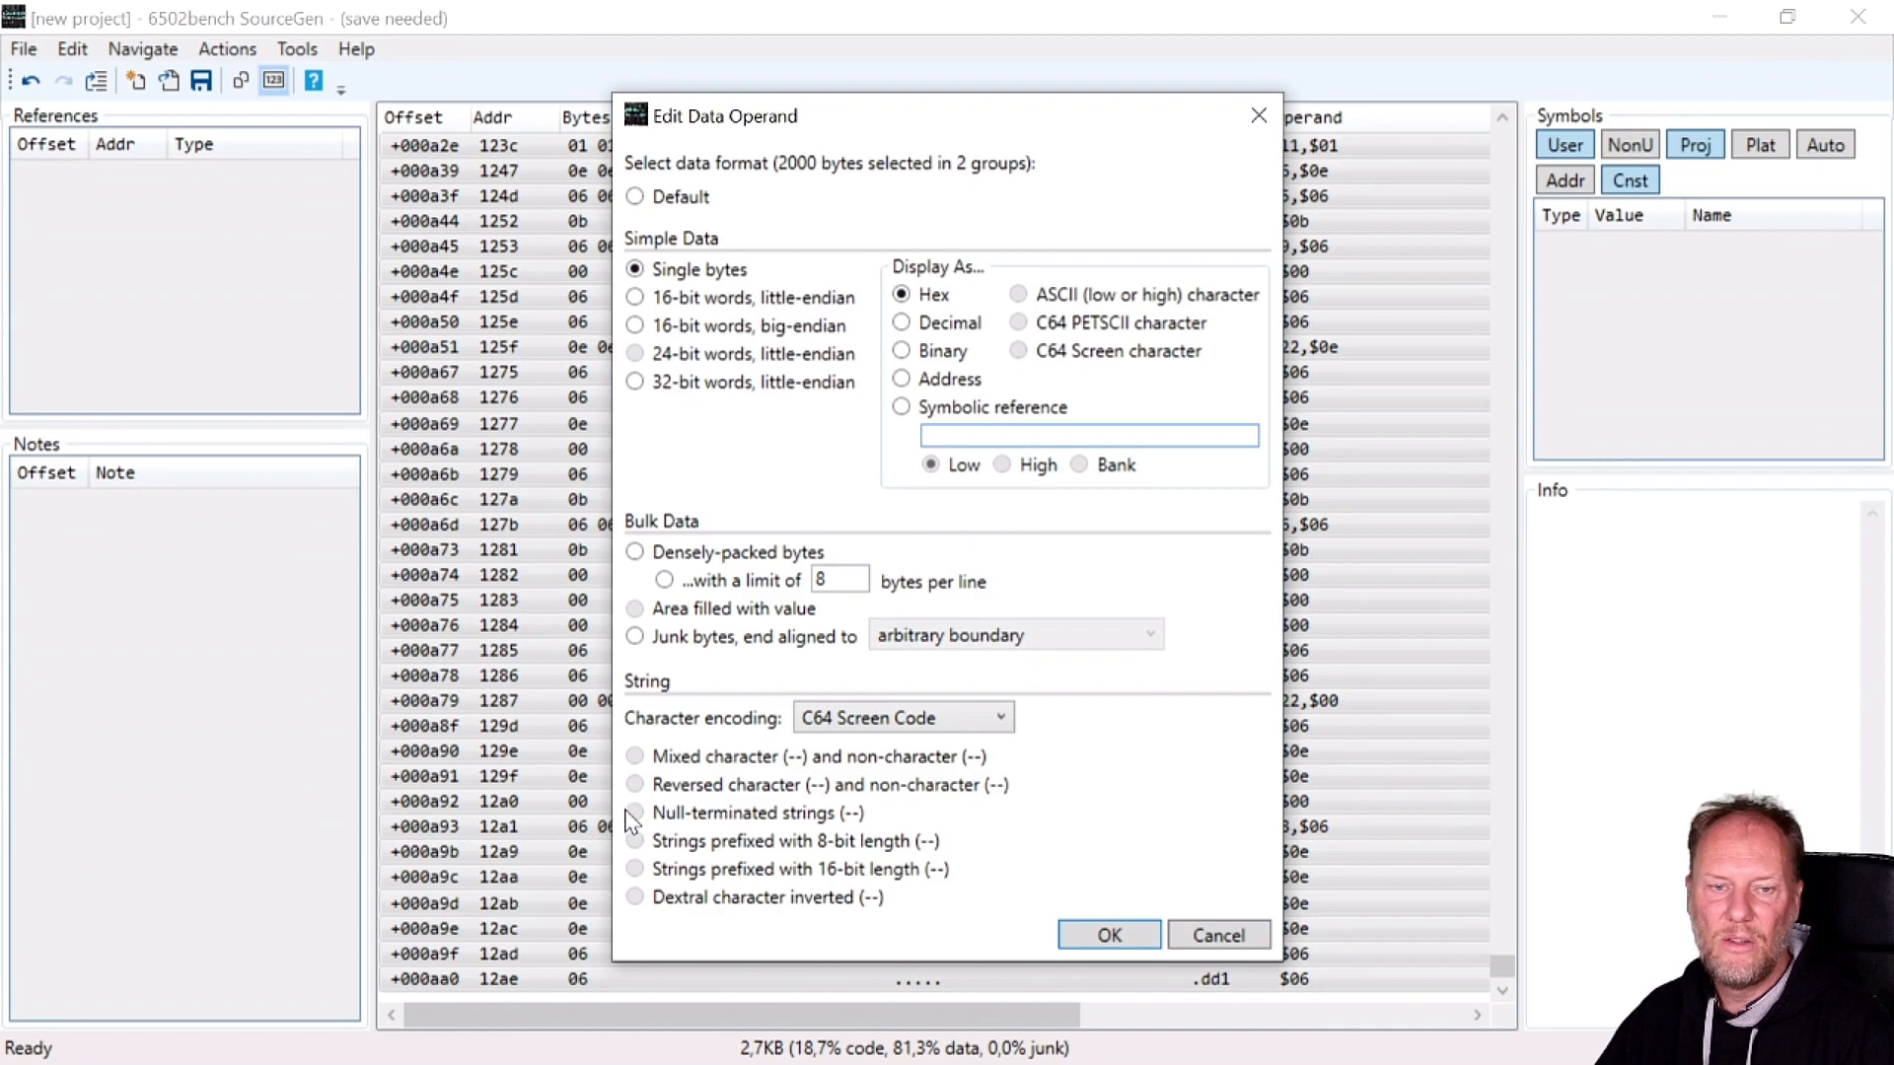
mouse_move(659, 831)
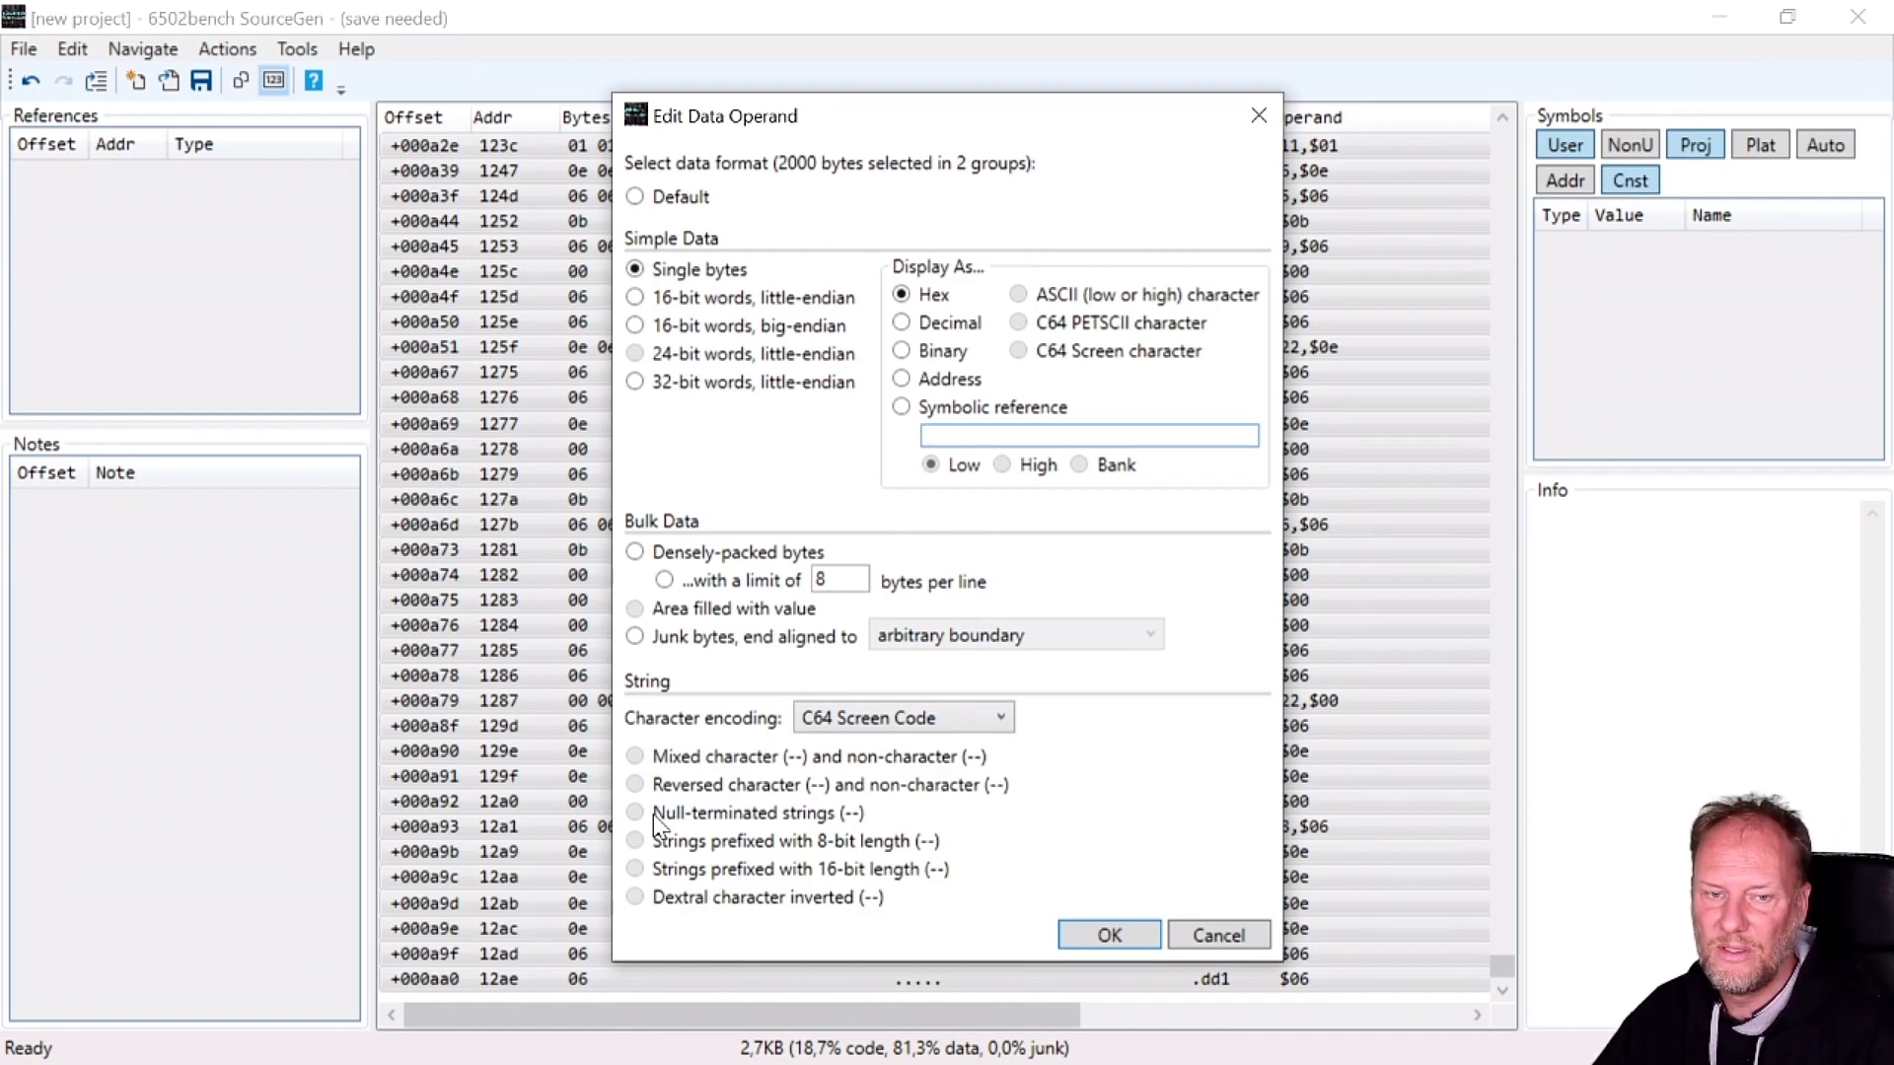
mouse_move(711, 807)
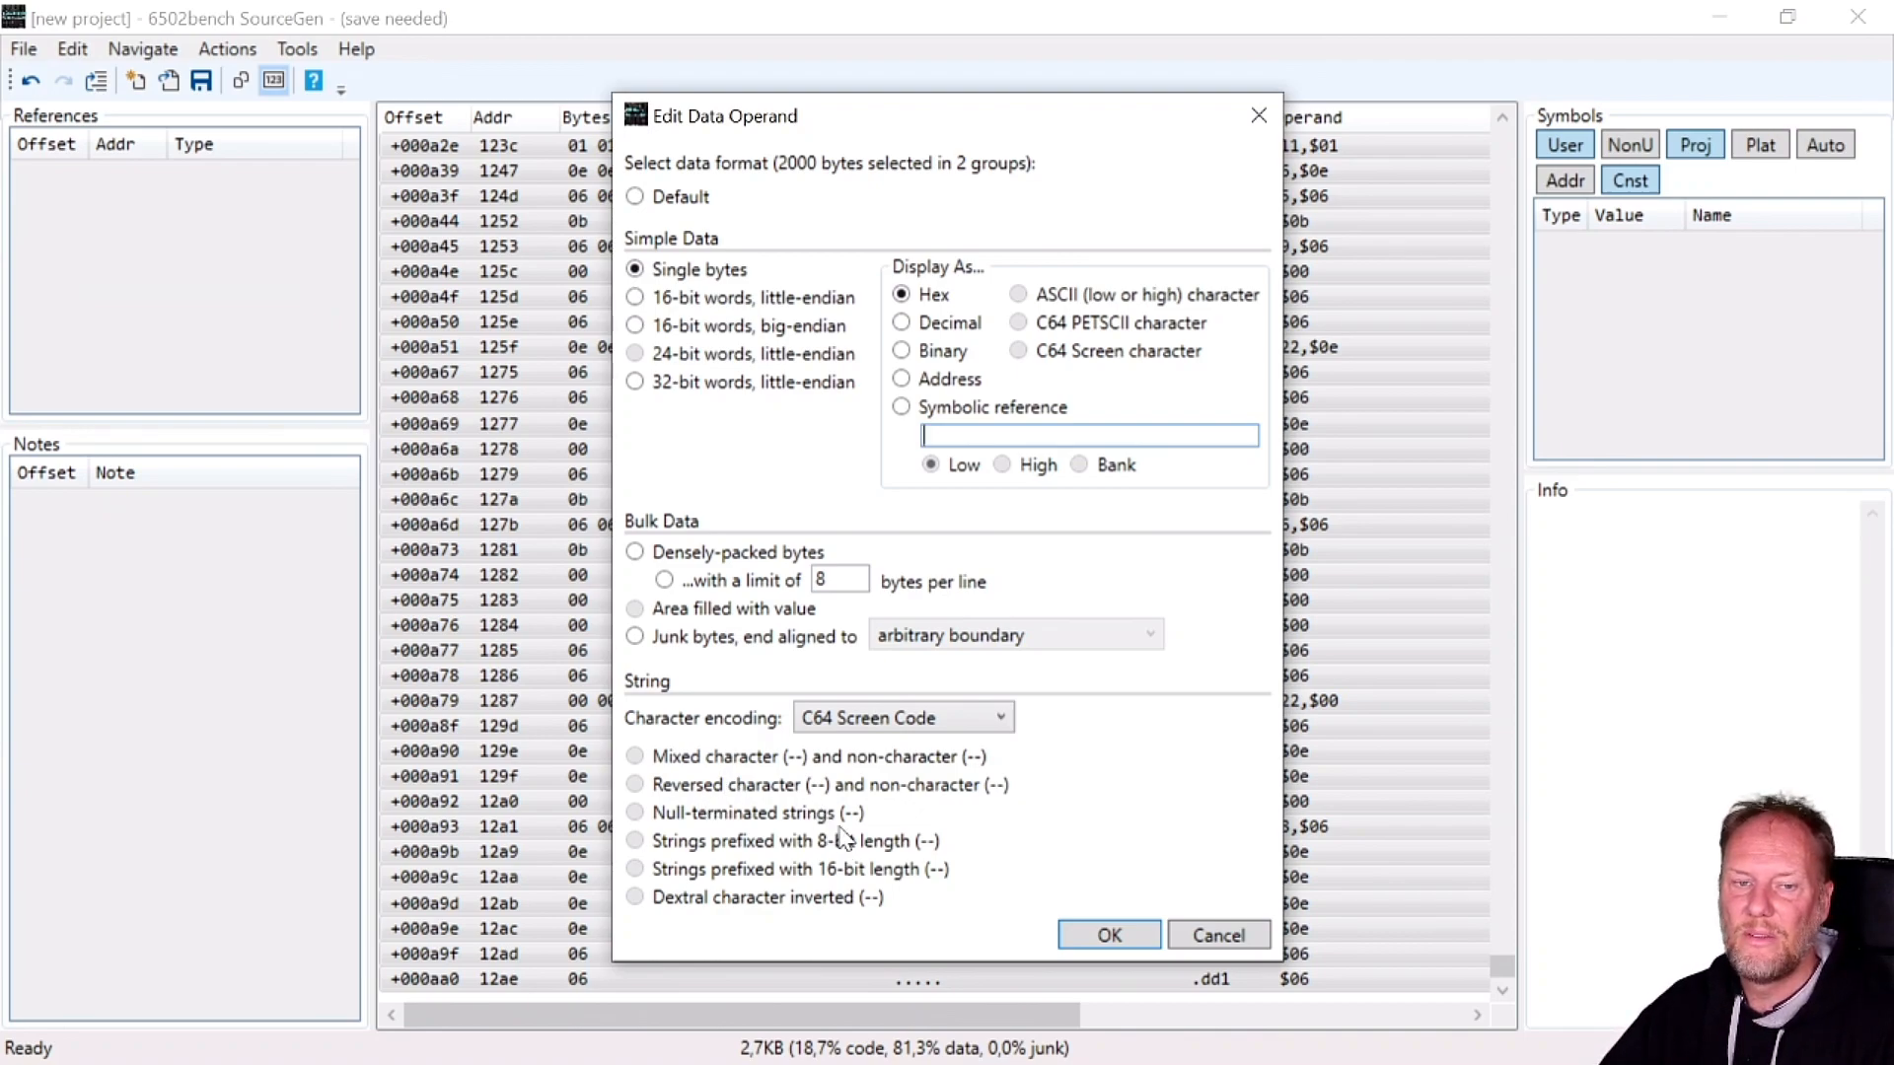
mouse_move(917, 904)
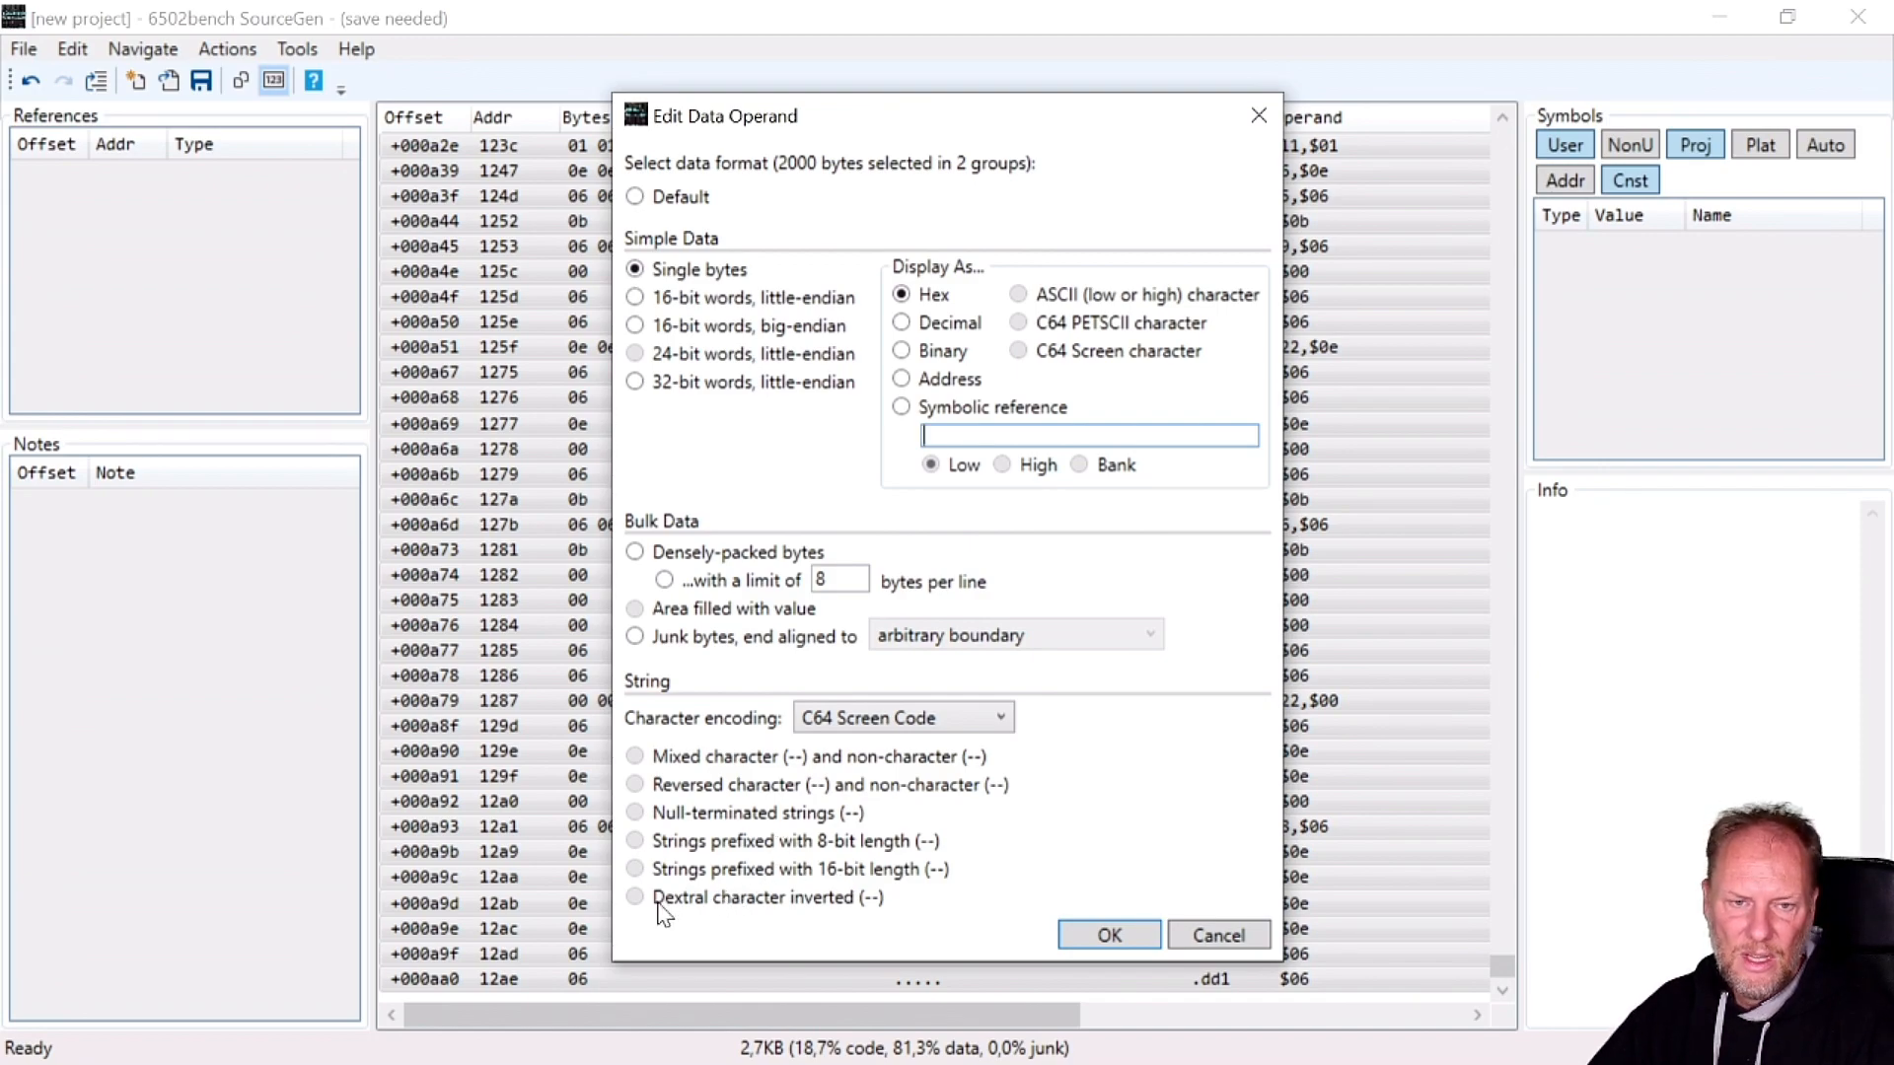
mouse_move(647, 914)
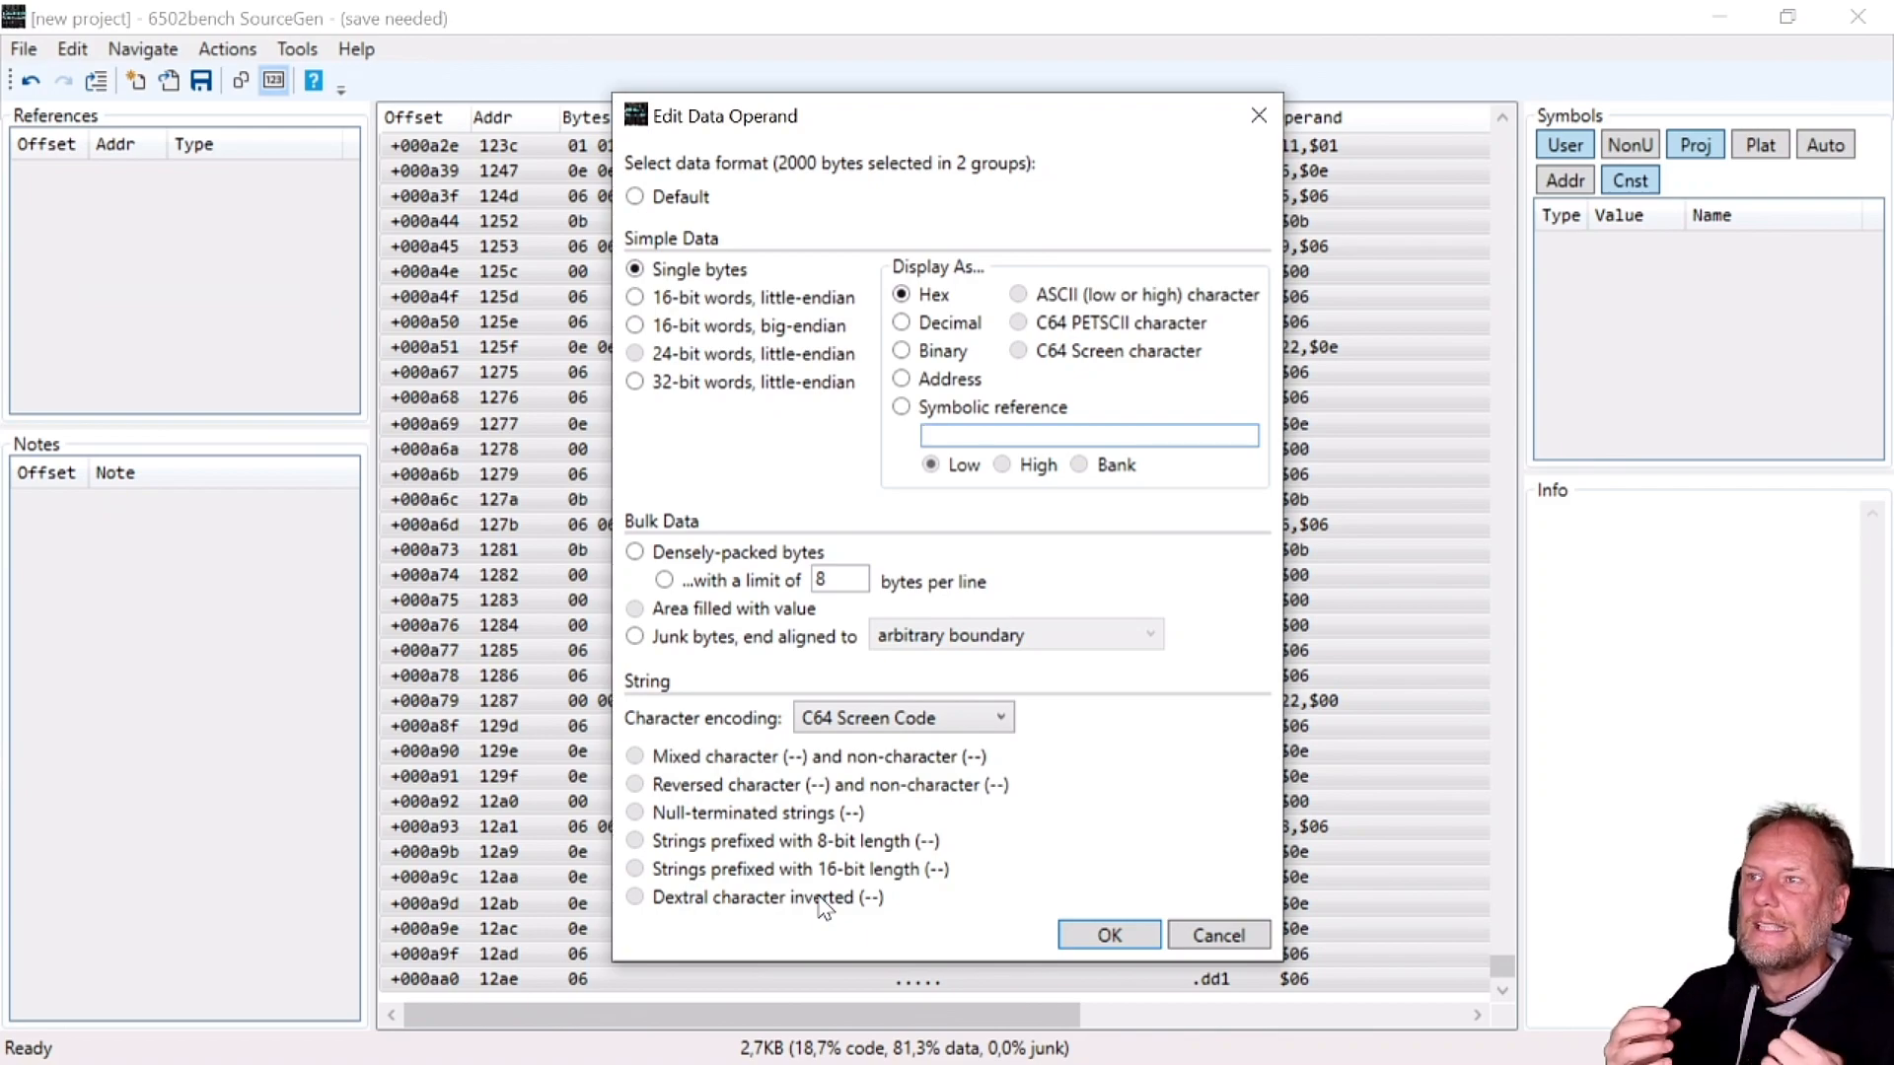
left_click(1085, 434)
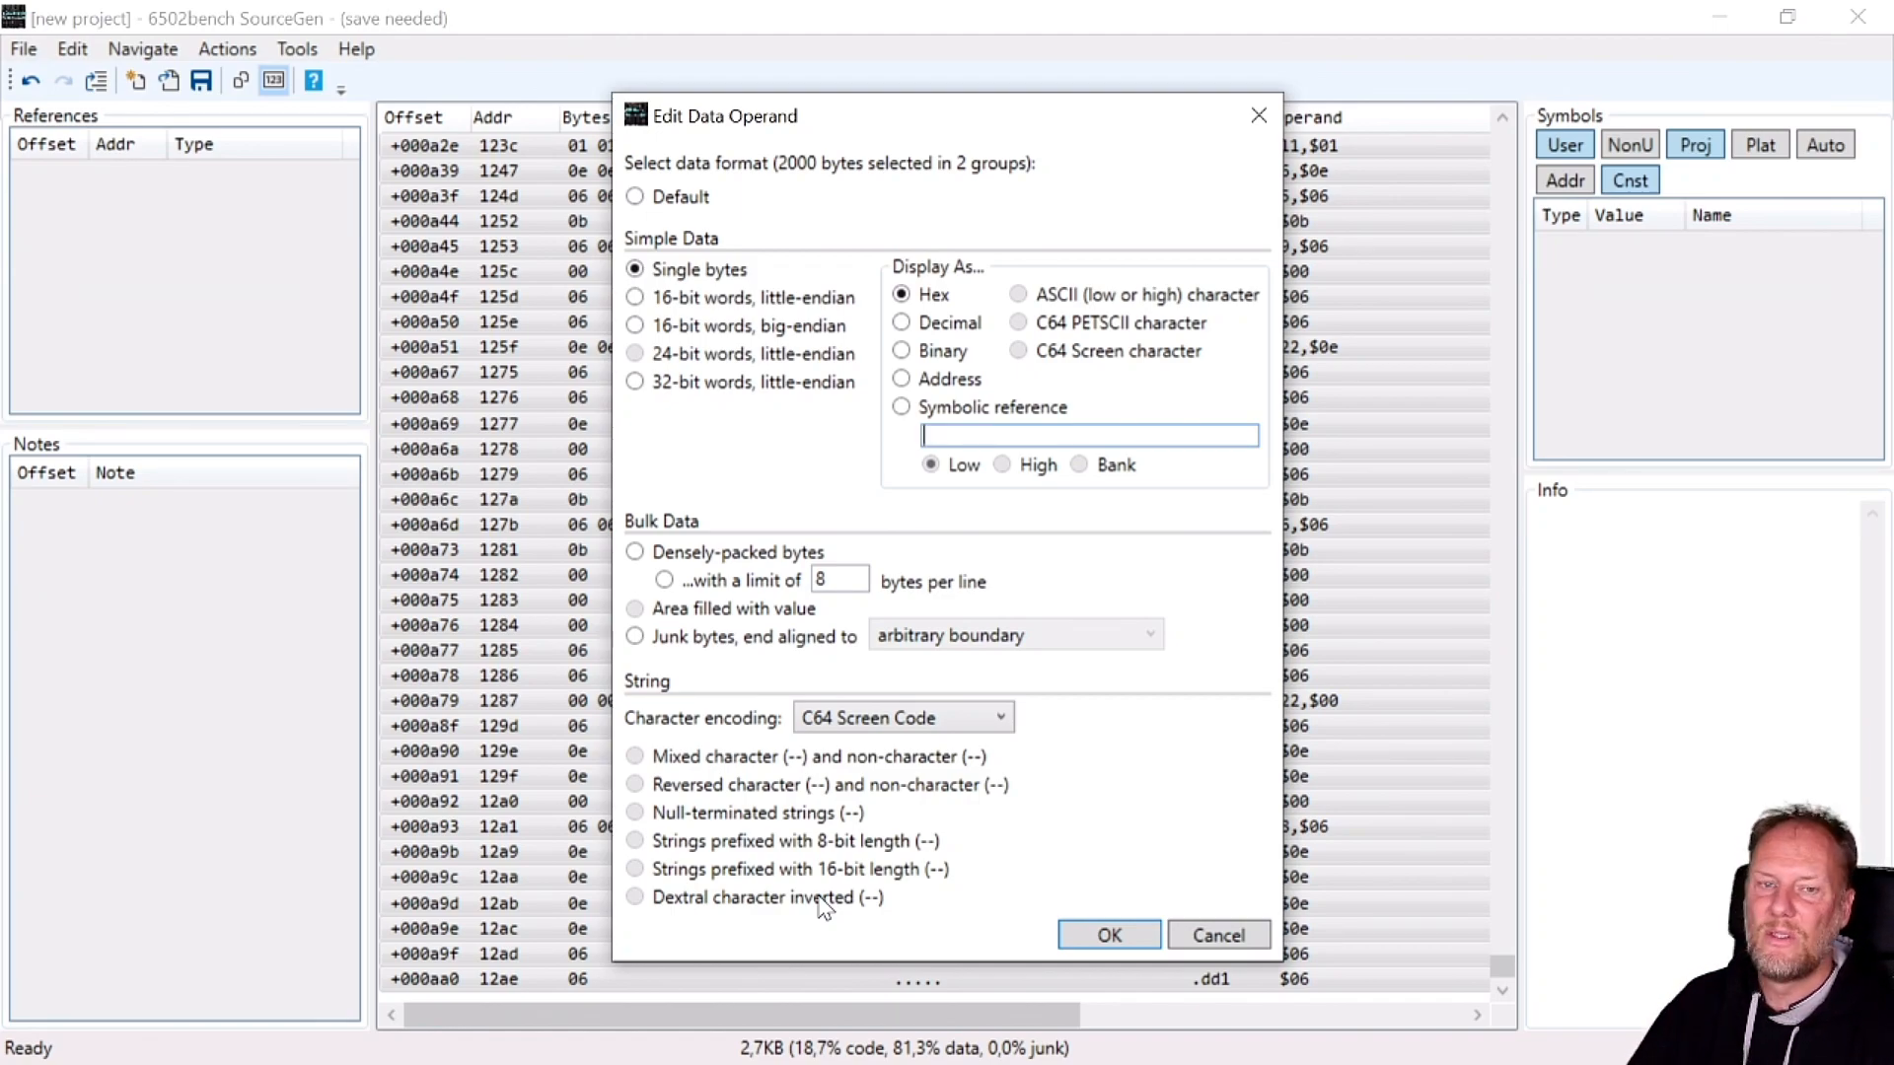
mouse_move(1058, 983)
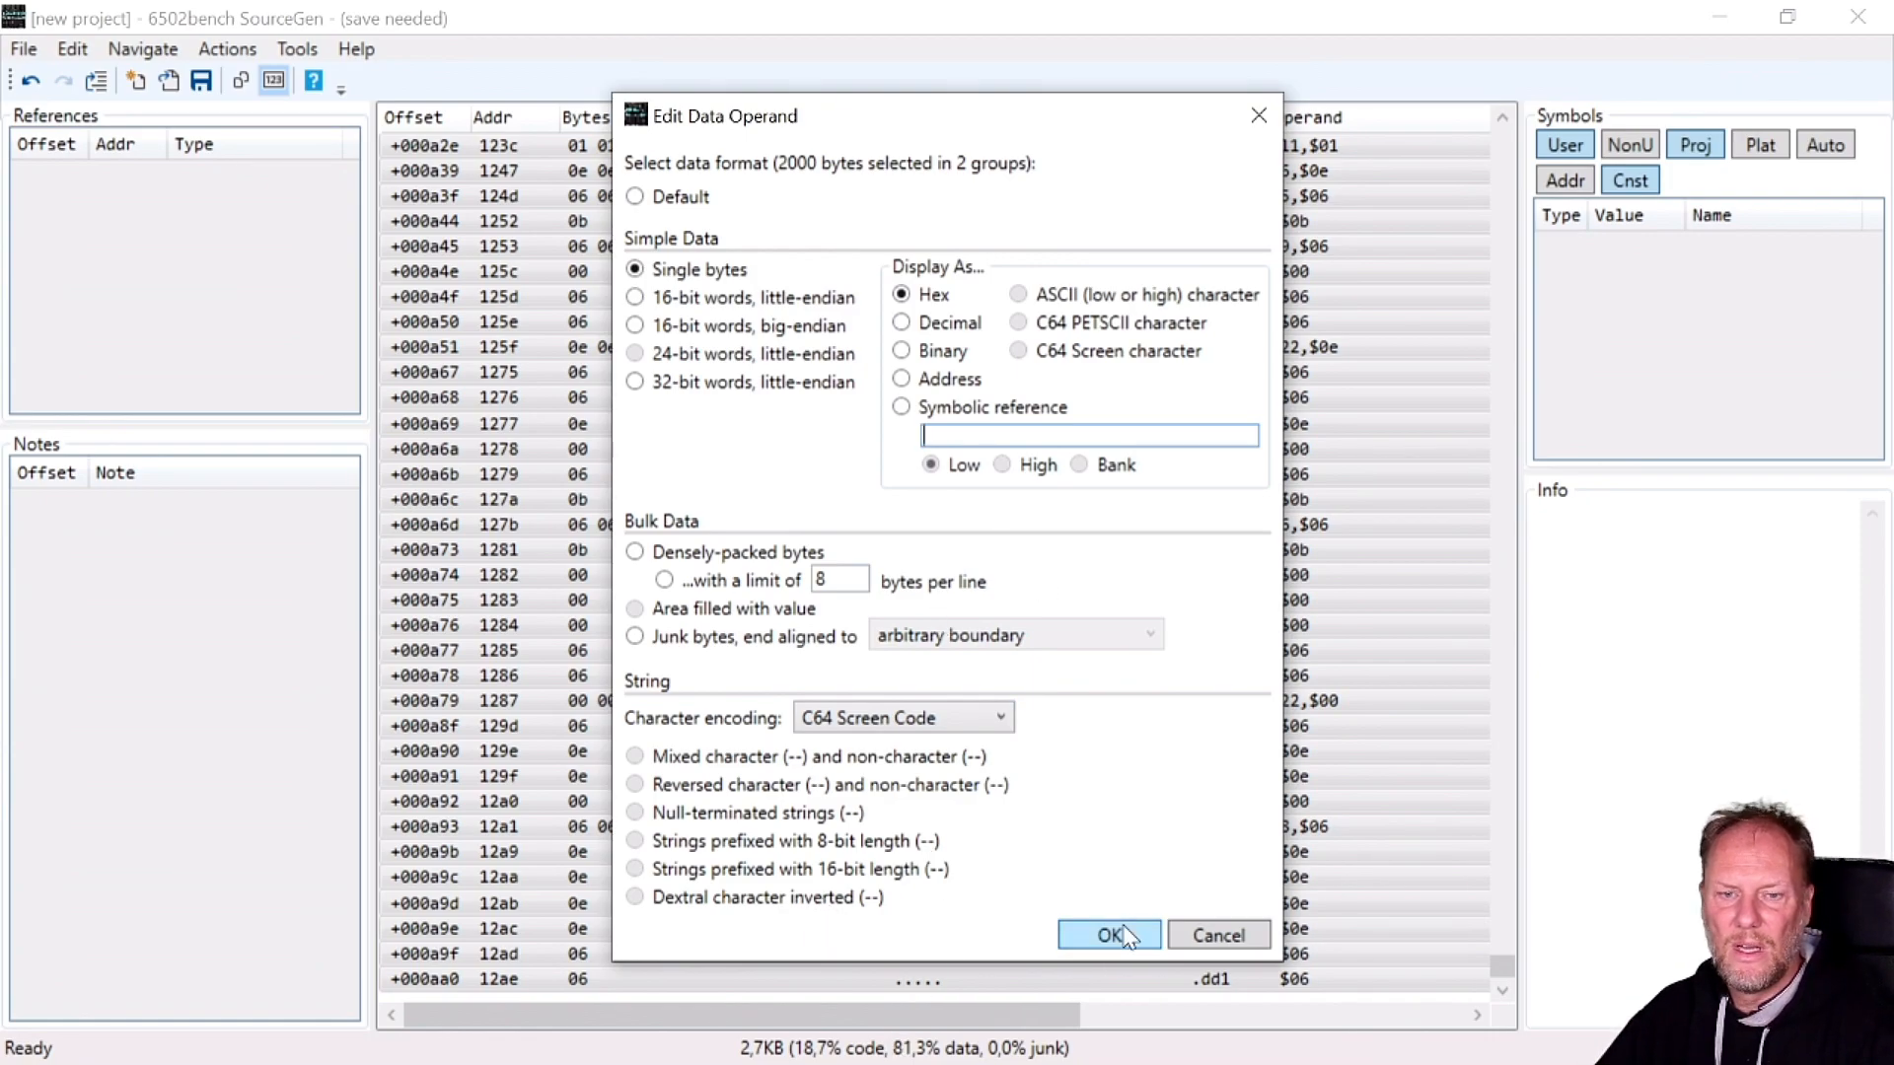
left_click(1107, 934)
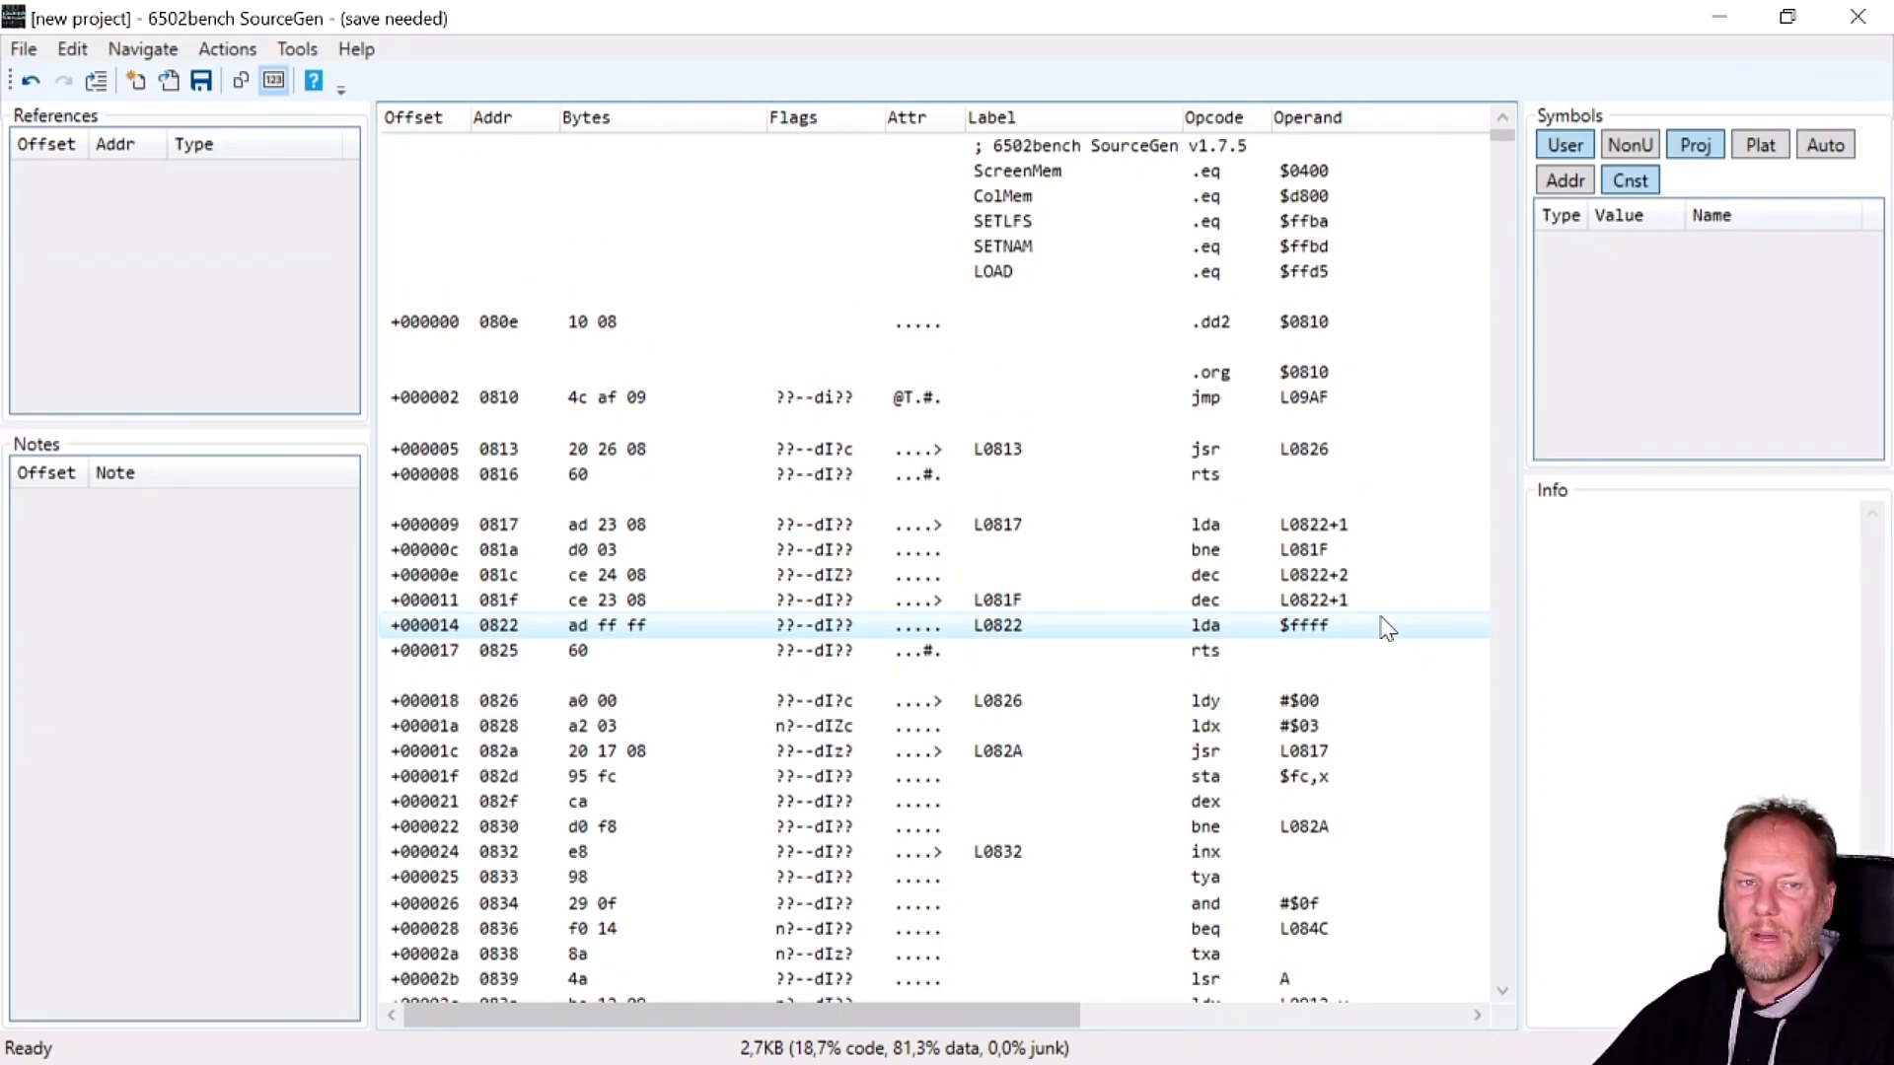
Start Assemble, accept the save-first notice, and save the project as depacked.prg.dis65.
left_click(1081, 373)
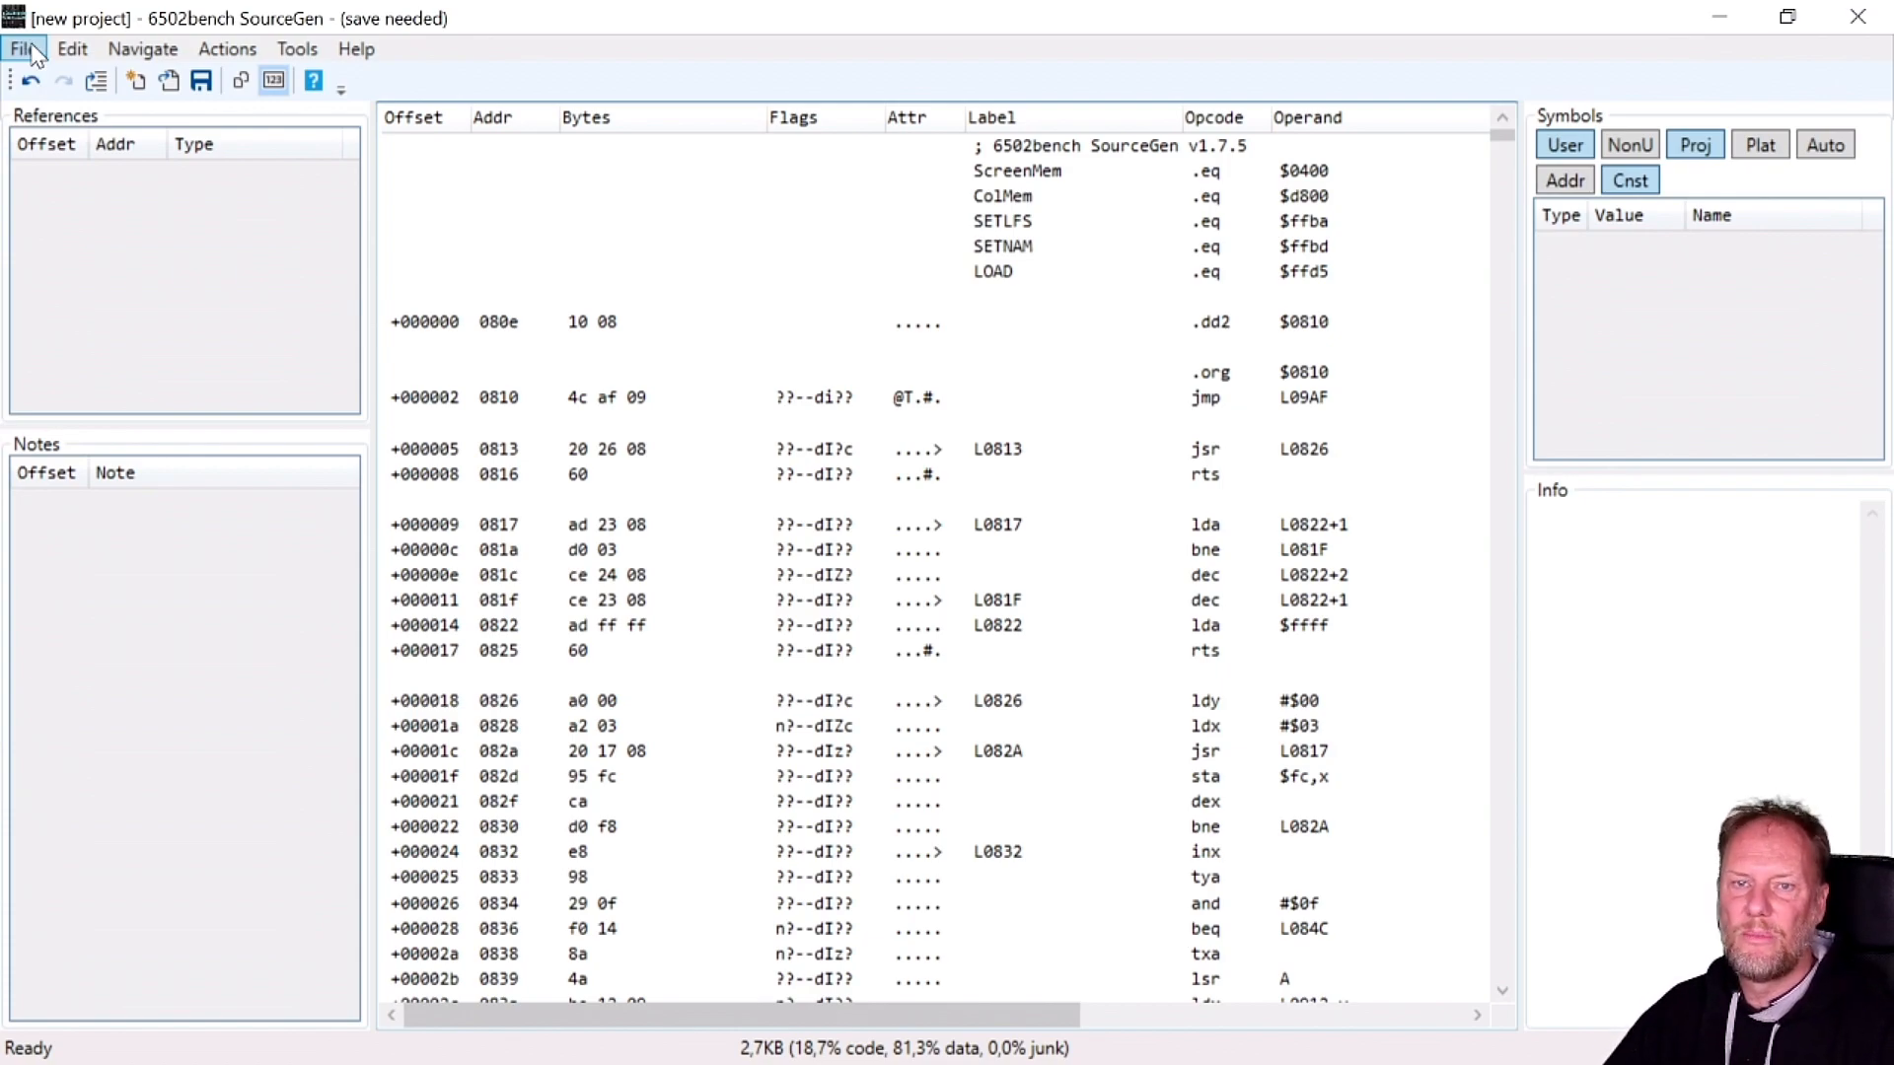
left_click(21, 47)
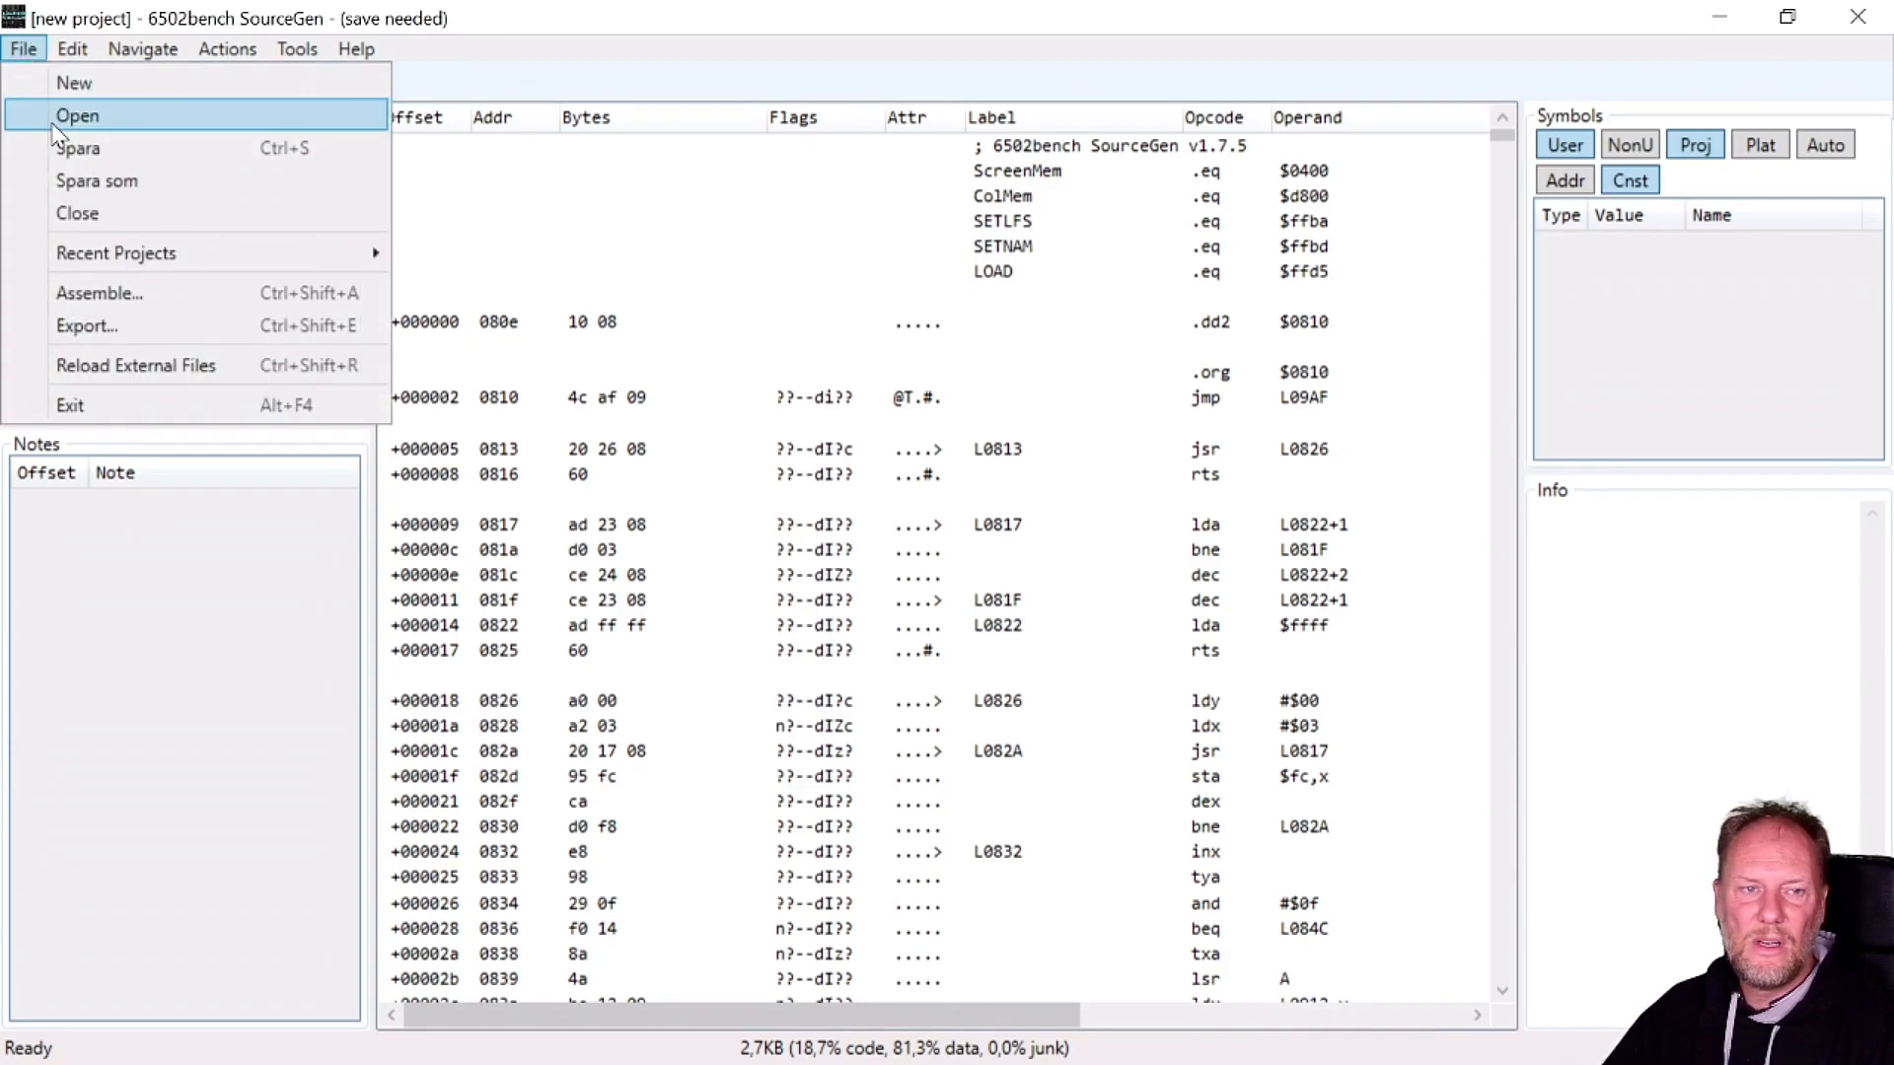
left_click(98, 292)
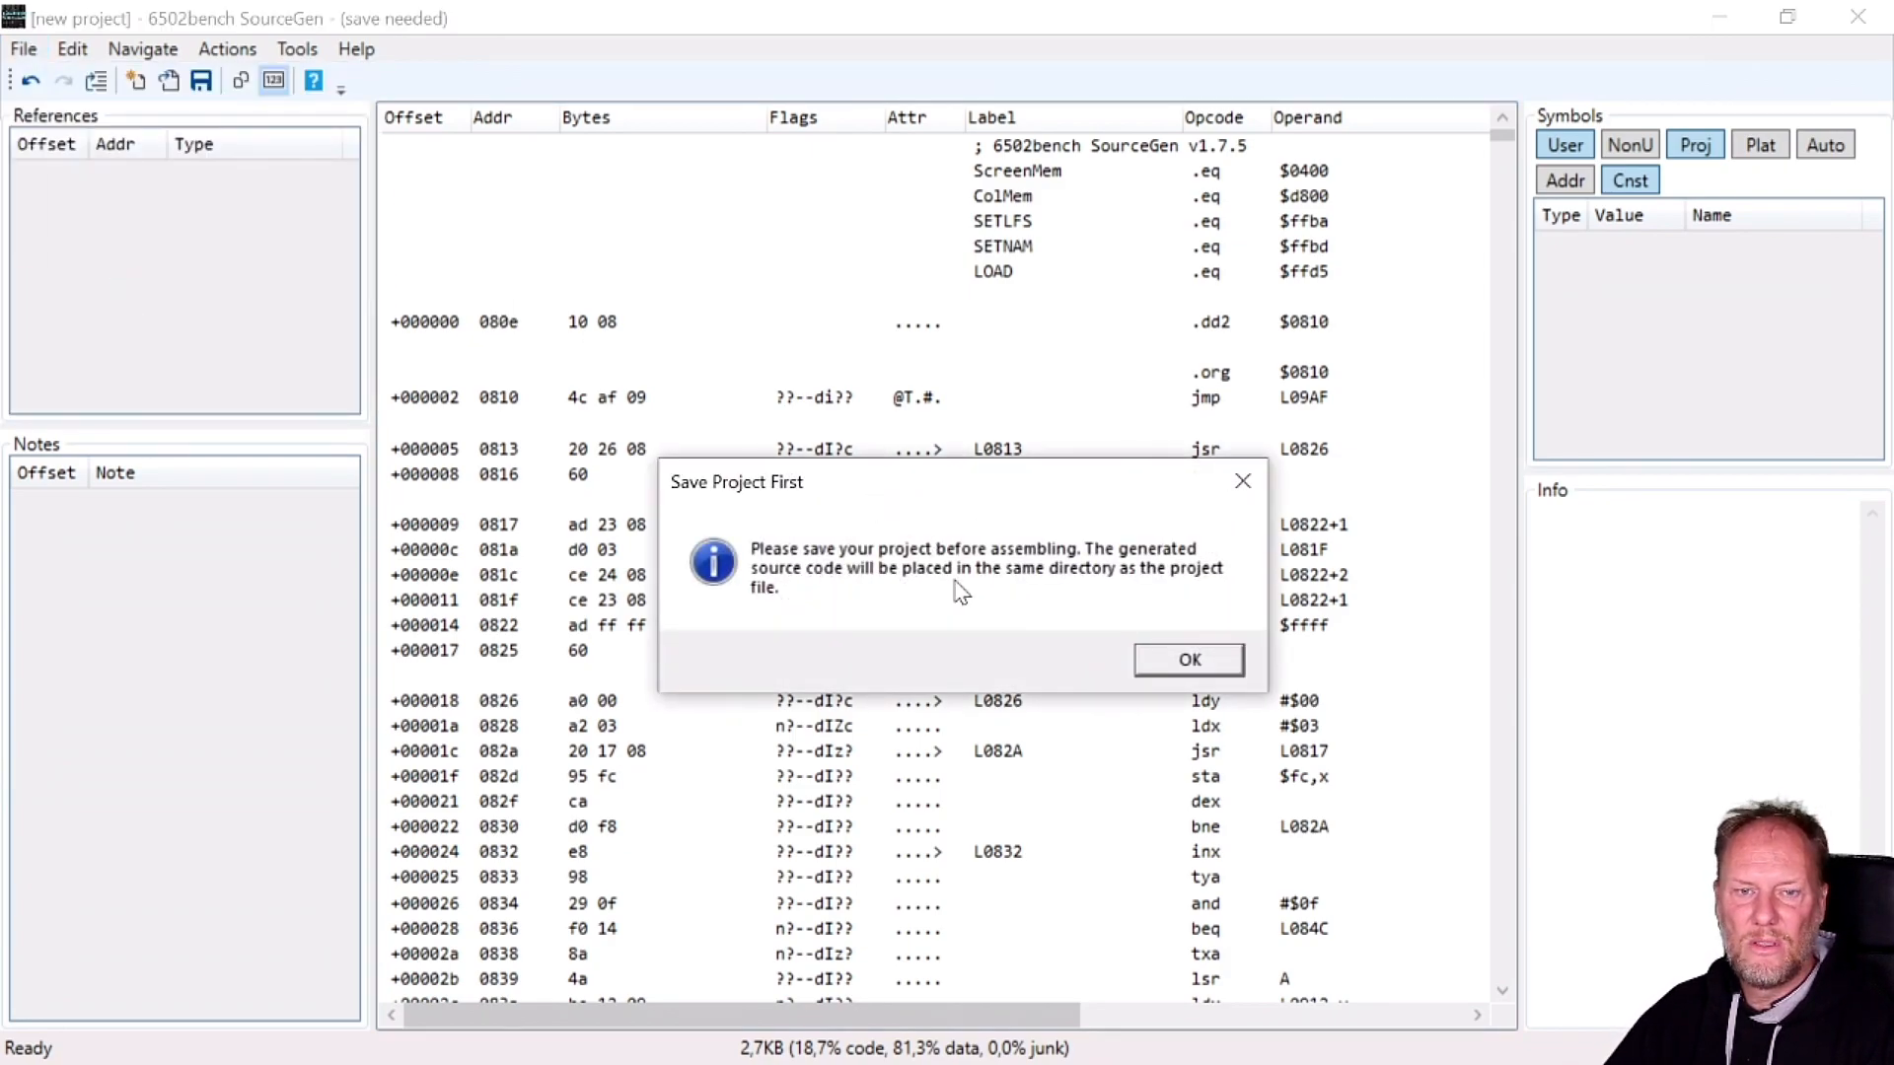
left_click(1188, 659)
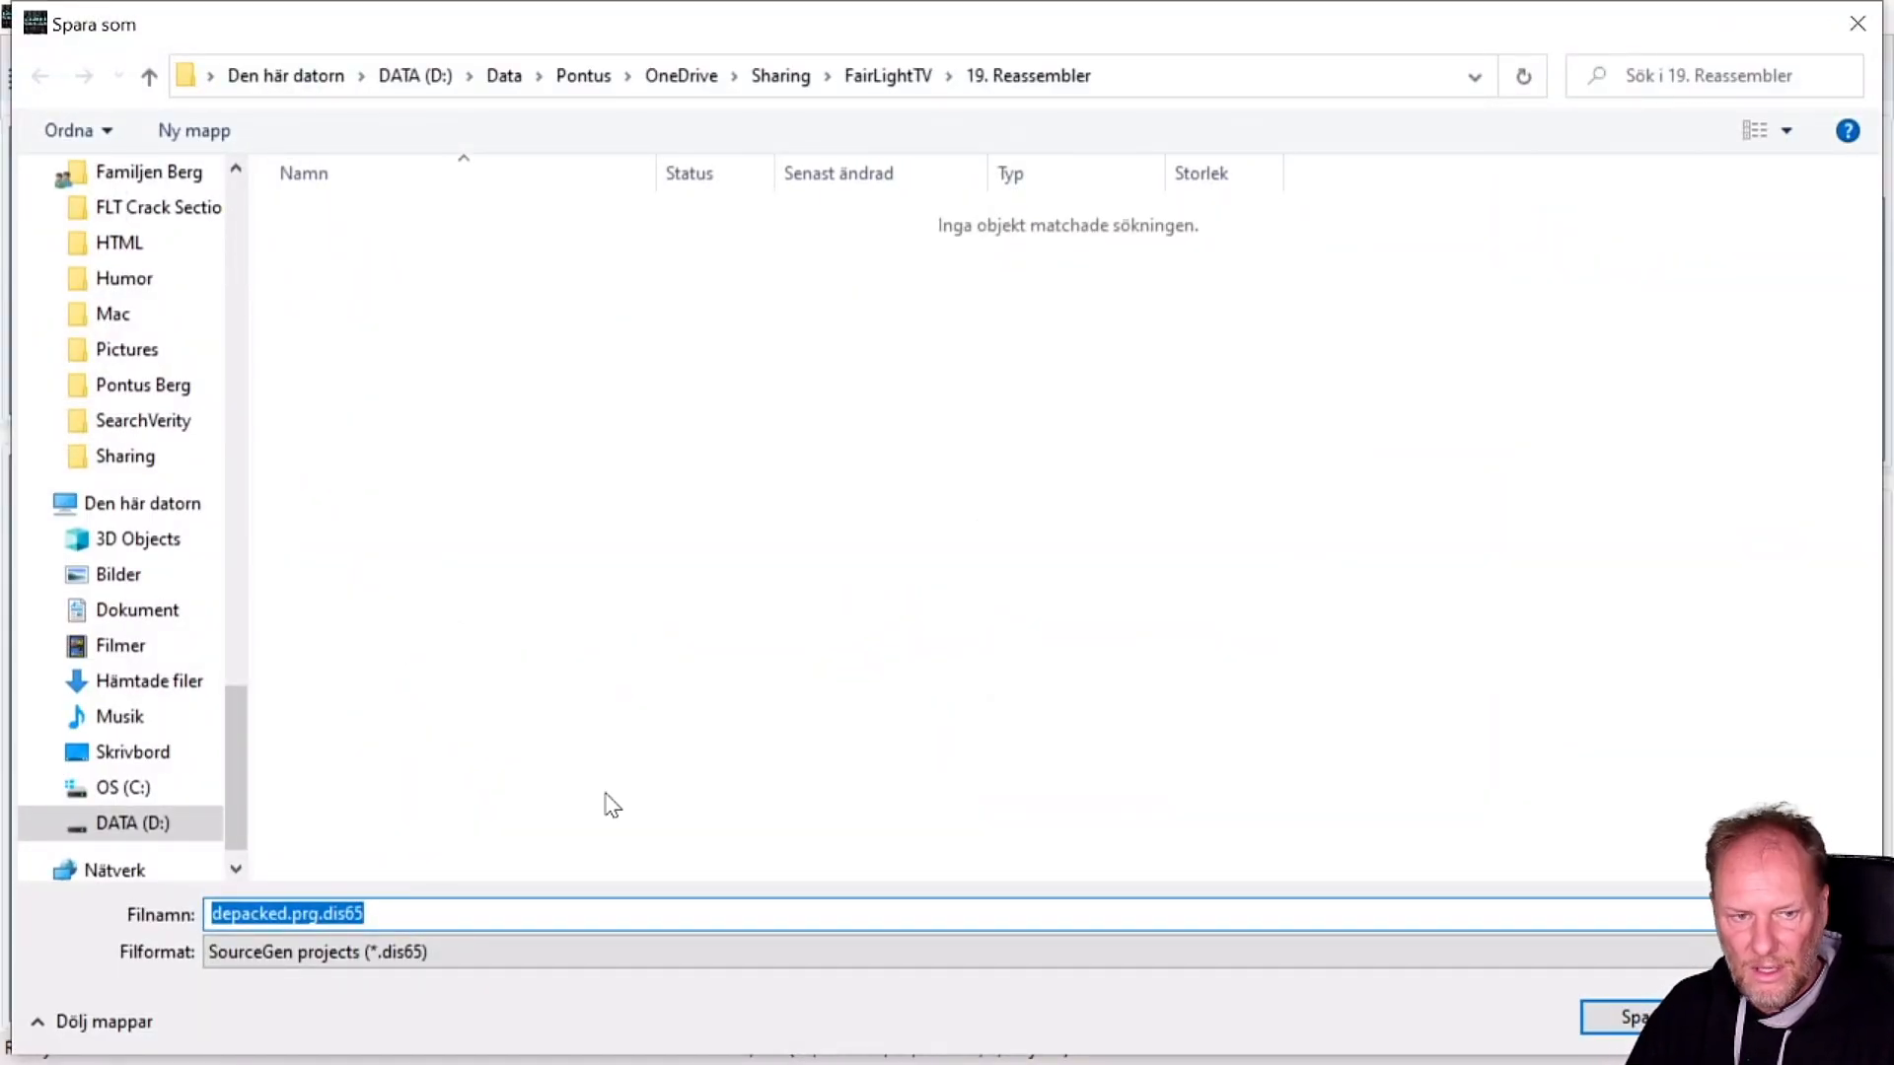
left_click(1632, 1018)
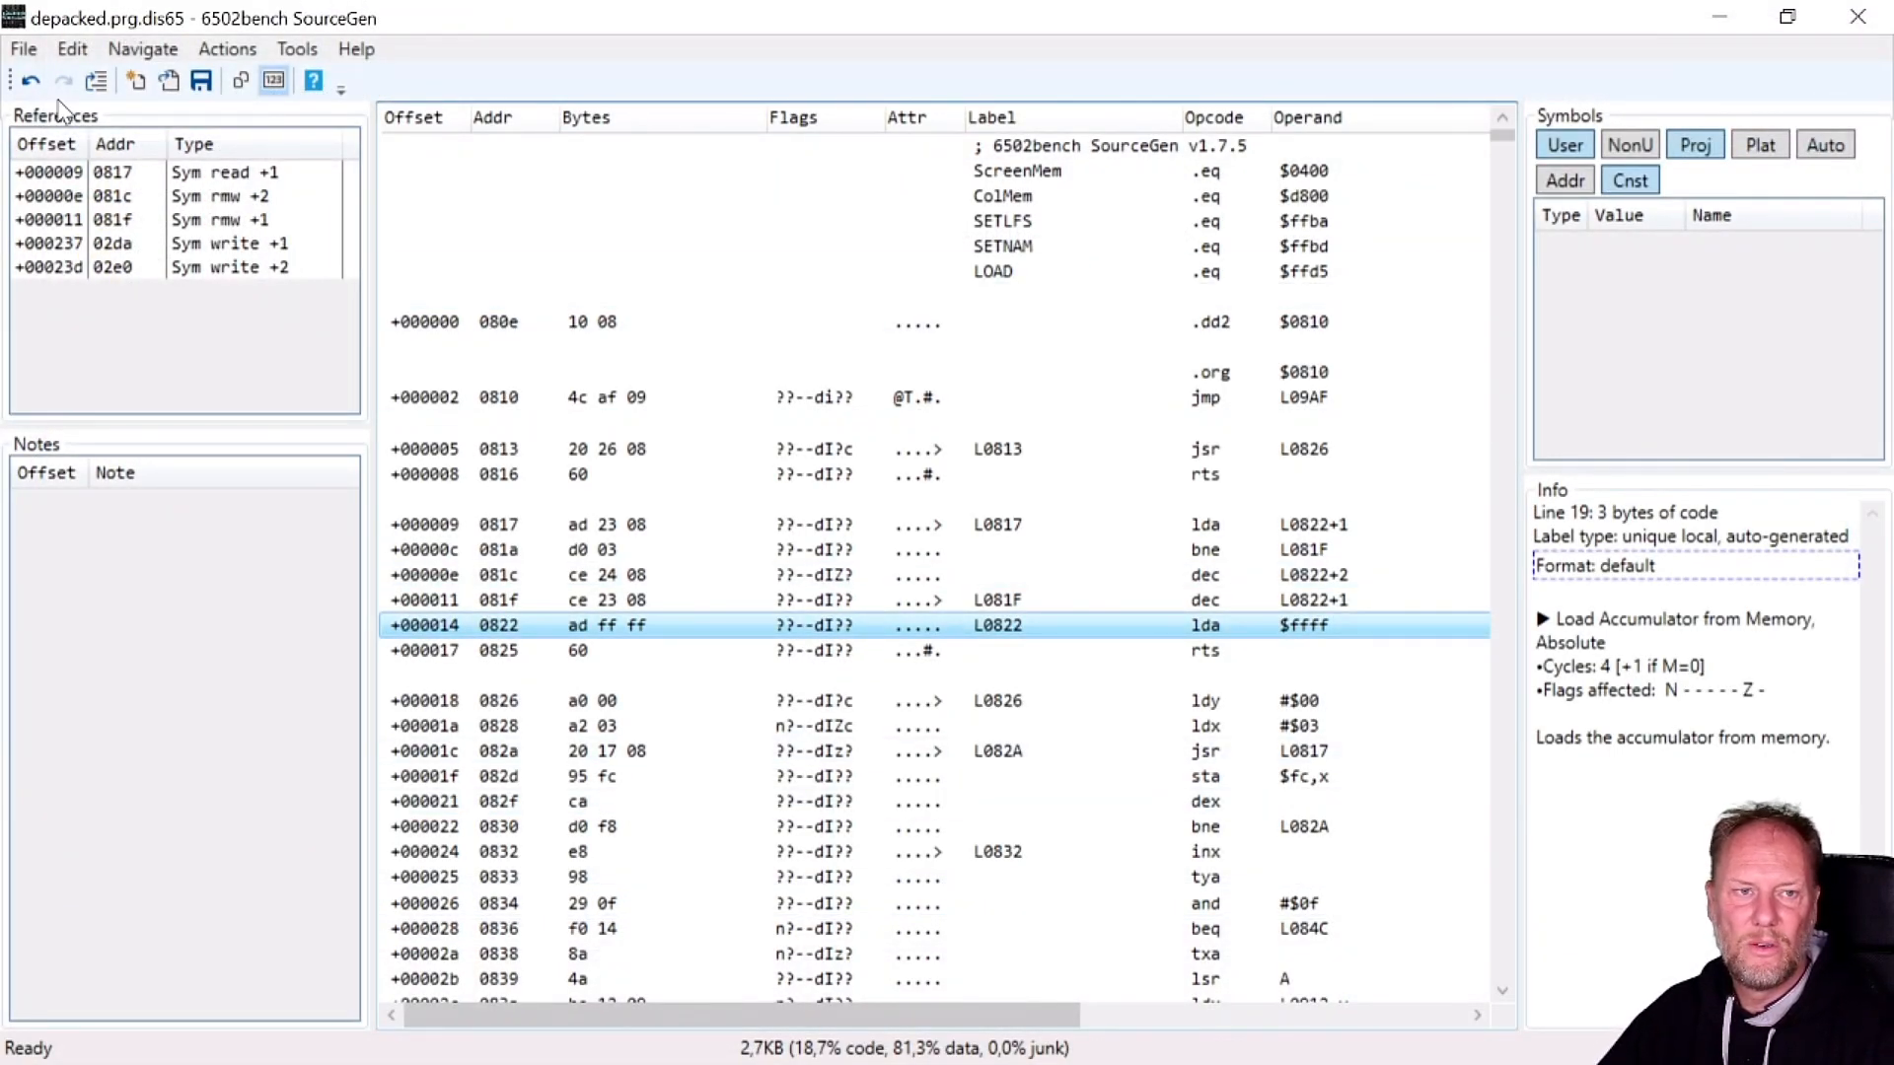
left_click(71, 48)
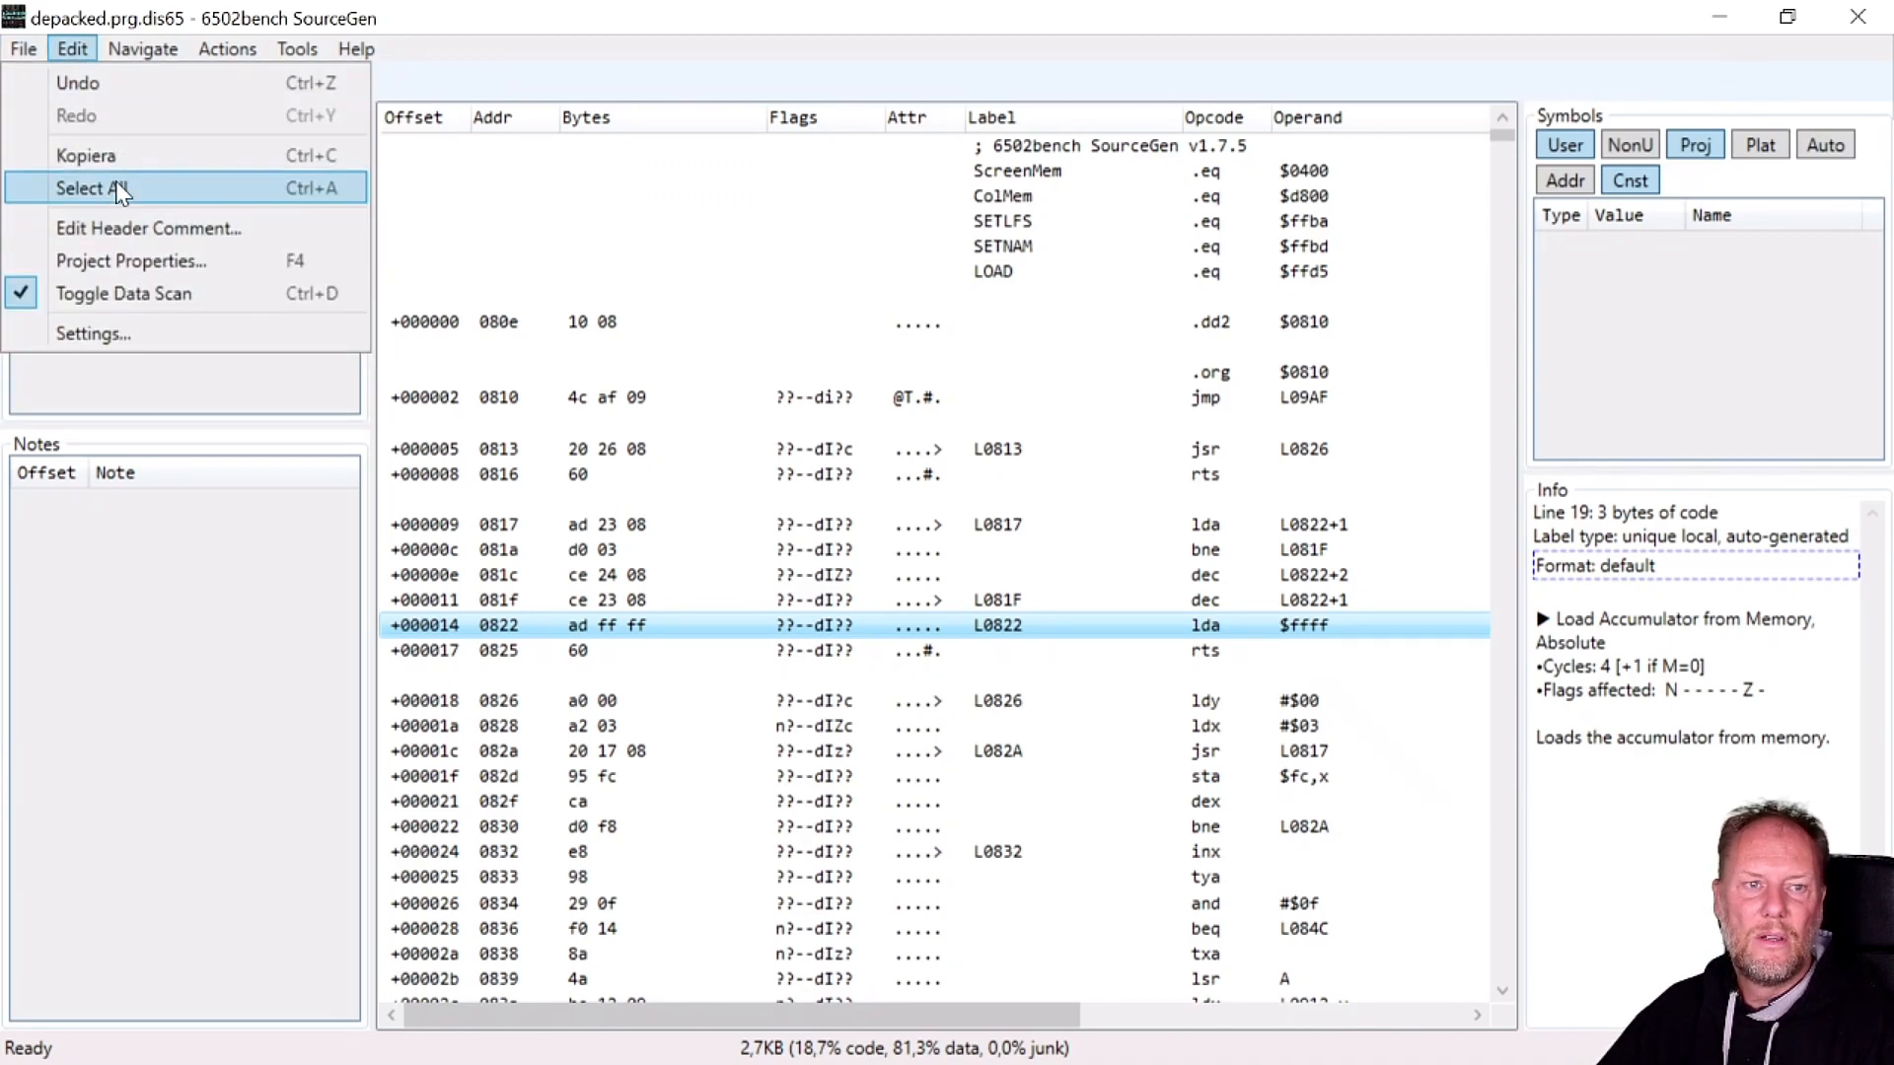
Generate ACME v0.97 source, producing depacked.prg_acme.S.
left_click(71, 47)
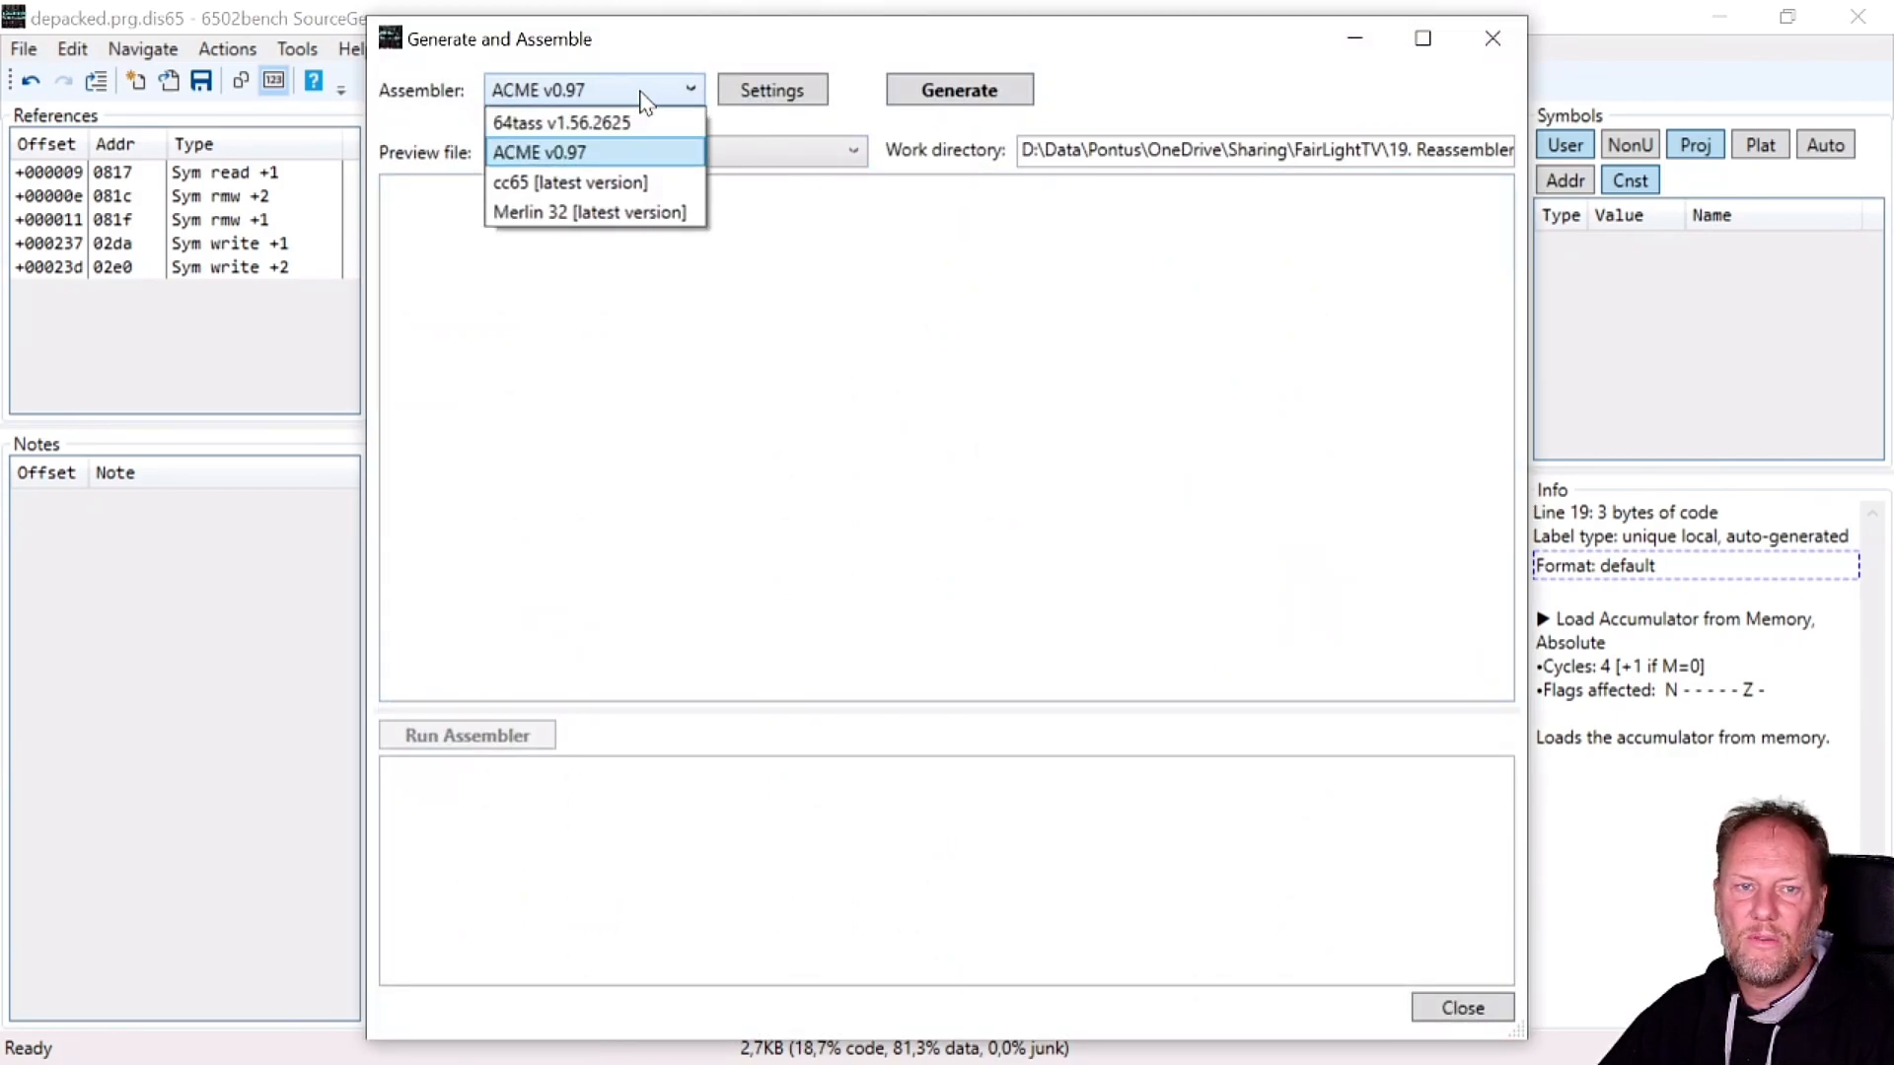
mouse_move(563, 122)
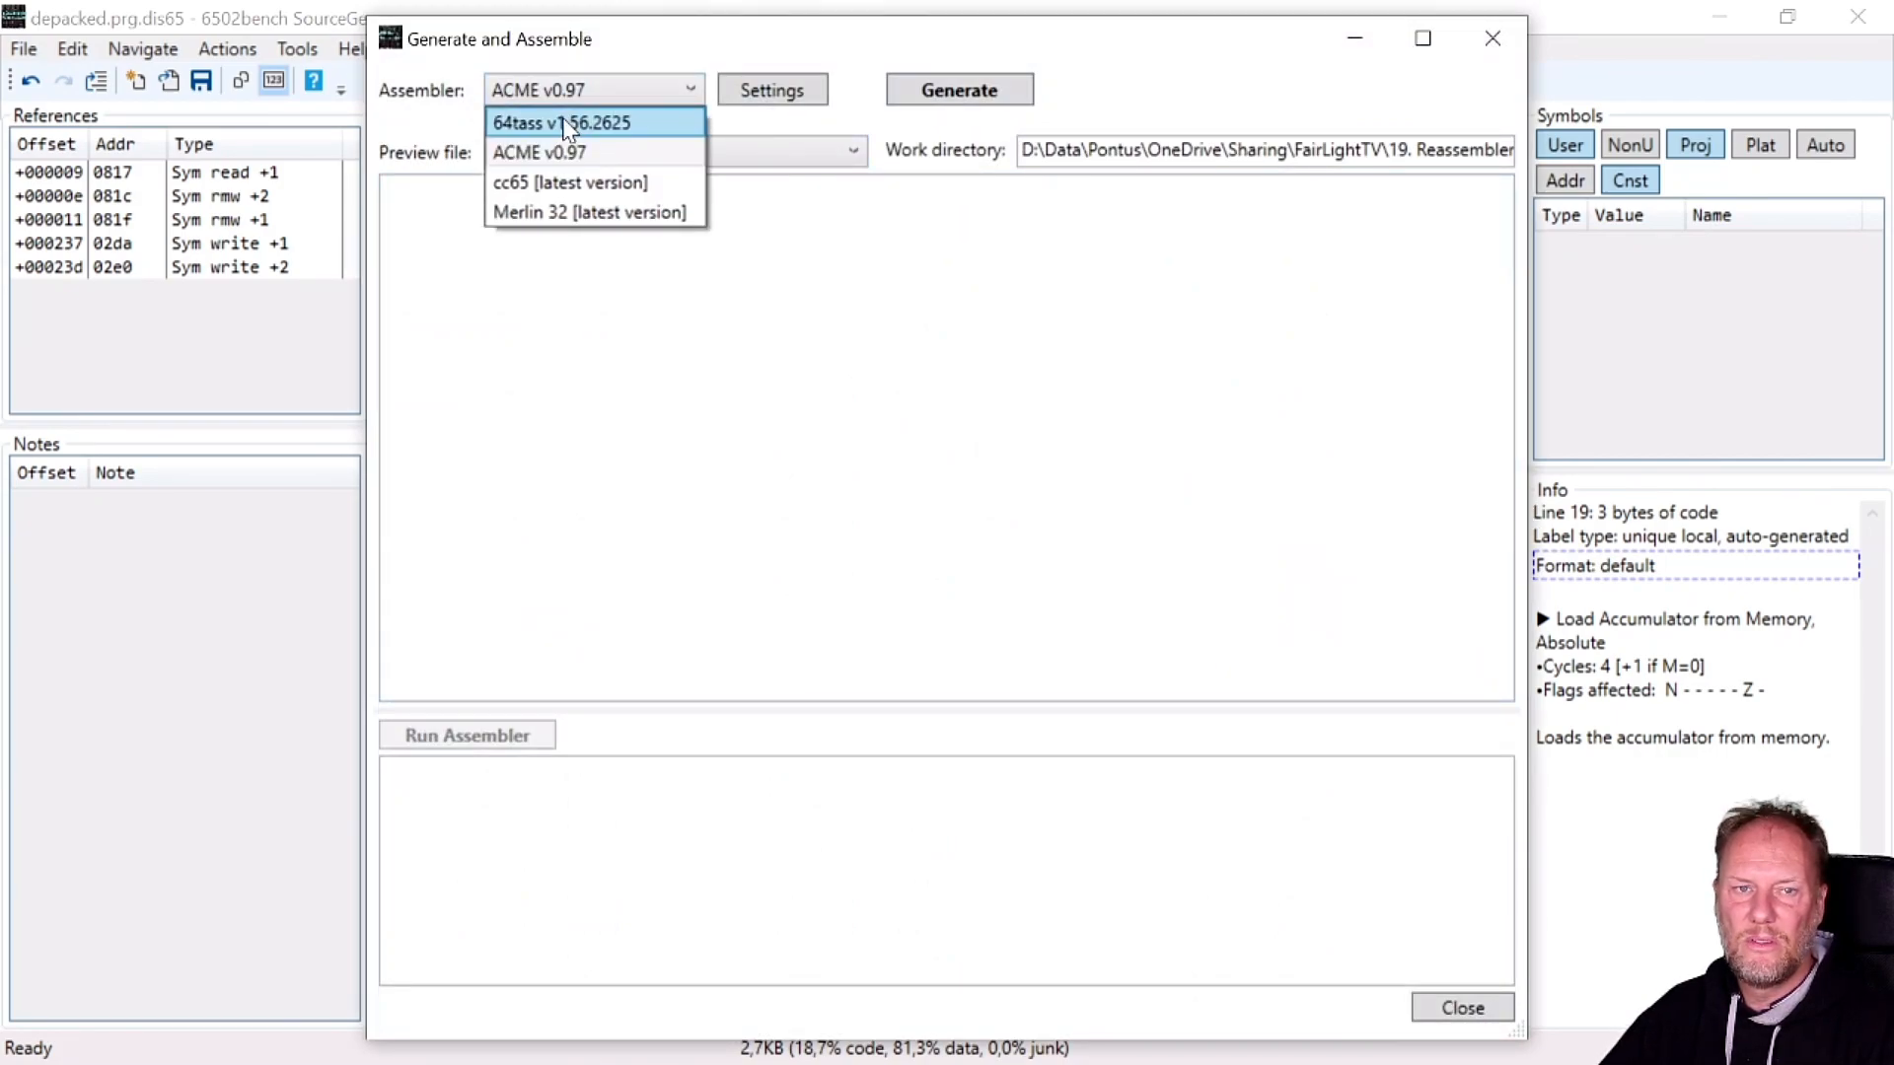
mouse_move(563, 181)
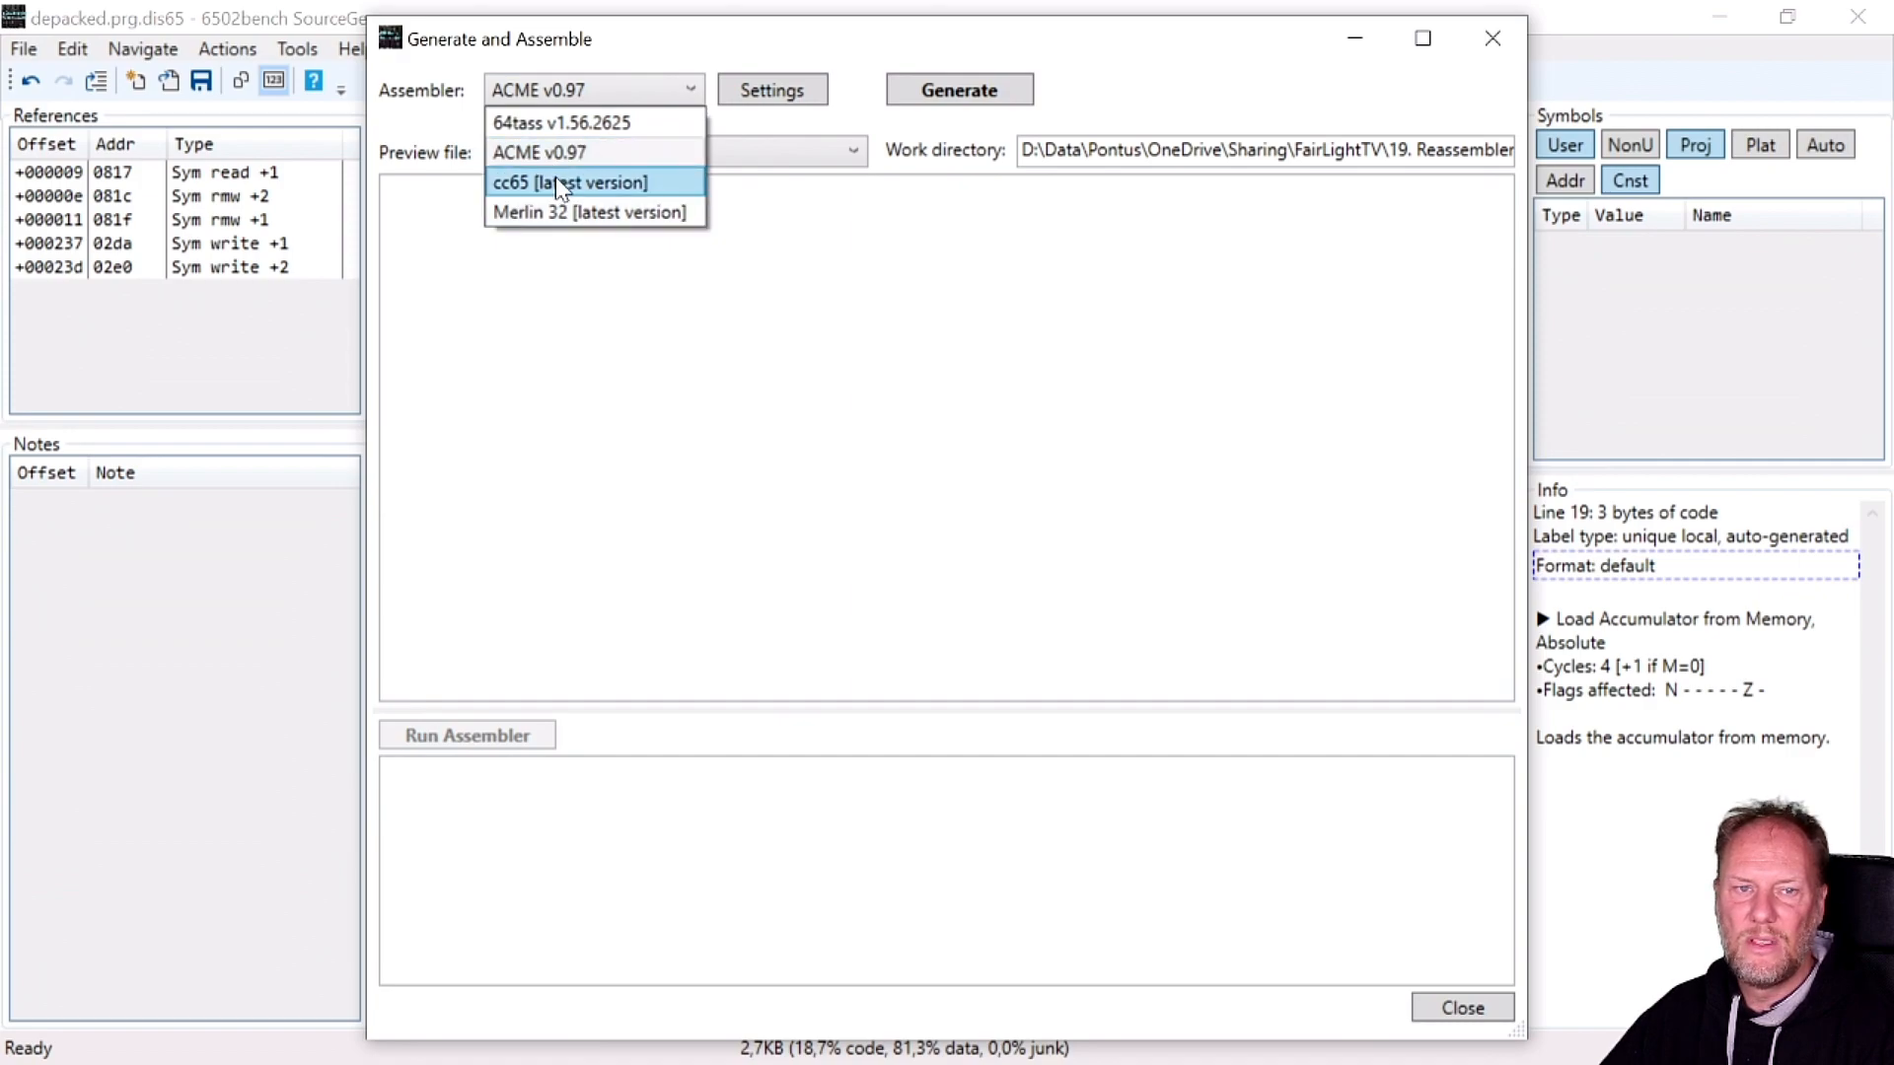
left_click(538, 152)
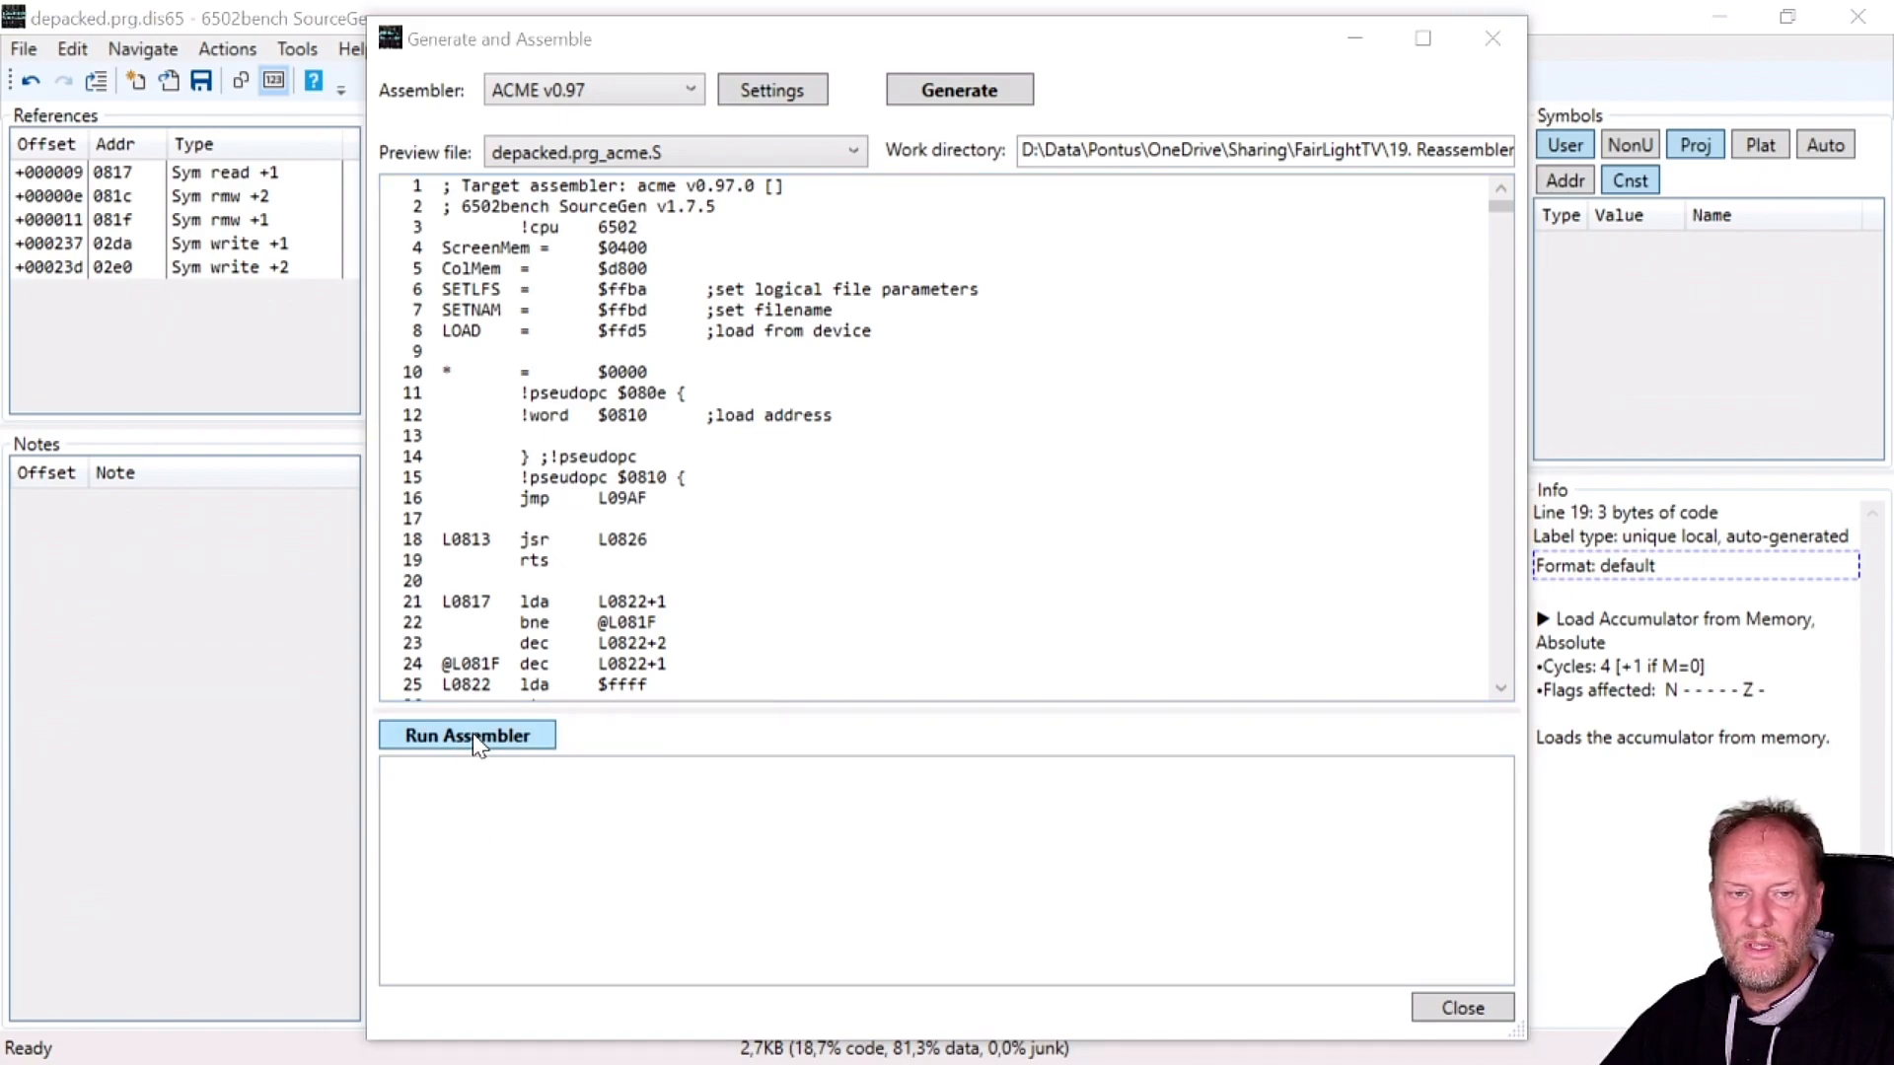
Run ACME, see ExitCode=0 with output matching the data file, and close the window.
left_click(465, 734)
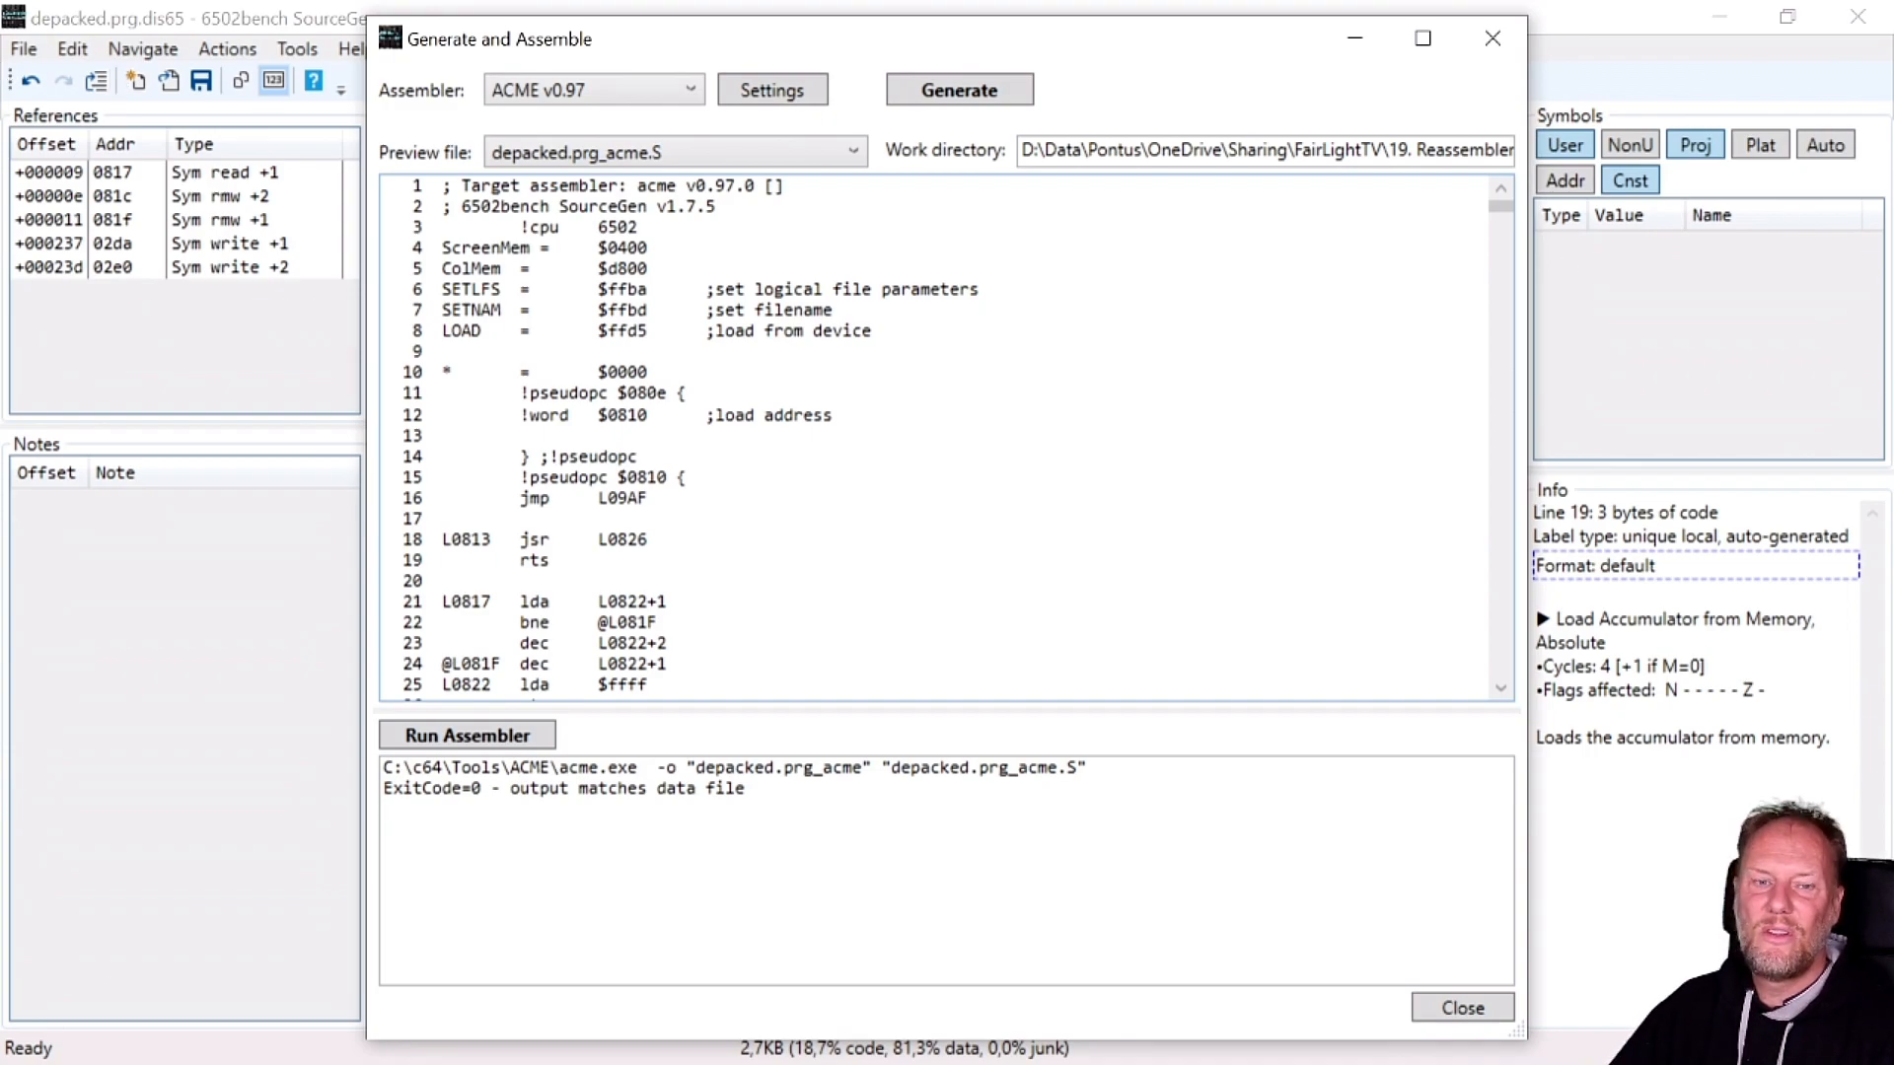
mouse_move(201, 783)
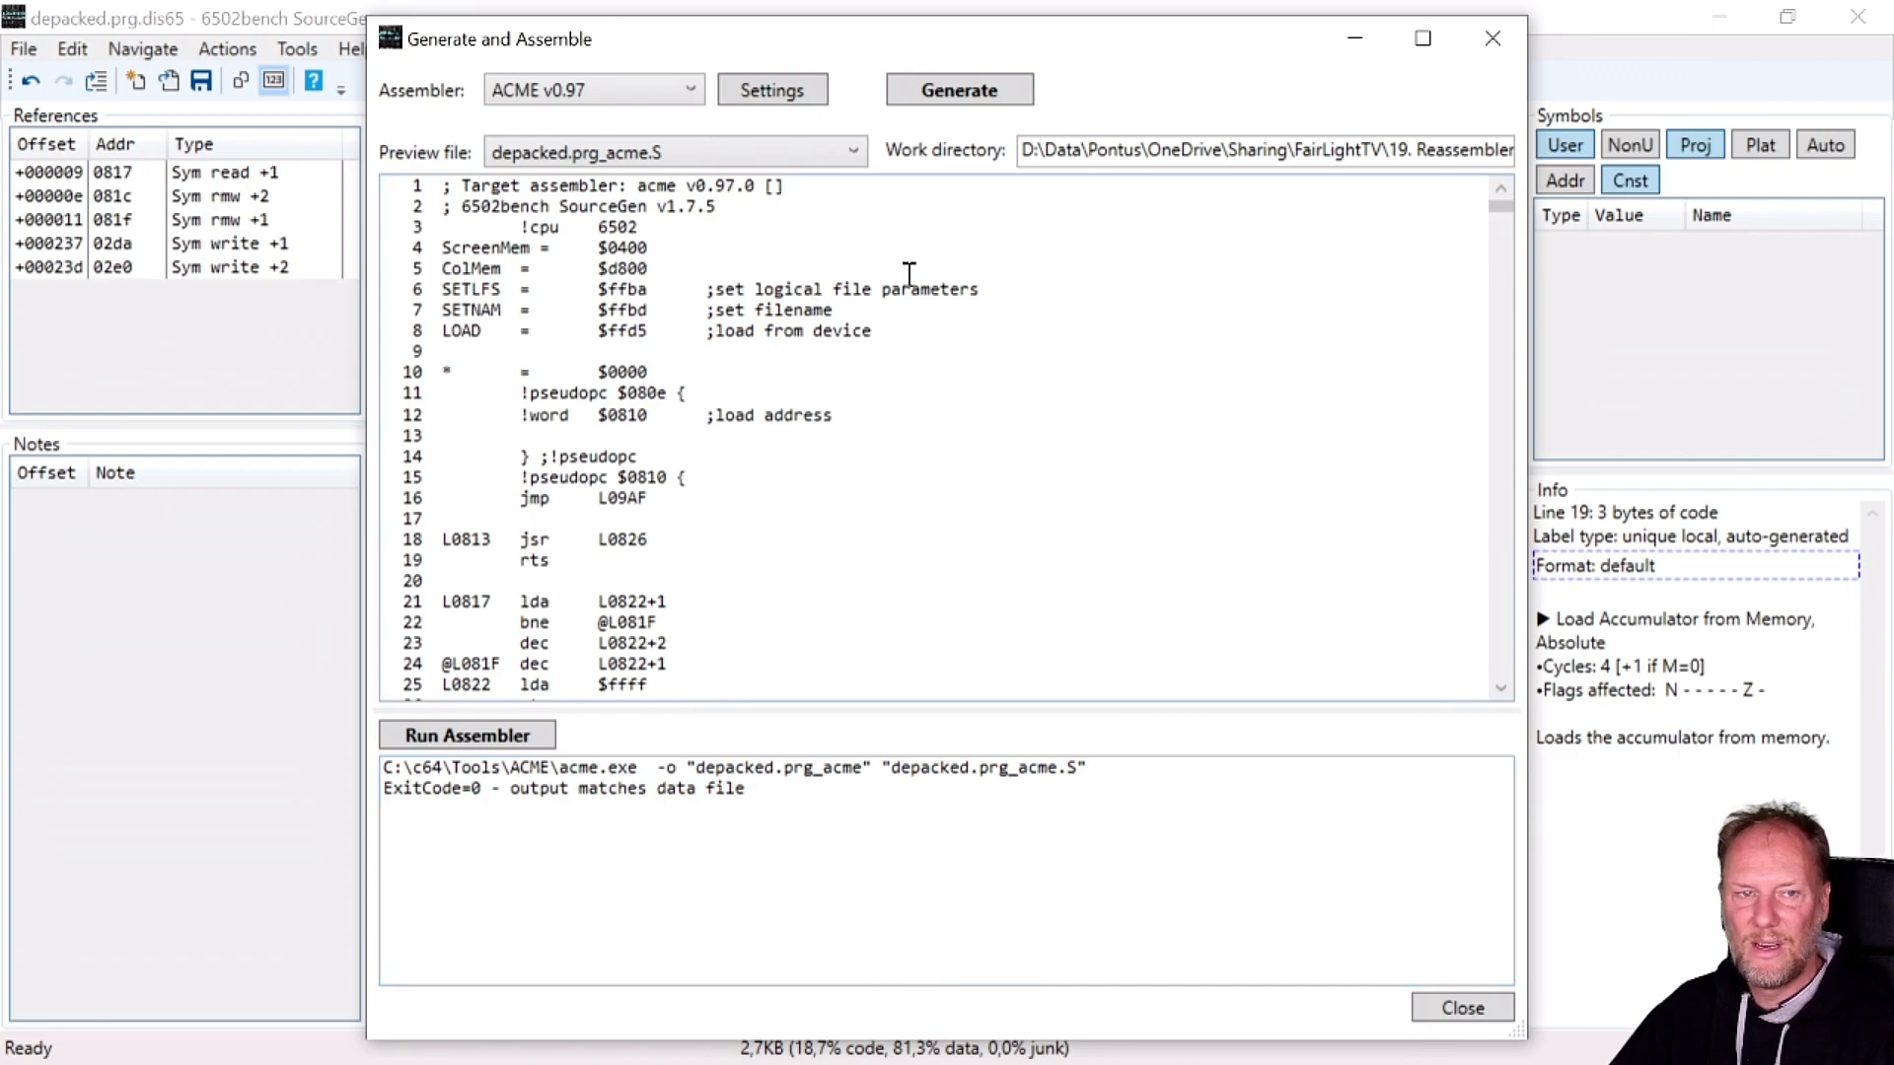
left_click(1462, 1008)
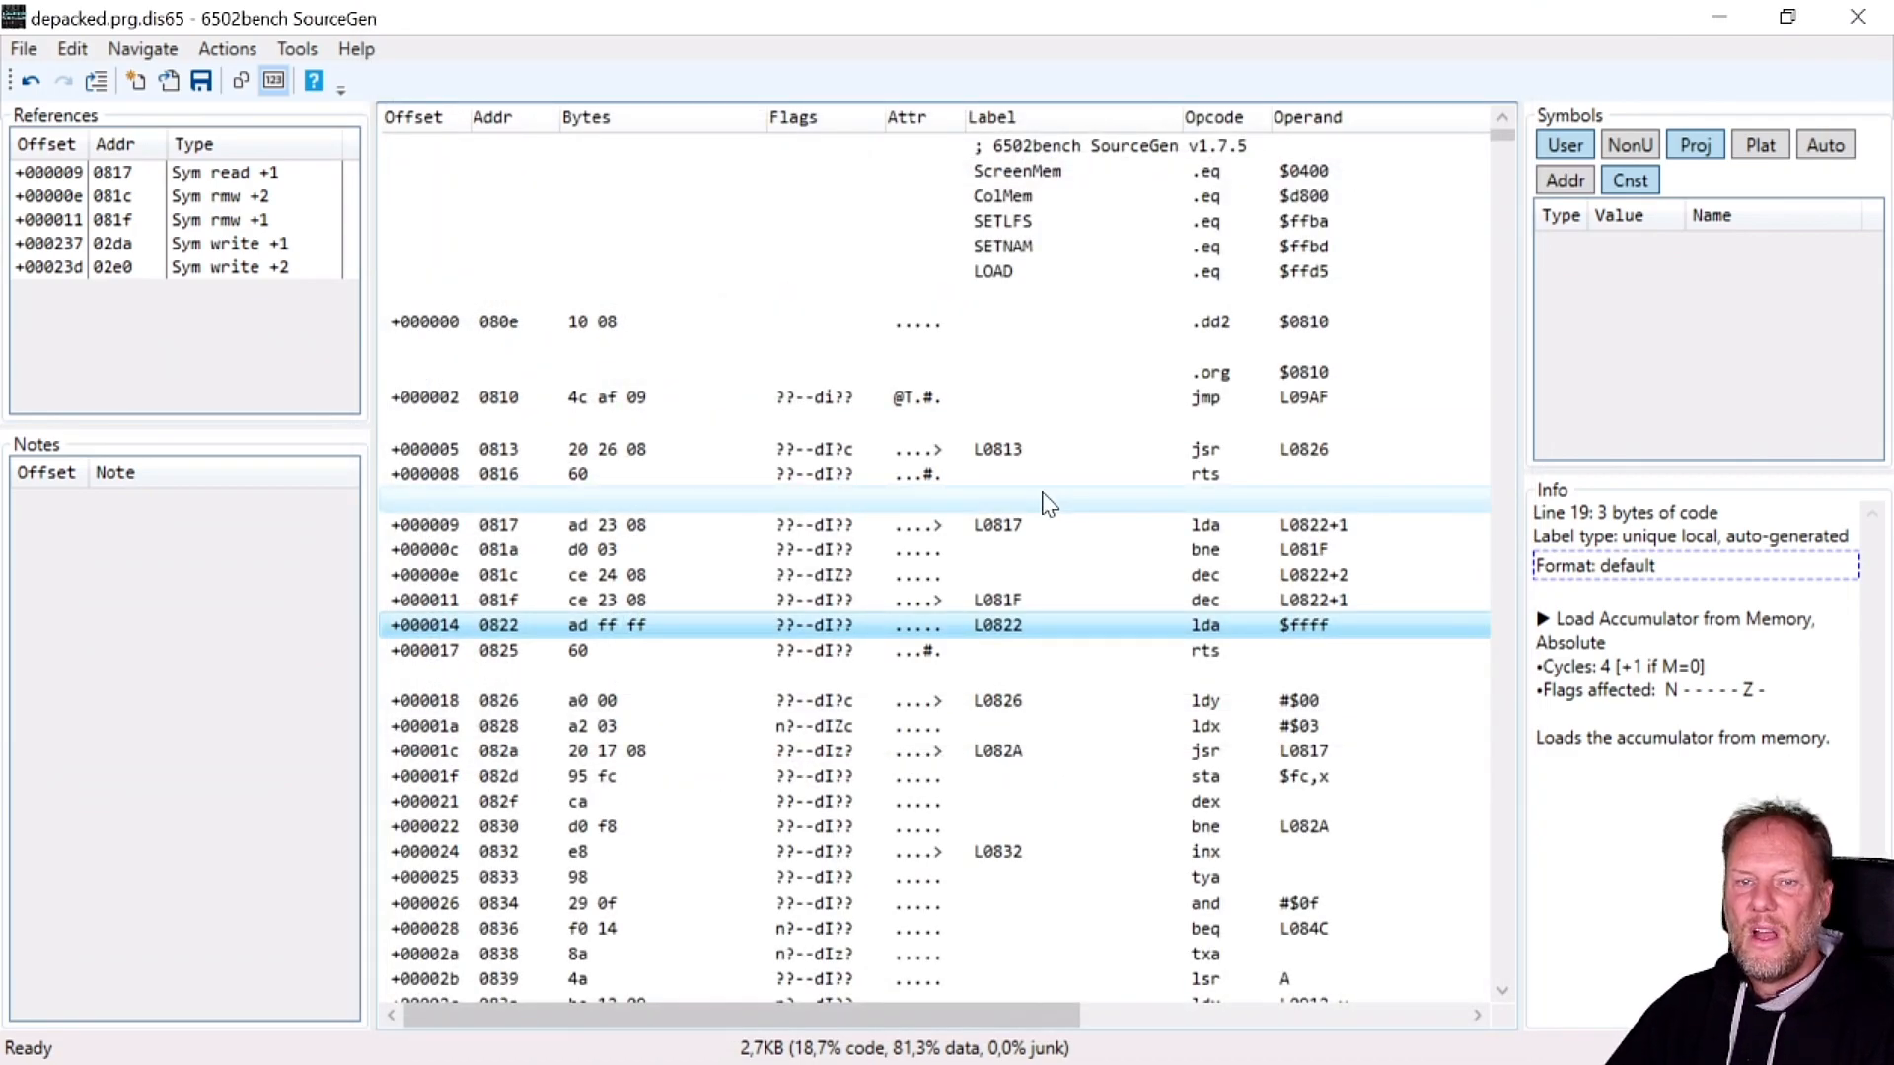